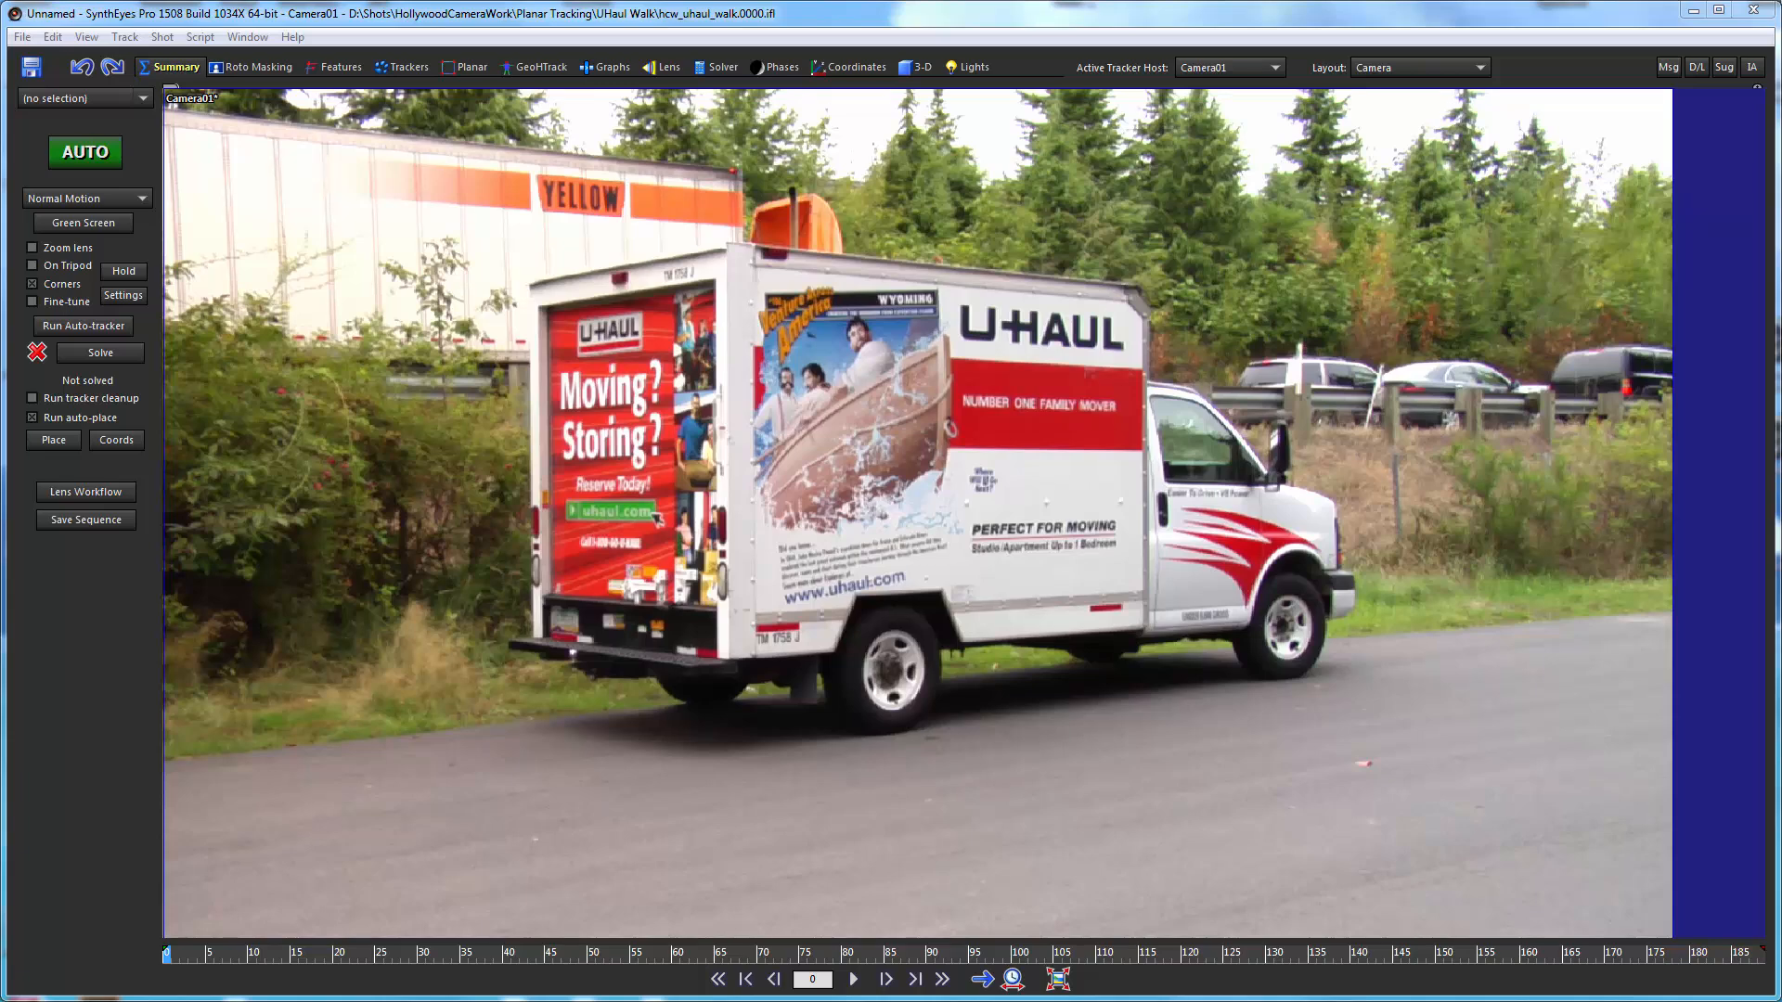
{"action": "mouse_move", "coordinate": [791, 195]}
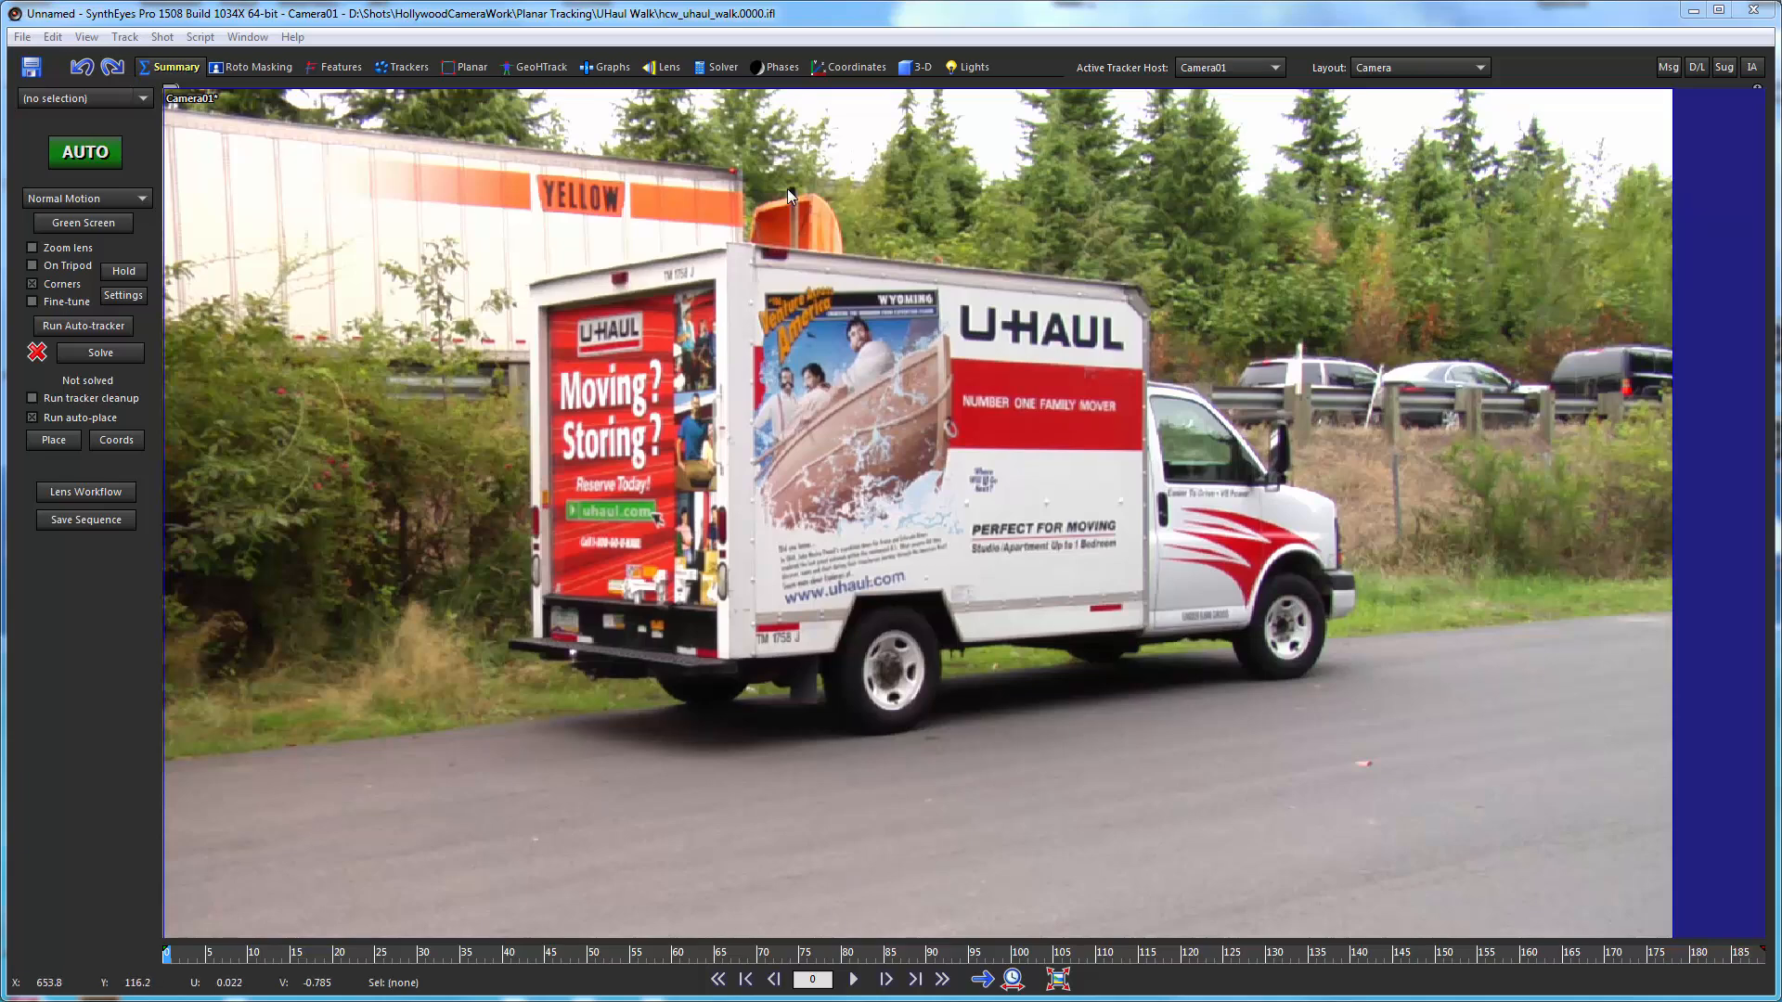
{"action": "mouse_move", "coordinate": [895, 516]}
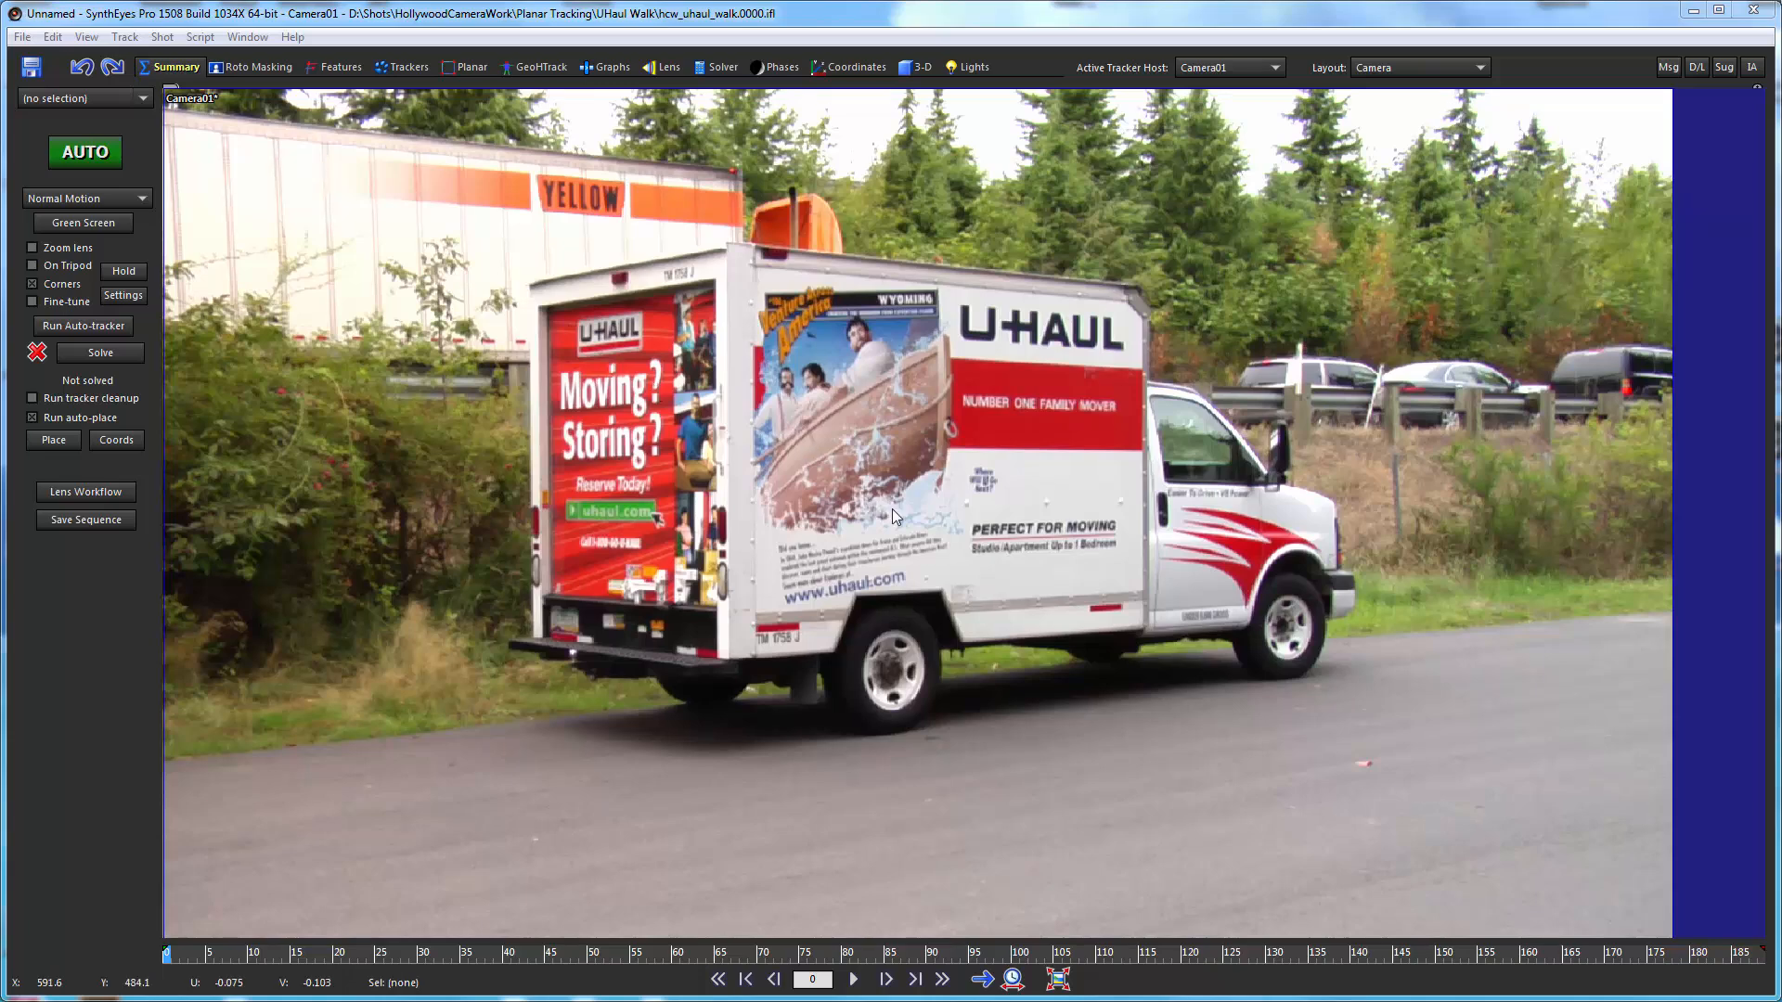
{"action": "mouse_move", "coordinate": [991, 692]}
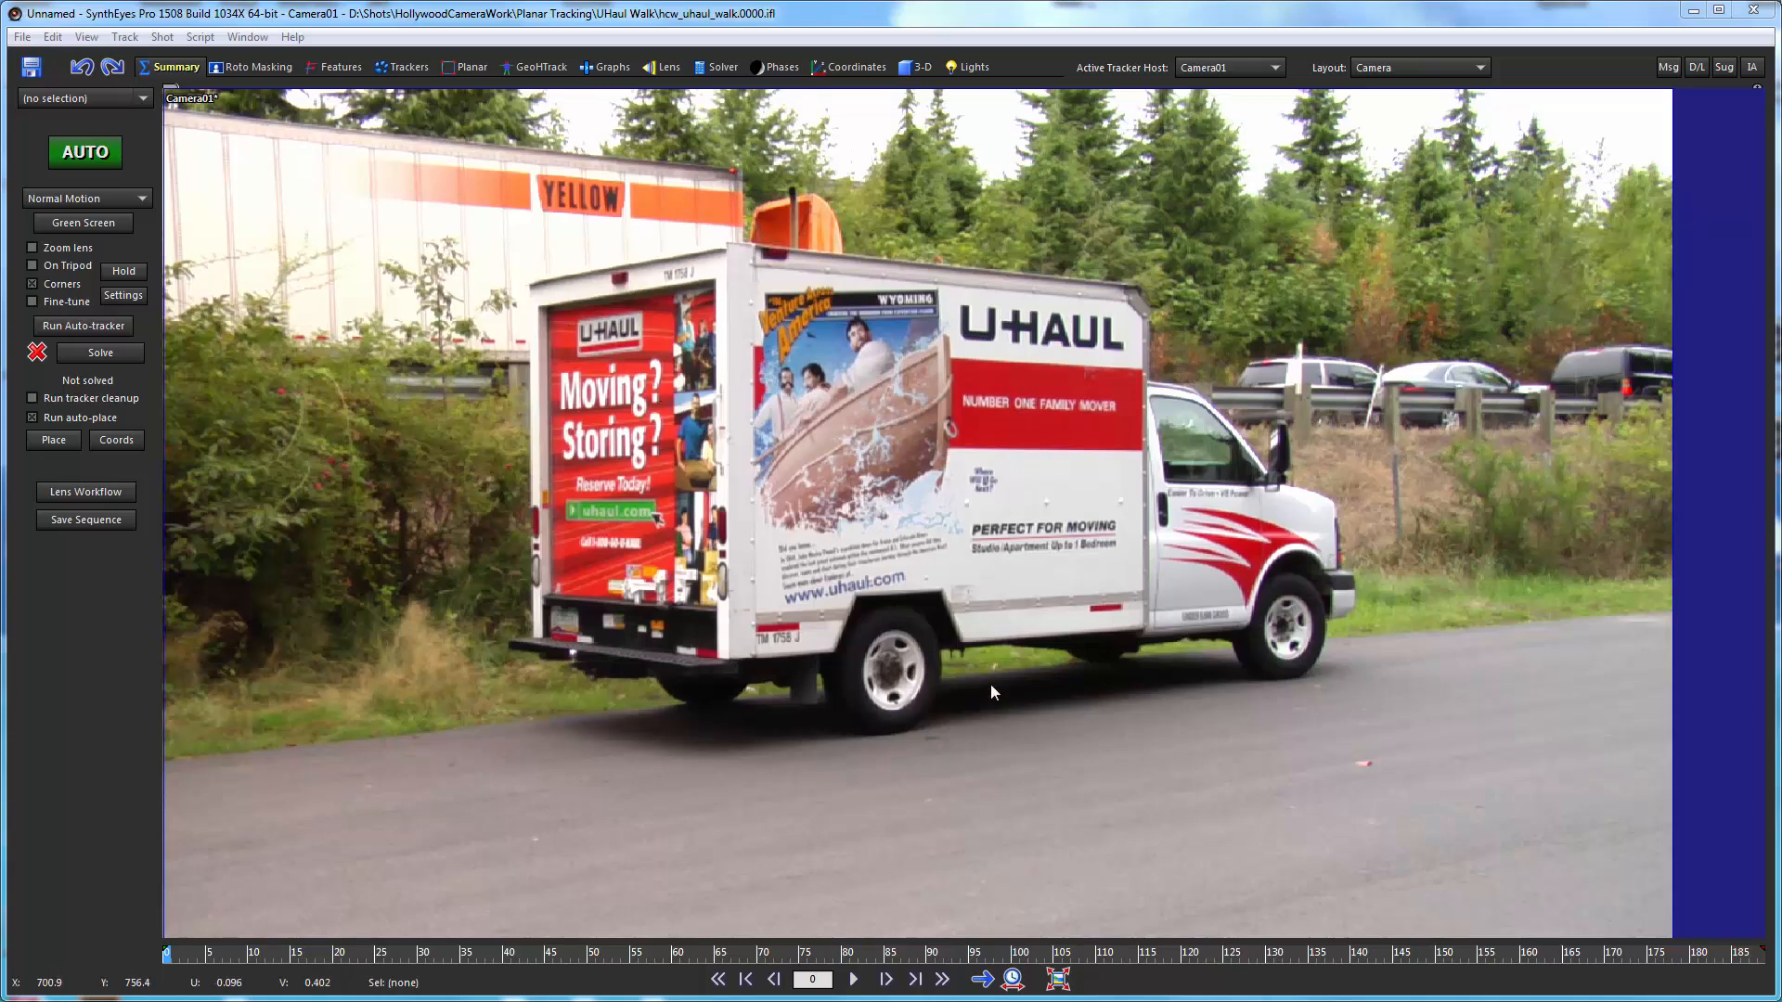
{"action": "mouse_move", "coordinate": [991, 625]}
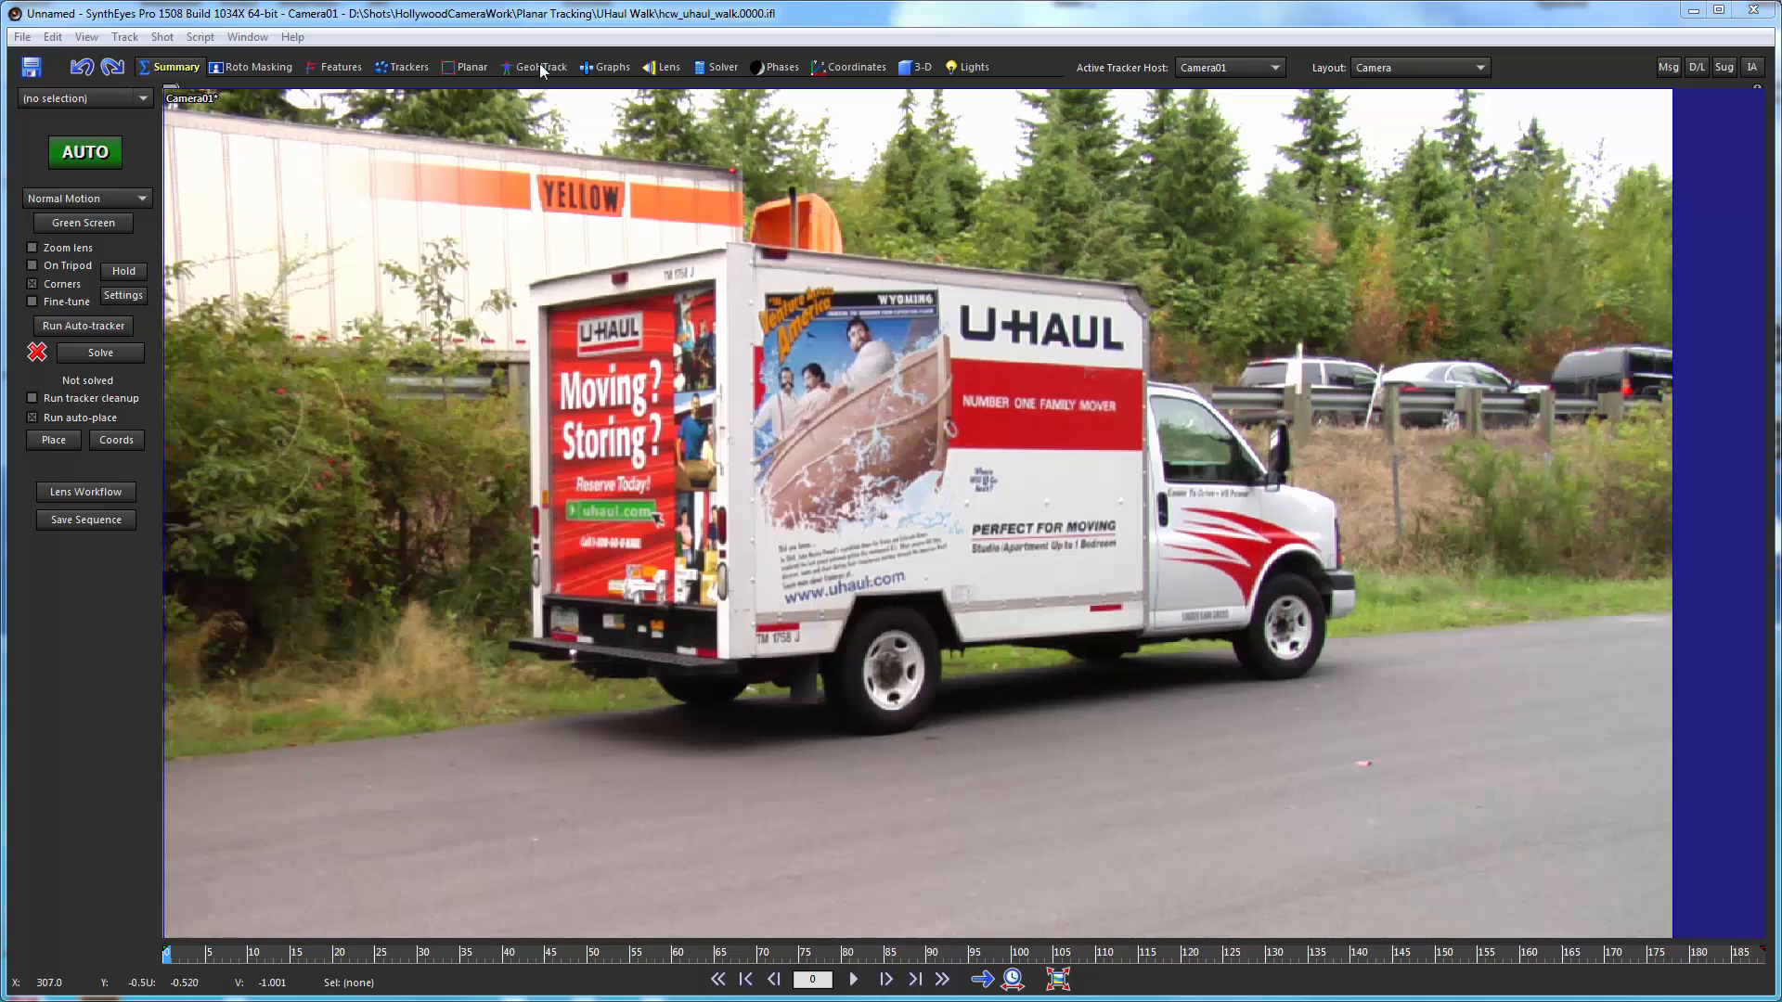
Switch to the GeoHTrack room for geometric tracking
{"action": "left_click", "coordinate": [542, 67]}
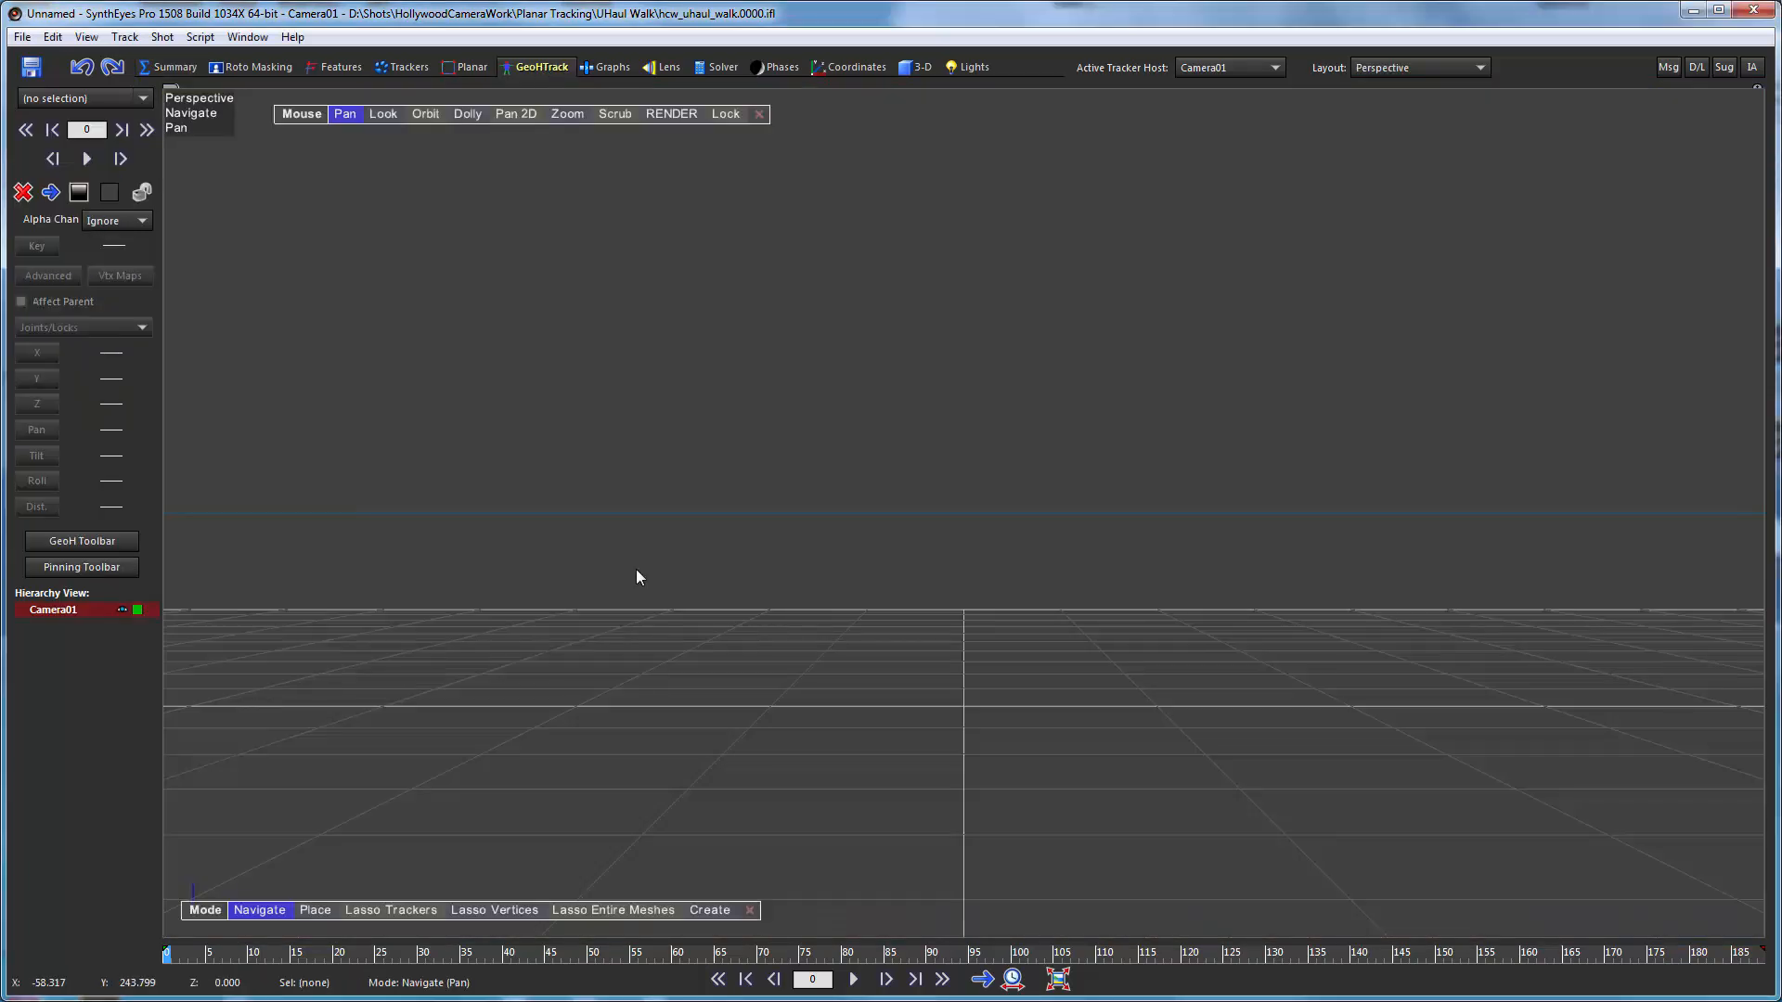
{"action": "mouse_move", "coordinate": [84, 484]}
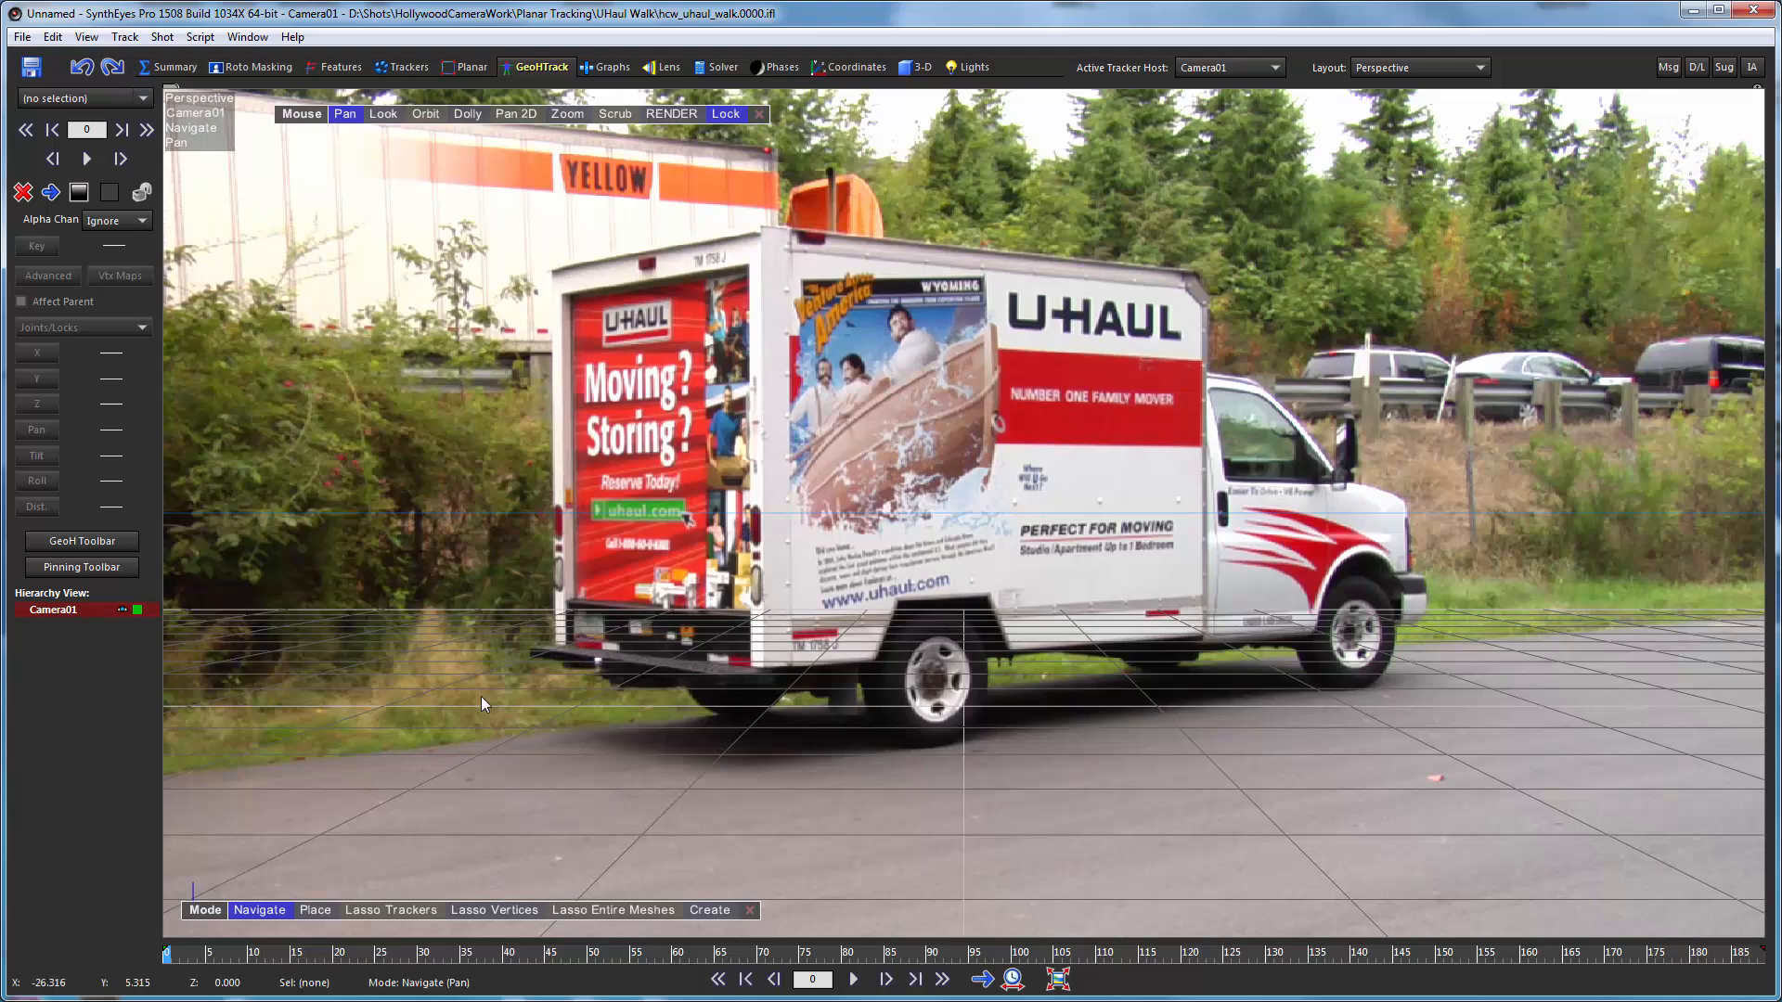
{"action": "mouse_move", "coordinate": [362, 542]}
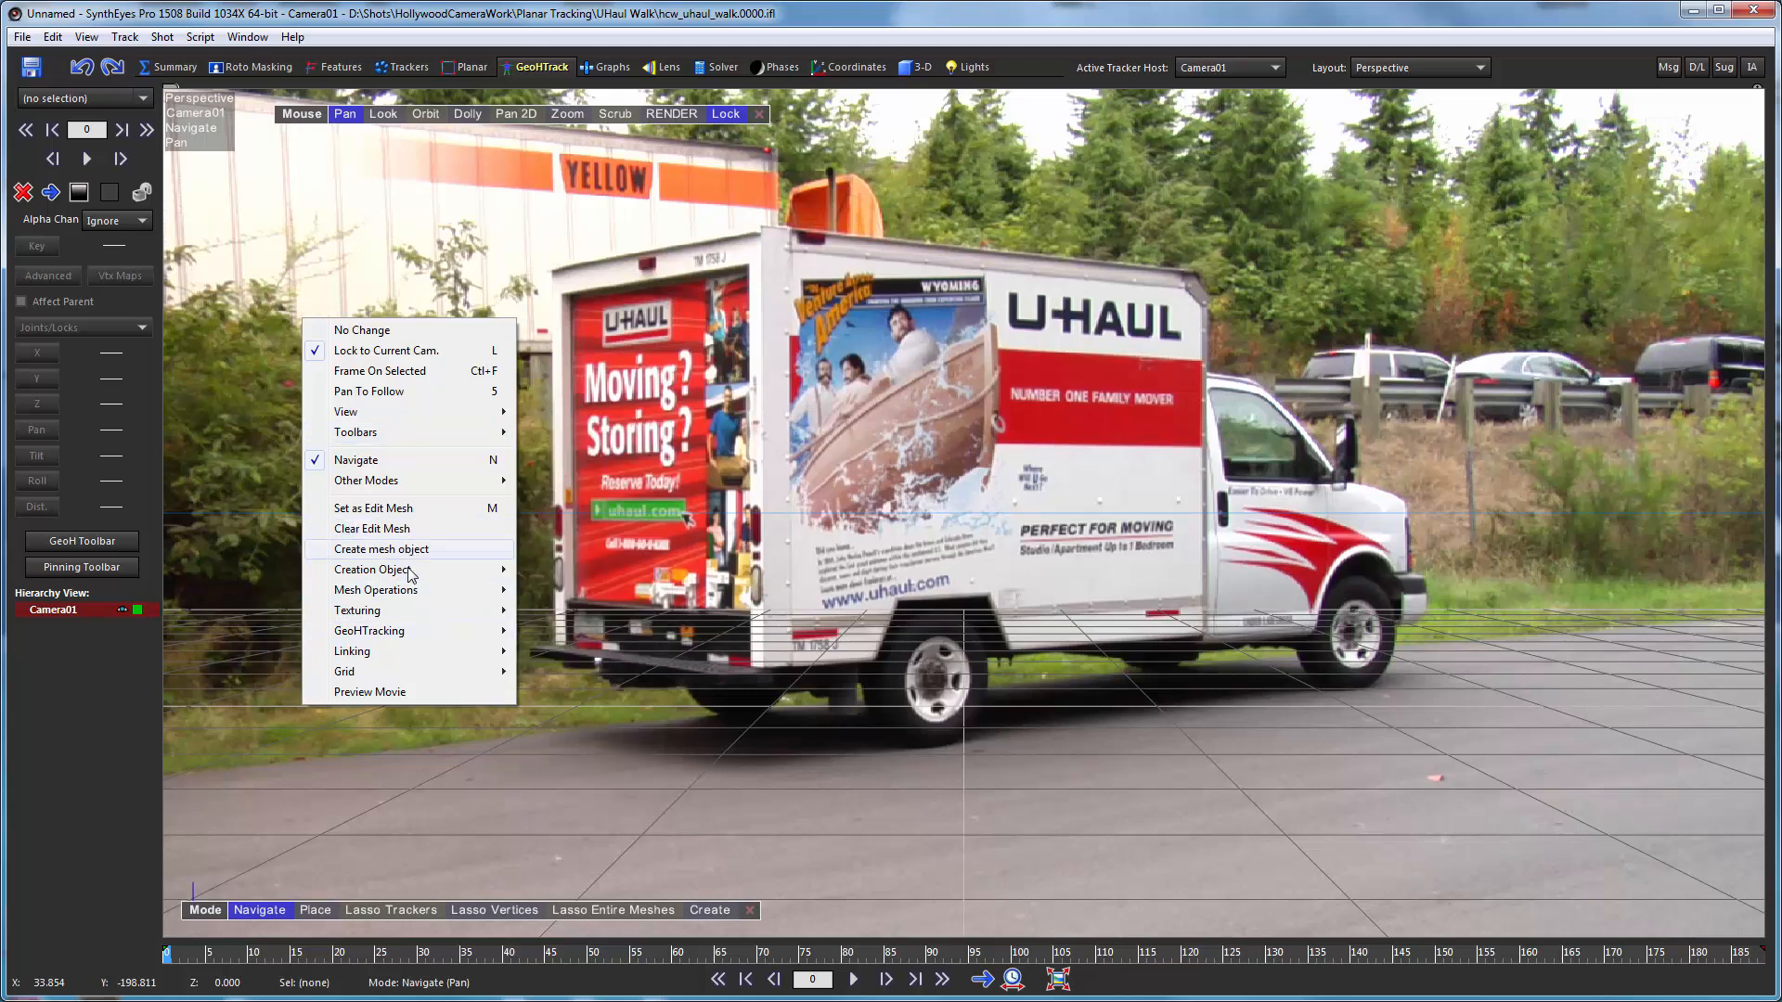
Create a box mesh object (Box01) on the ground plane in front of the truck
{"action": "left_click", "coordinate": [380, 549]}
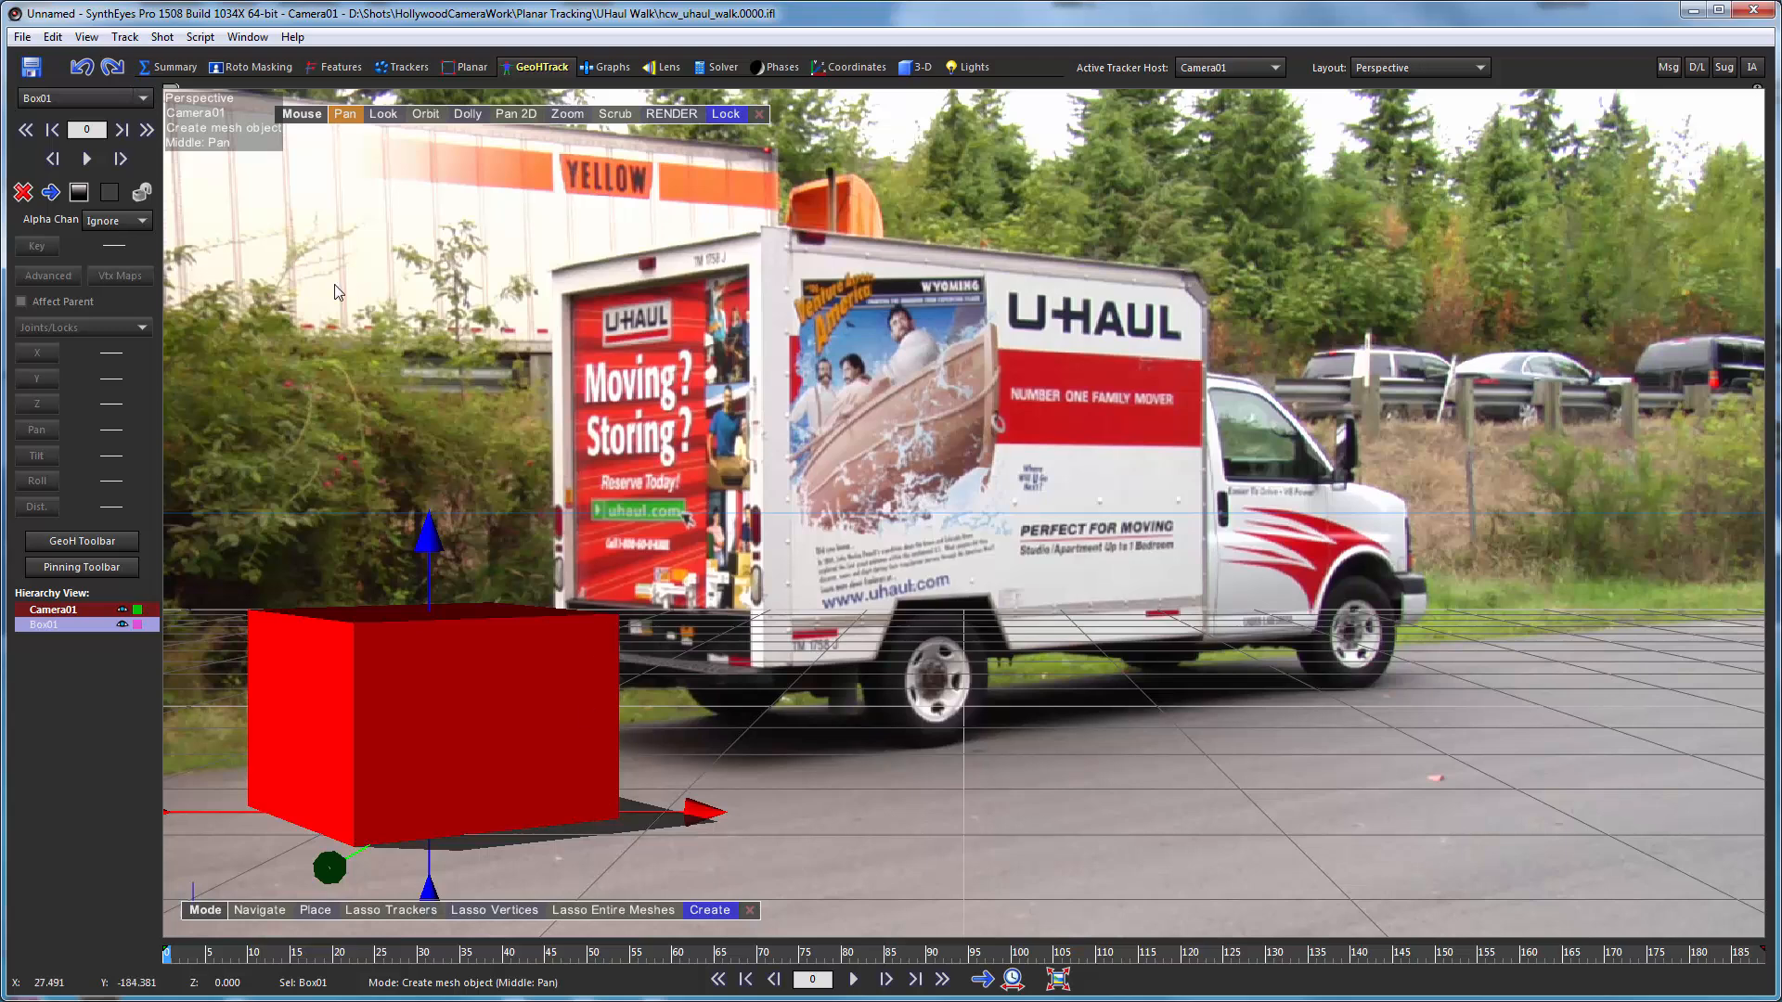
{"action": "mouse_move", "coordinate": [406, 216]}
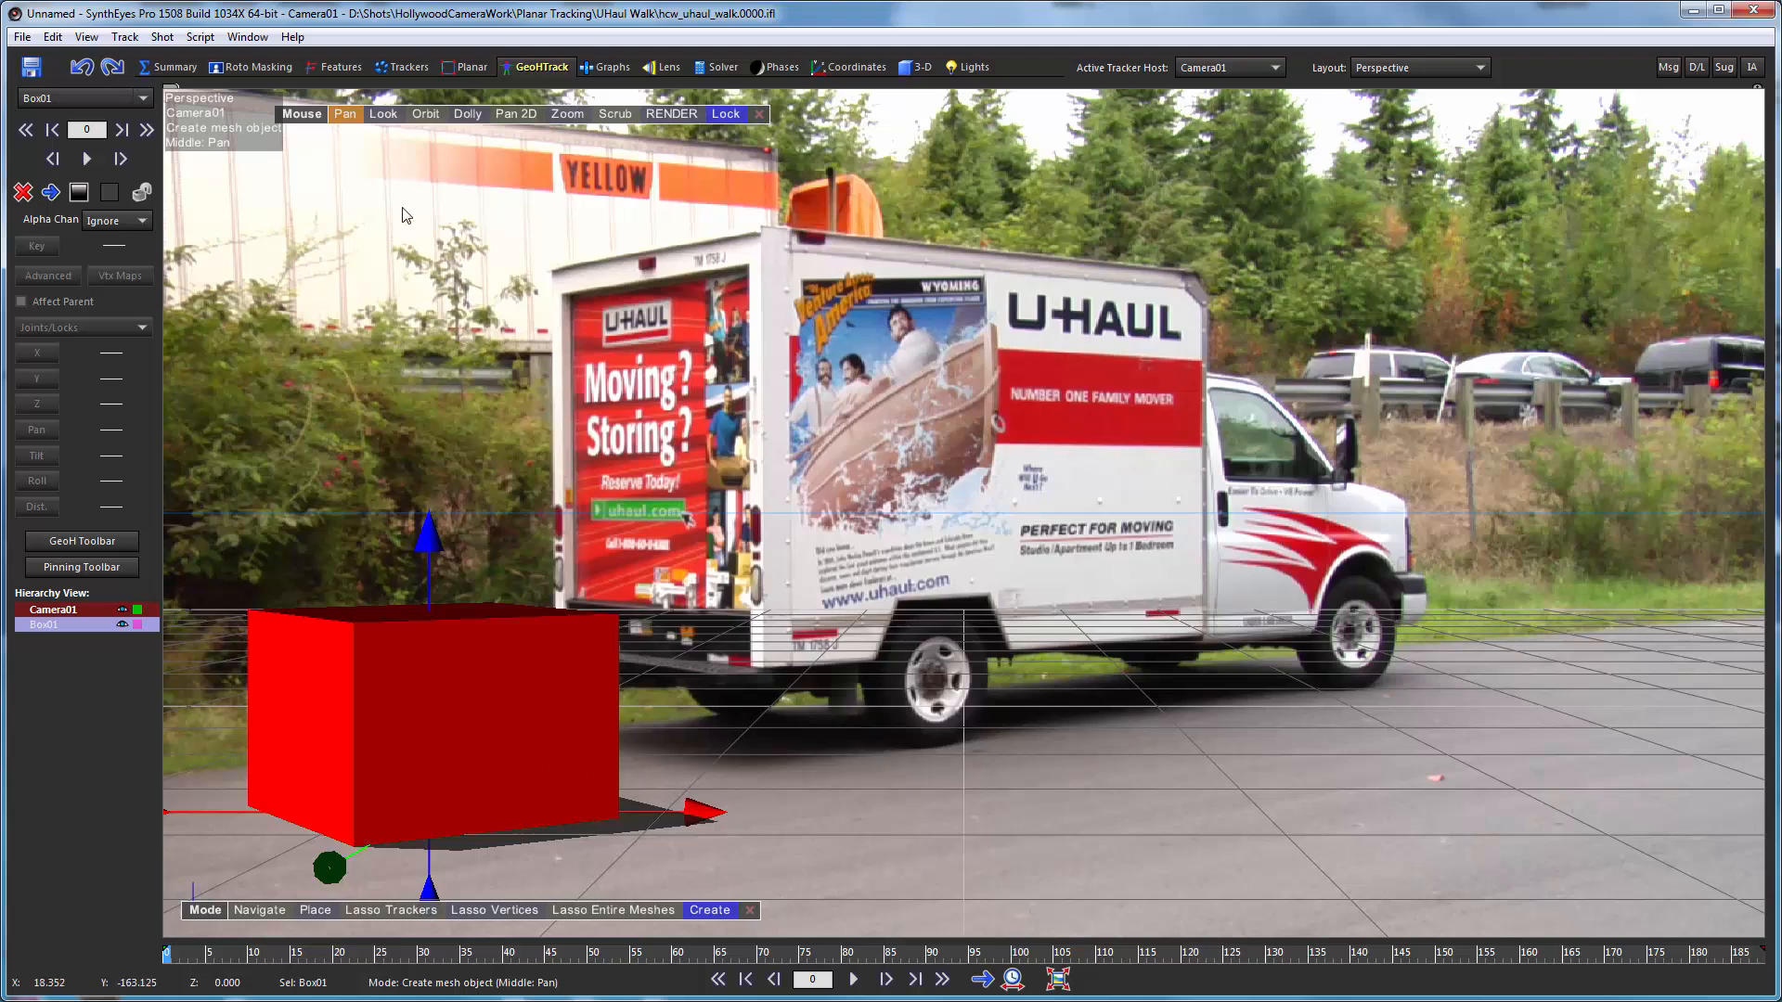
{"action": "right_click", "coordinate": [405, 215]}
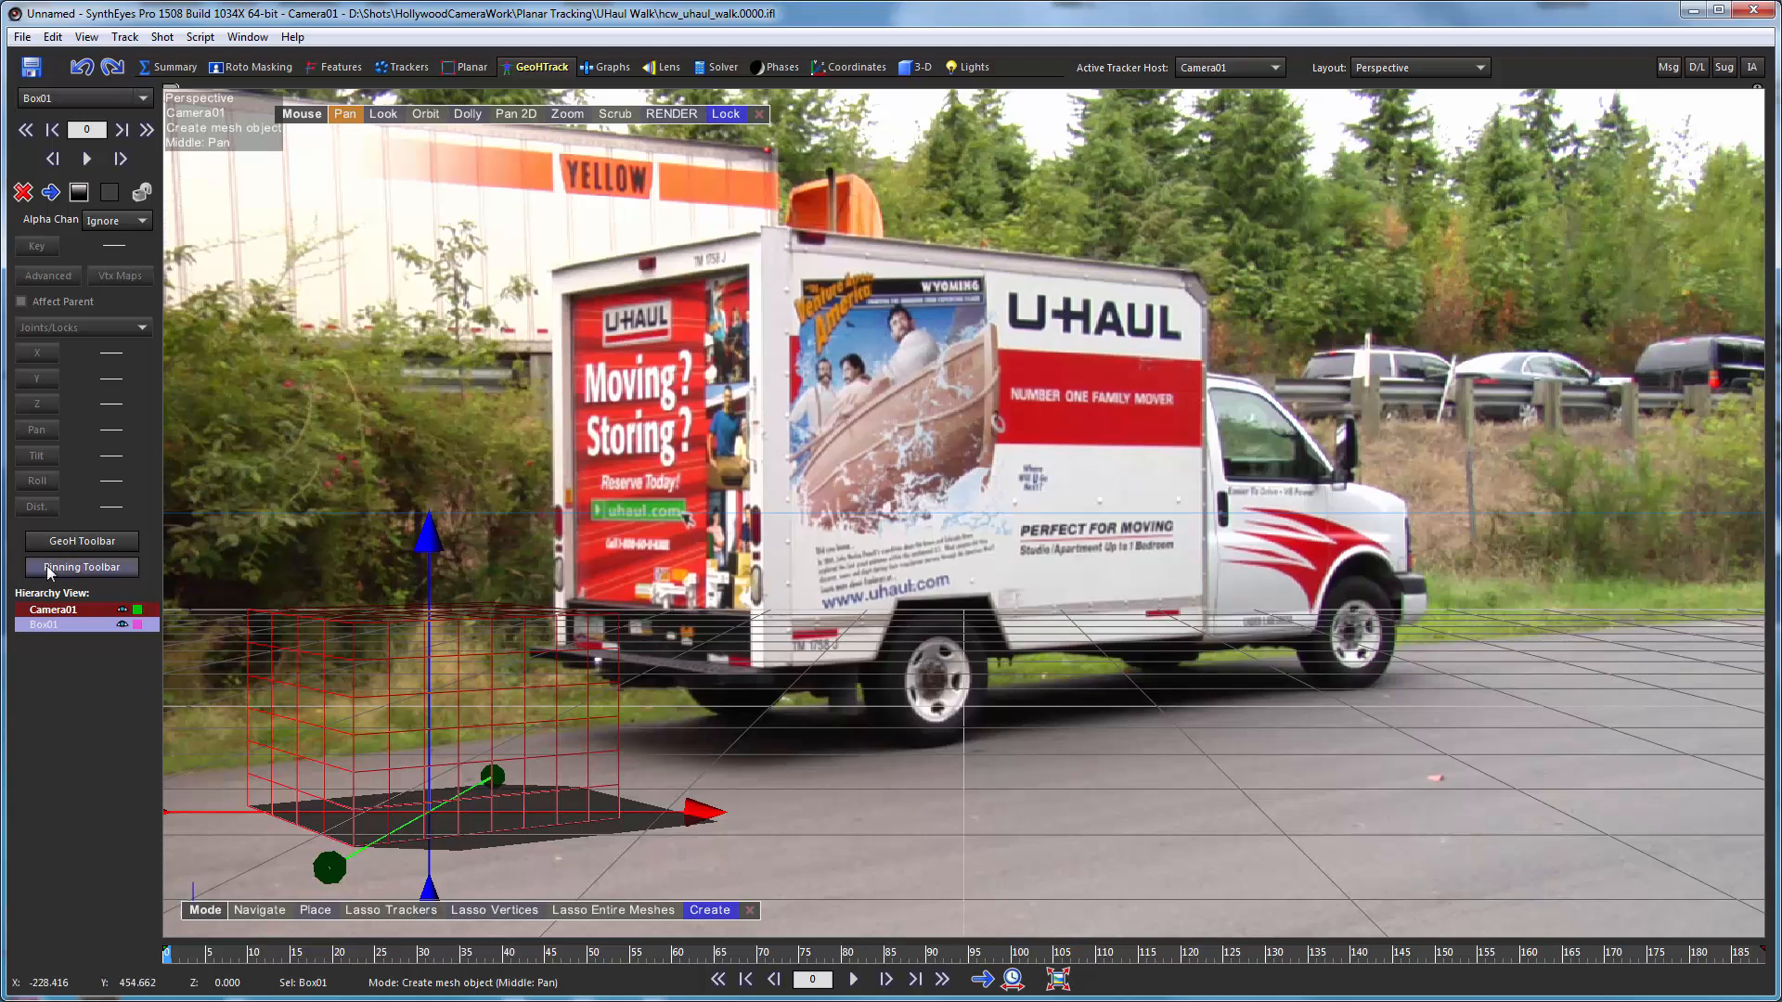
Enable pin editing for Box01 with the field of view allowed to change
{"action": "left_click", "coordinate": [80, 568]}
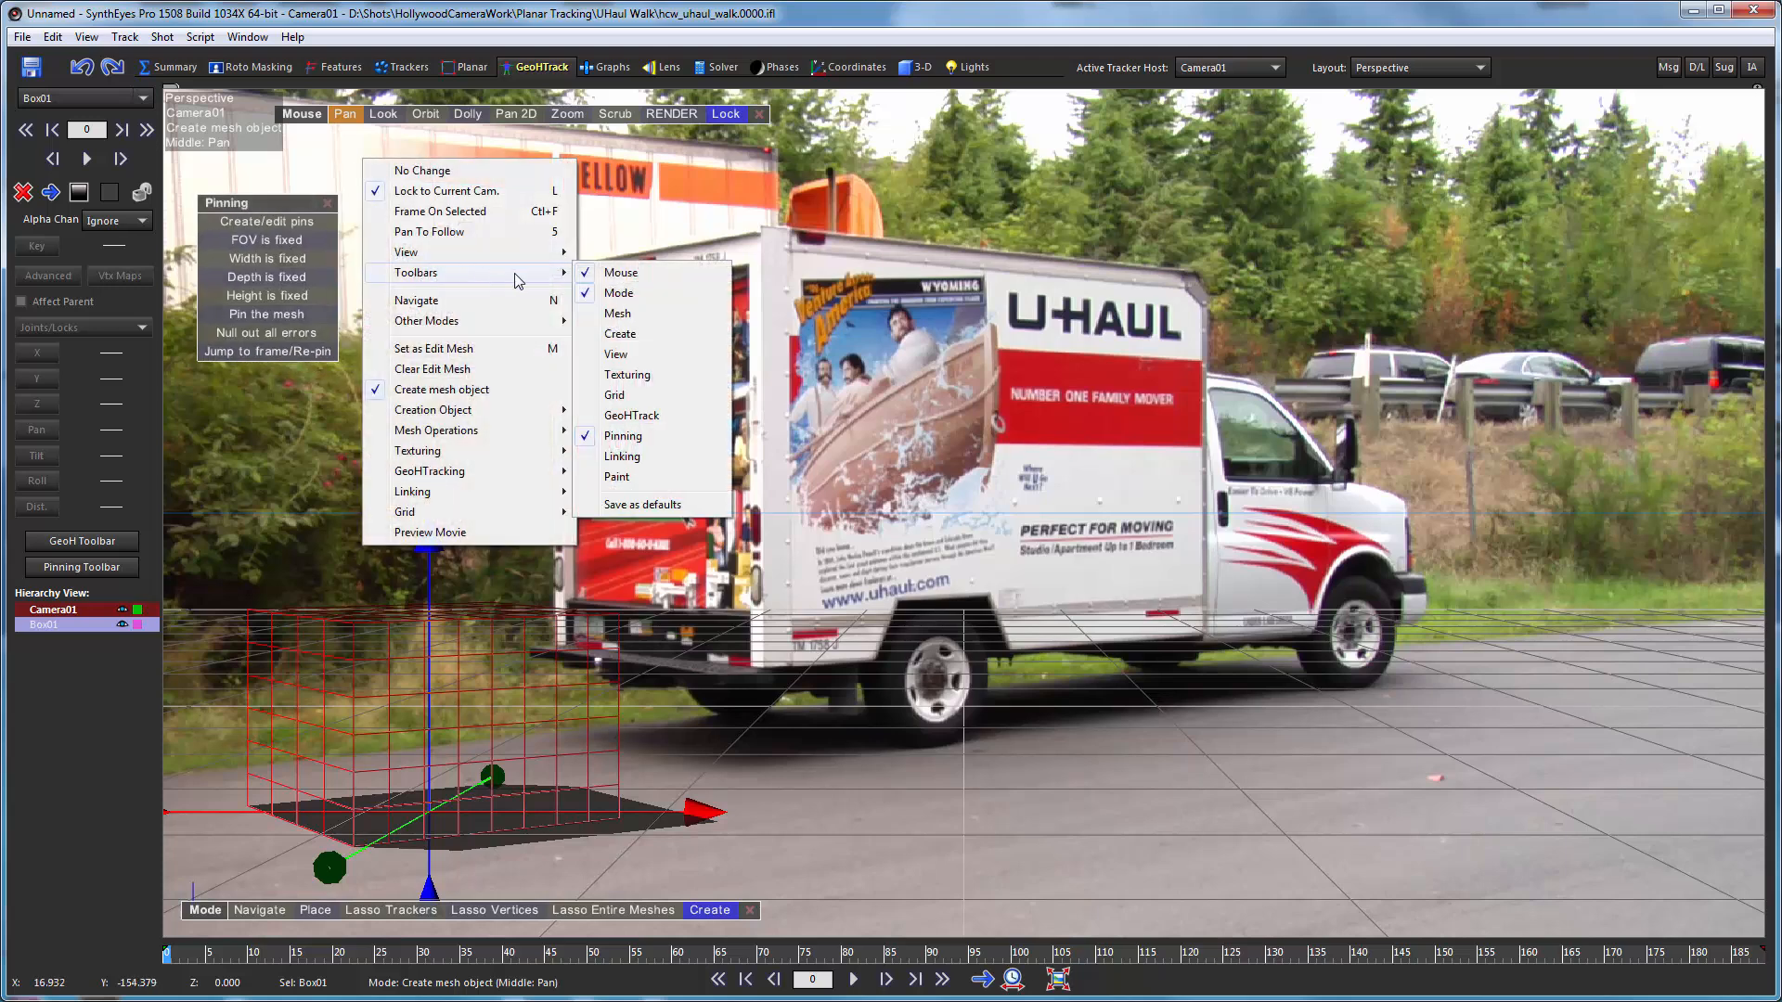
{"action": "mouse_move", "coordinate": [462, 258]}
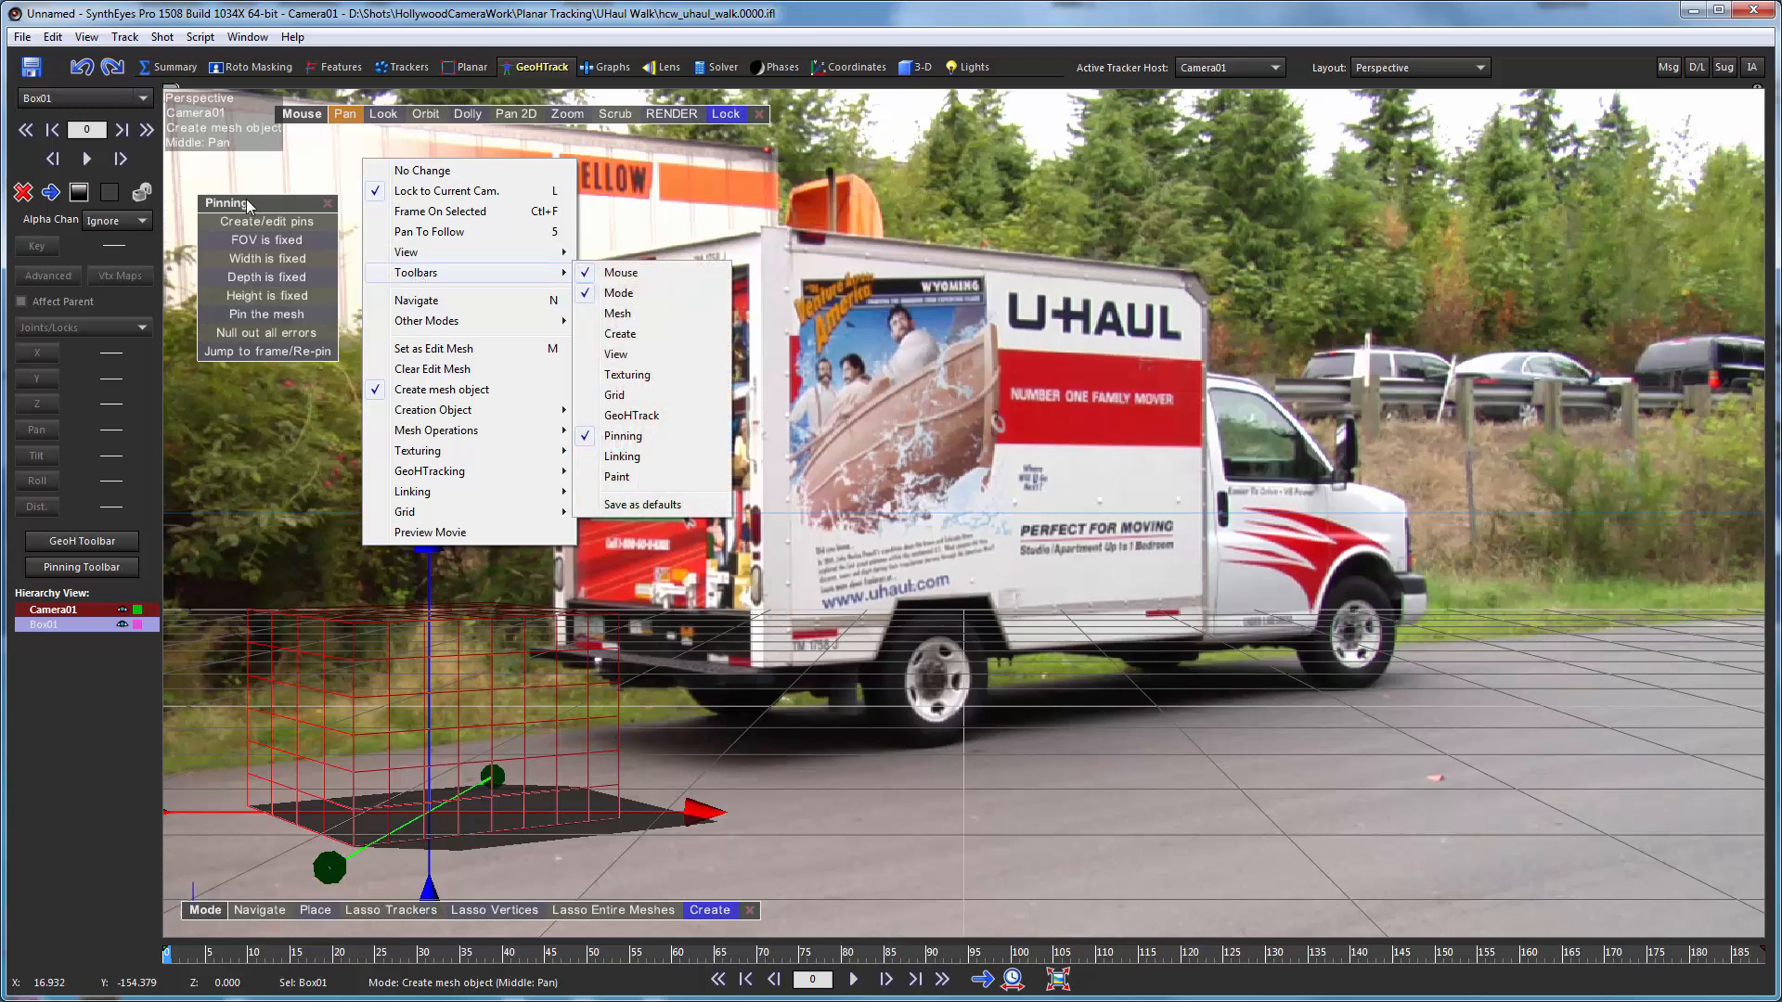
{"action": "left_click", "coordinate": [265, 221]}
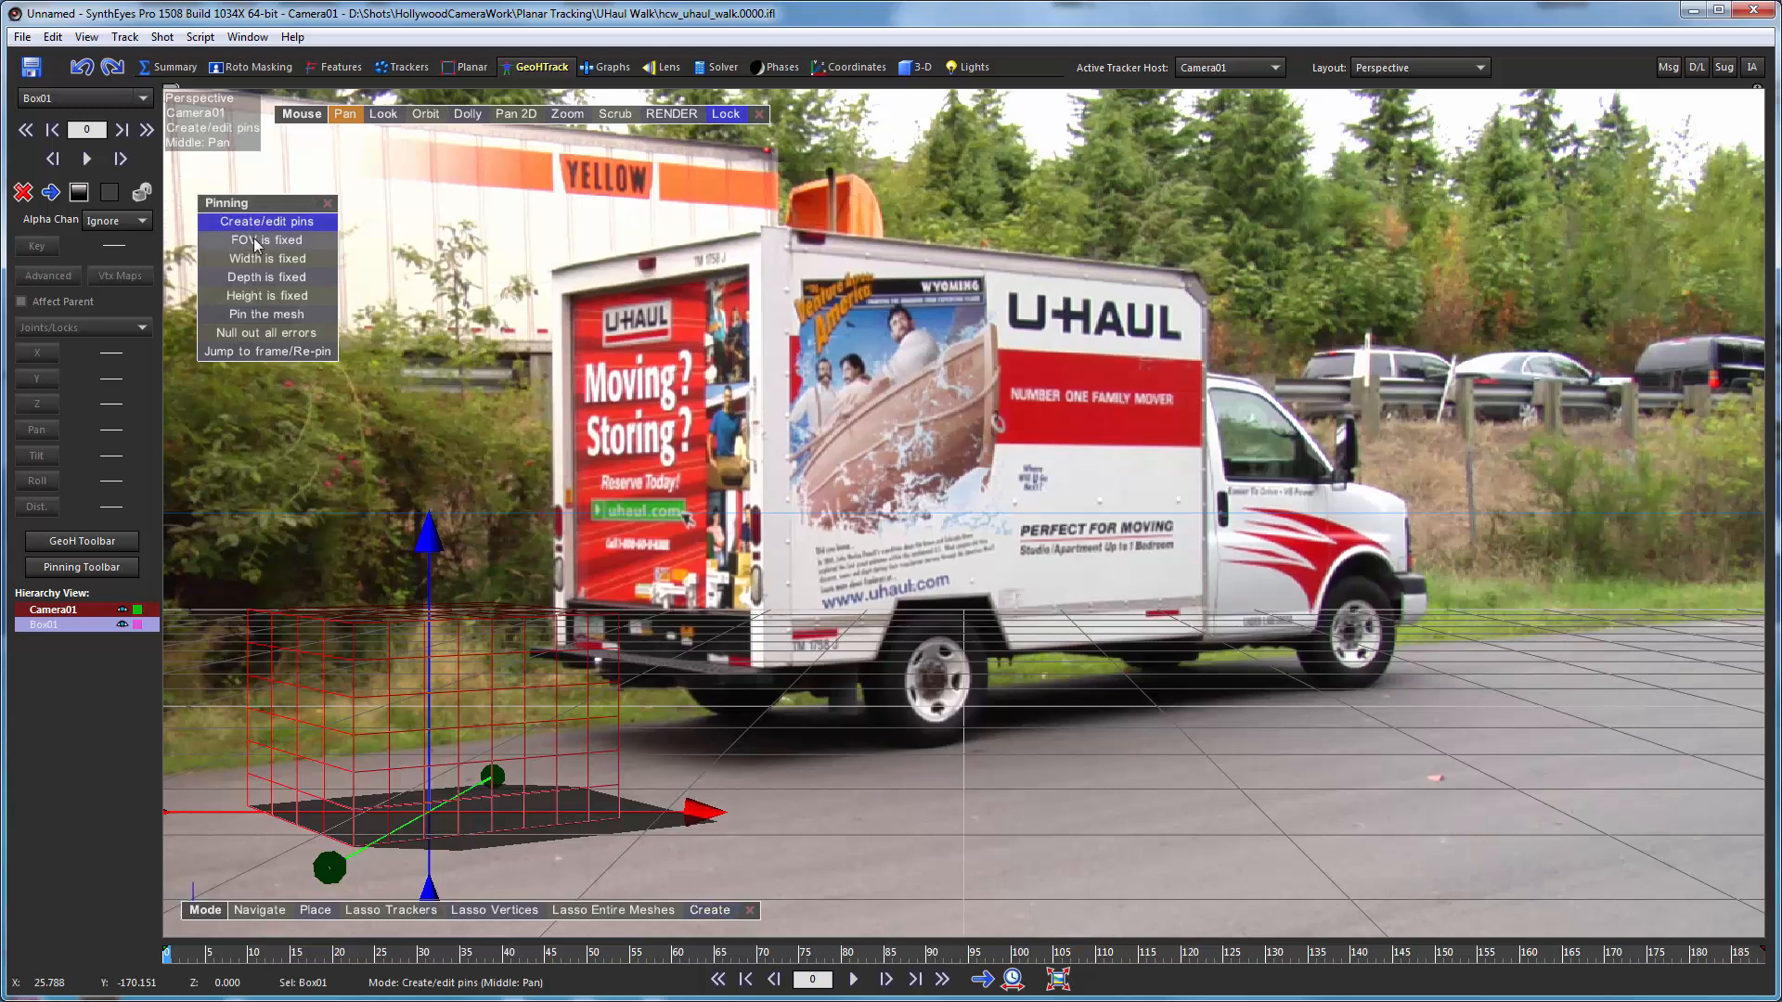
{"action": "left_click", "coordinate": [265, 240]}
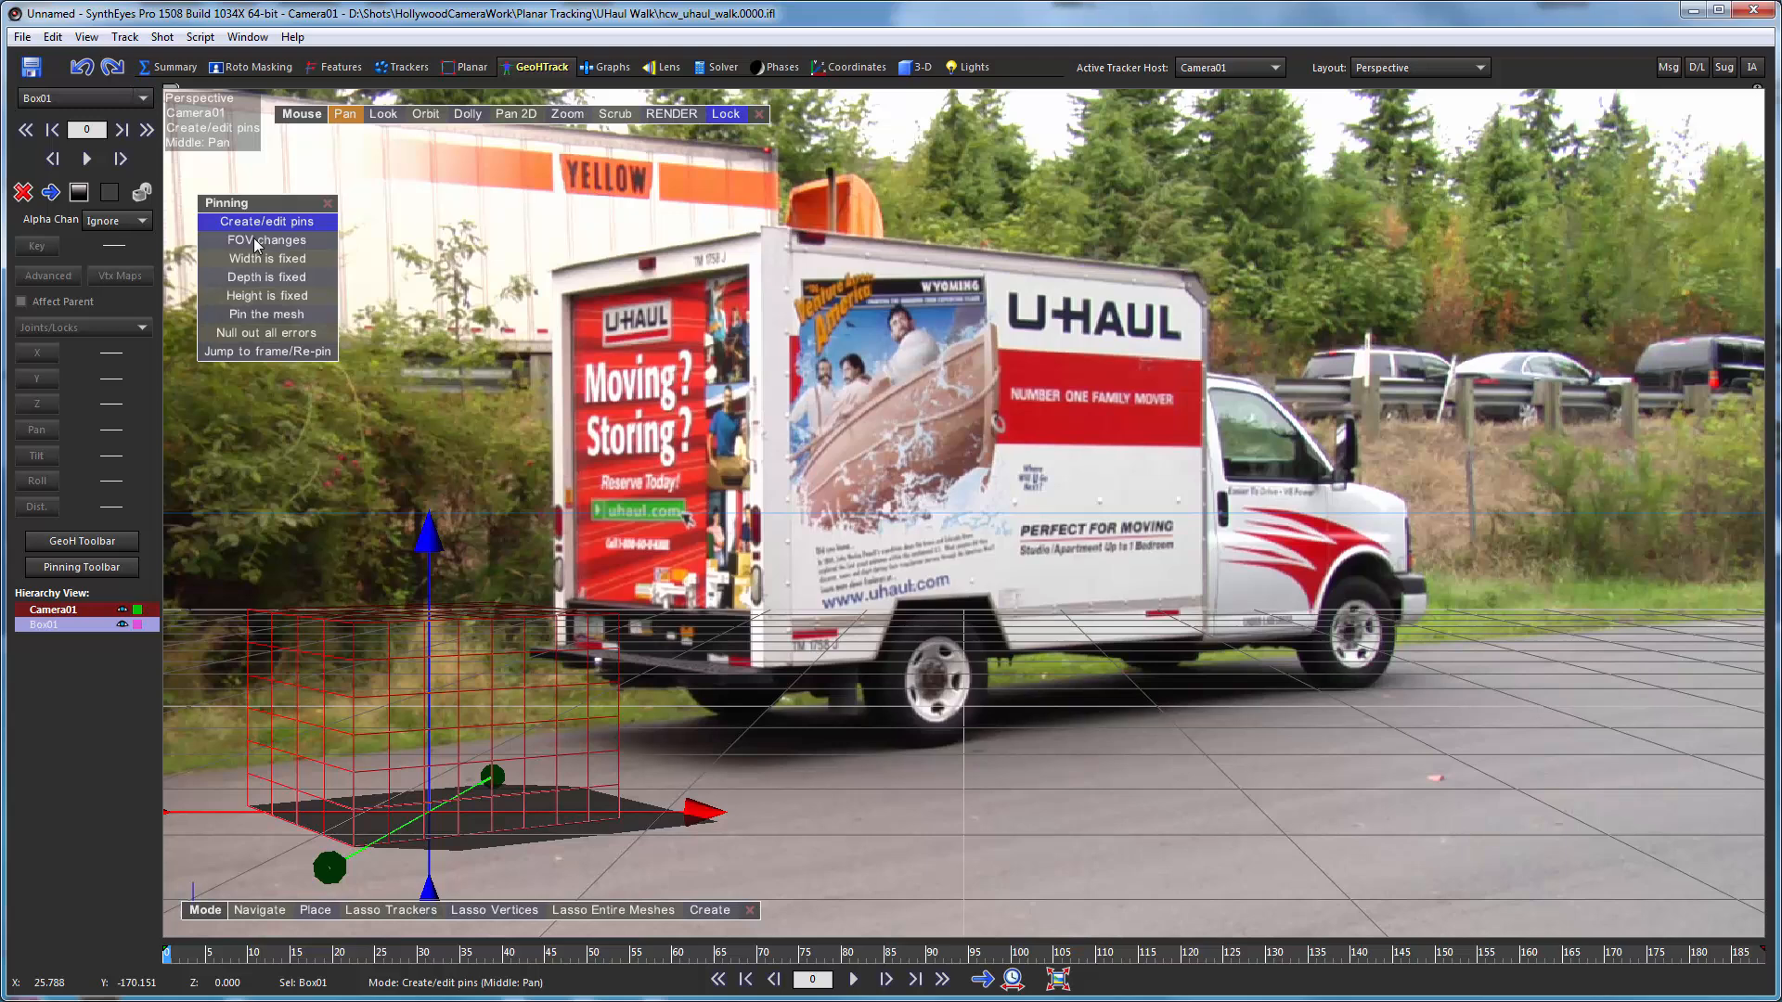
{"action": "mouse_move", "coordinate": [479, 361]}
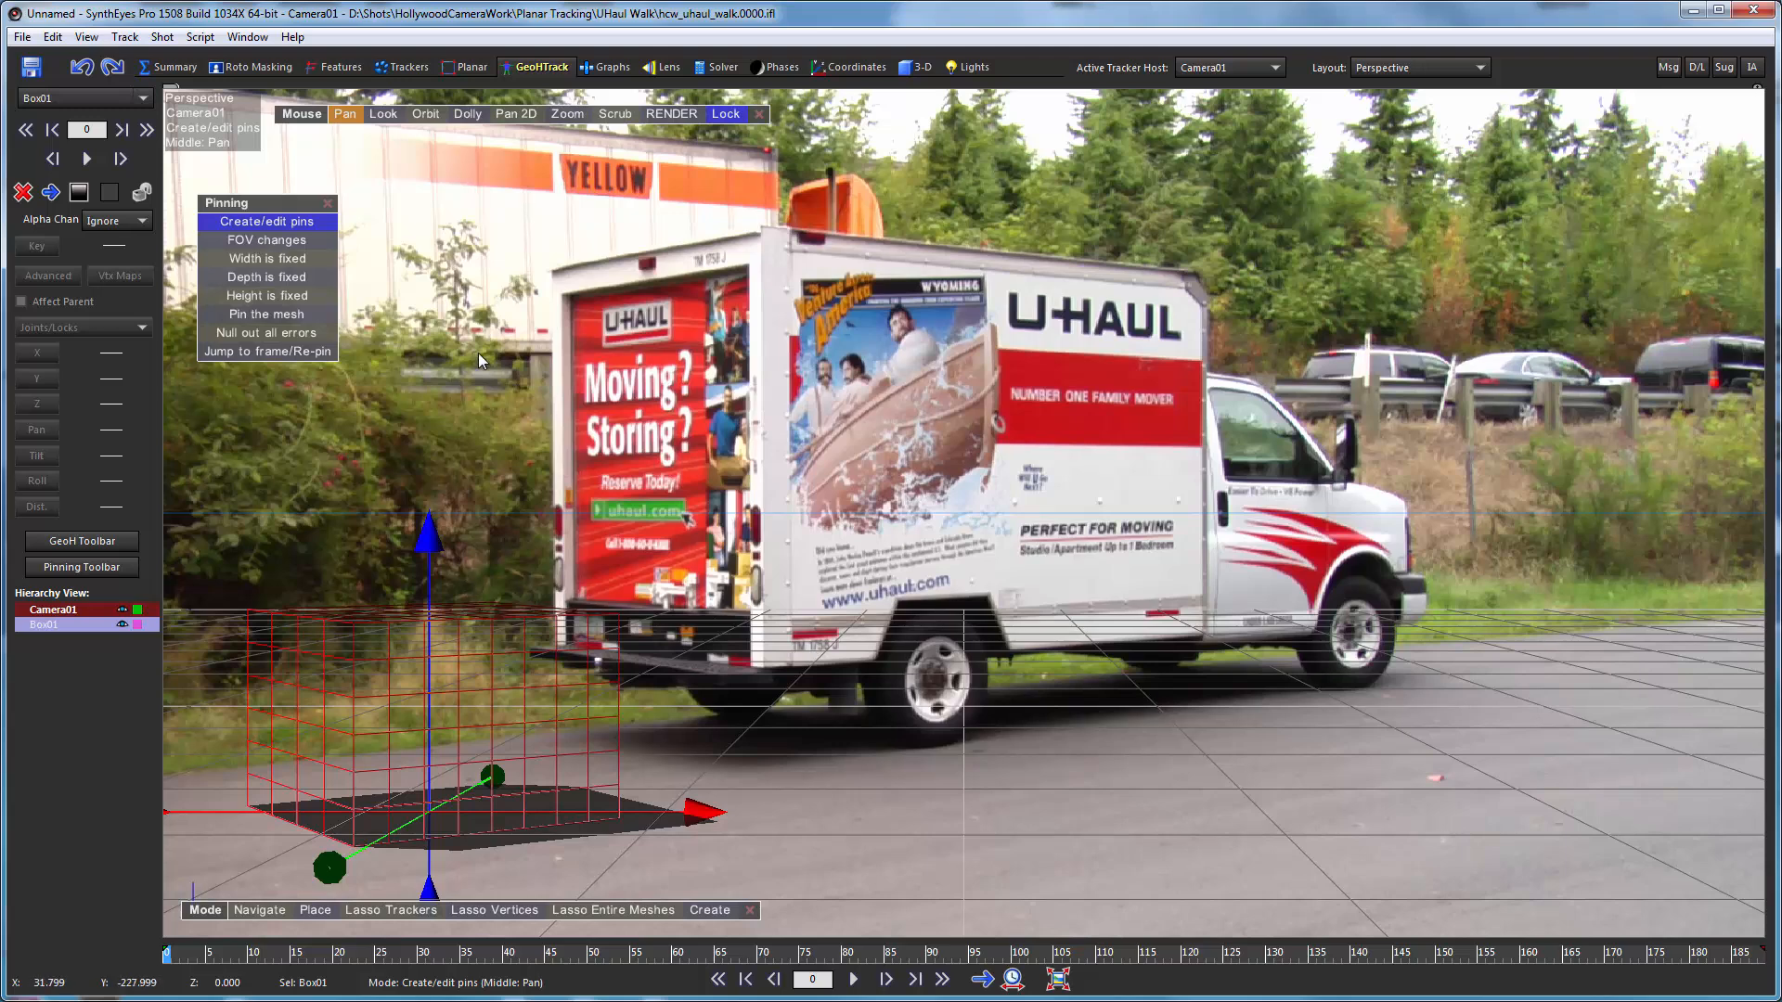
{"action": "mouse_move", "coordinate": [295, 531]}
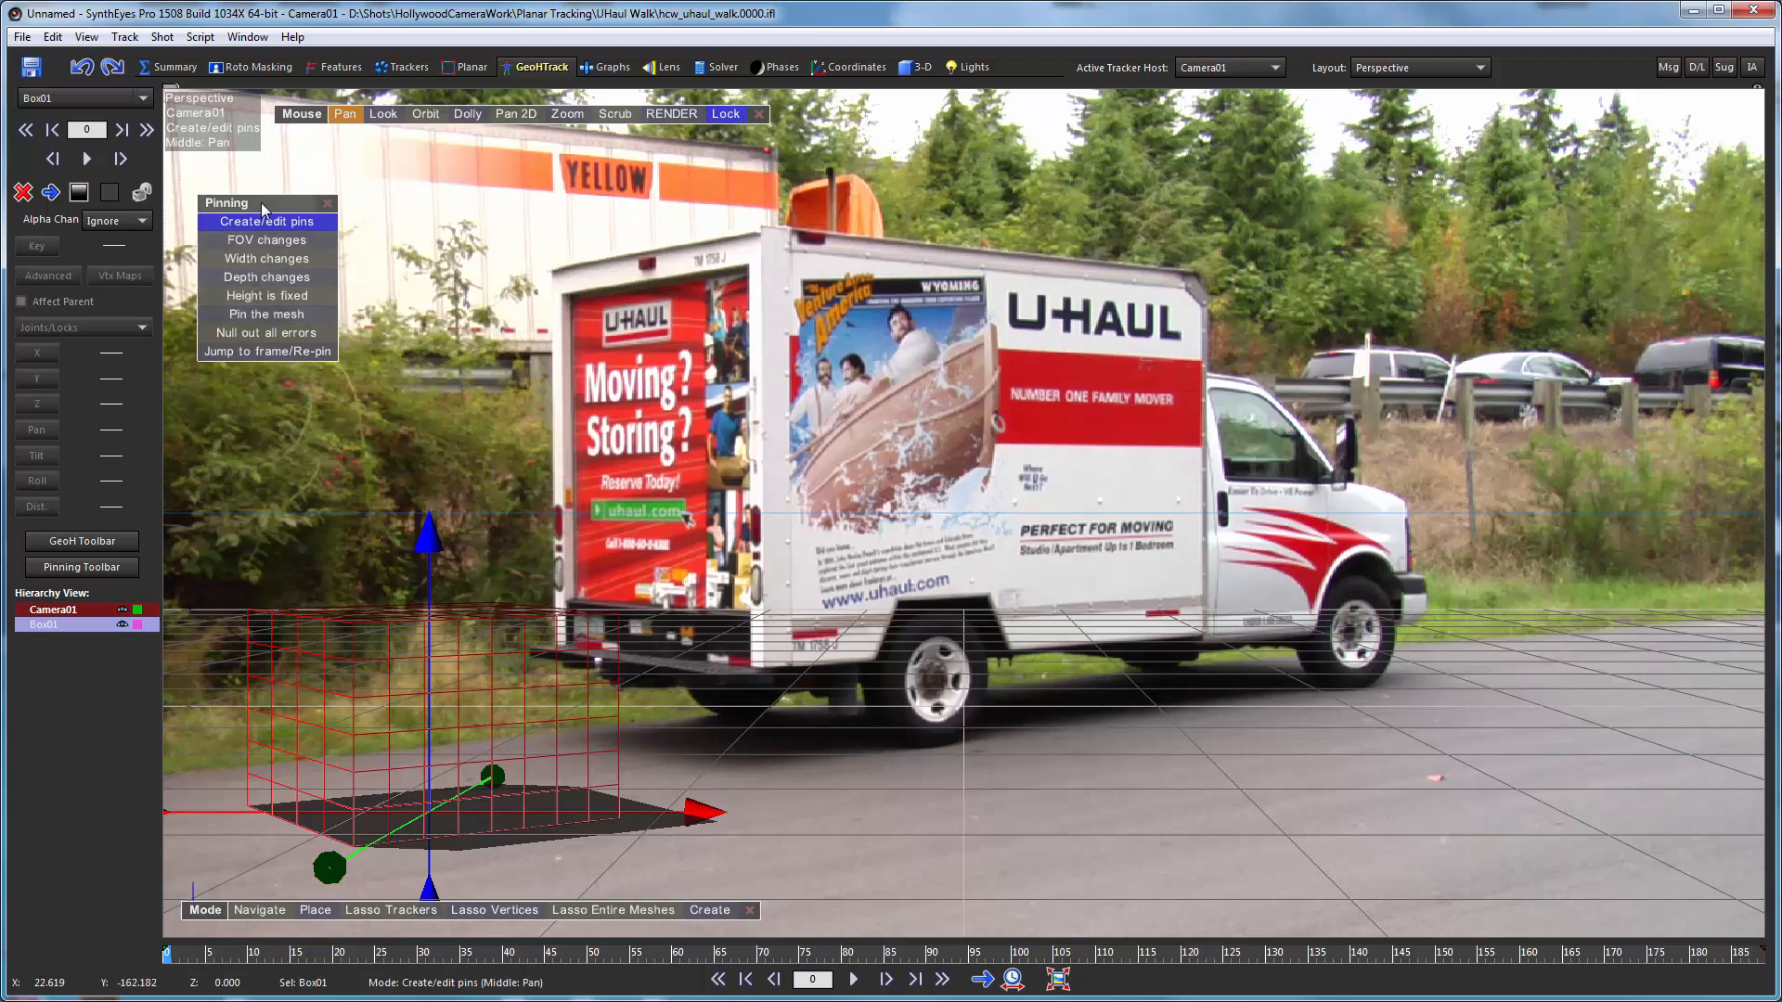
{"action": "mouse_move", "coordinate": [600, 584]}
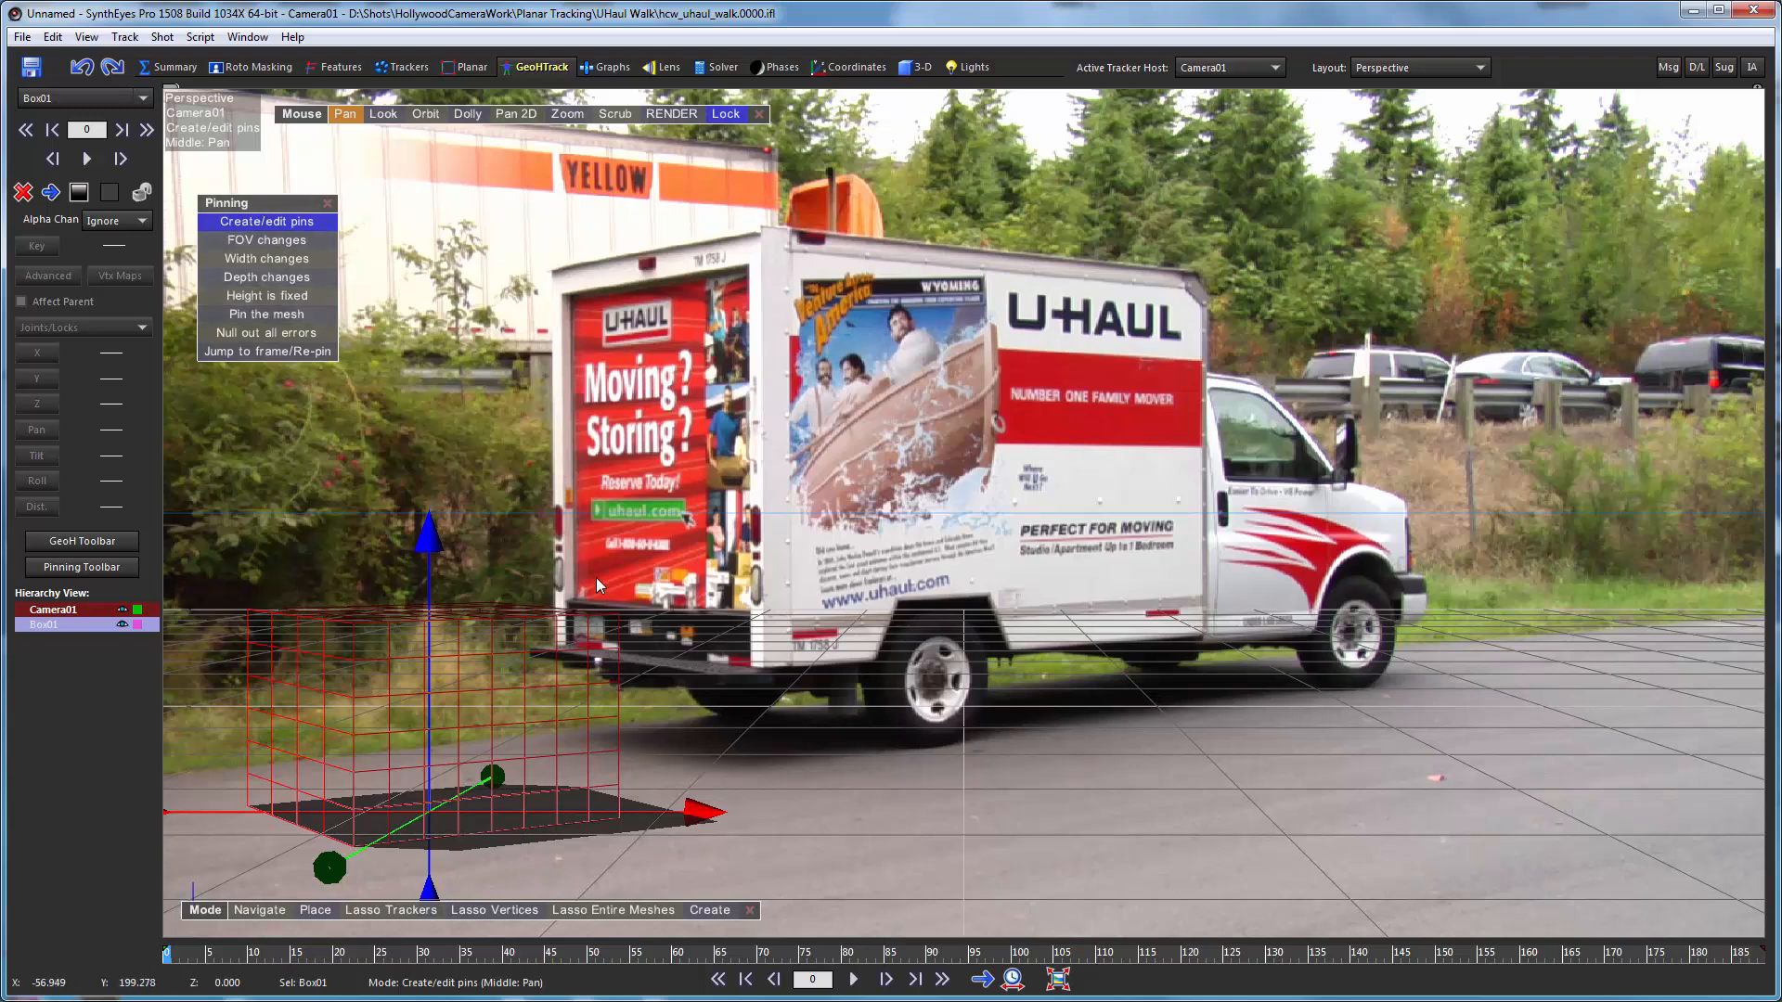
{"action": "mouse_move", "coordinate": [327, 620]}
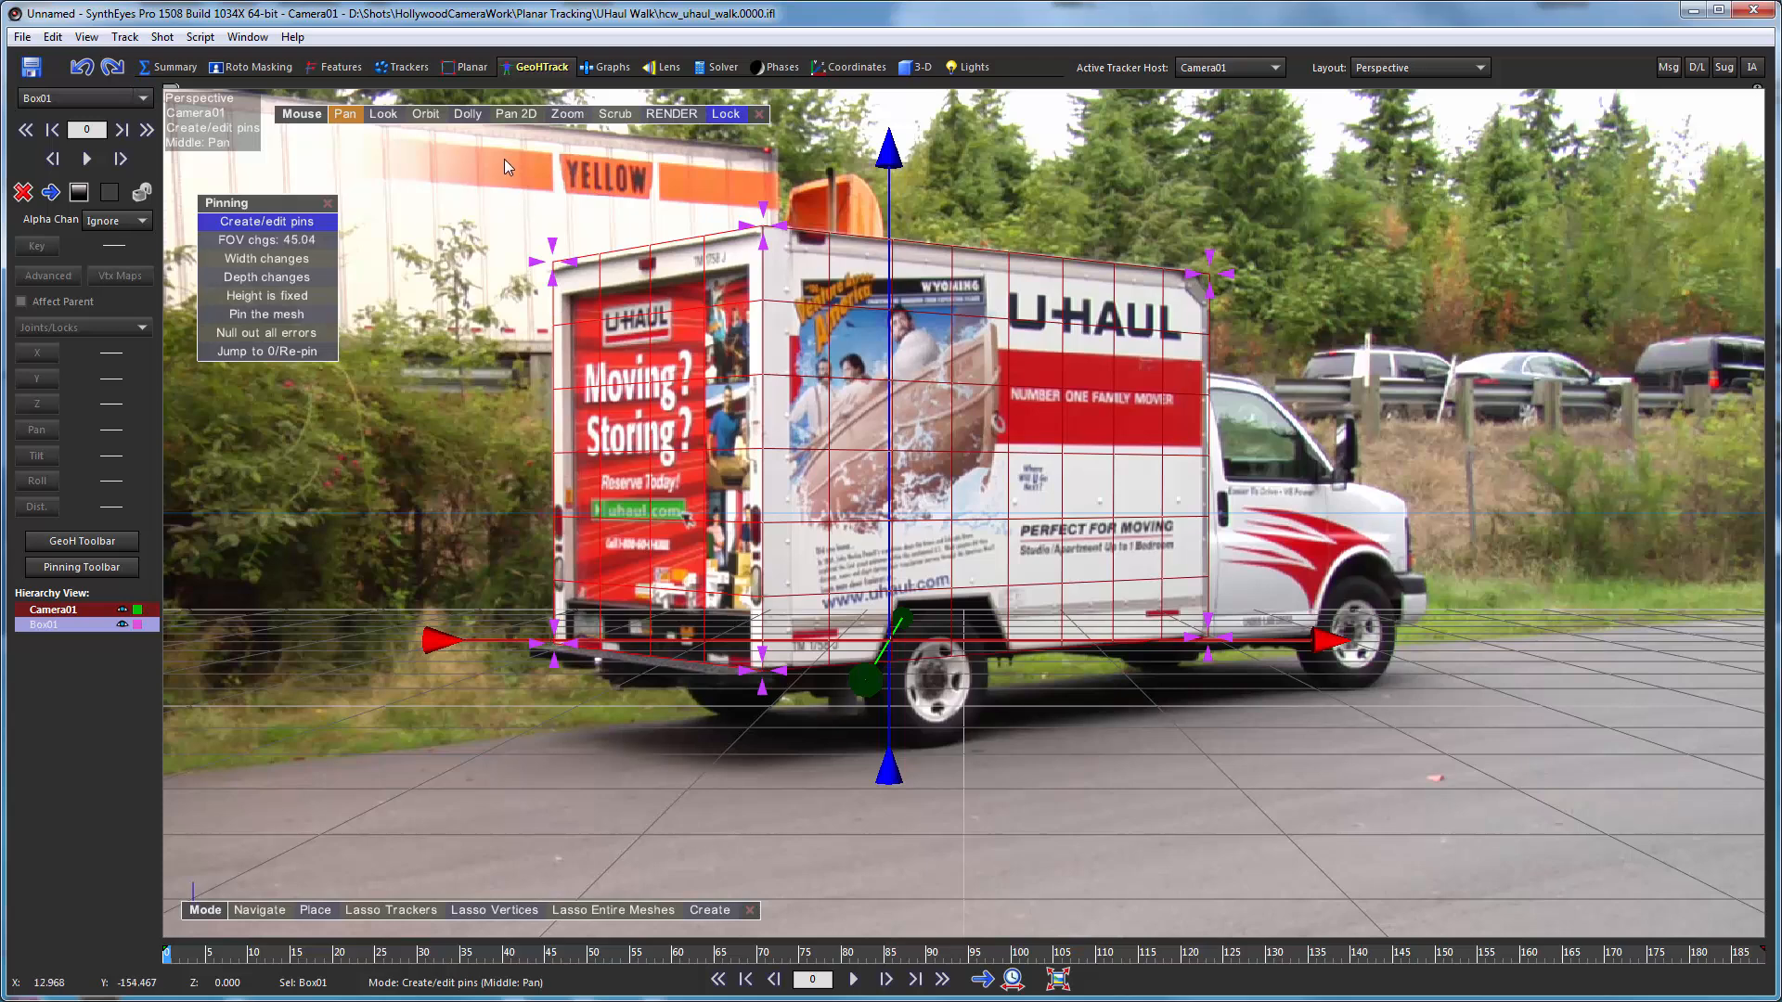
{"action": "mouse_move", "coordinate": [566, 253]}
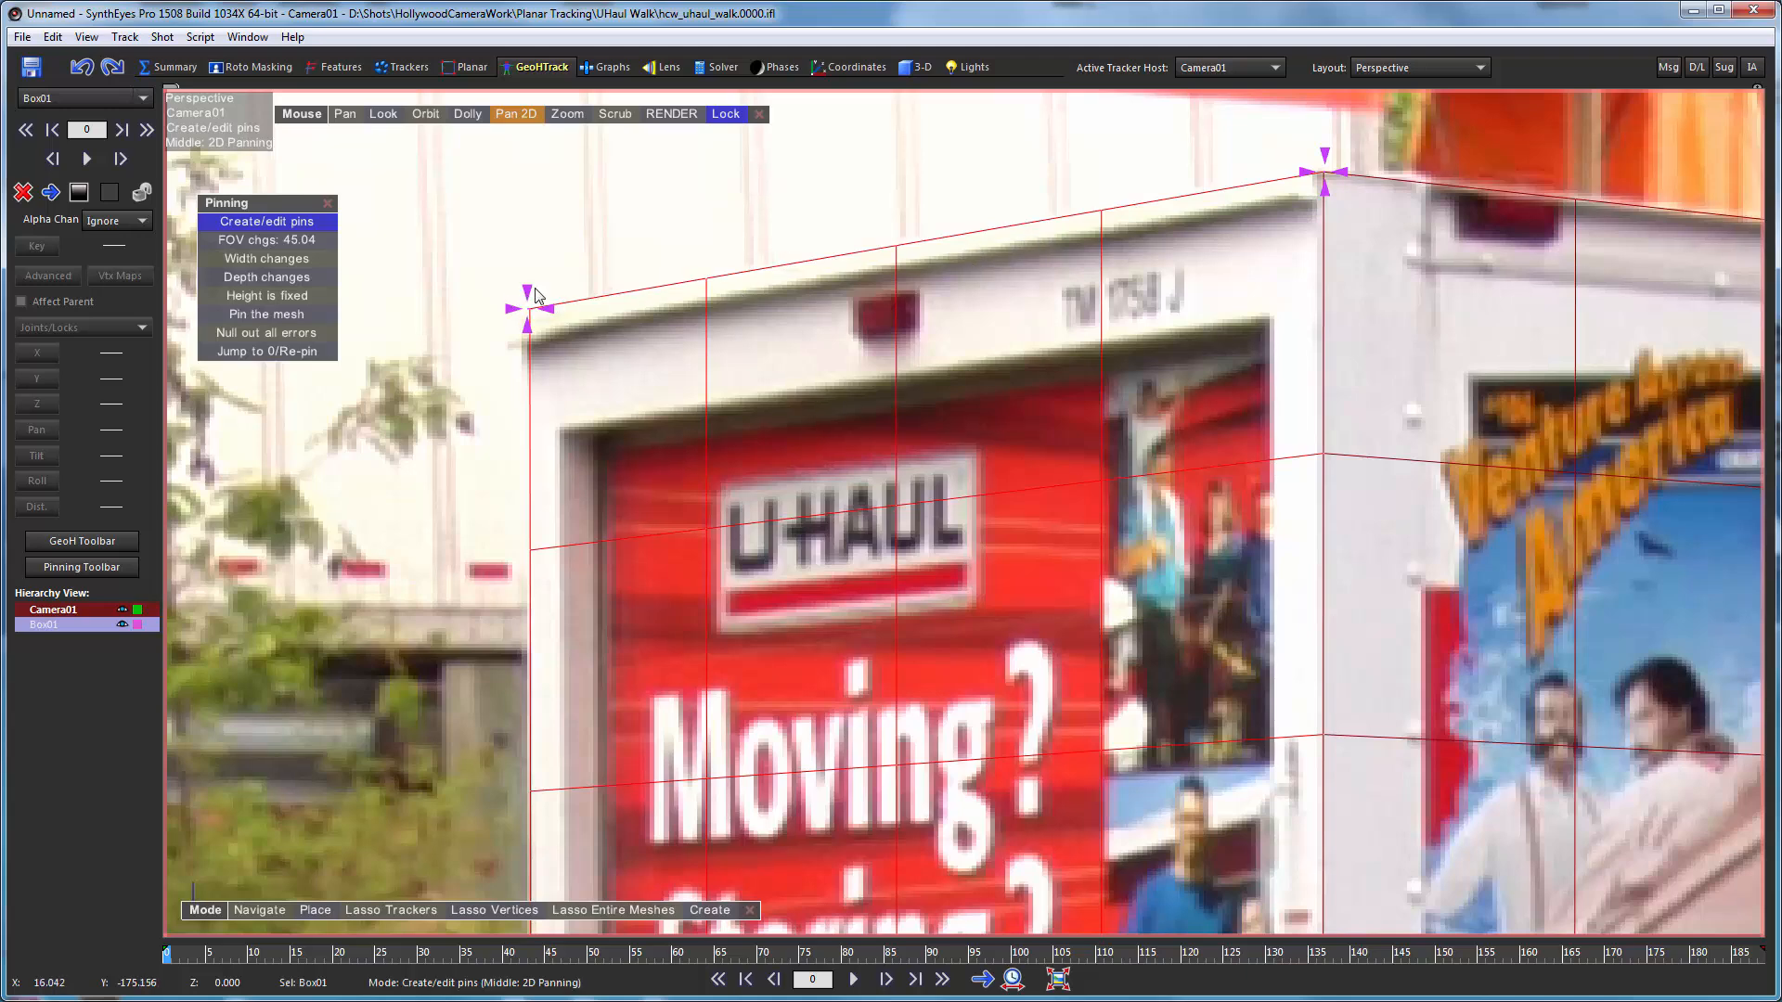
{"action": "mouse_move", "coordinate": [616, 202]}
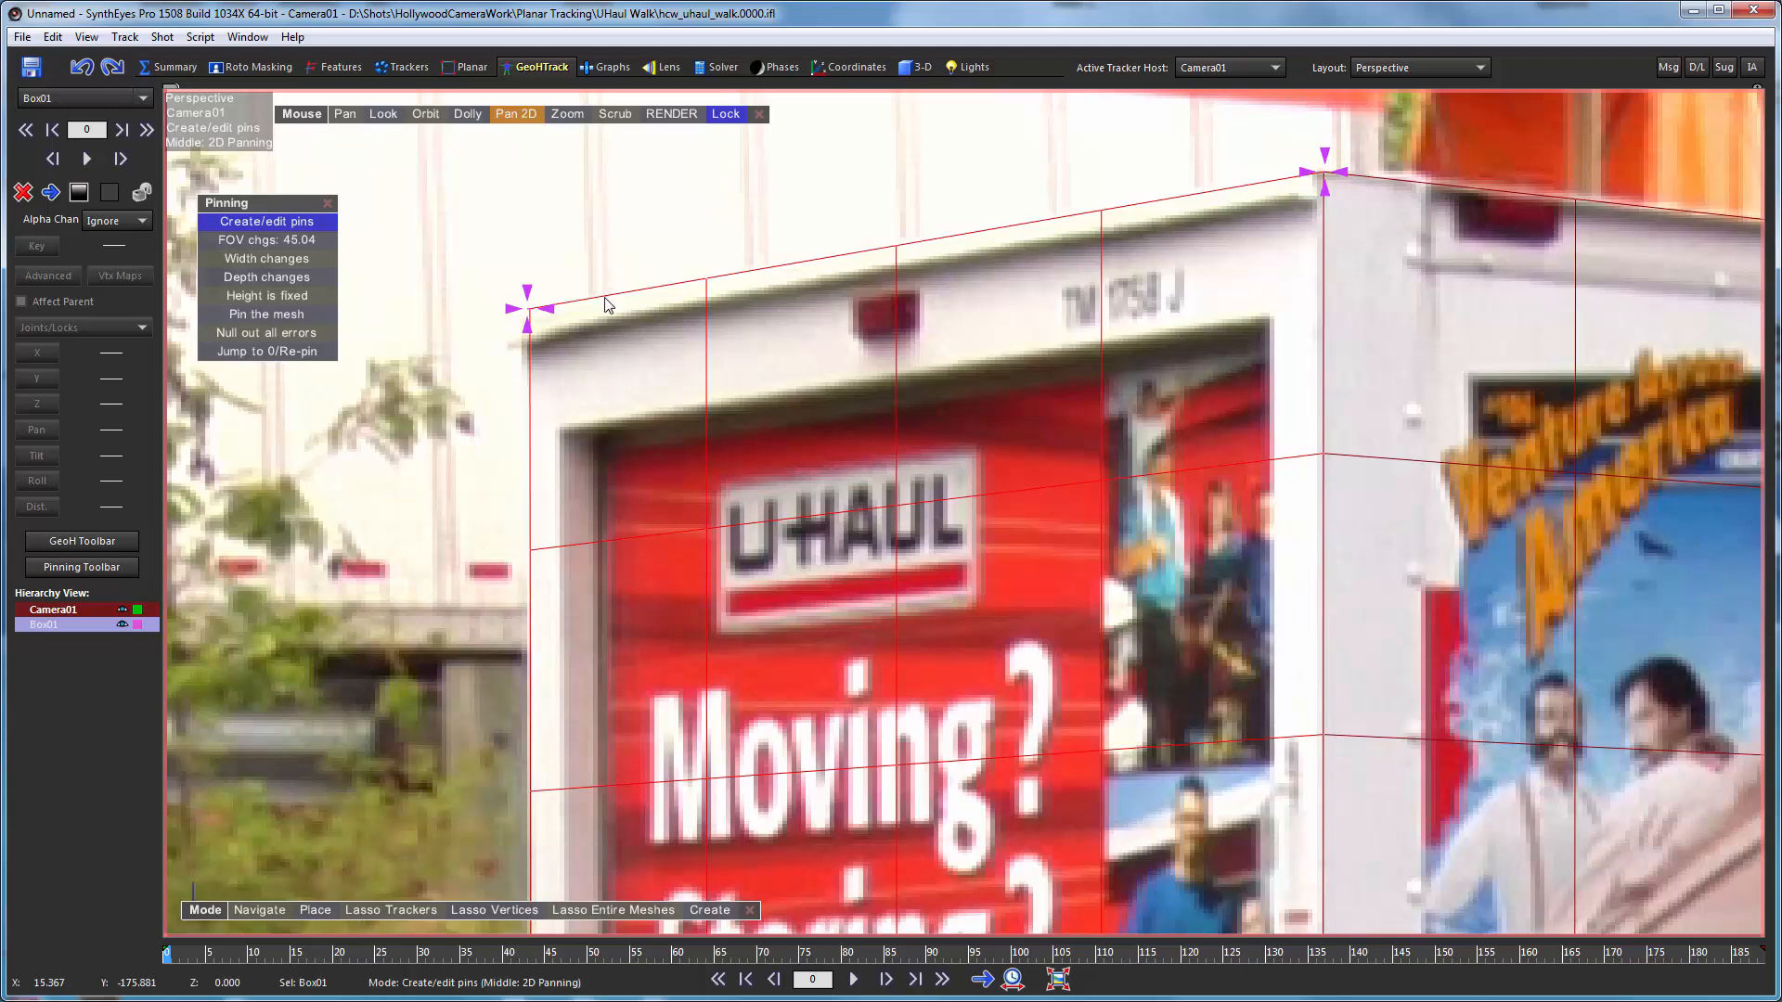
{"action": "mouse_move", "coordinate": [557, 307]}
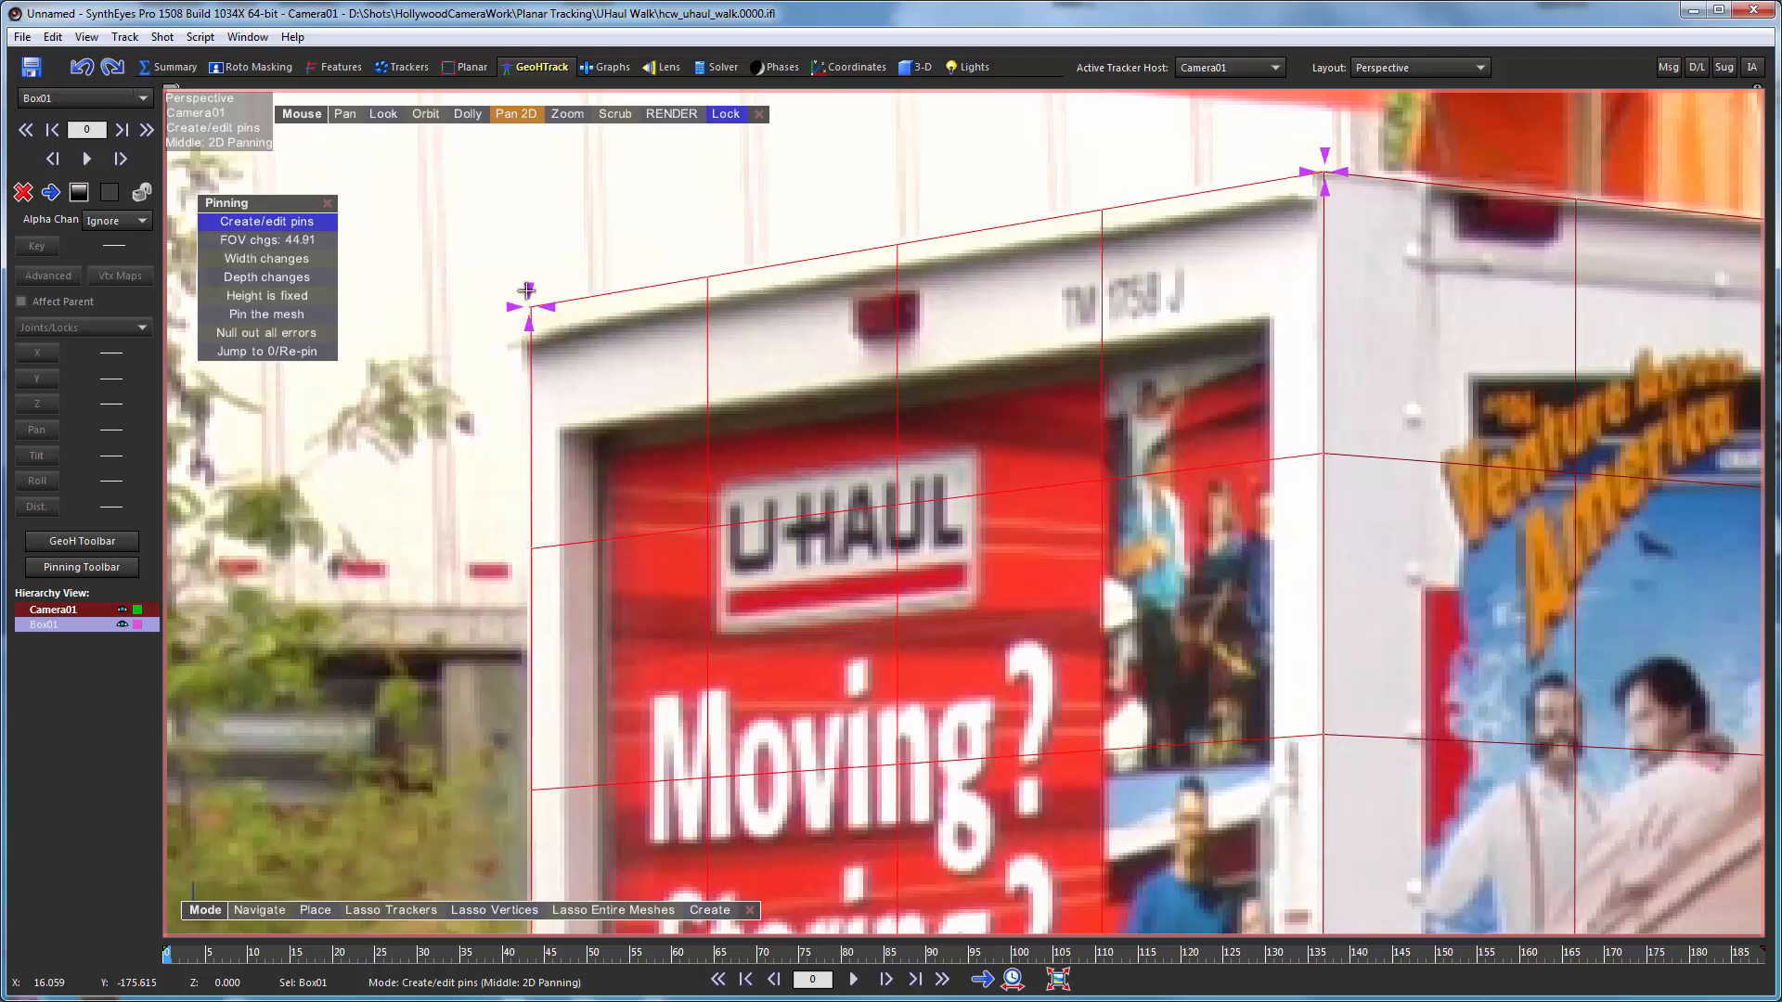
Refine the rear-top, front-top and rear-bottom corner pins onto the cargo box corners
{"action": "left_click_drag", "start_coordinate": [1323, 176], "coordinate": [1323, 150]}
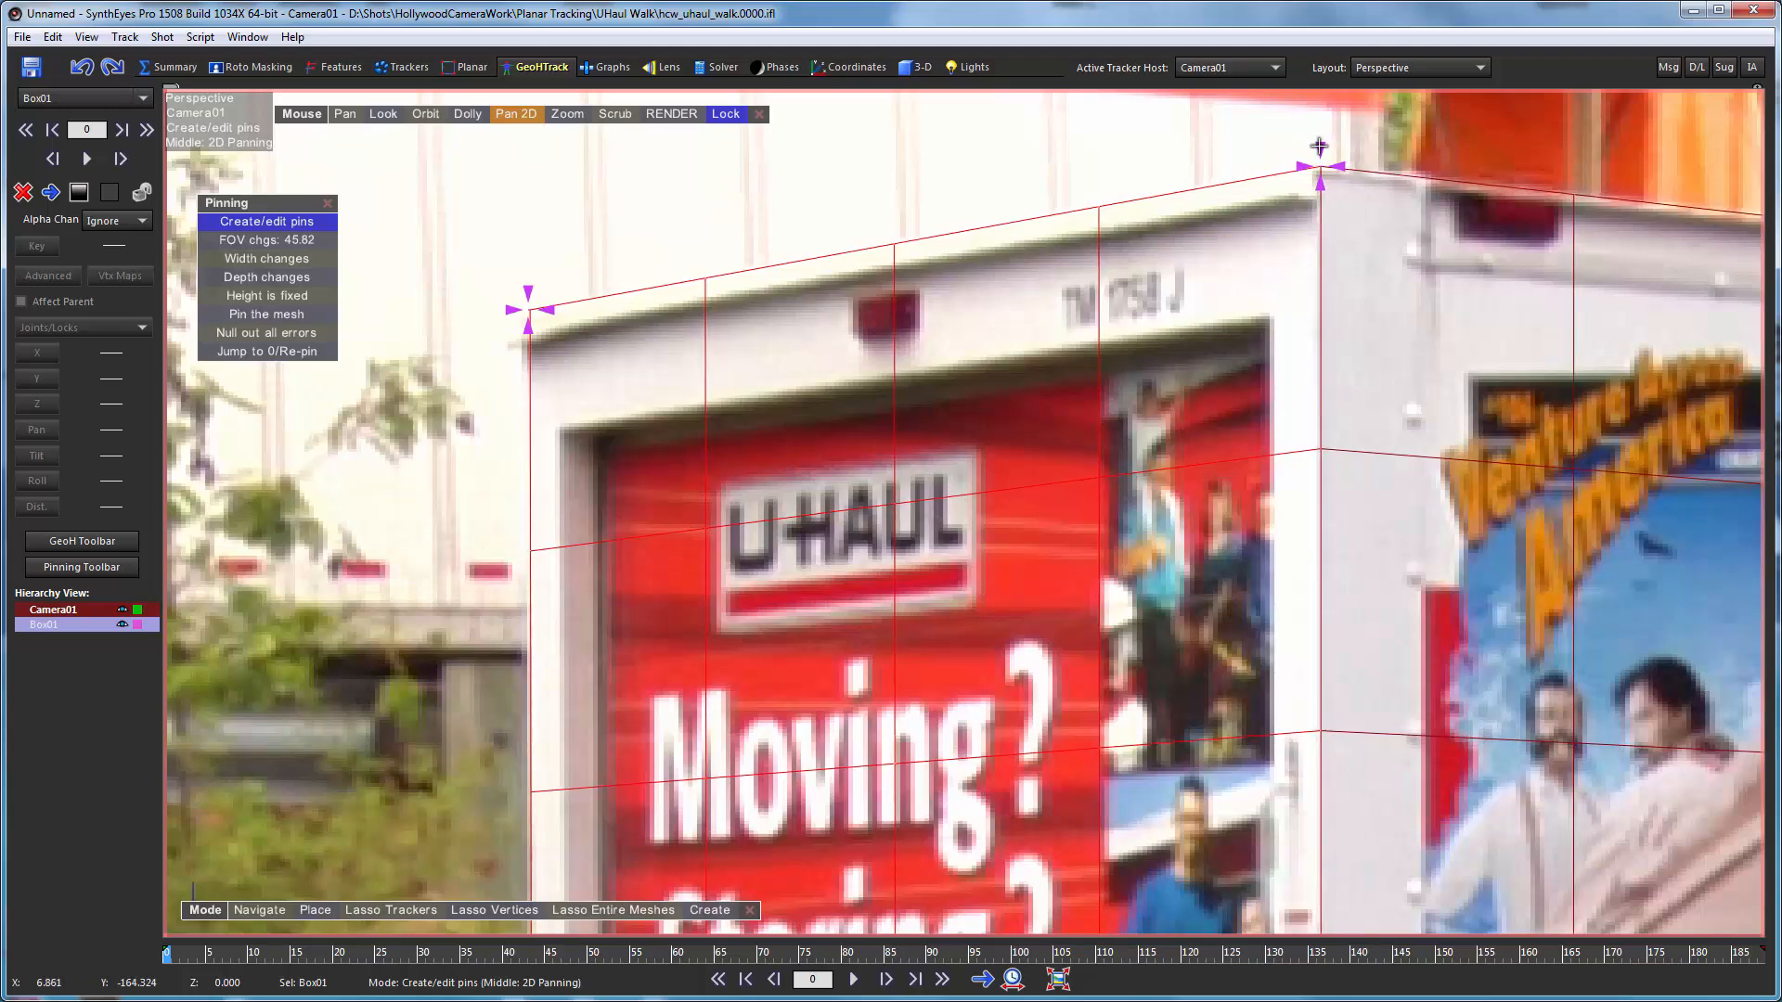
{"action": "left_click_drag", "start_coordinate": [1318, 145], "coordinate": [1317, 145]}
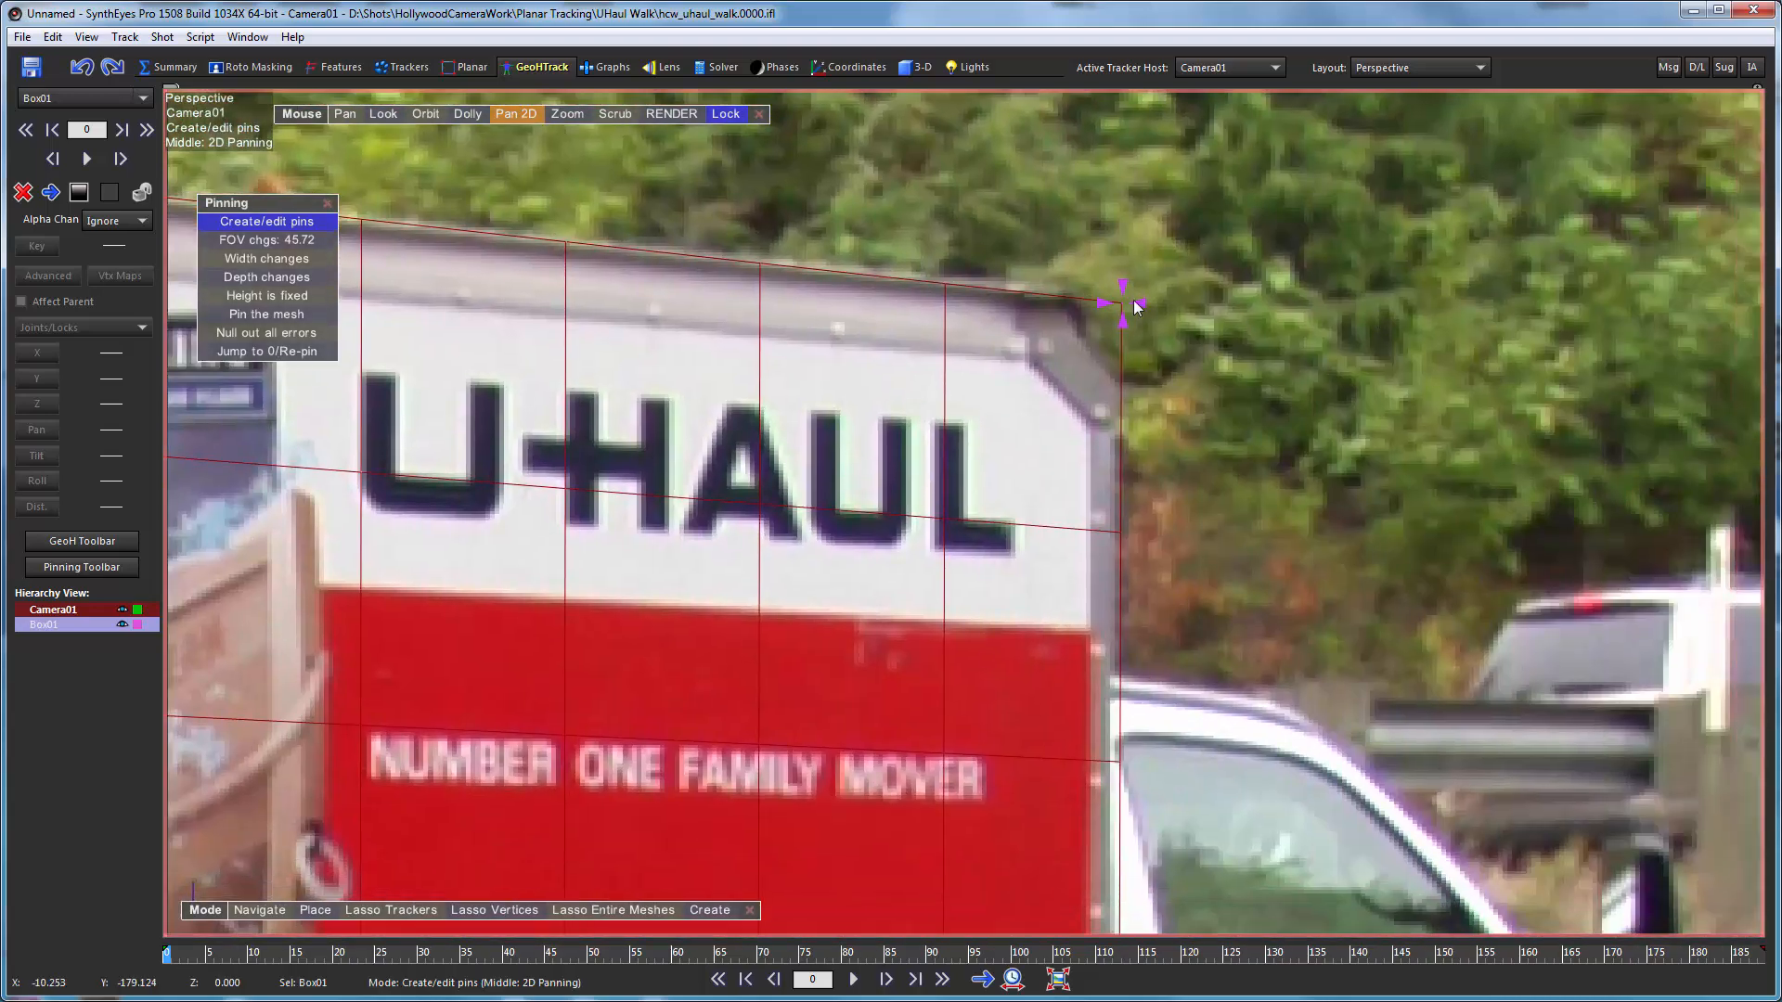
{"action": "left_click_drag", "start_coordinate": [1123, 297], "coordinate": [1125, 294]}
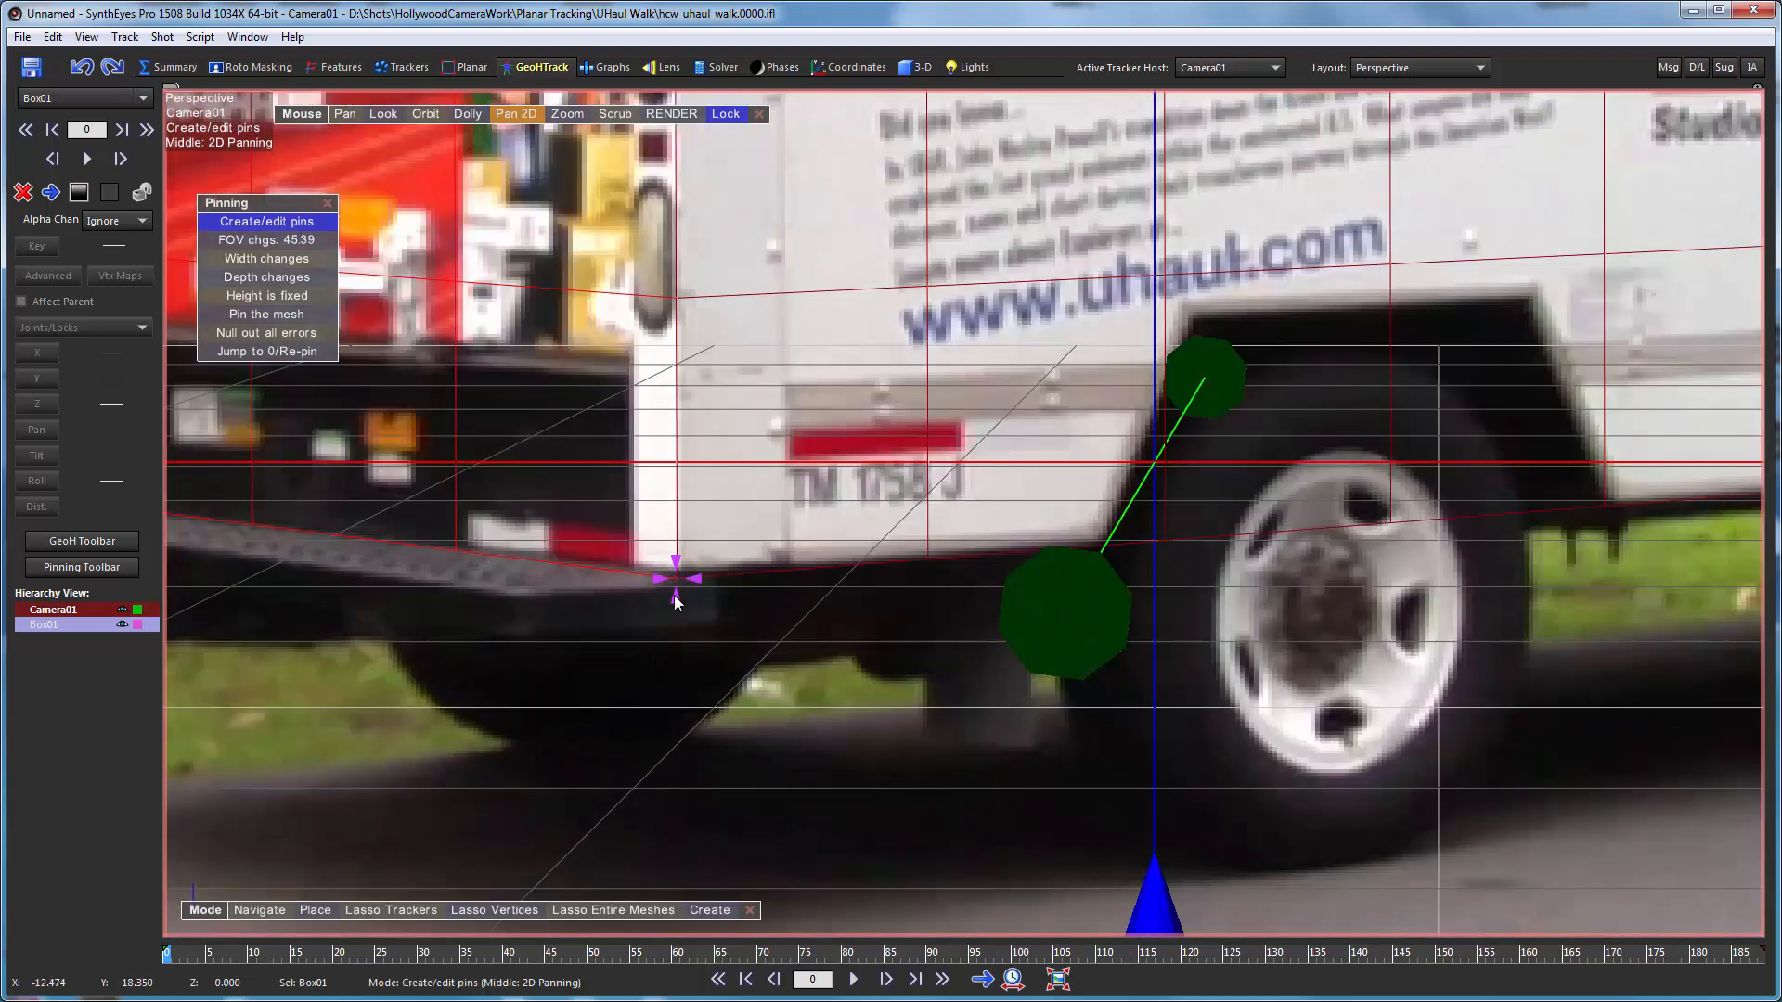
{"action": "left_click_drag", "start_coordinate": [675, 573], "coordinate": [679, 588]}
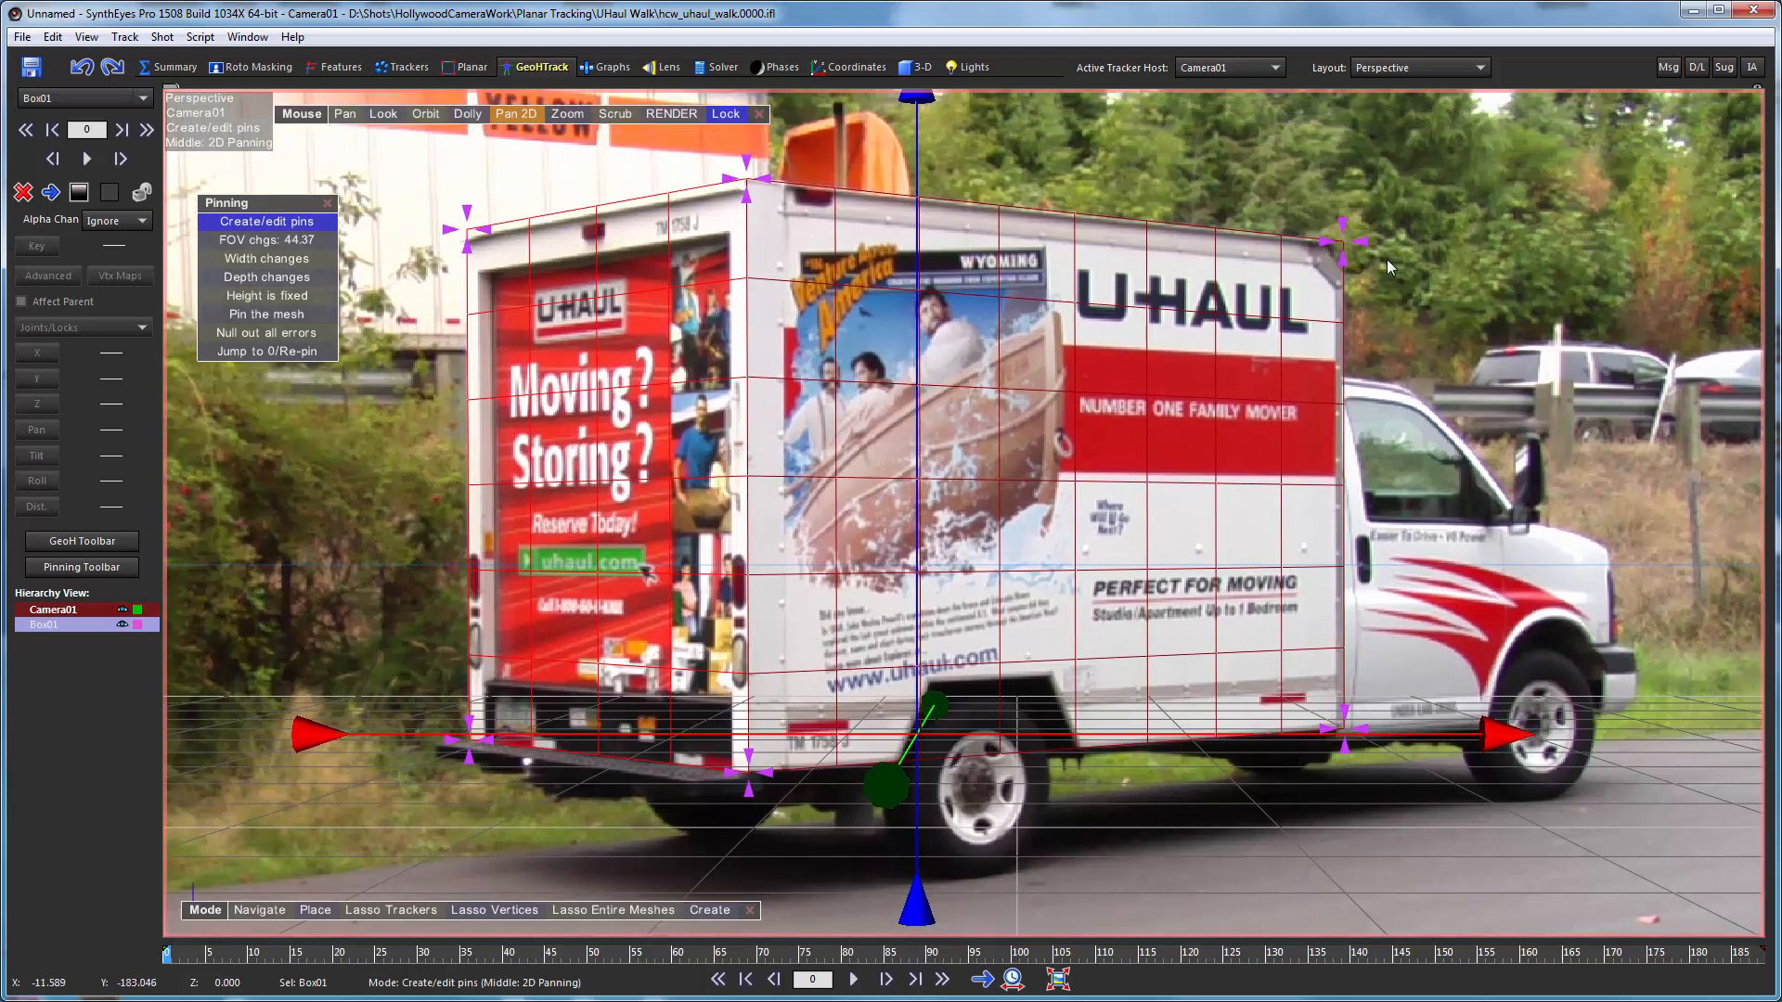
{"action": "mouse_move", "coordinate": [772, 256]}
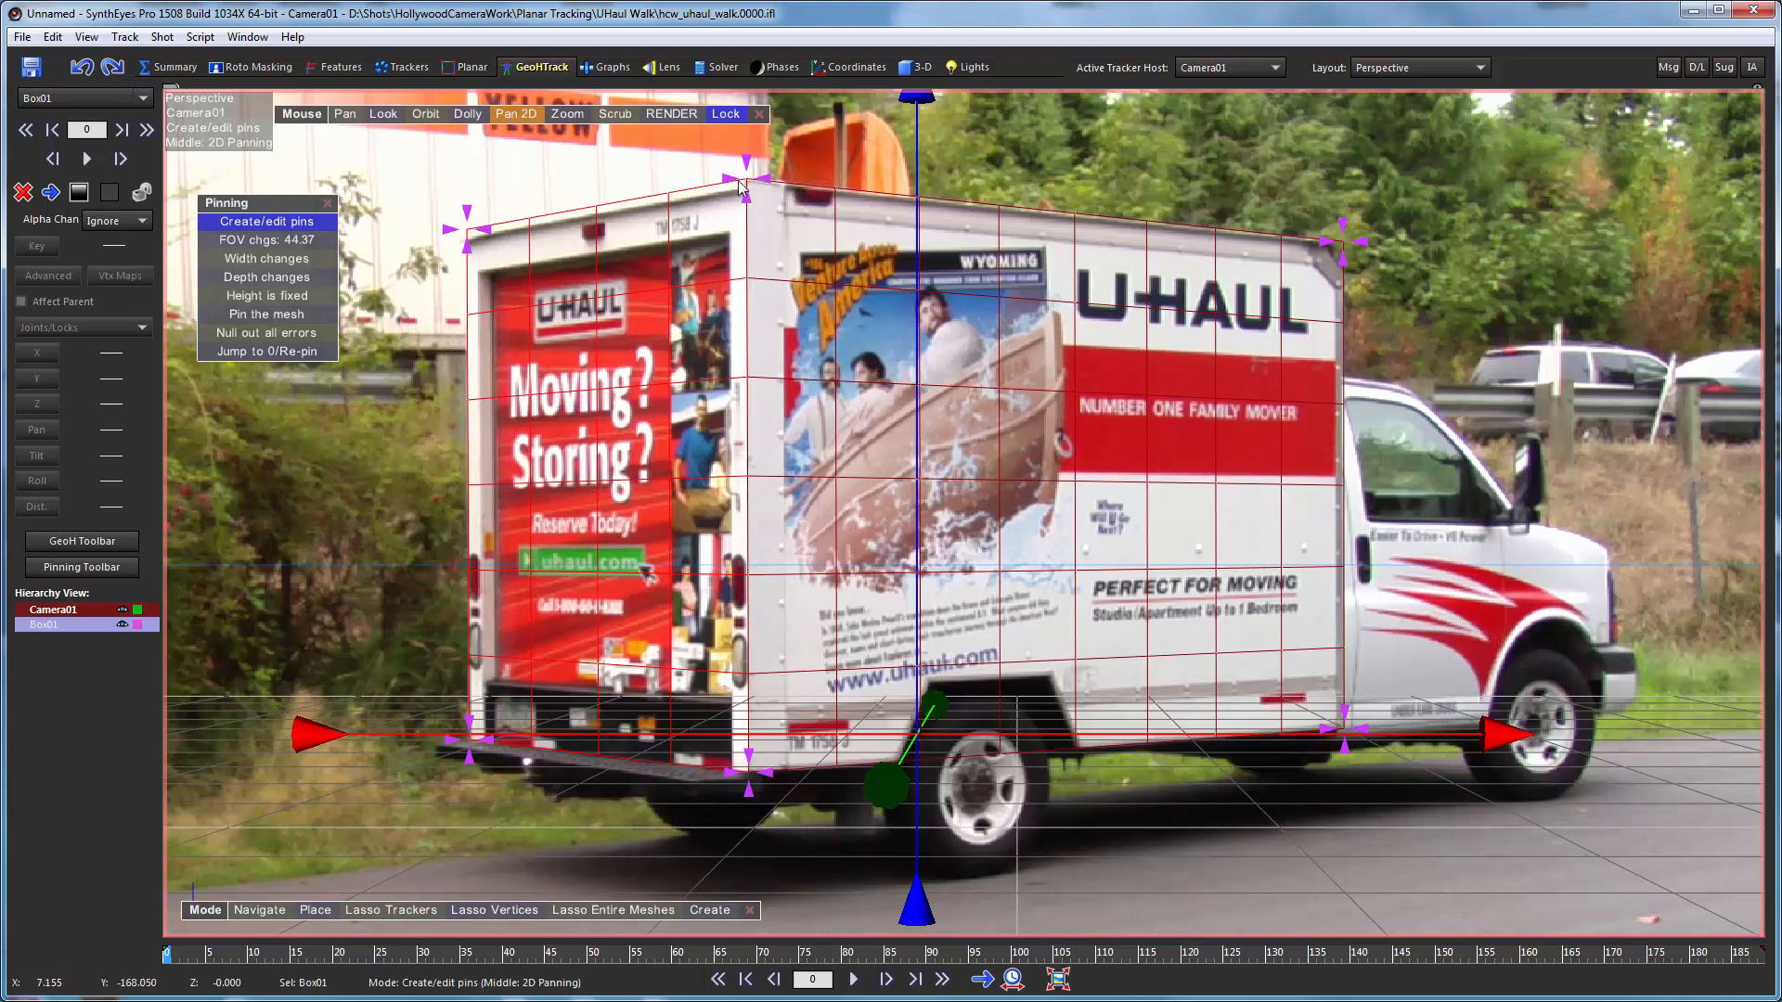
{"action": "mouse_move", "coordinate": [757, 195]}
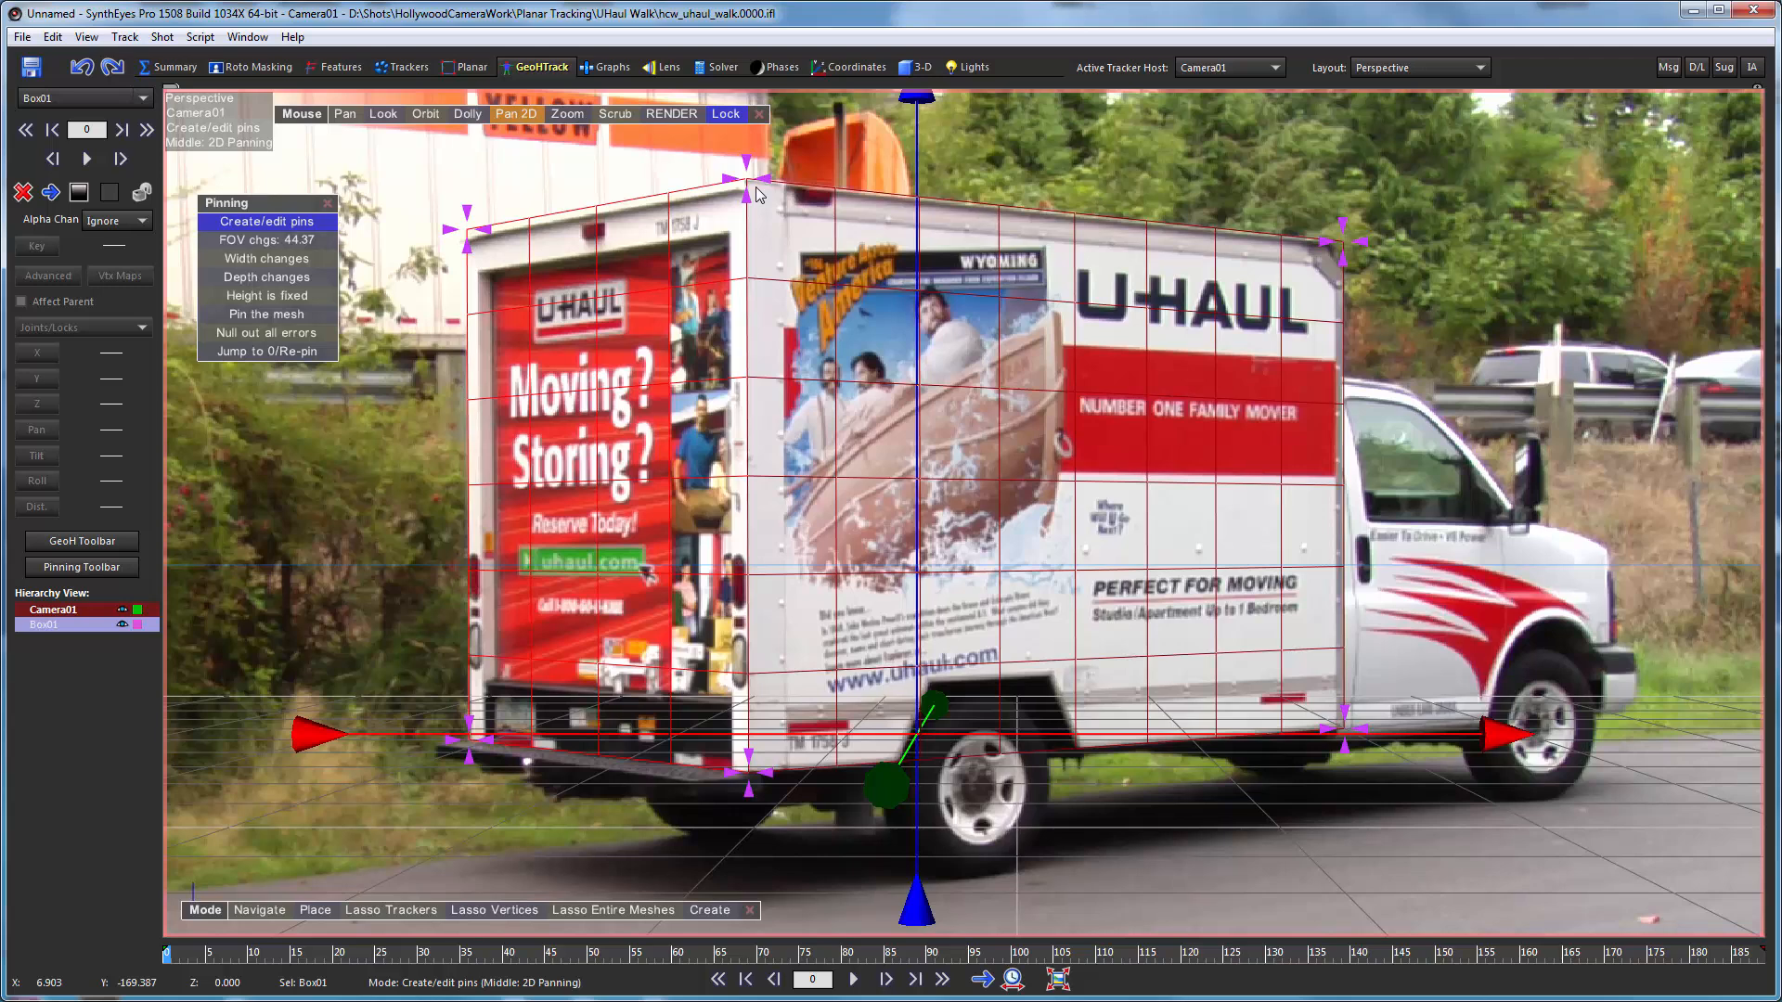
{"action": "mouse_move", "coordinate": [756, 247]}
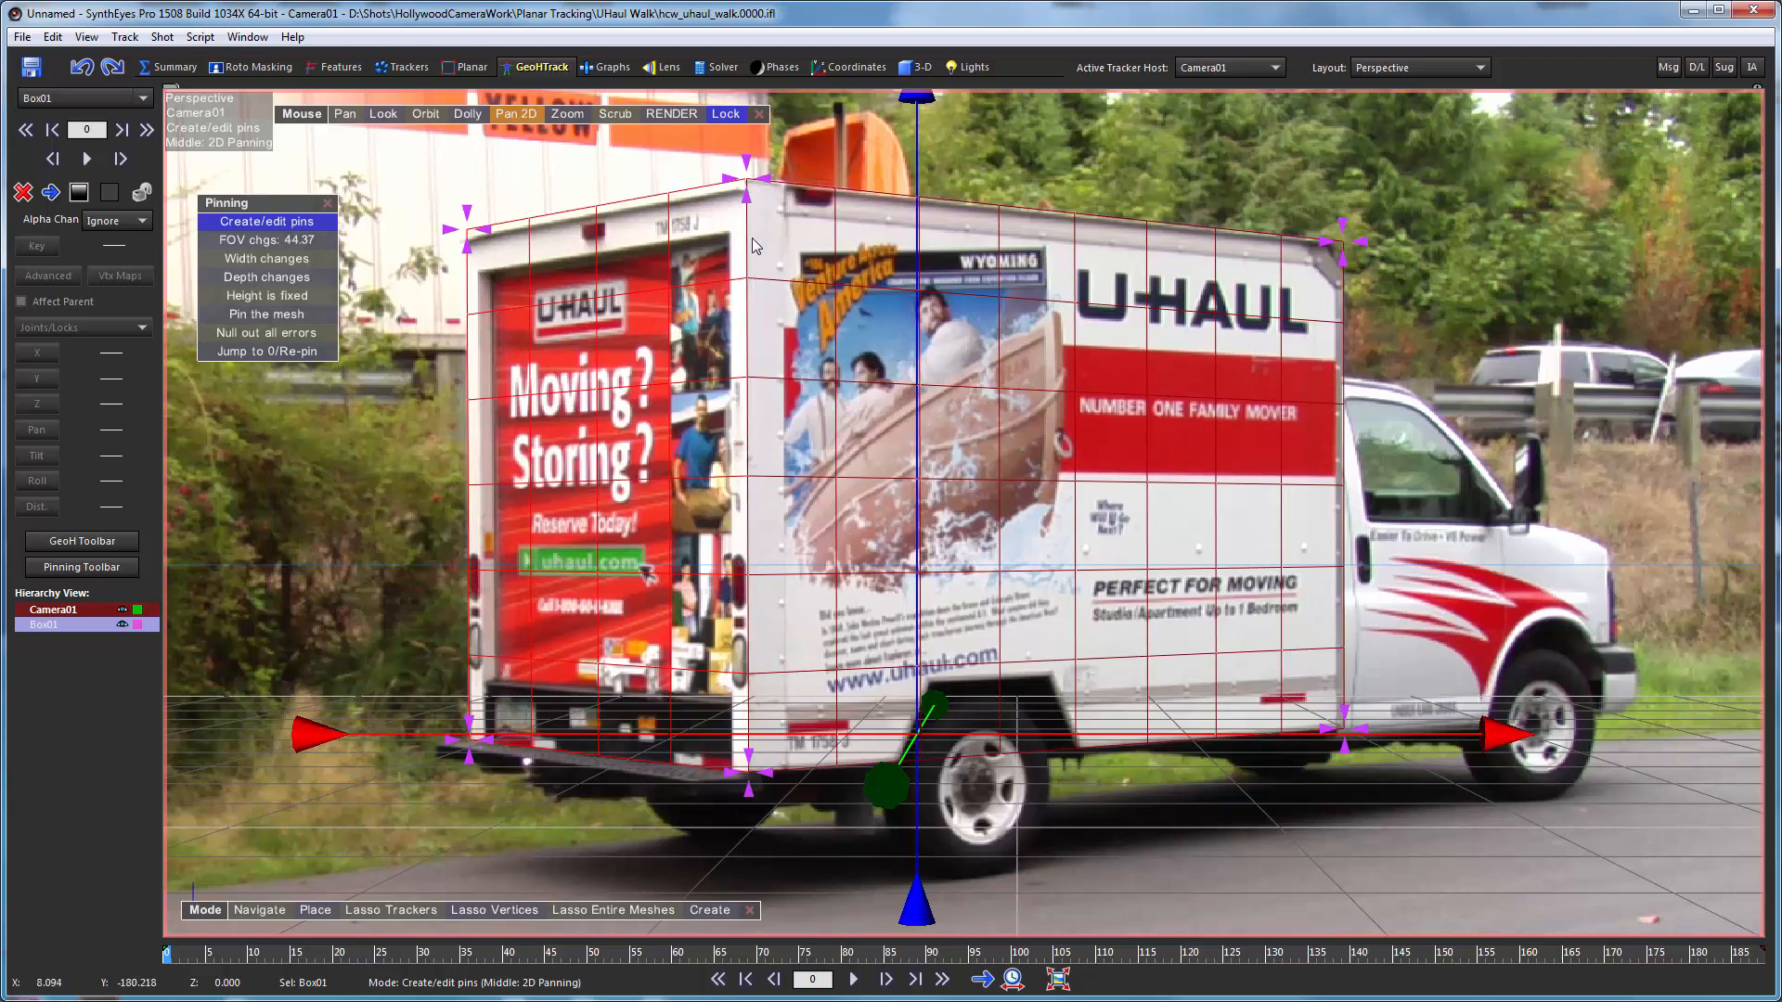
{"action": "mouse_move", "coordinate": [432, 386]}
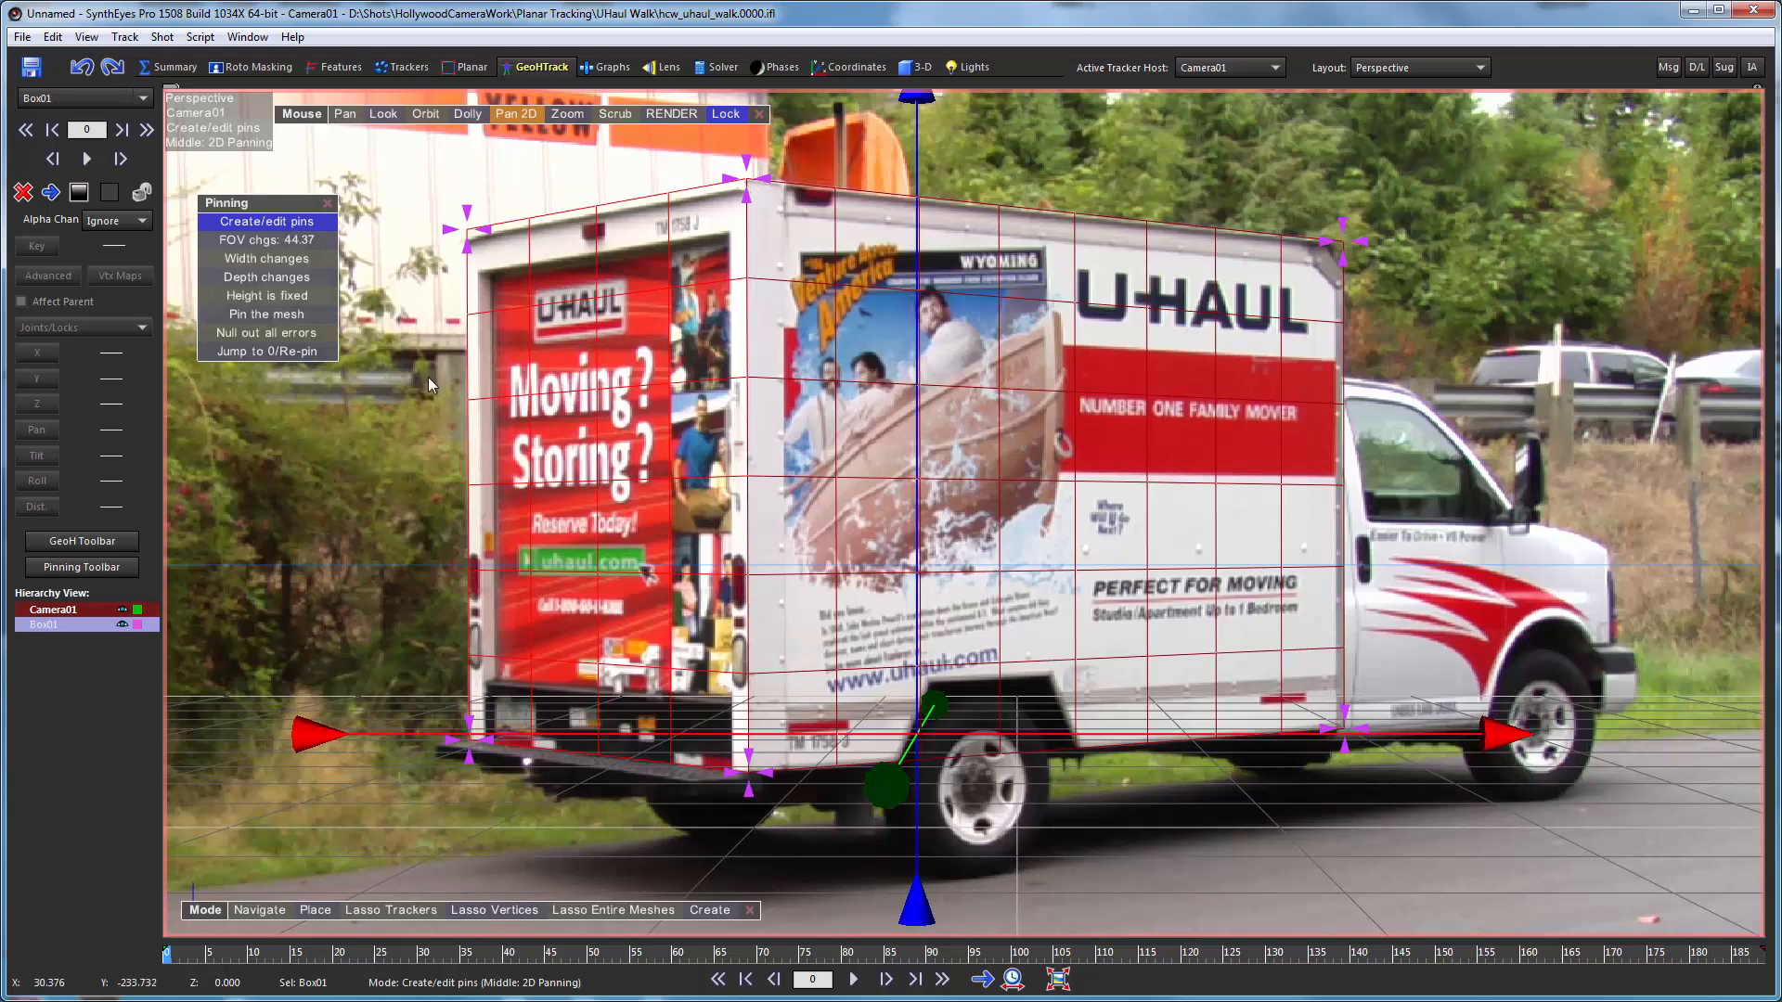
{"action": "mouse_move", "coordinate": [429, 274]}
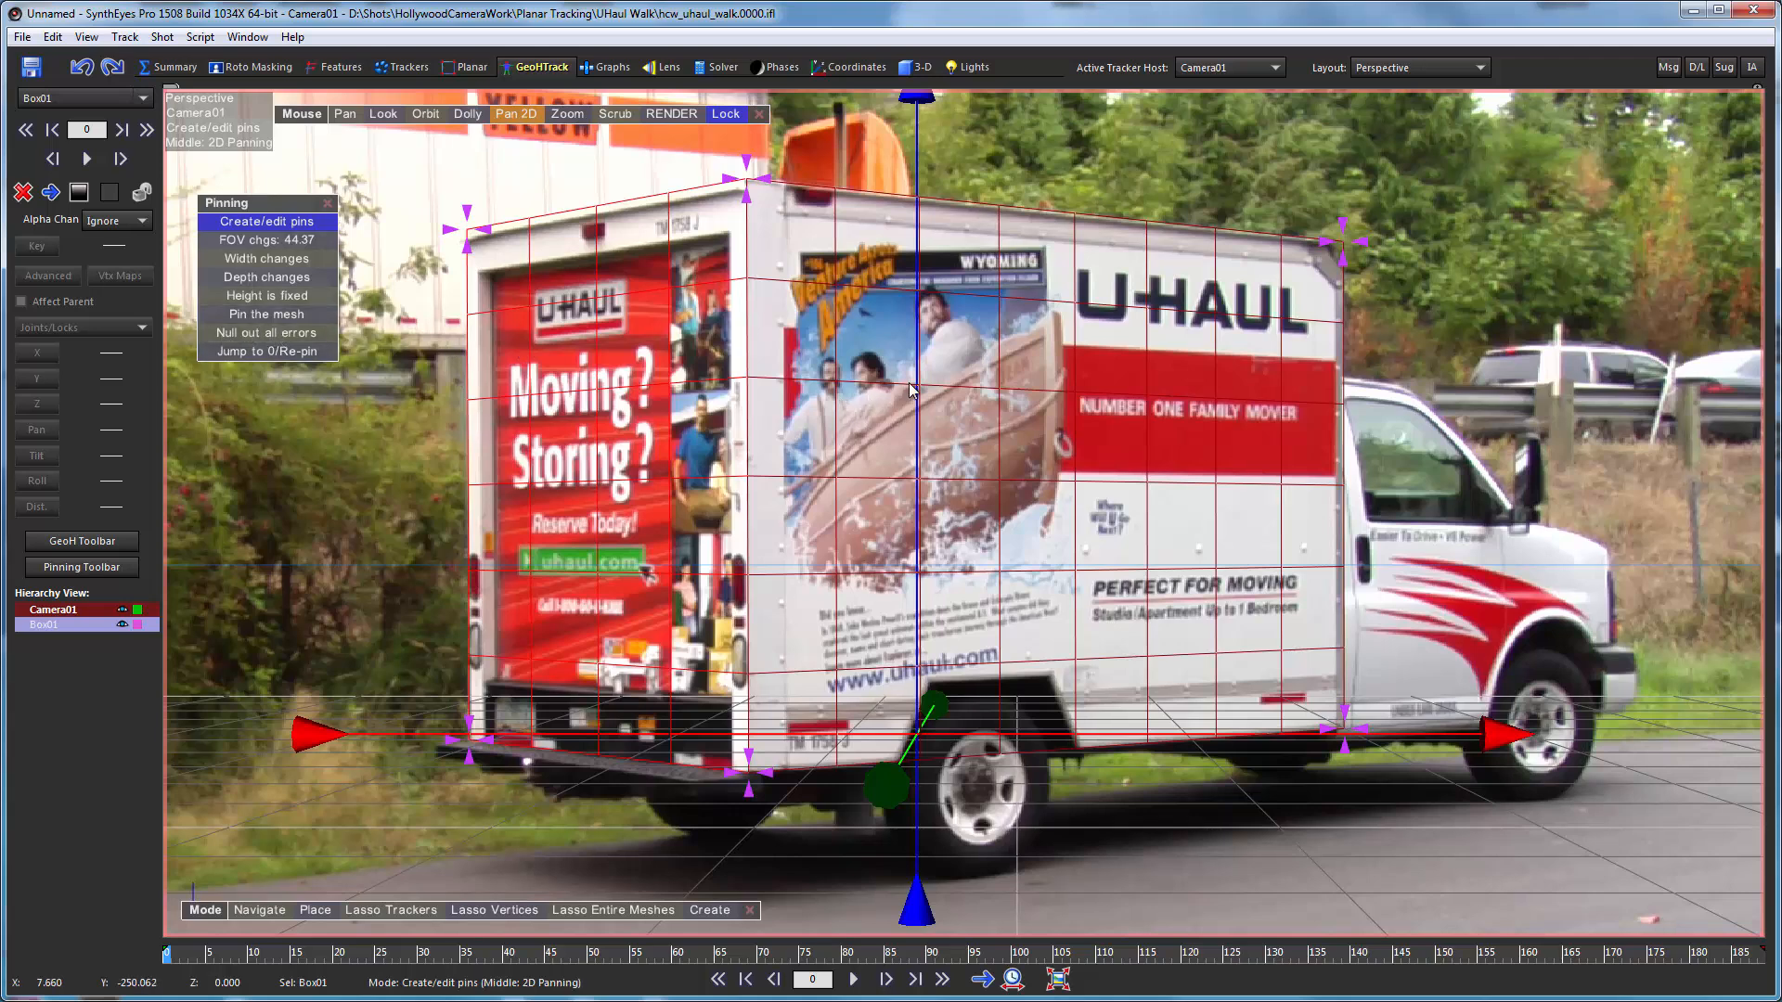
{"action": "mouse_move", "coordinate": [910, 388]}
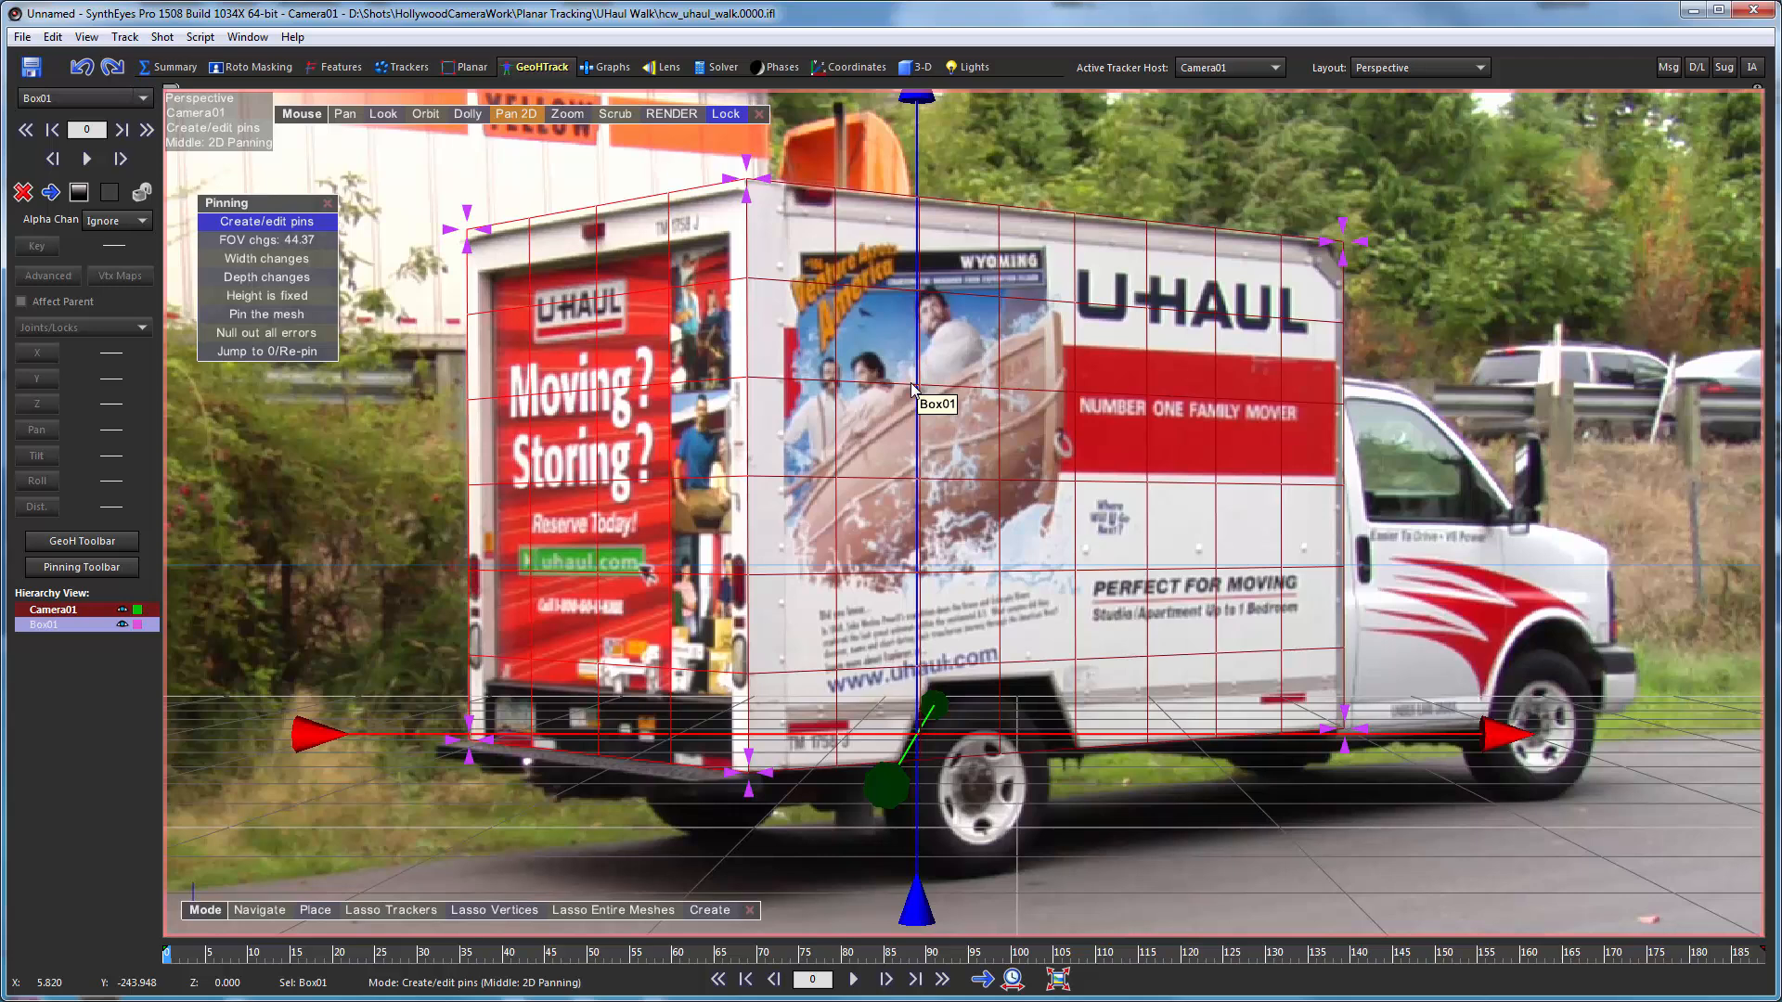
{"action": "mouse_move", "coordinate": [1147, 247]}
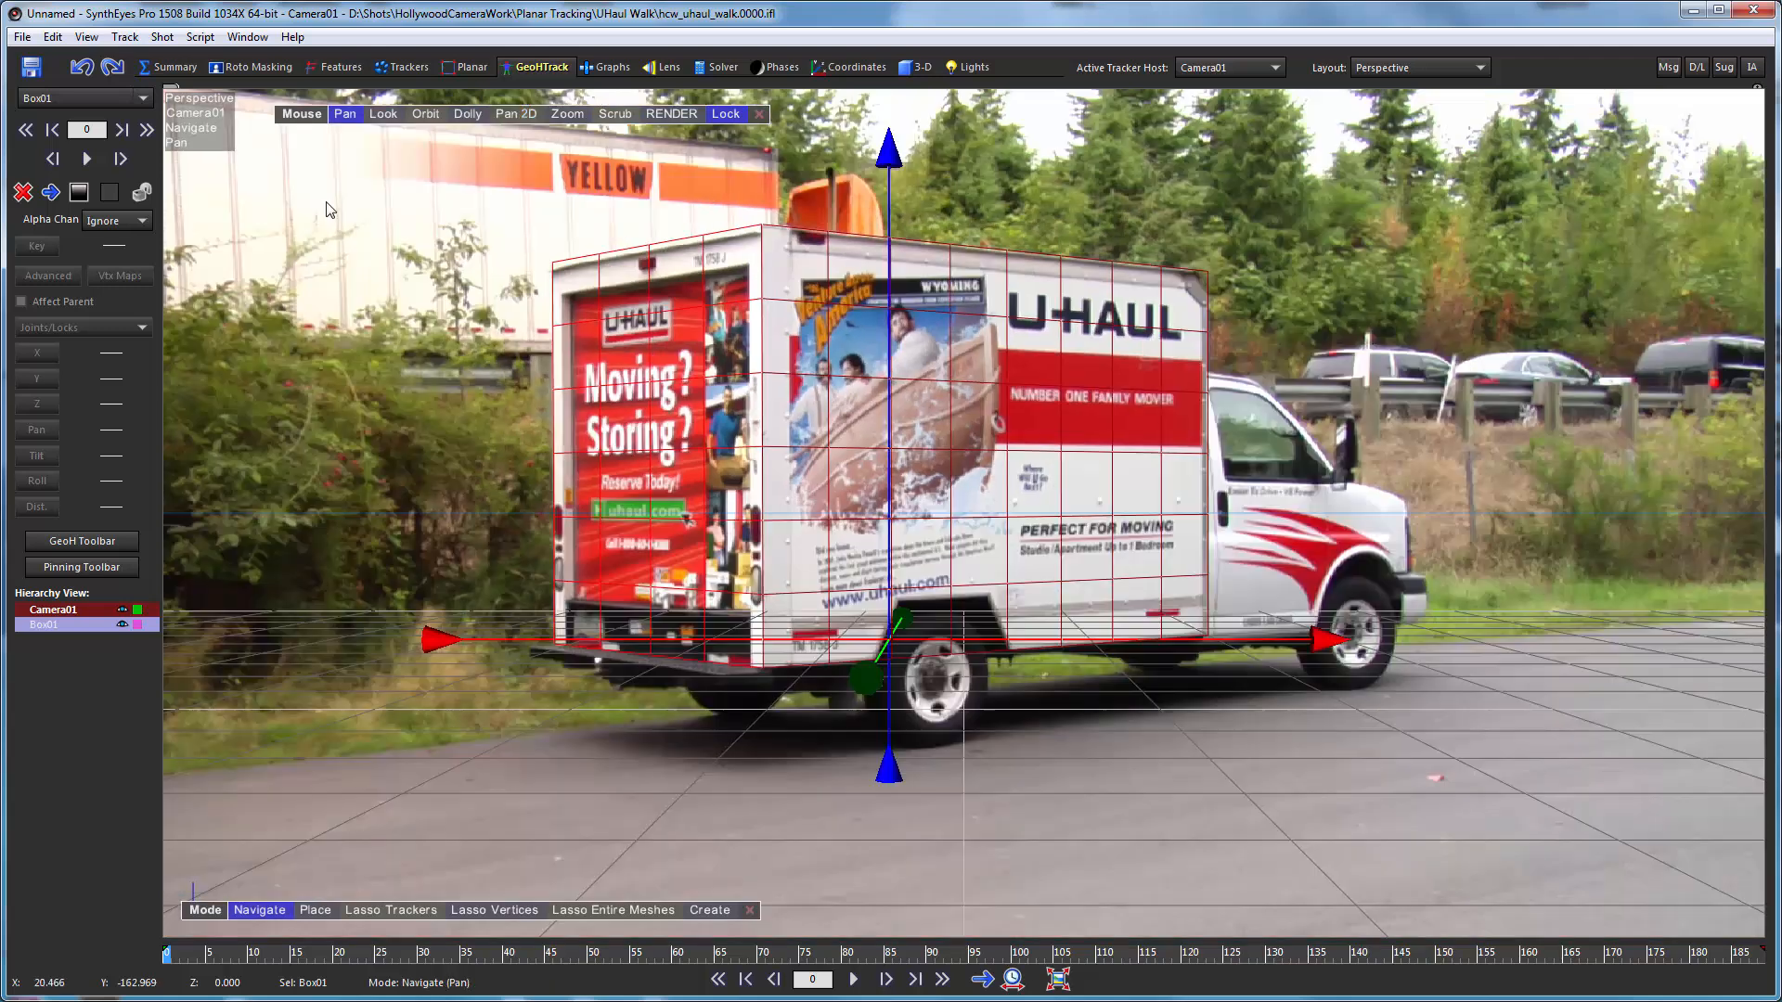
{"action": "mouse_move", "coordinate": [359, 427]}
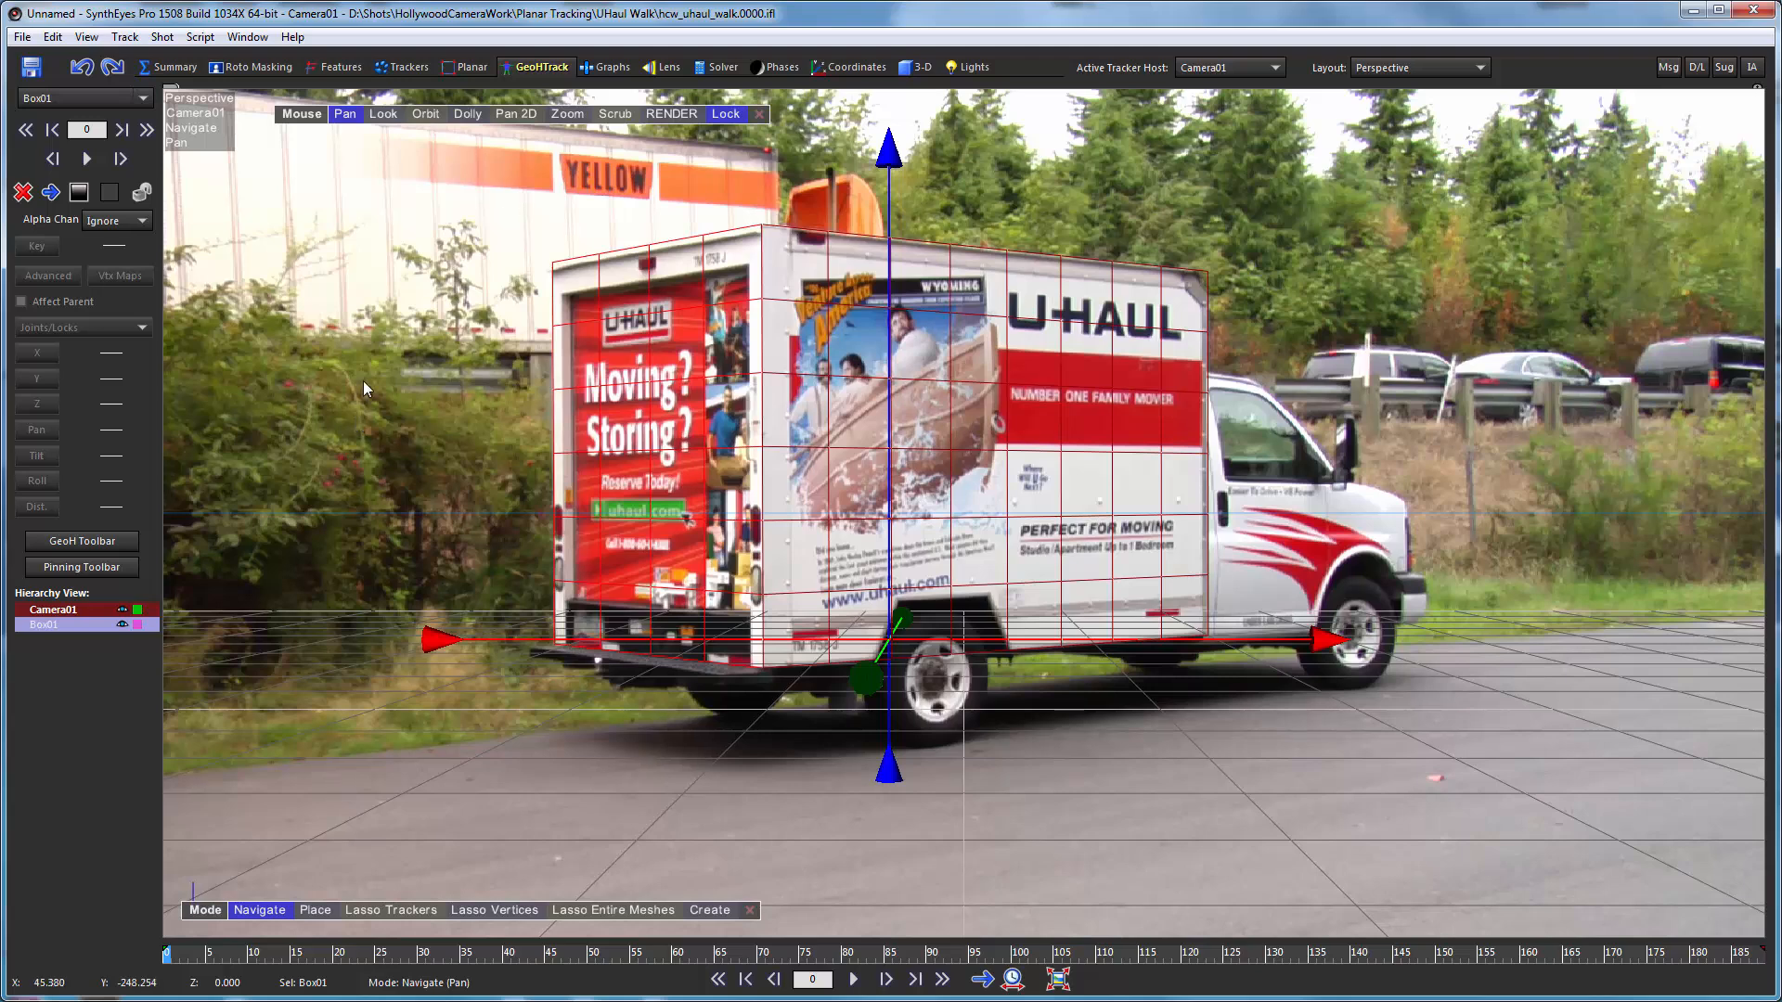
{"action": "mouse_move", "coordinate": [1331, 364]}
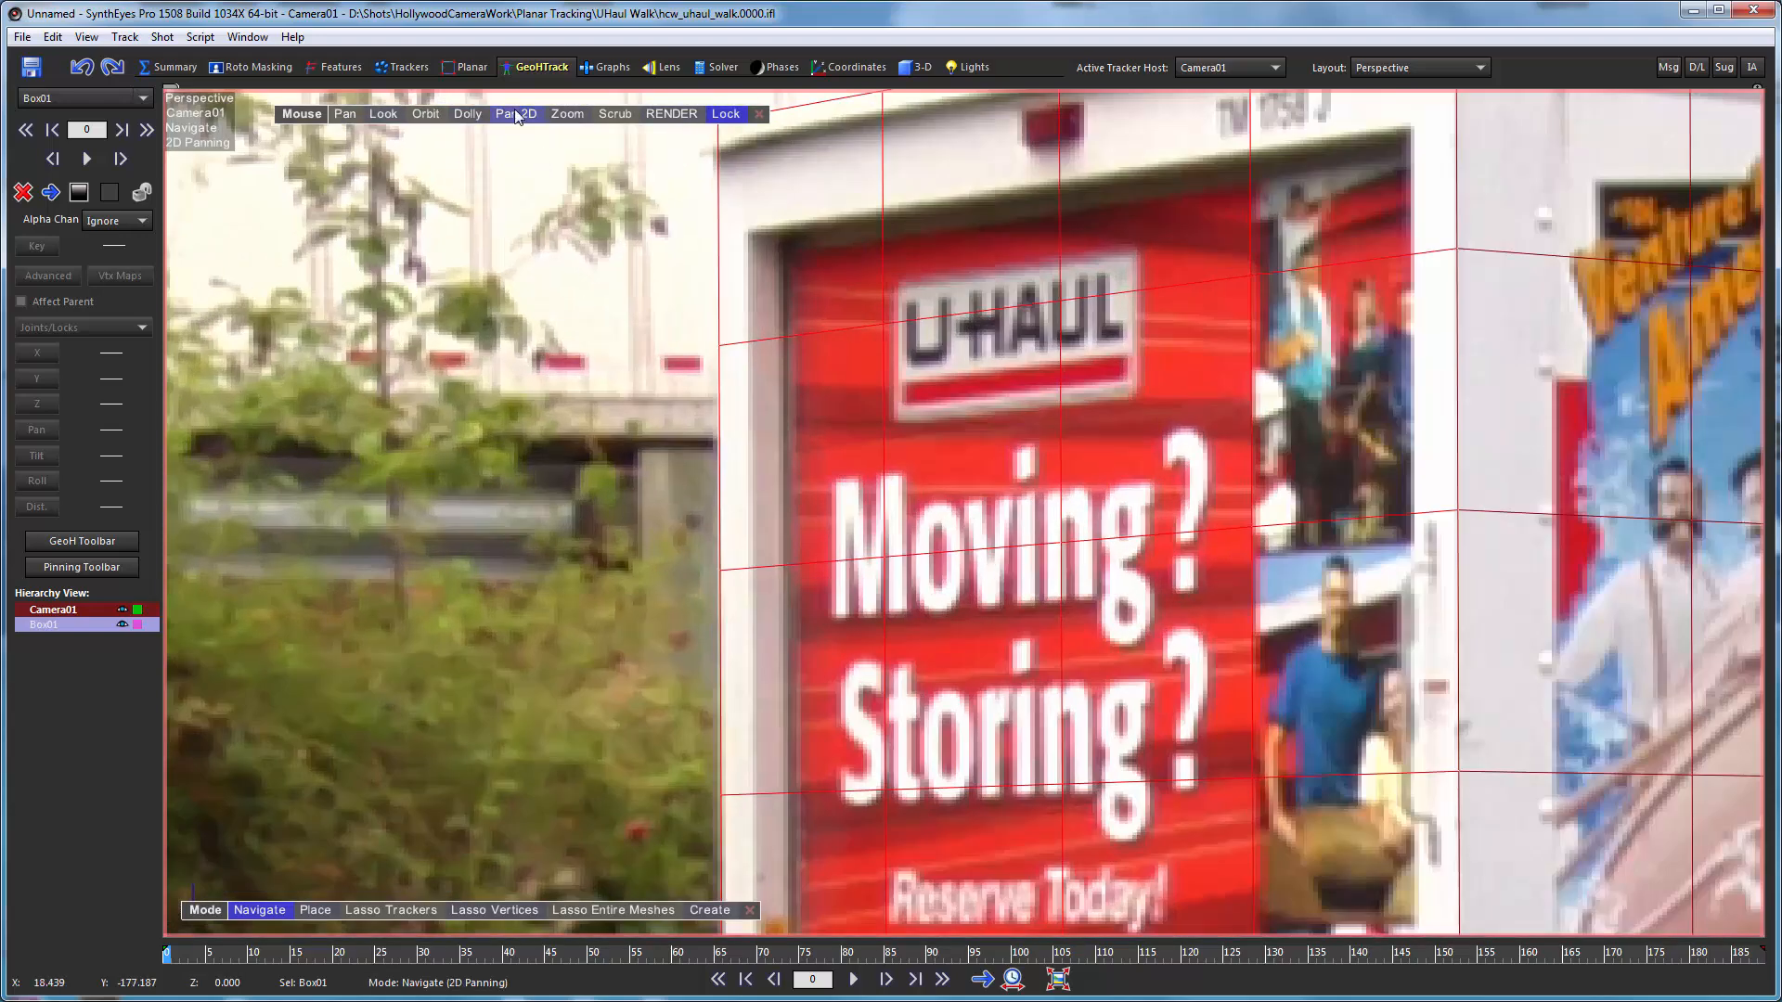
{"action": "mouse_move", "coordinate": [505, 114]}
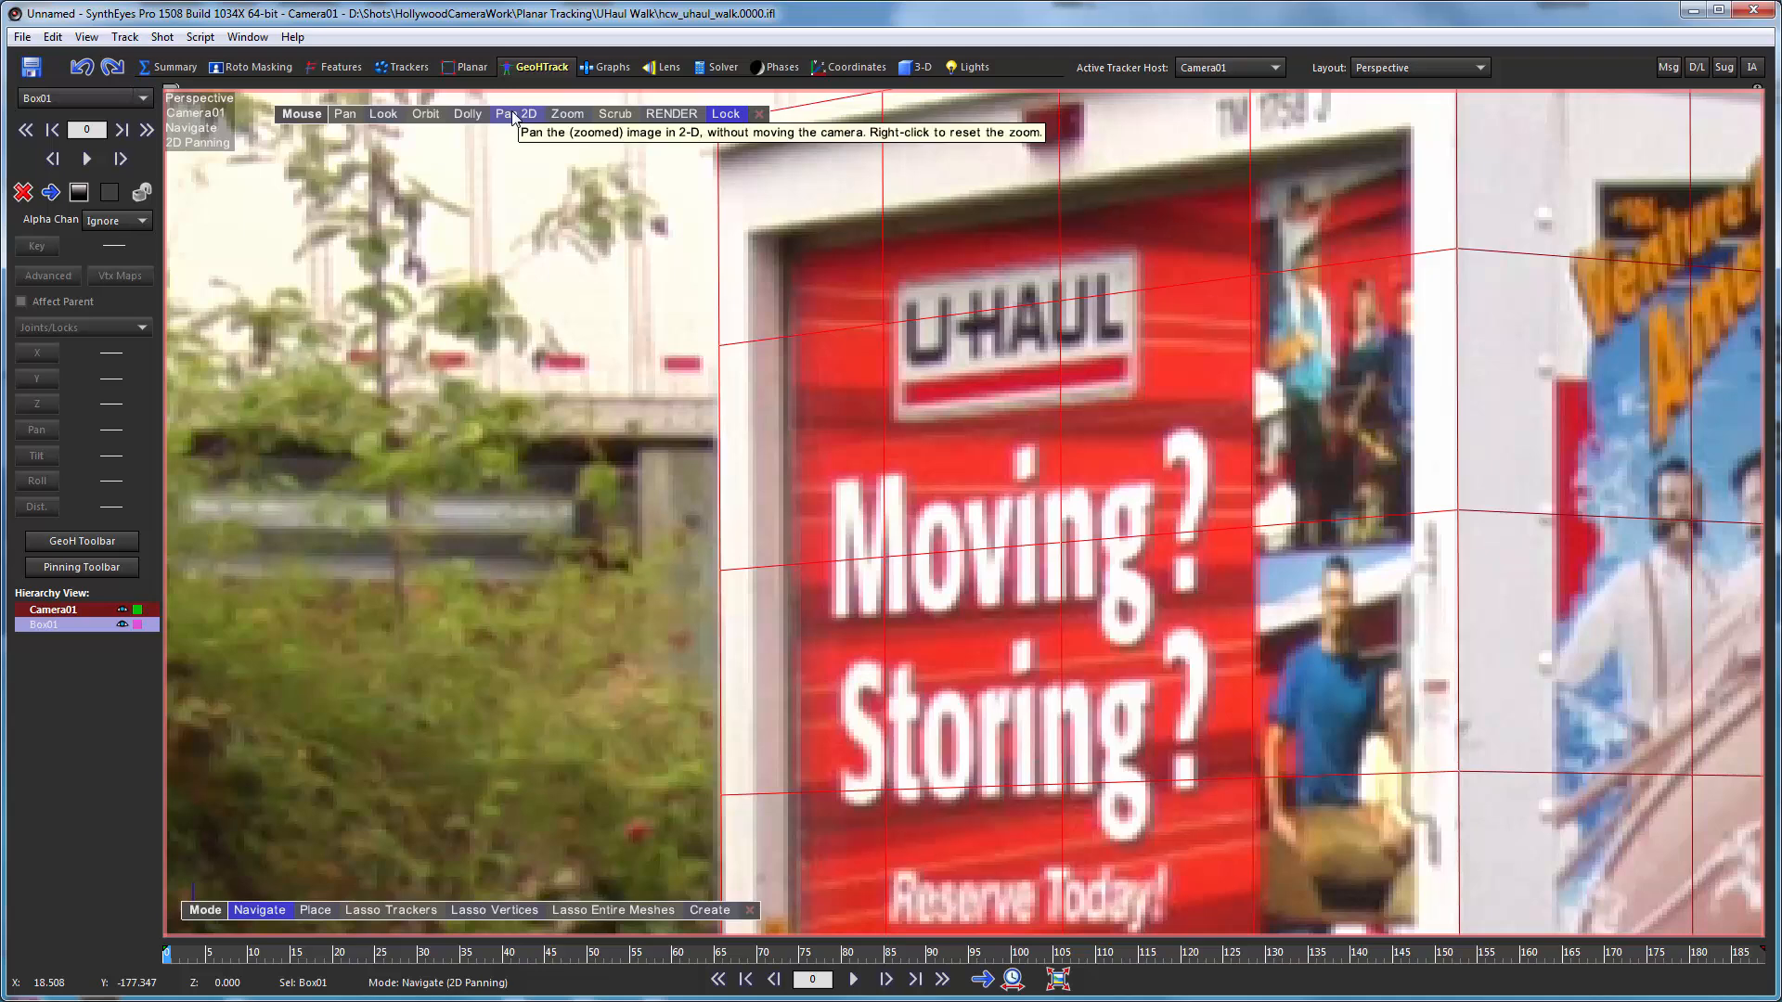
Reset the shot view to full frame and bring up the GeoHTrack panel
{"action": "left_click", "coordinate": [345, 114]}
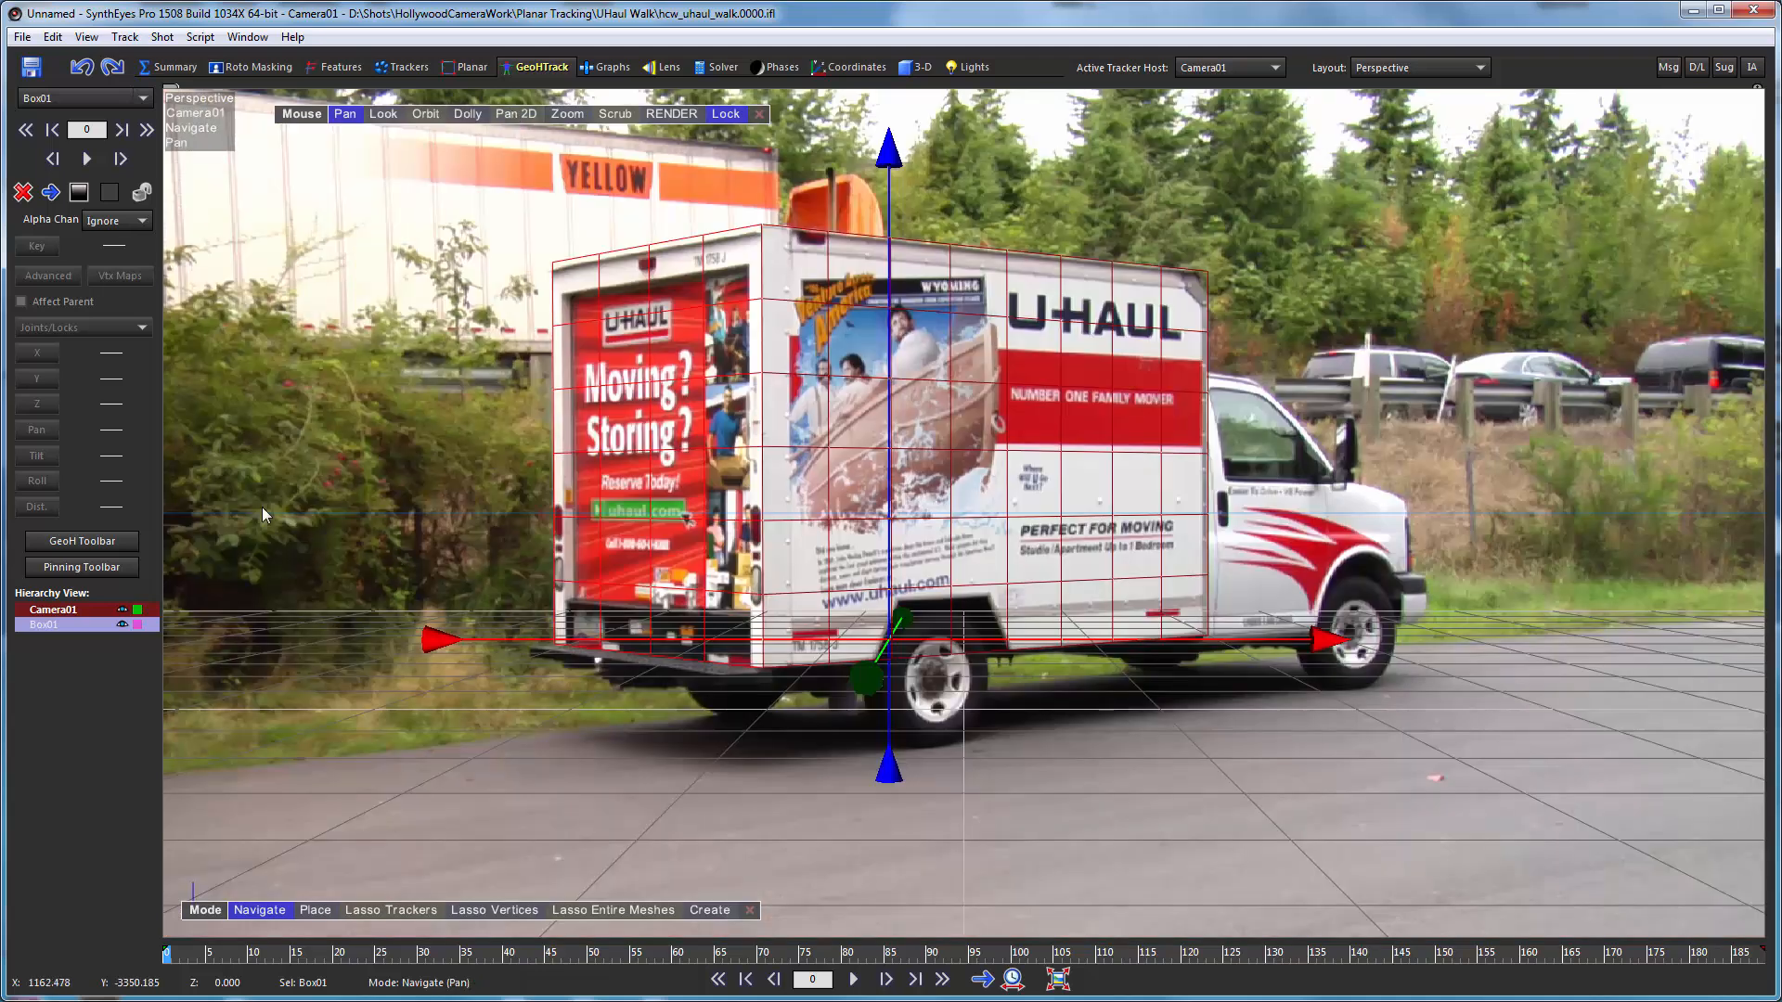
{"action": "mouse_move", "coordinate": [72, 743]}
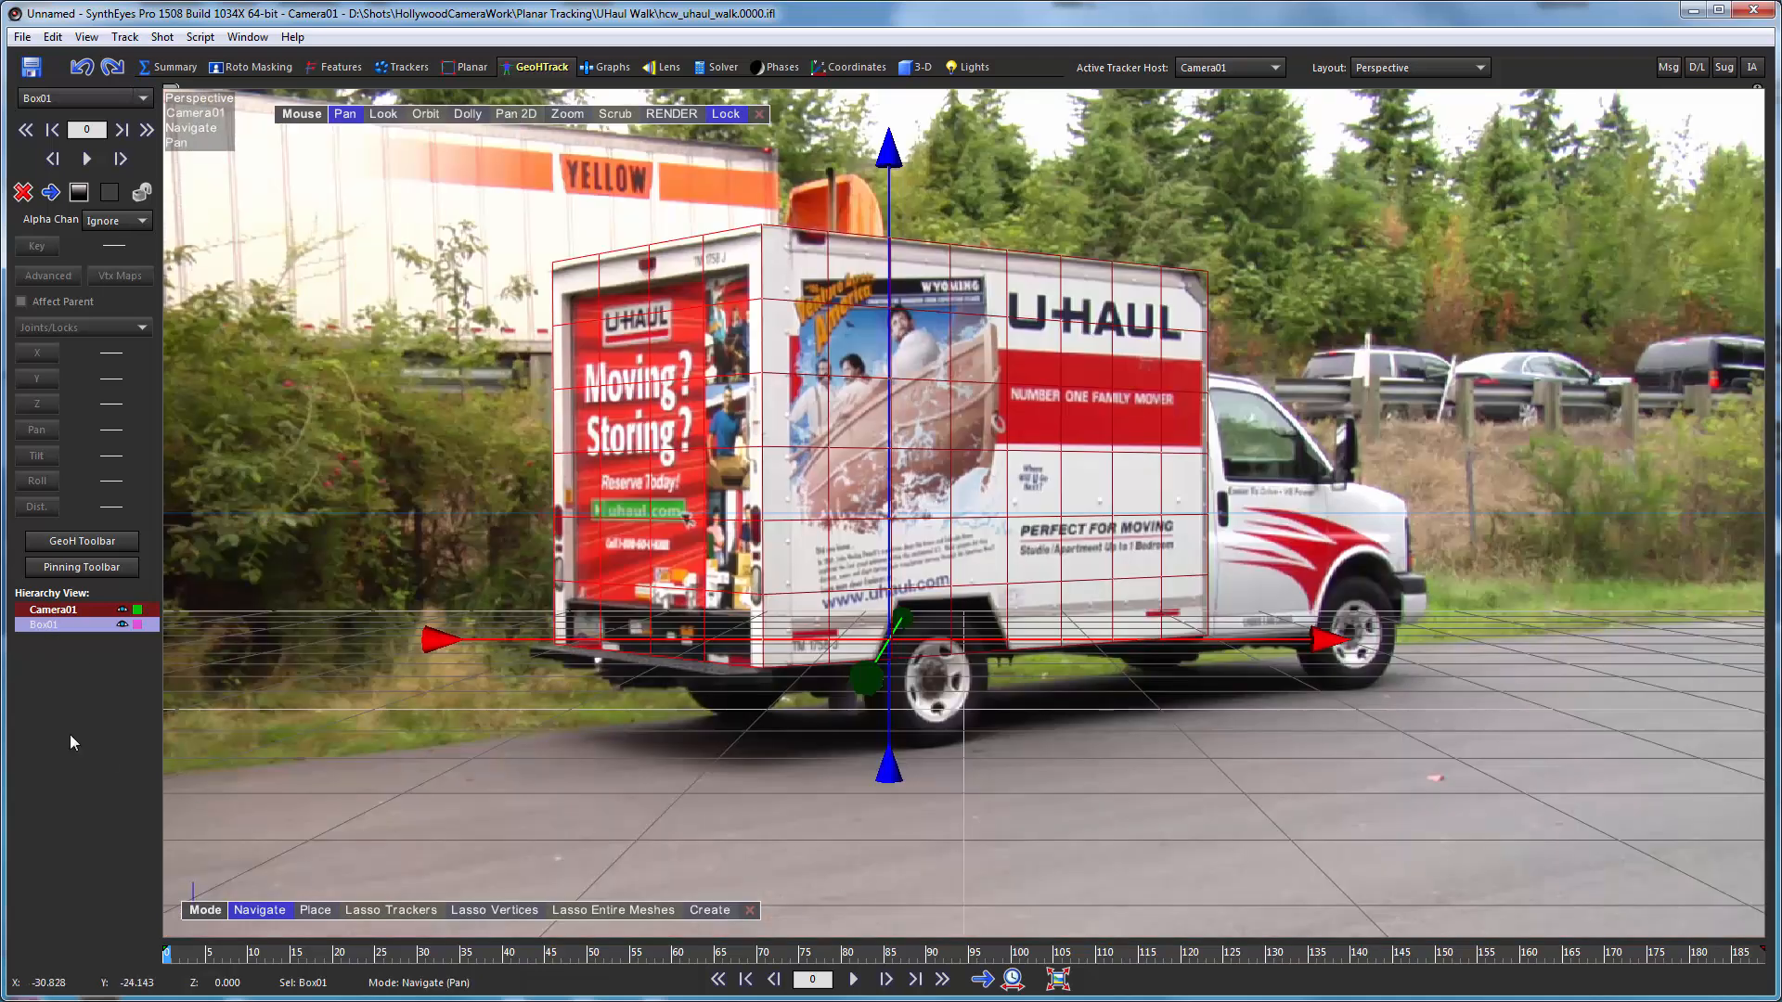
{"action": "left_click", "coordinate": [79, 541]}
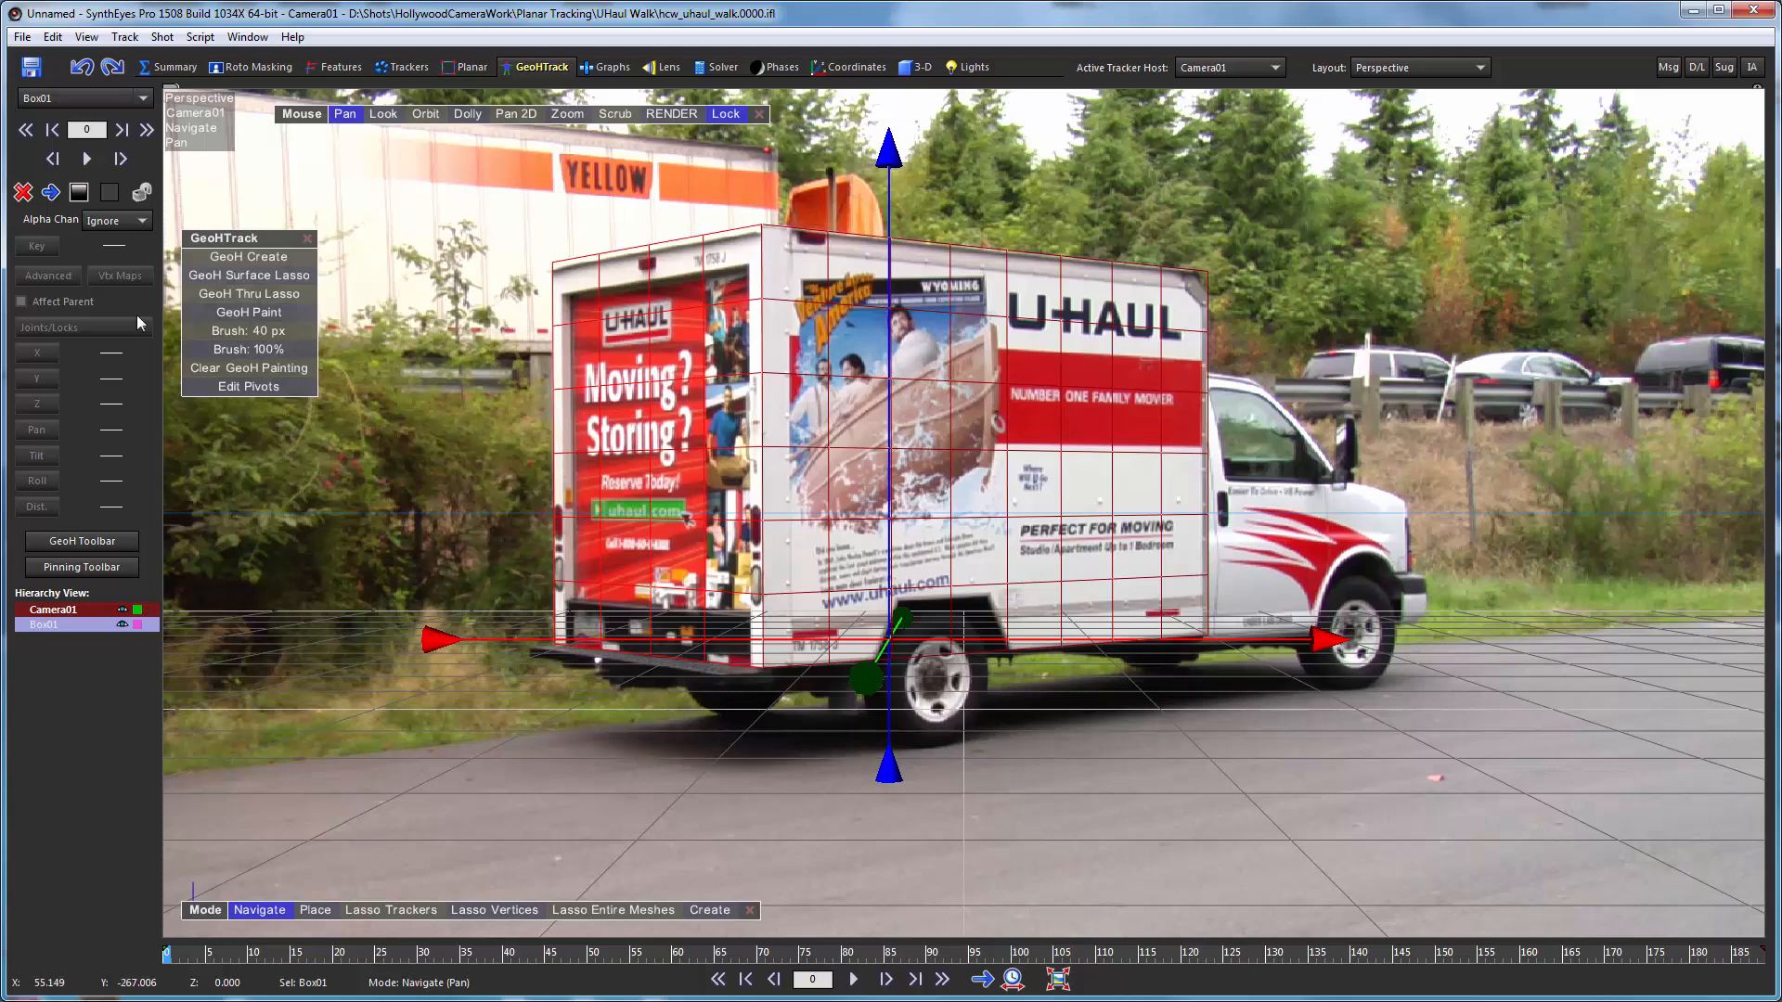
Lasso Box01 with GeoH Thru Lasso to create Object01 with the mesh parented under it
{"action": "left_click", "coordinate": [247, 293]}
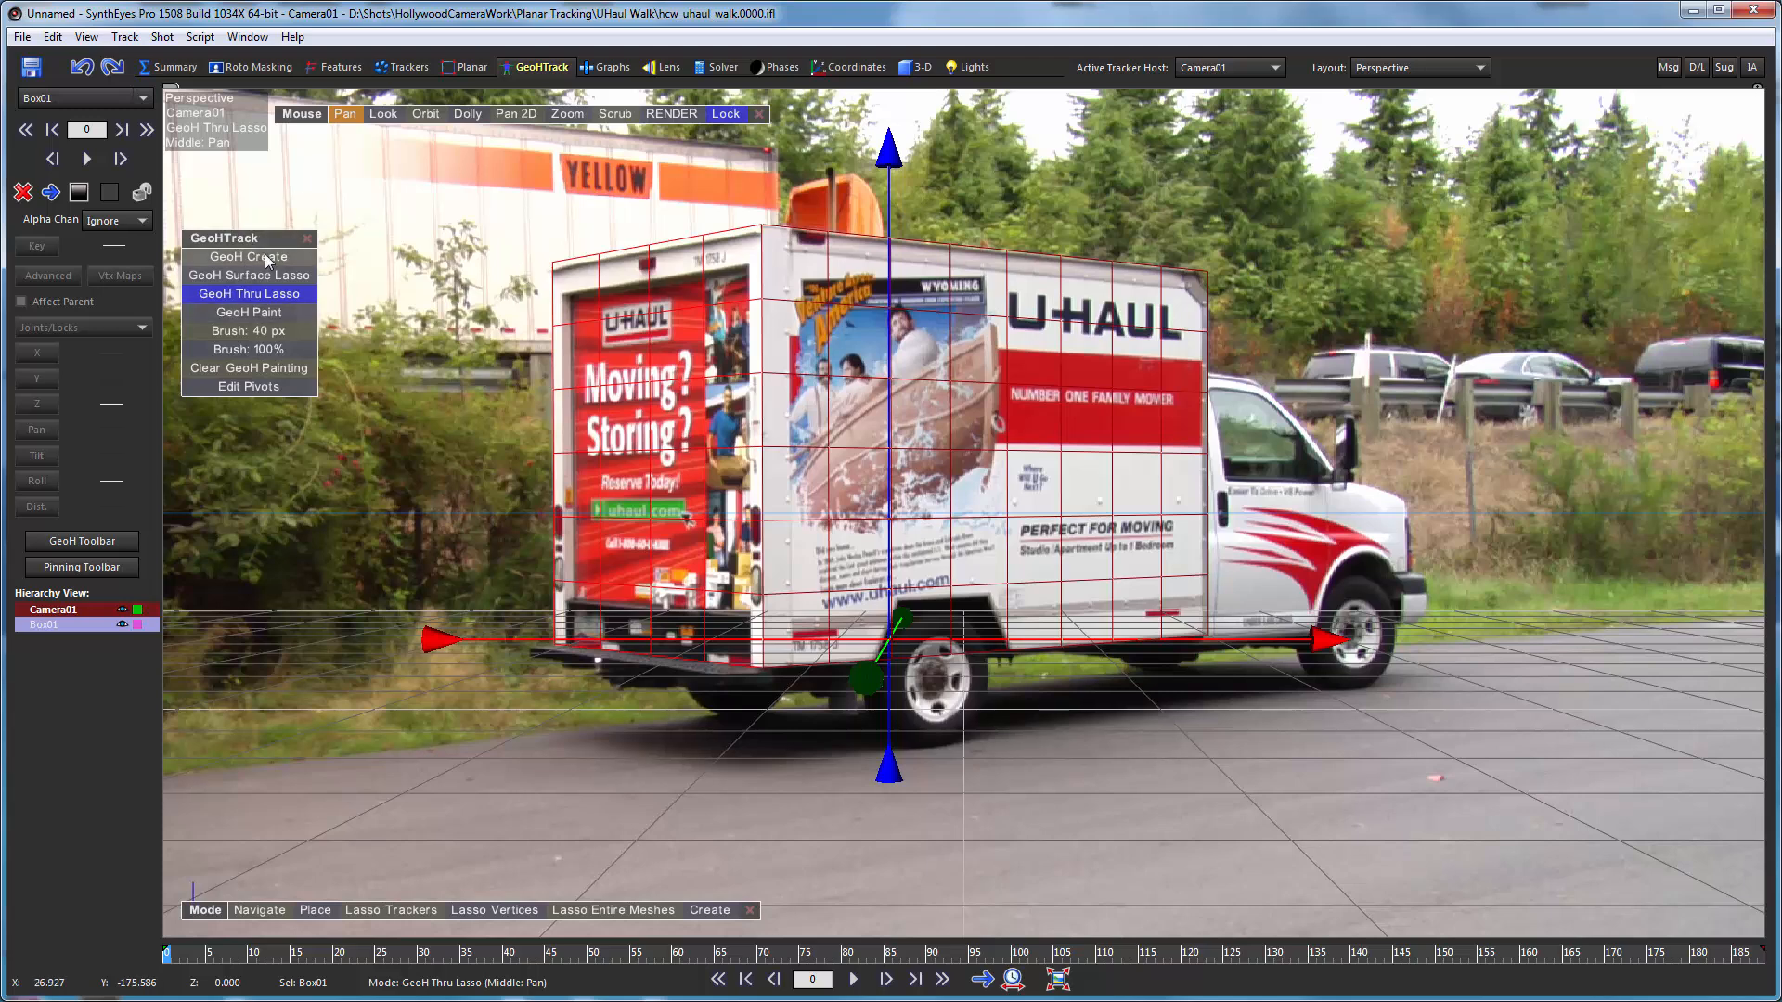
{"action": "mouse_move", "coordinate": [247, 312]}
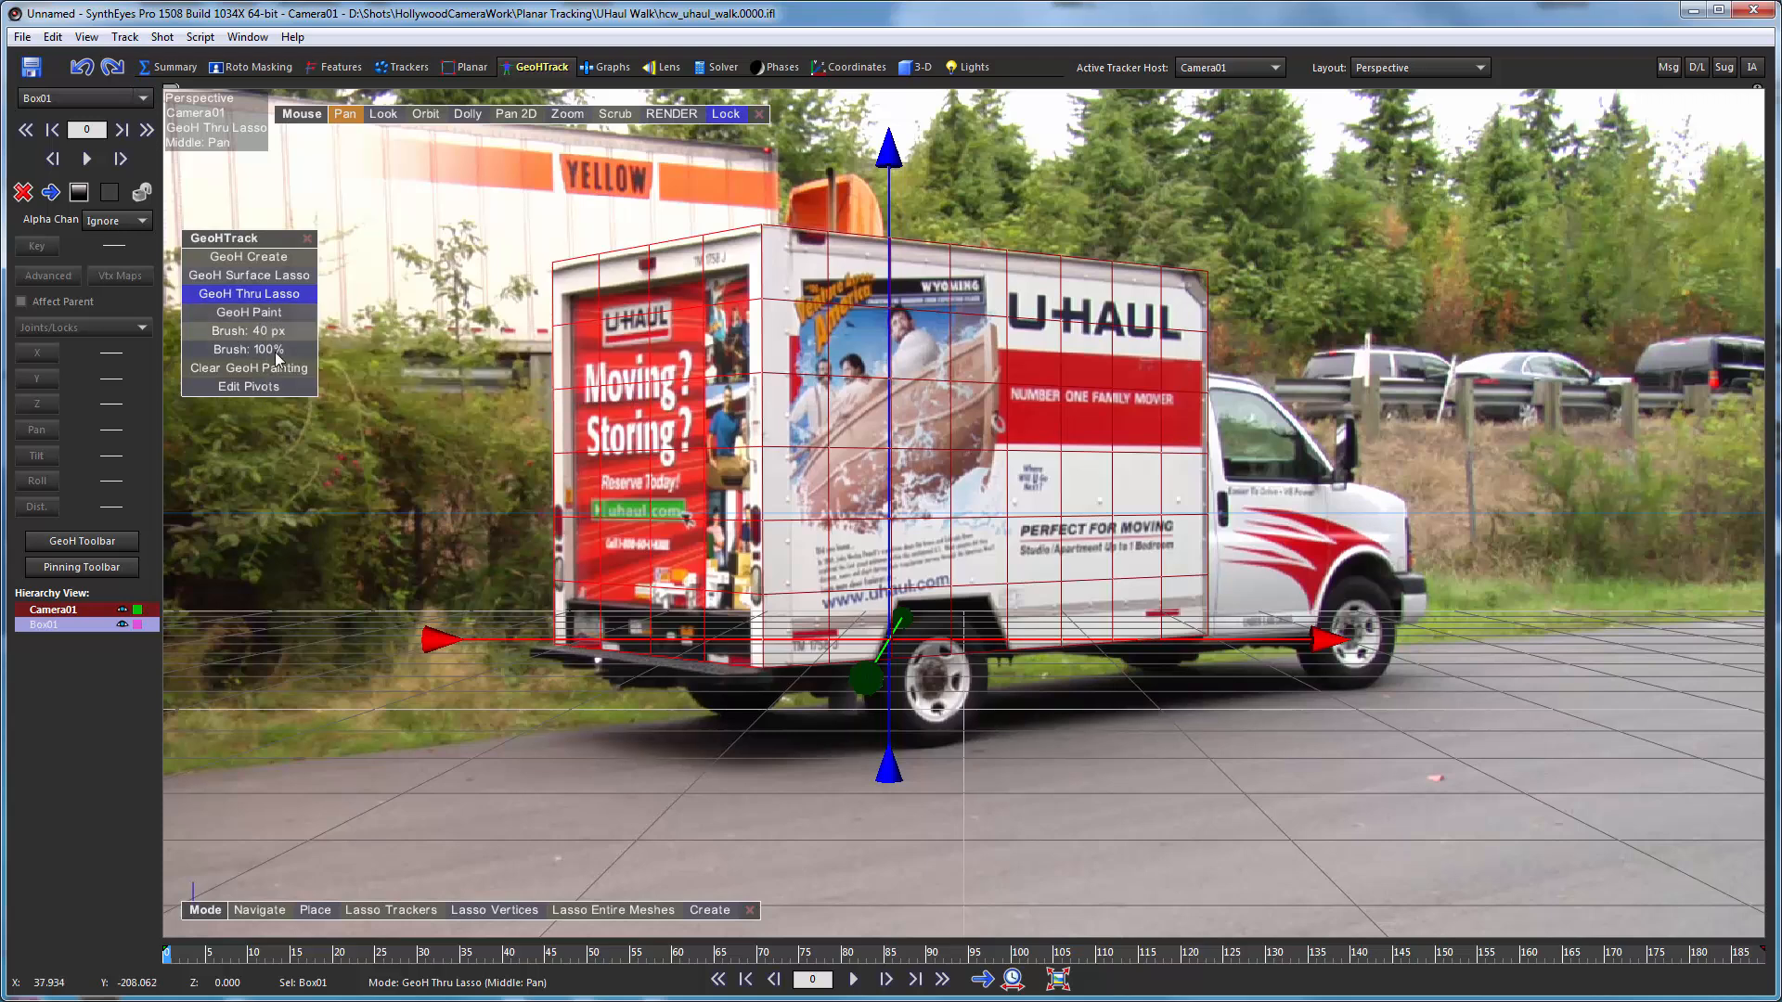
{"action": "mouse_move", "coordinate": [367, 429]}
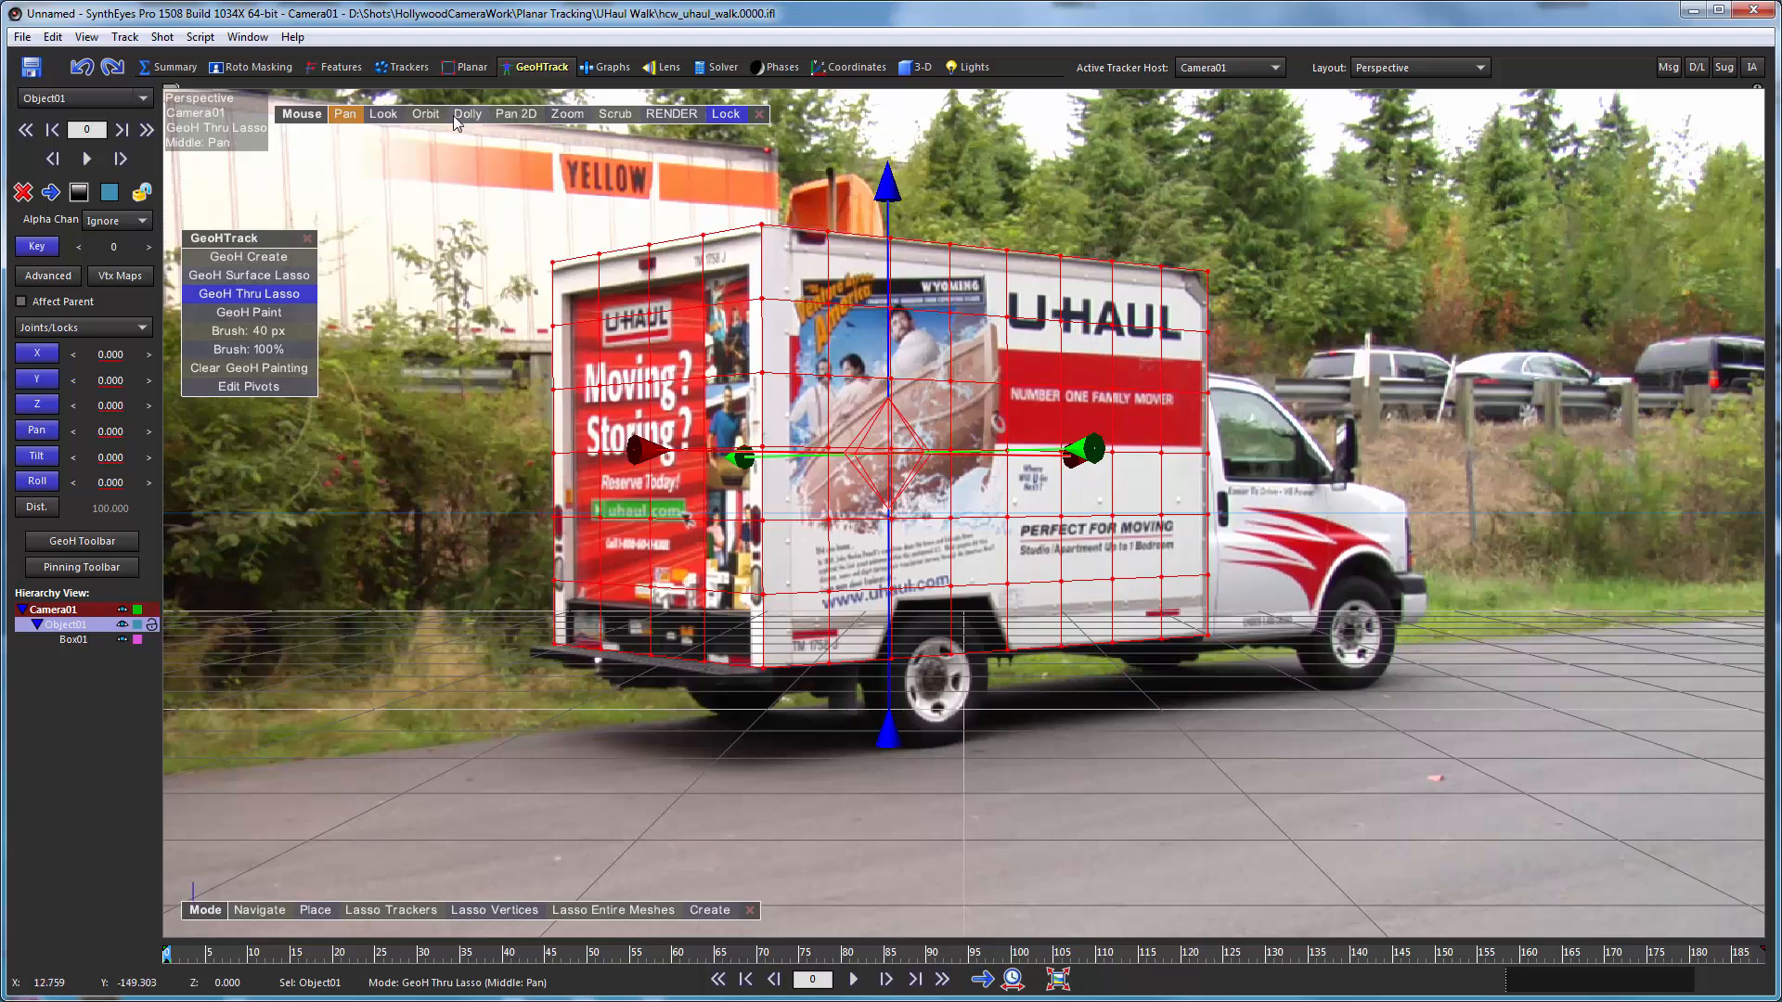
{"action": "left_click", "coordinate": [425, 113]}
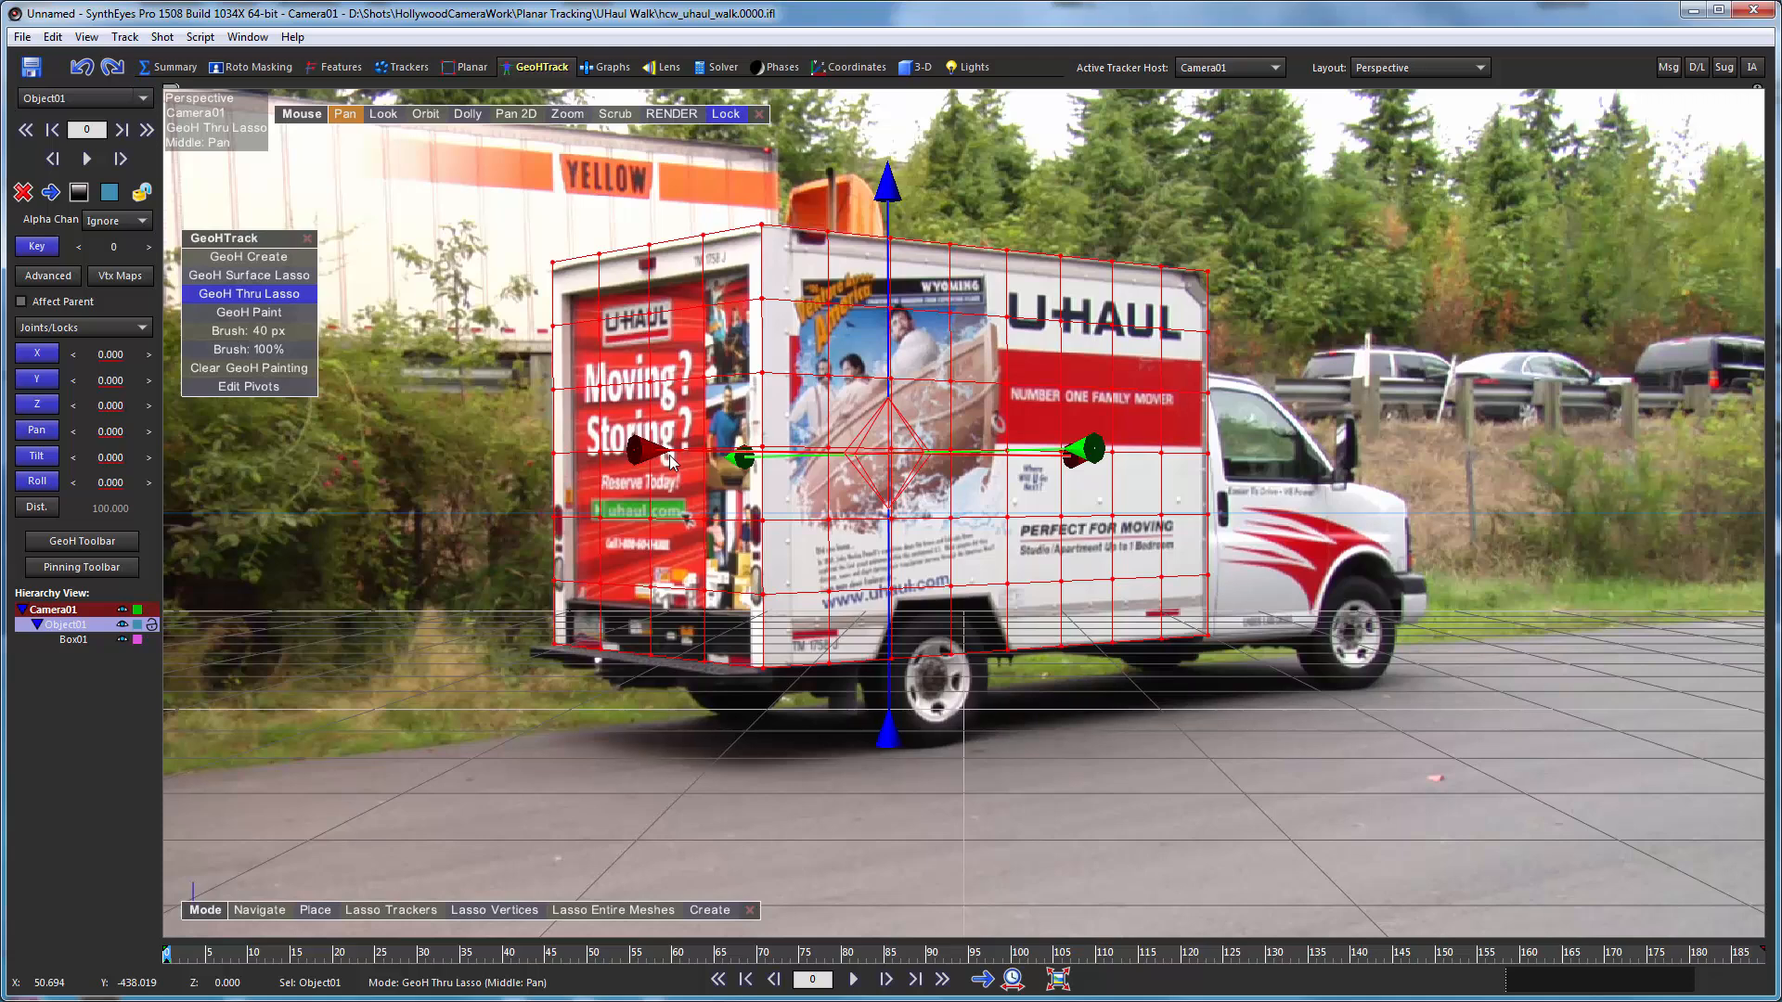
{"action": "mouse_move", "coordinate": [874, 412]}
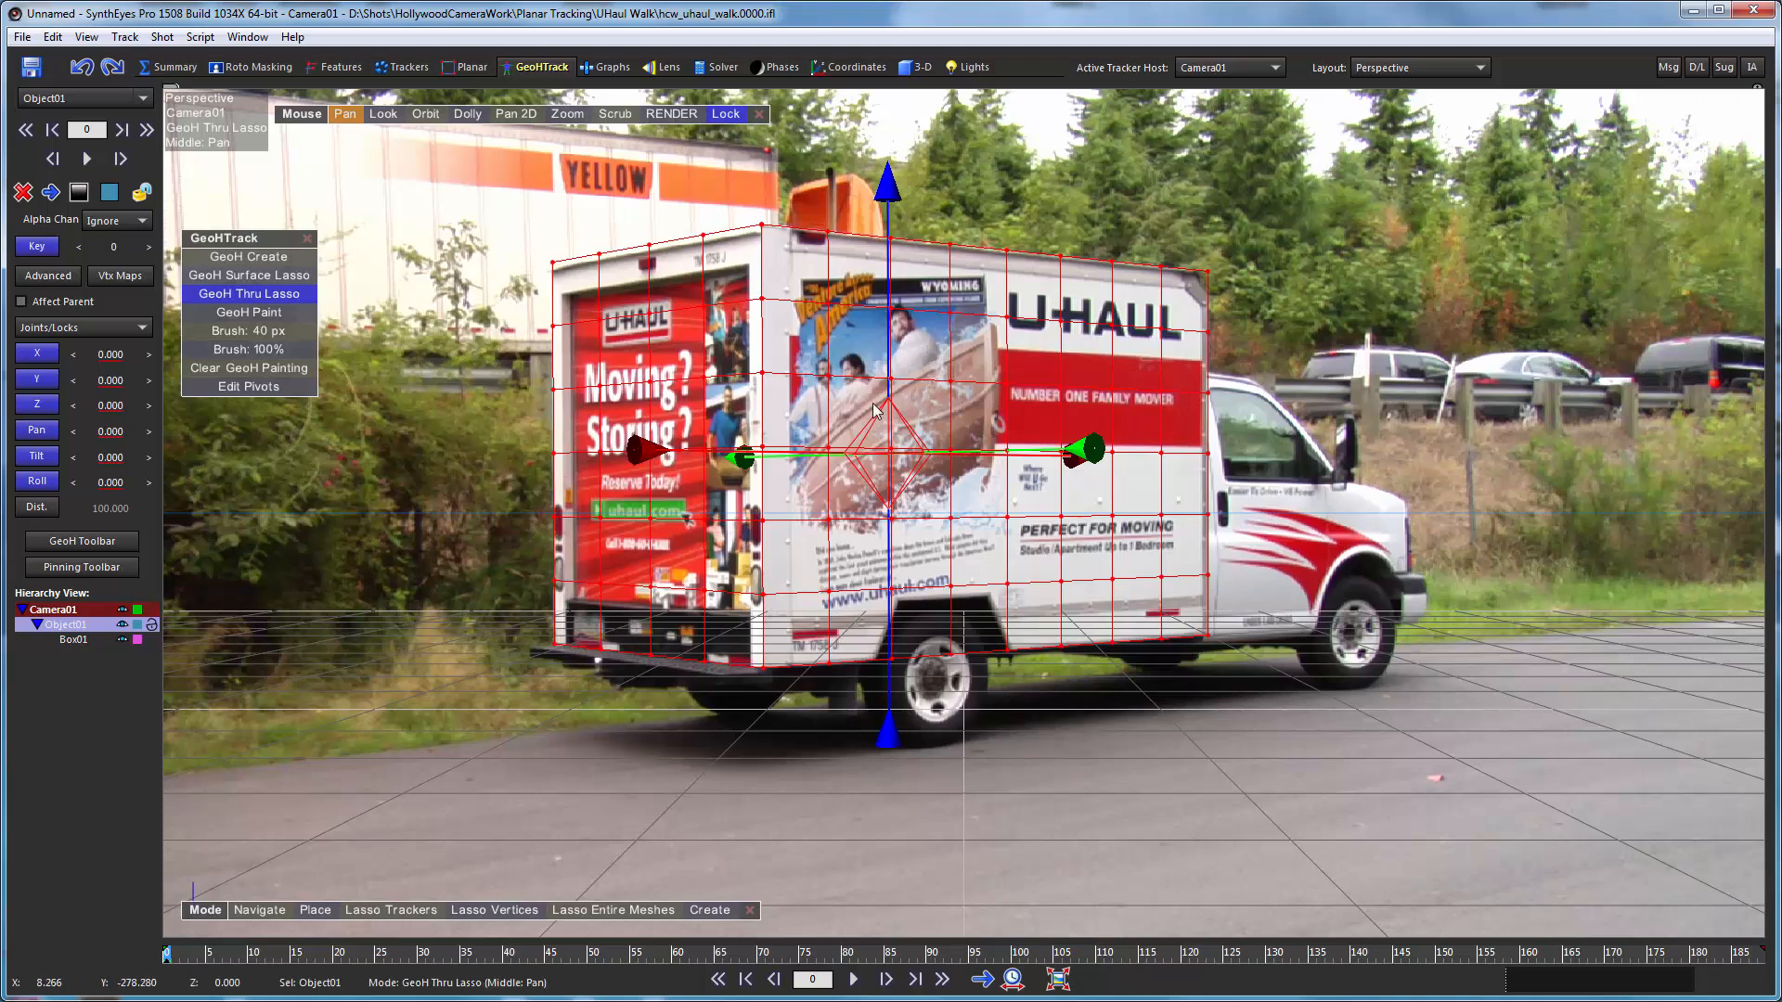
{"action": "mouse_move", "coordinate": [912, 472]}
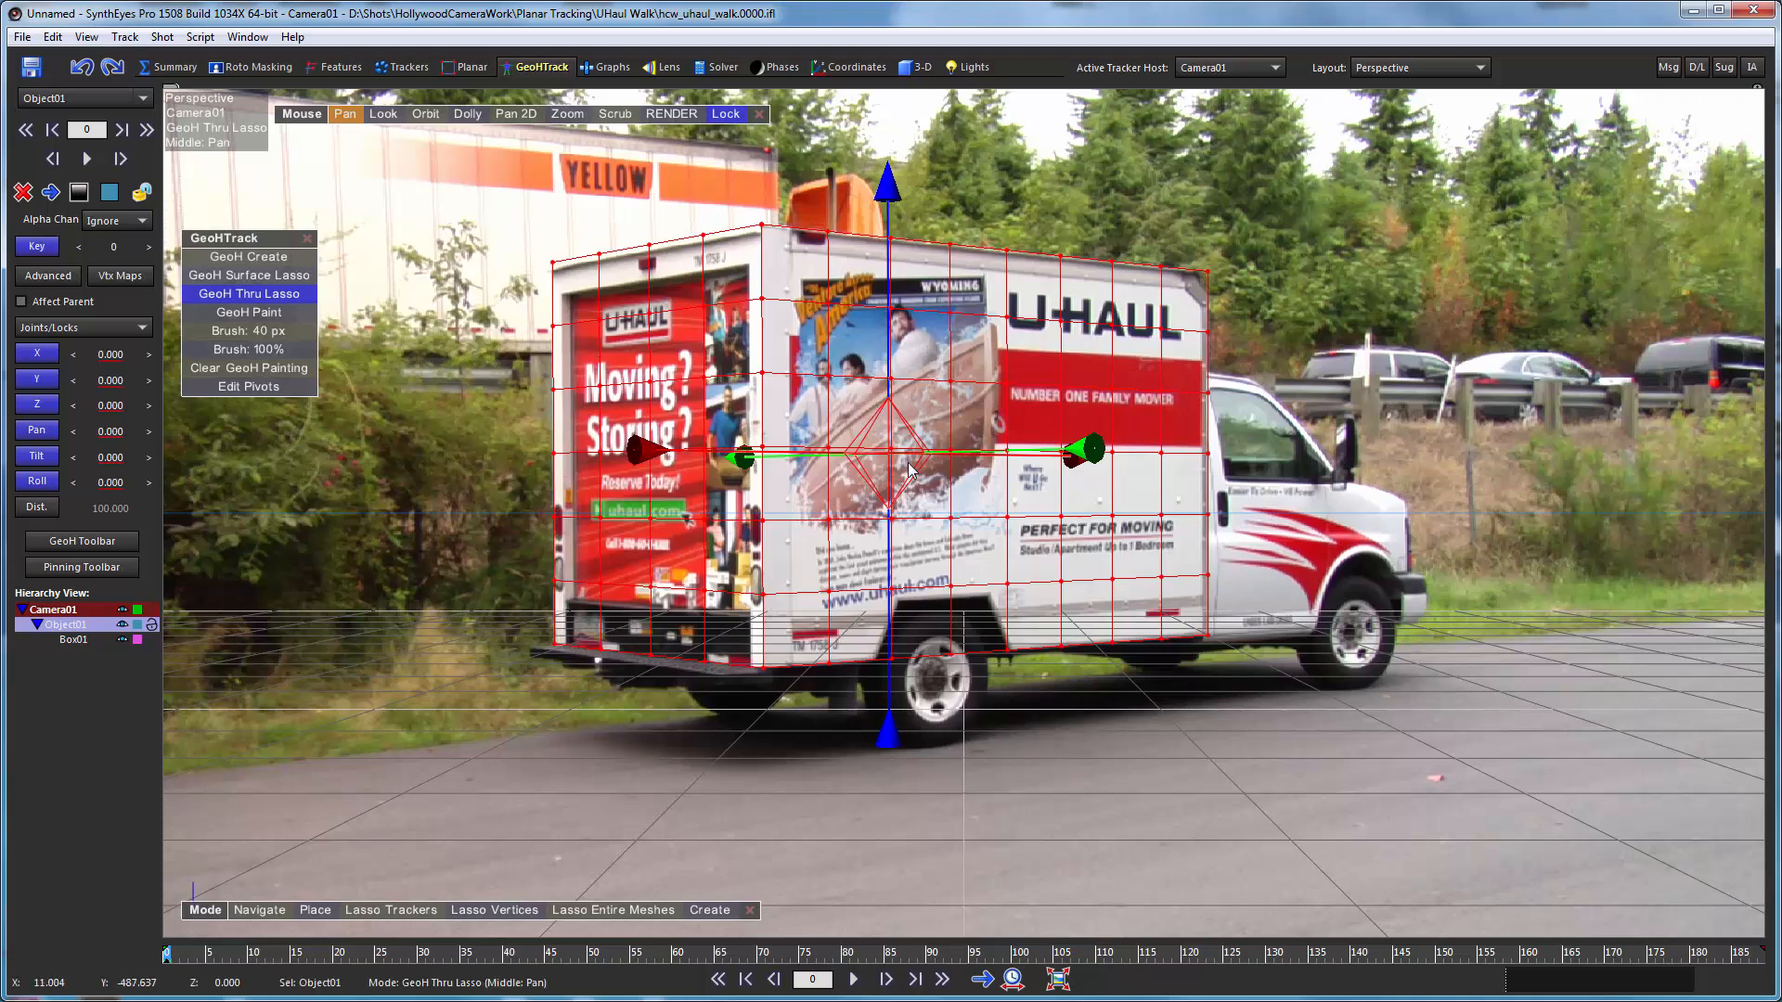
{"action": "mouse_move", "coordinate": [989, 489]}
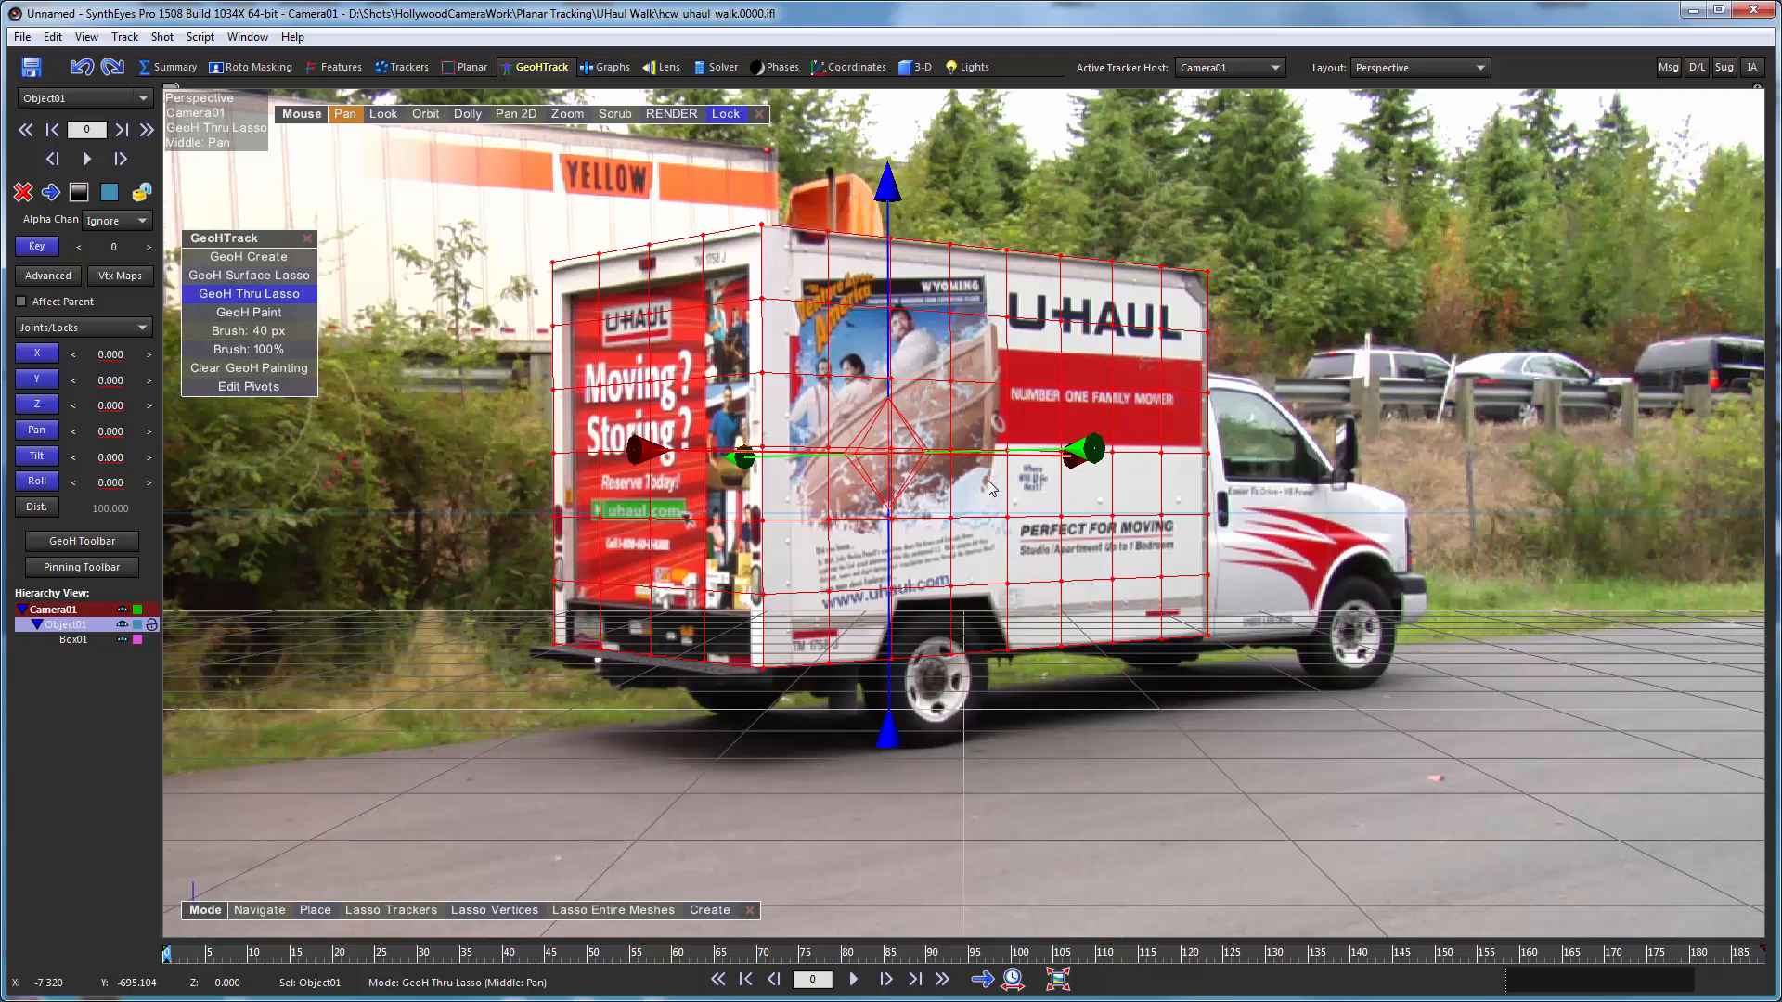
{"action": "mouse_move", "coordinate": [924, 407]}
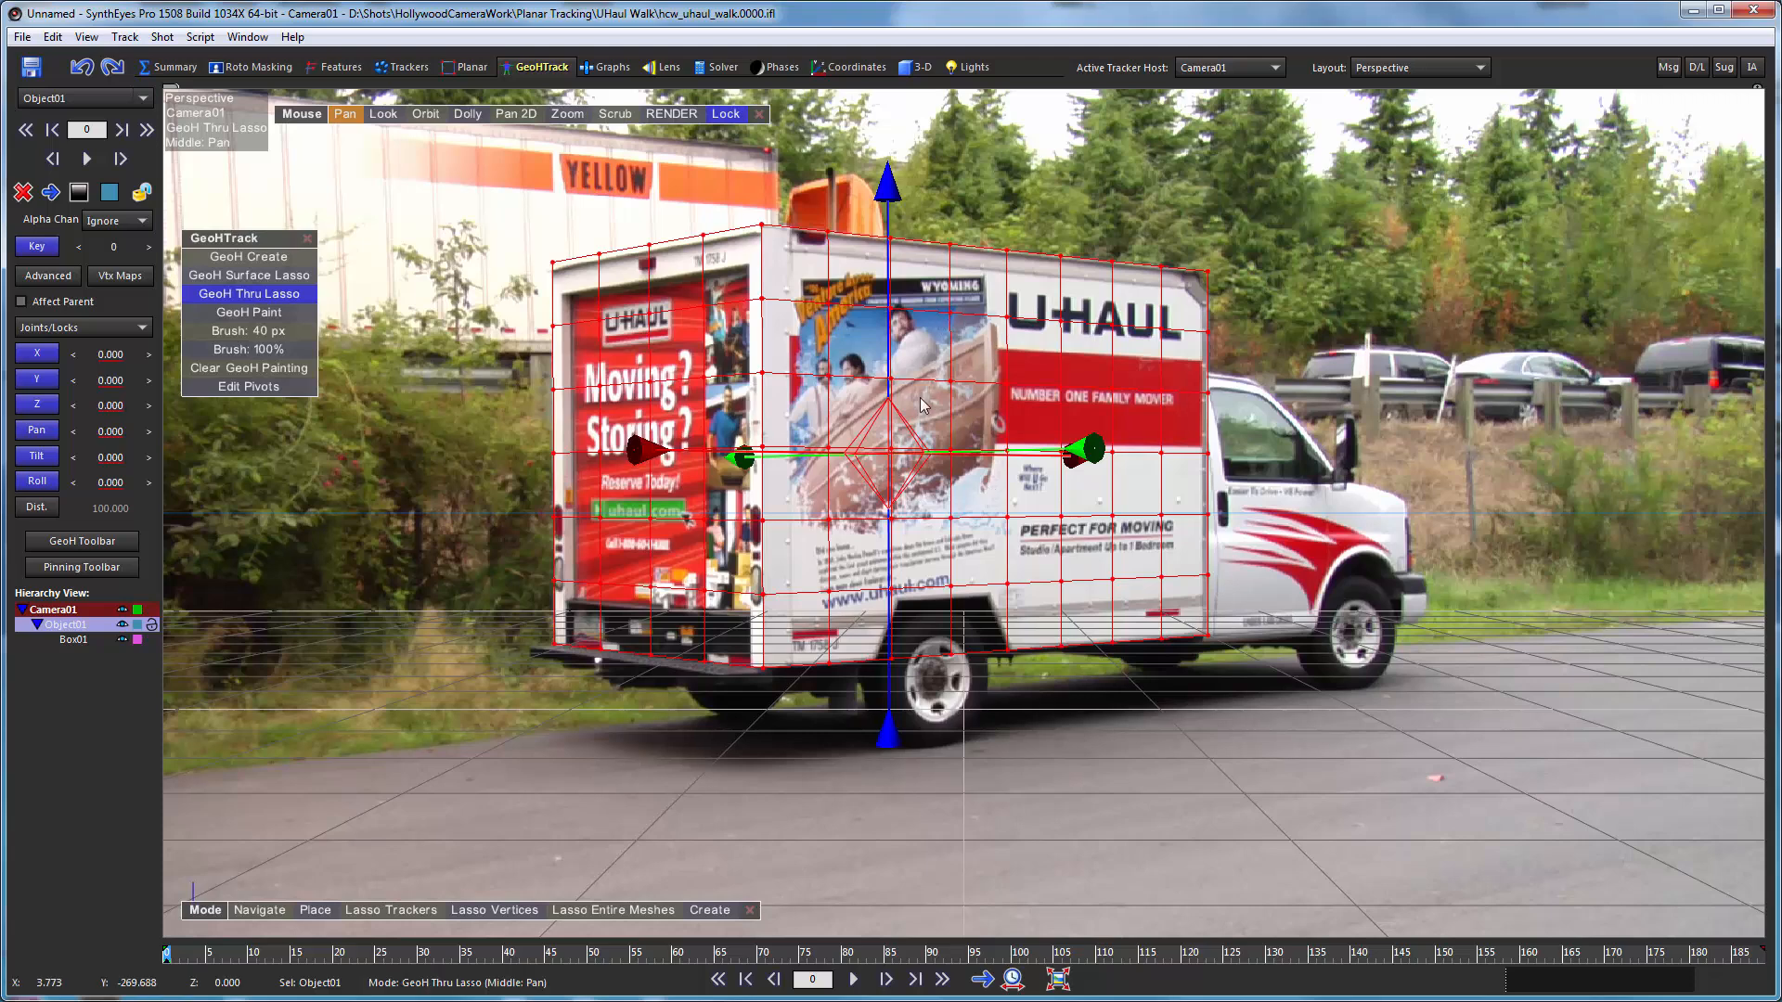
{"action": "mouse_move", "coordinate": [830, 427]}
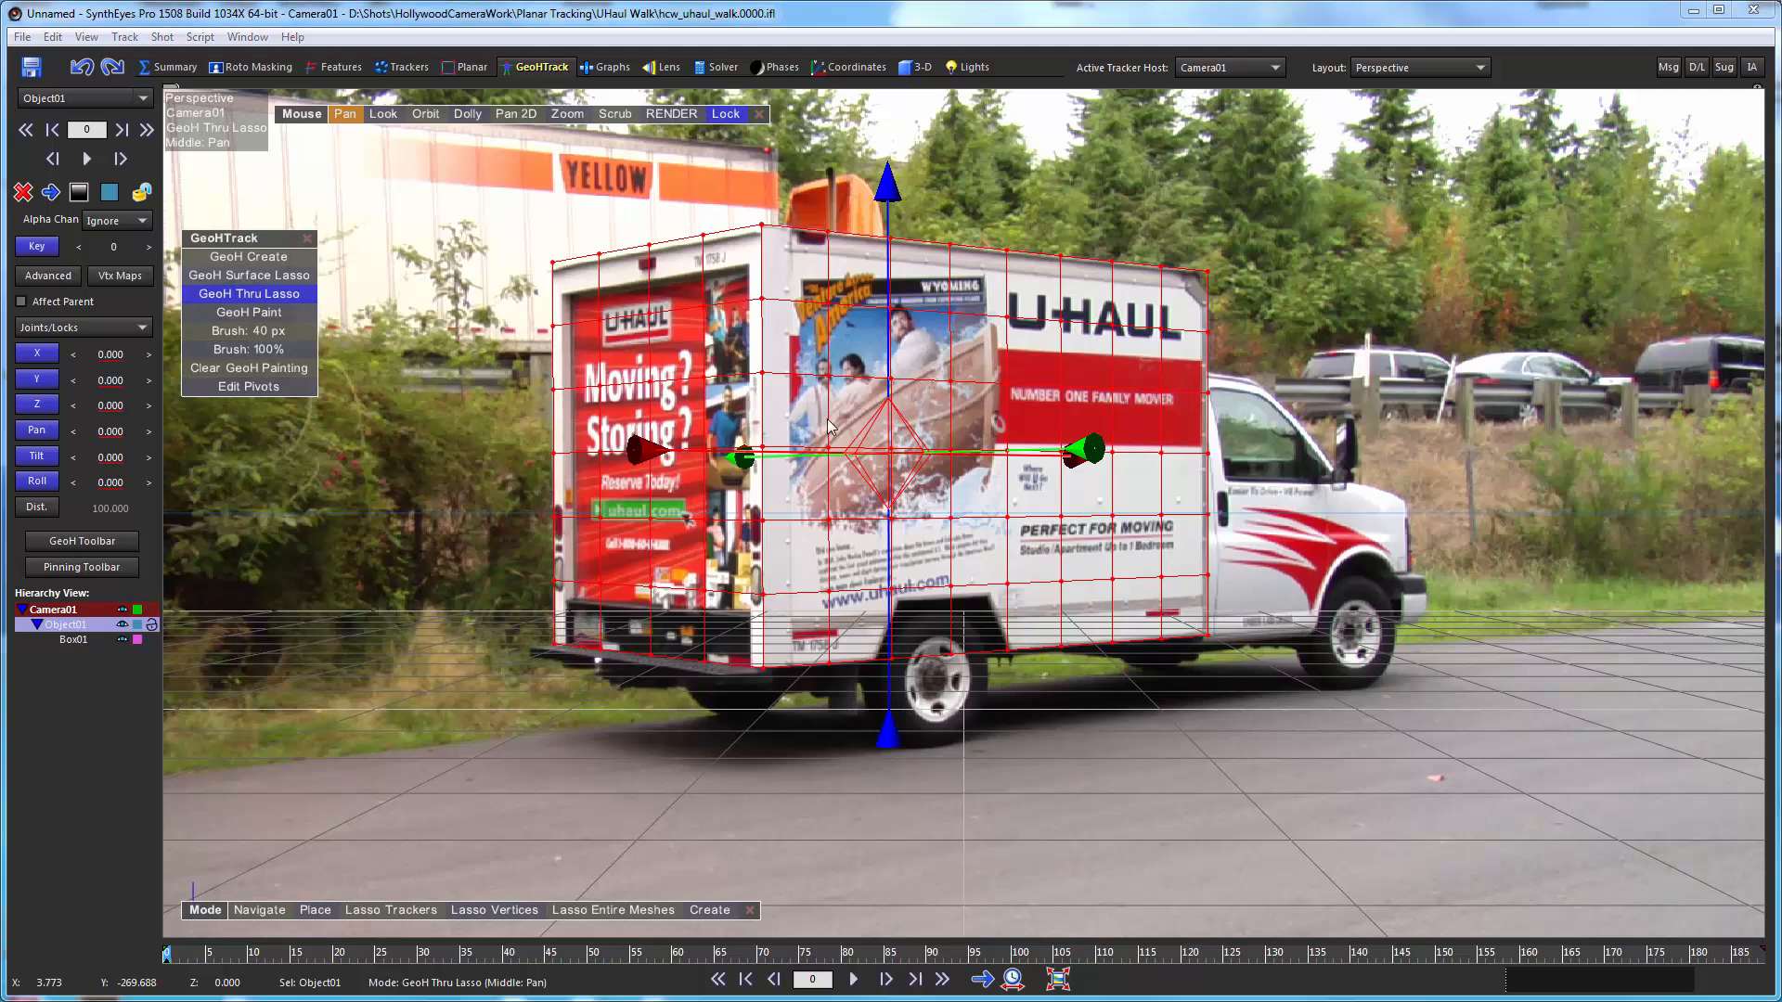
{"action": "mouse_move", "coordinate": [616, 423]}
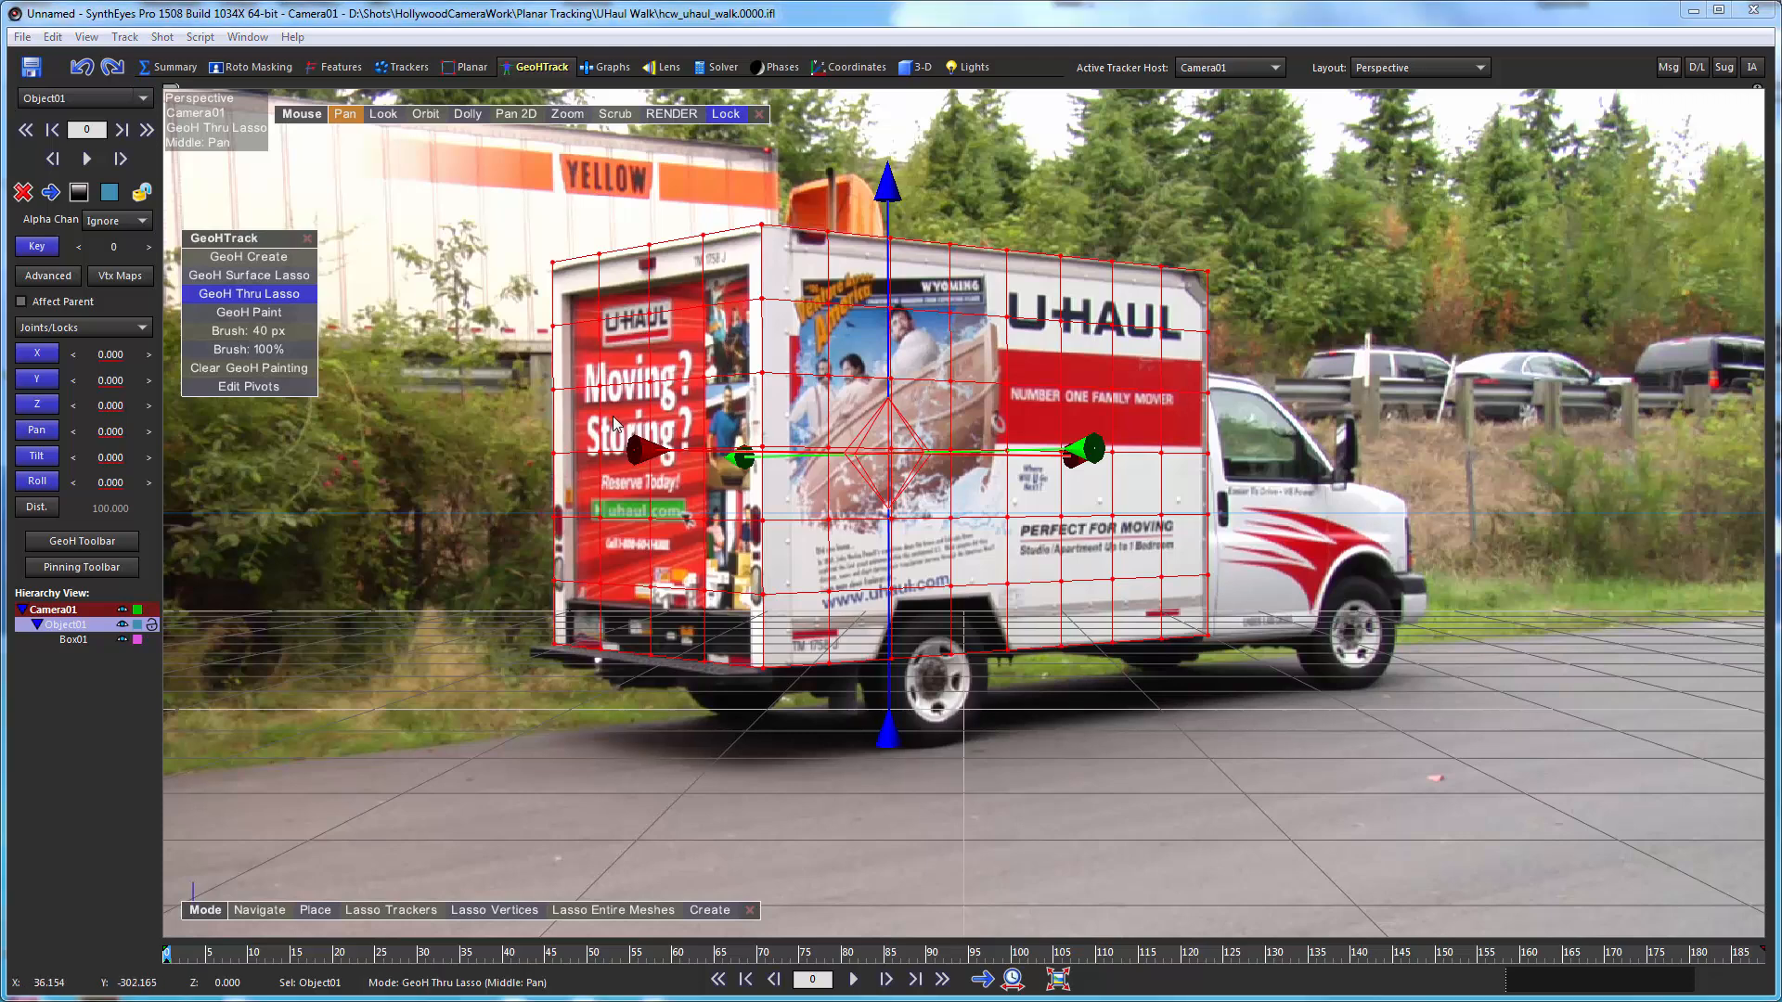
{"action": "mouse_move", "coordinate": [462, 455]}
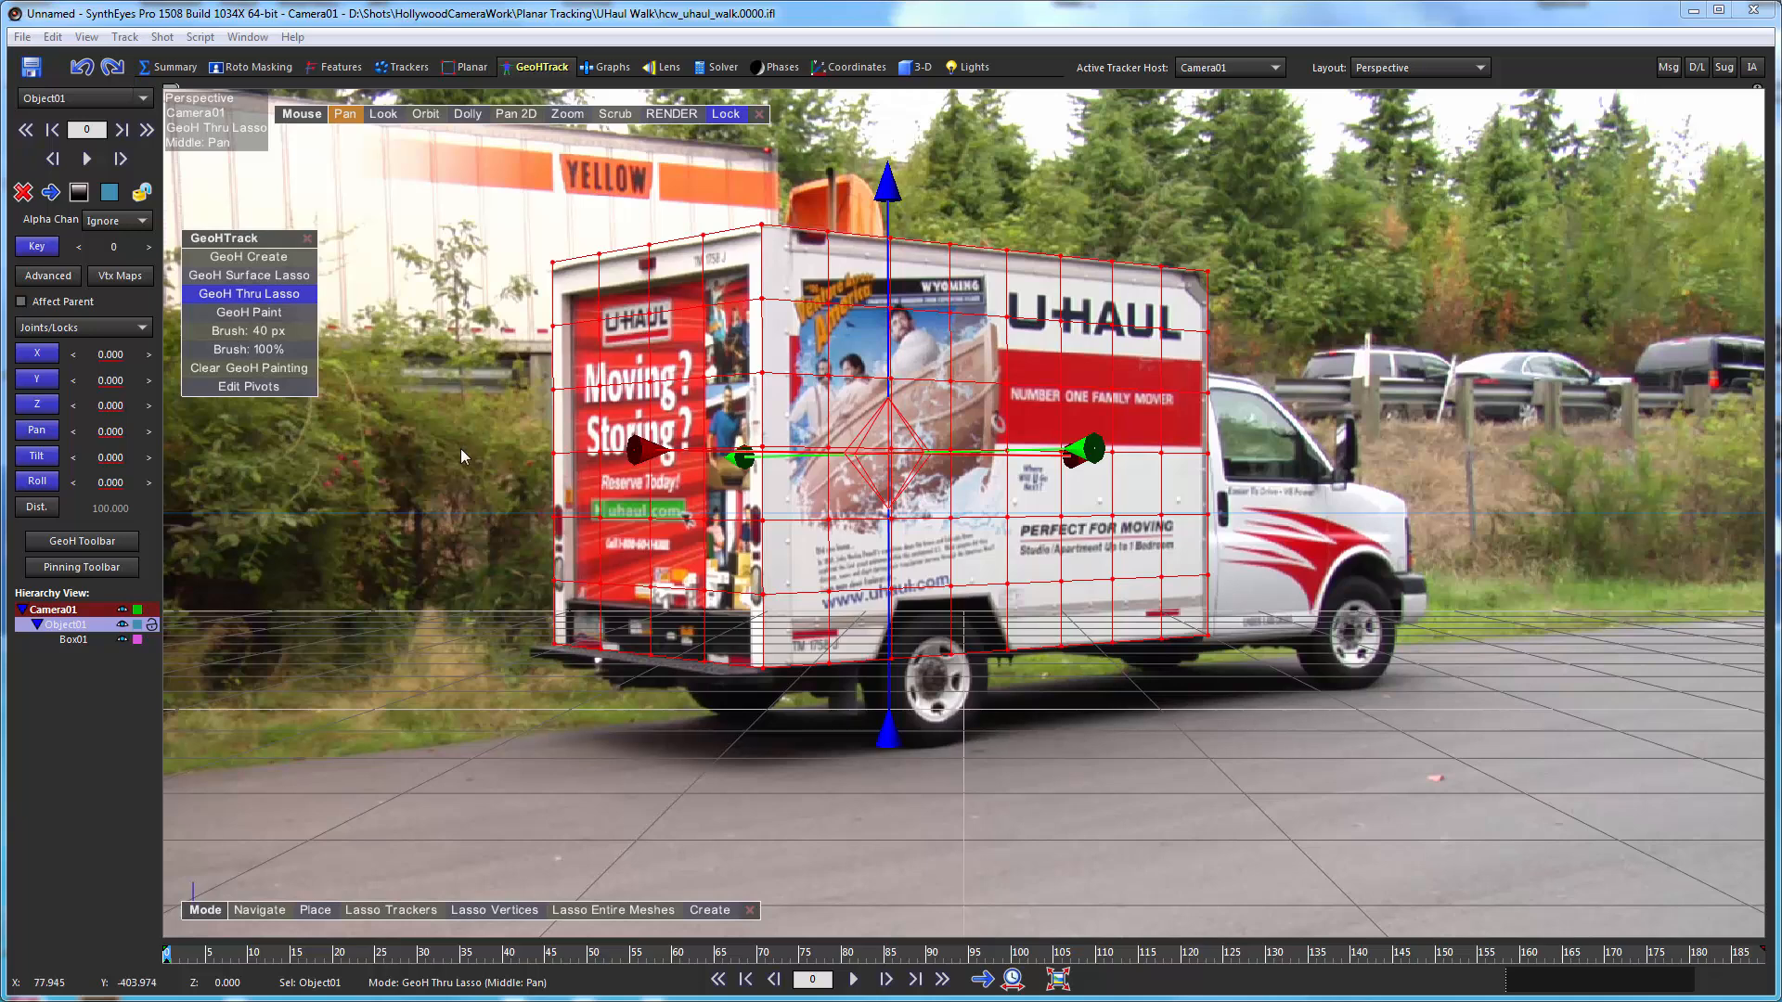
{"action": "mouse_move", "coordinate": [353, 589]}
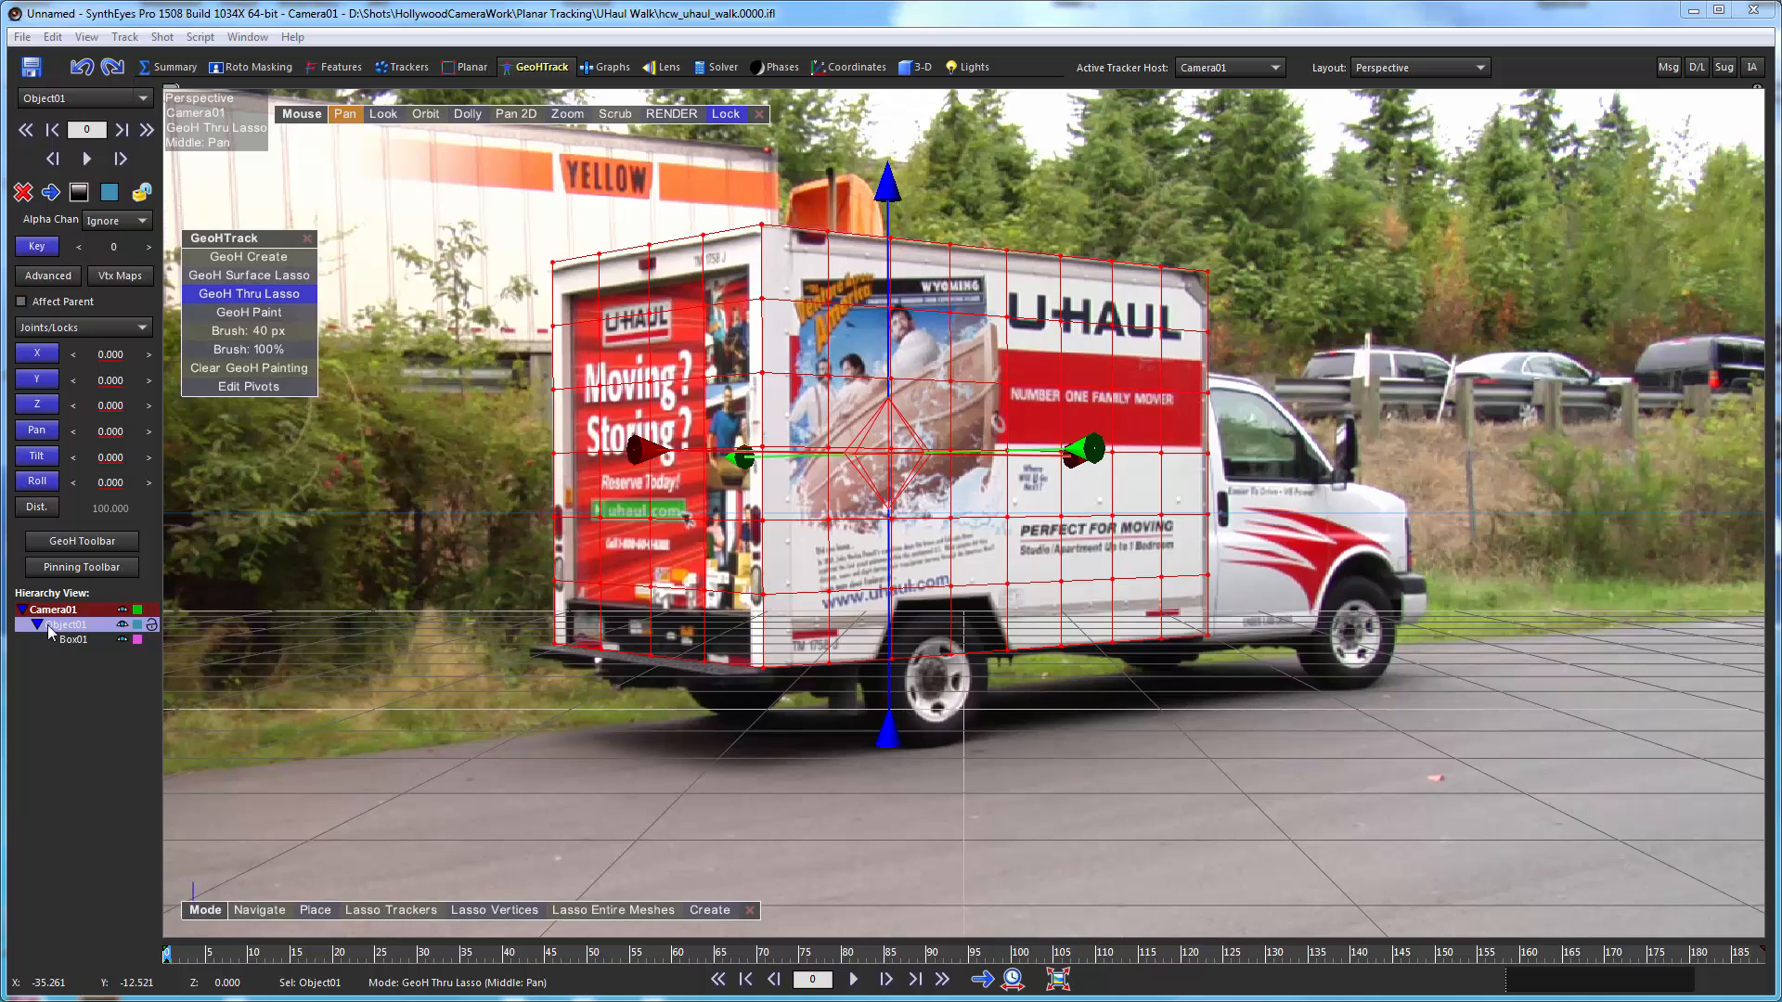
{"action": "mouse_move", "coordinate": [74, 648]}
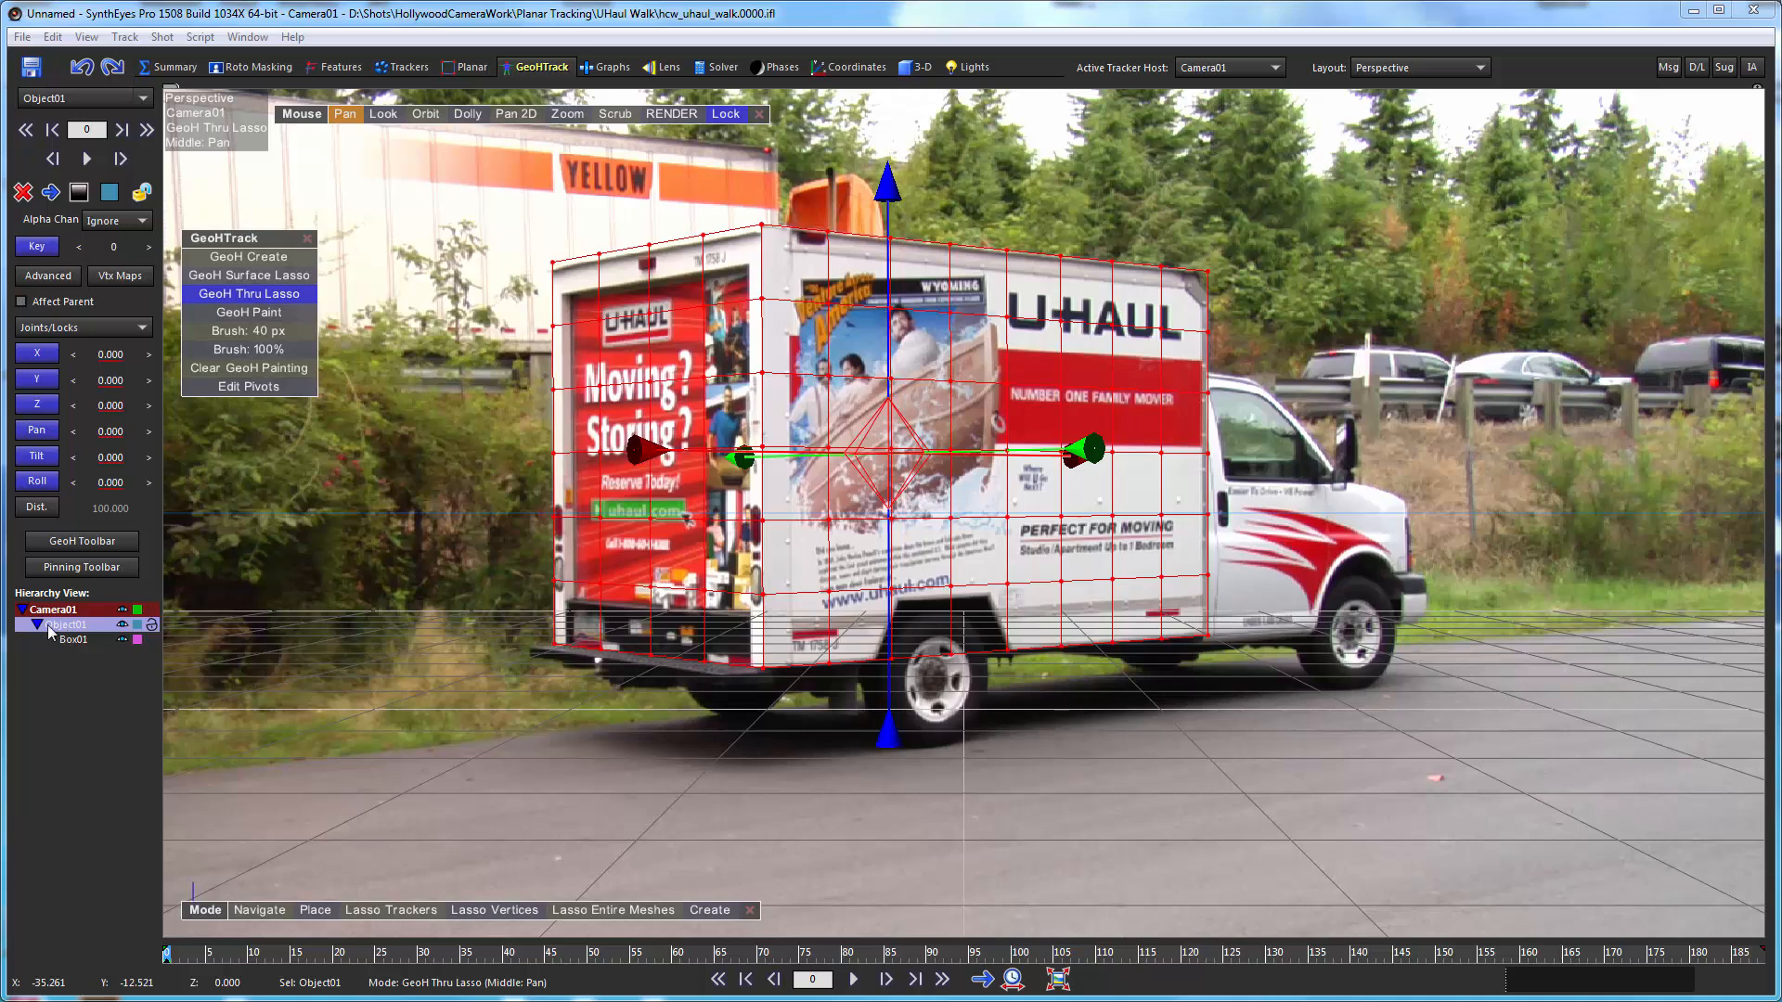
{"action": "mouse_move", "coordinate": [574, 631]}
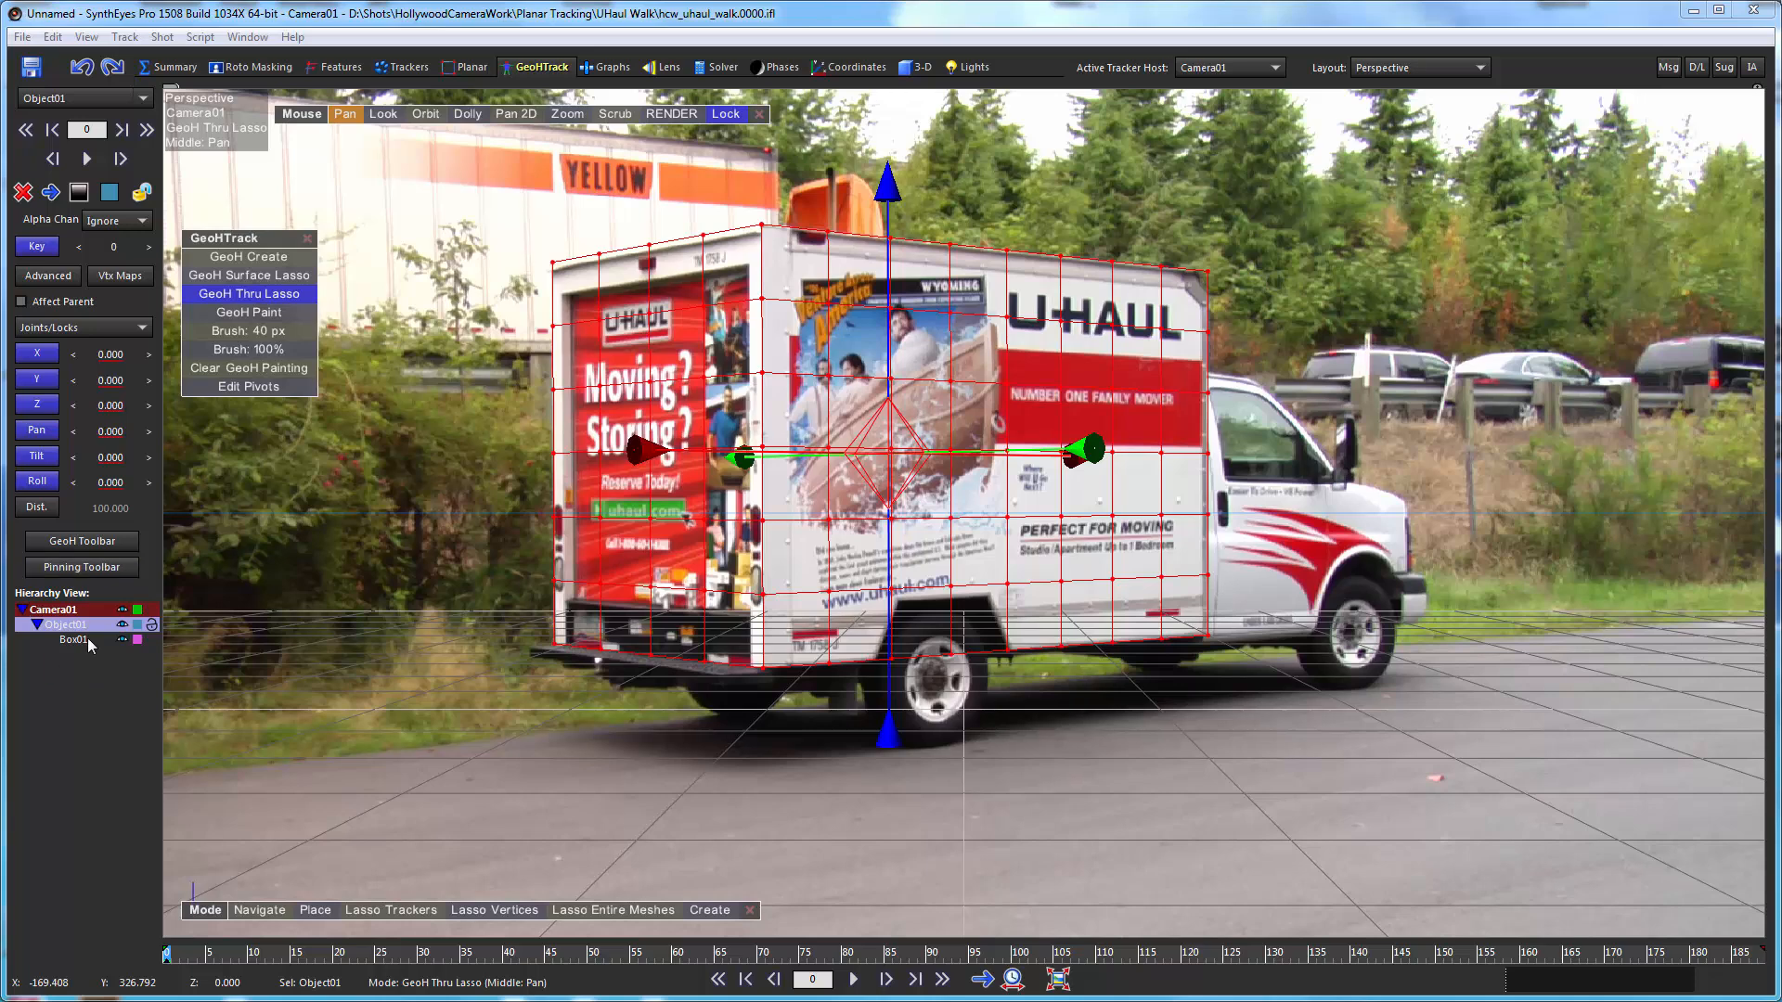
{"action": "mouse_move", "coordinate": [65, 671]}
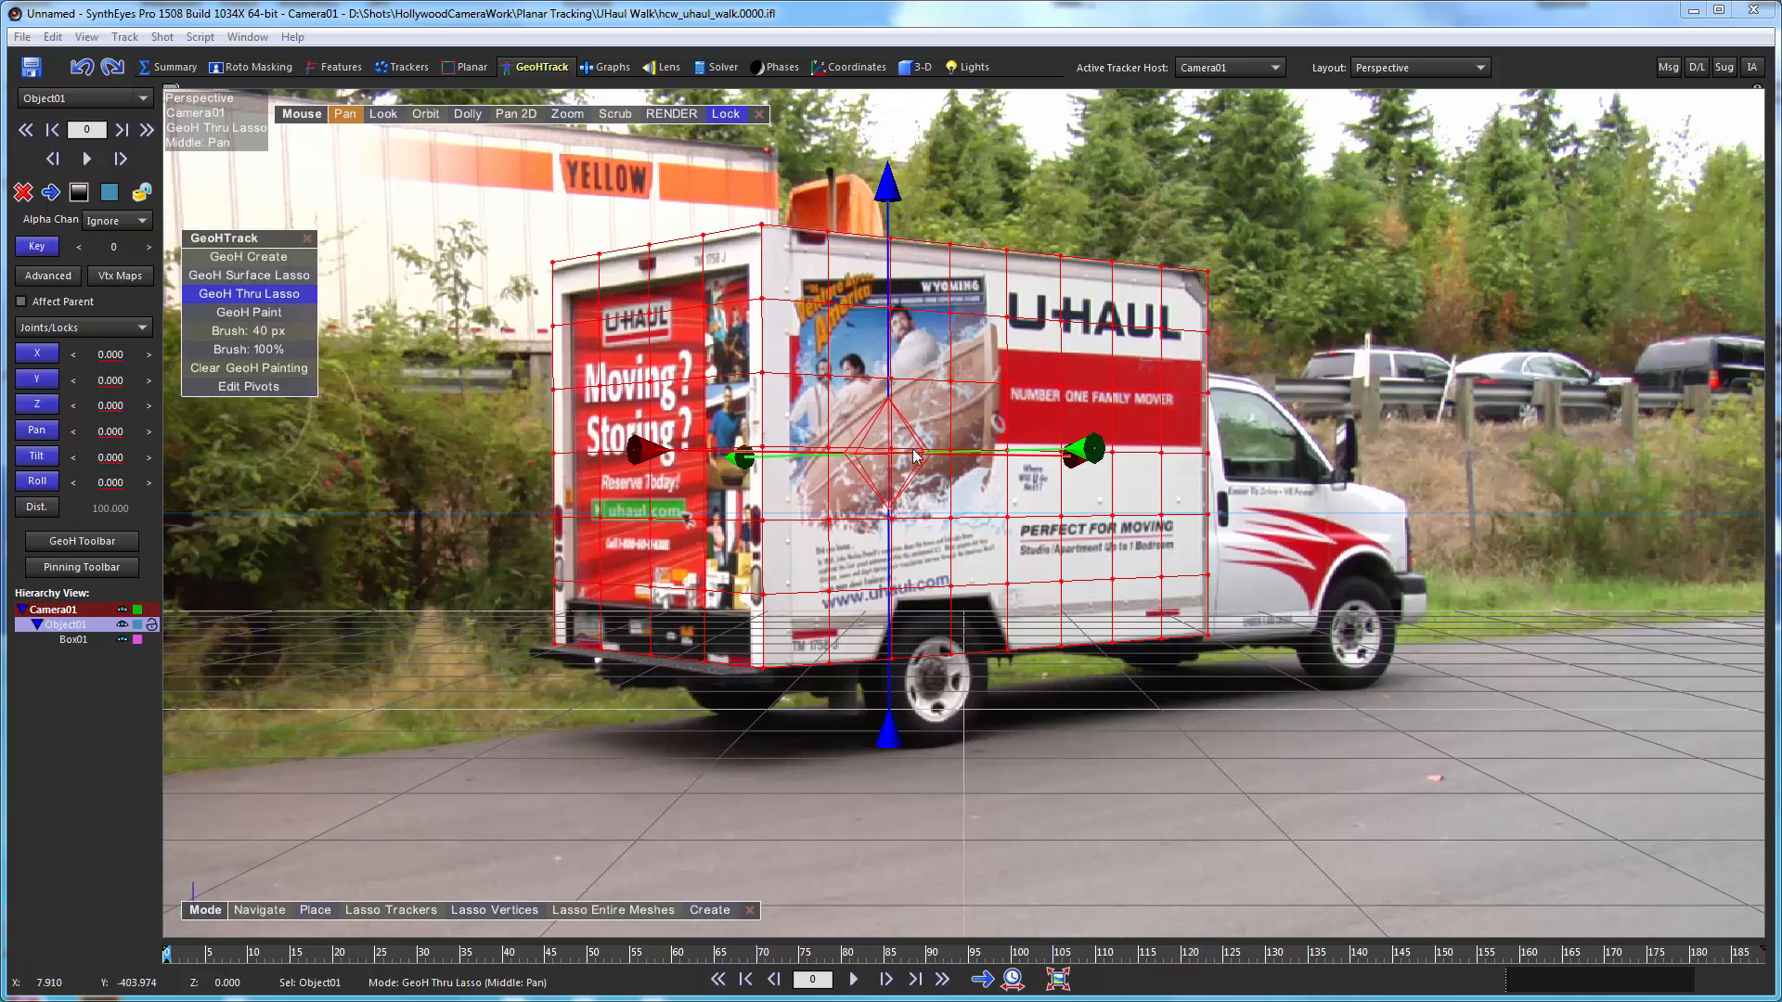
{"action": "mouse_move", "coordinate": [1173, 358]}
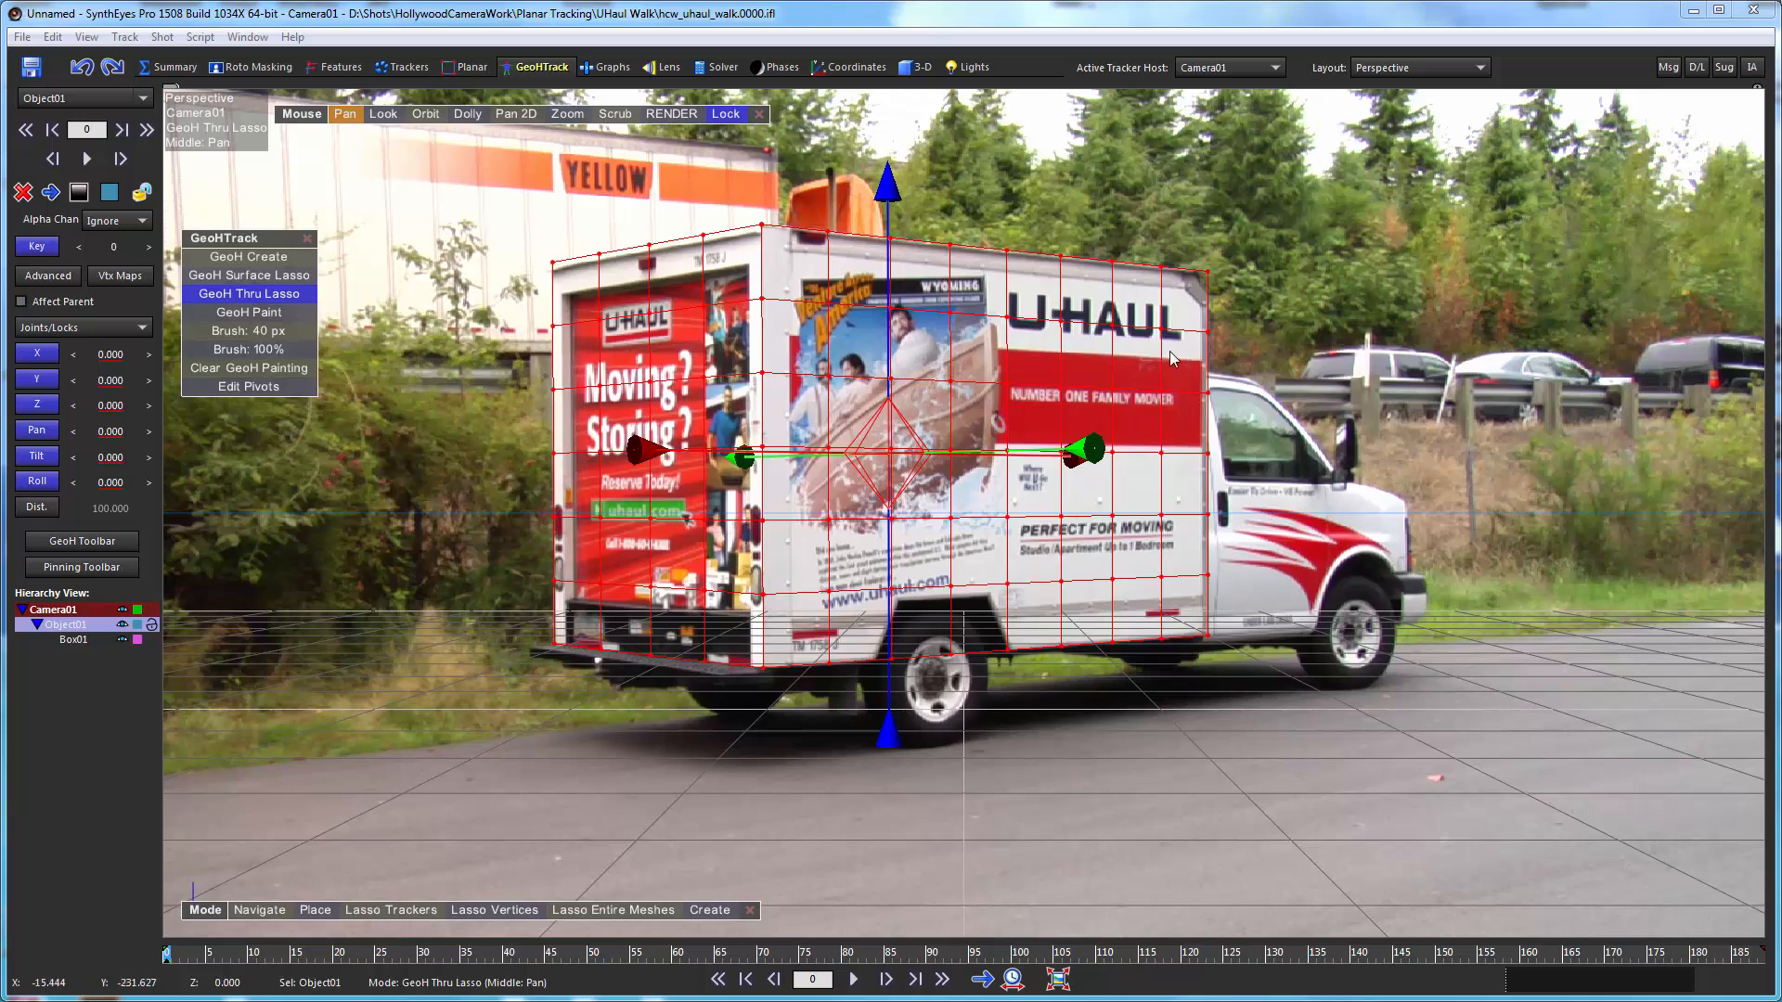
{"action": "mouse_move", "coordinate": [1016, 480]}
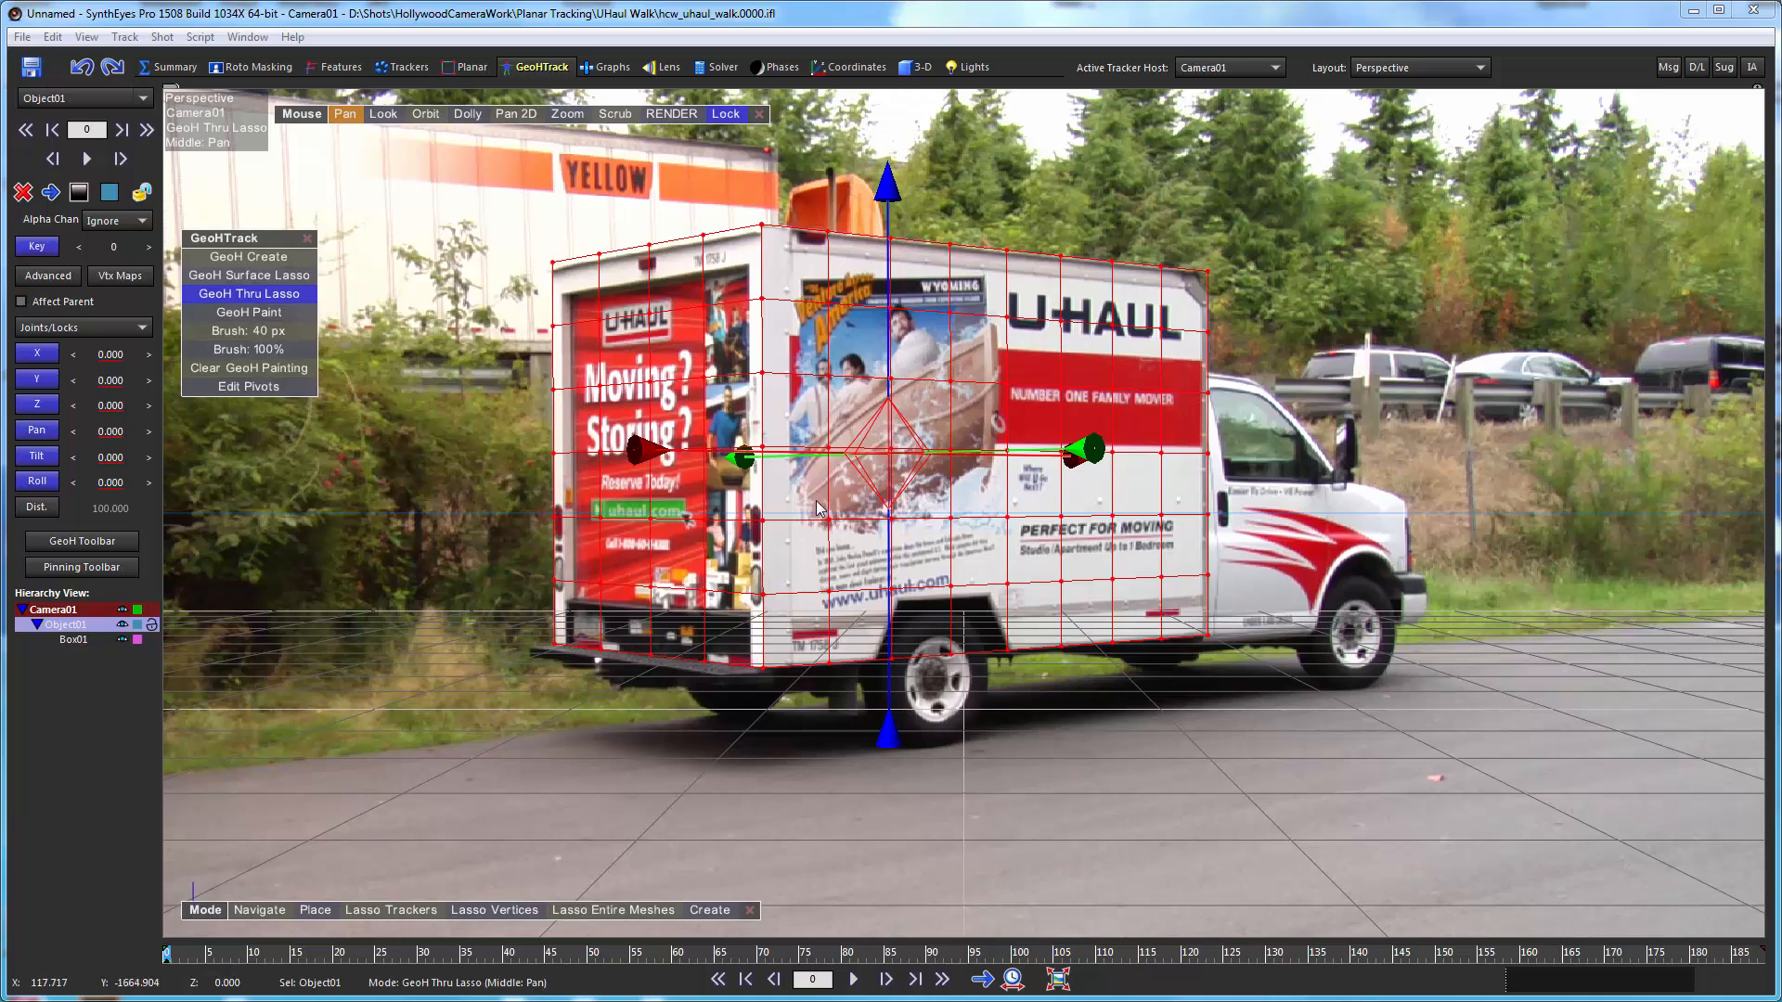
{"action": "mouse_move", "coordinate": [820, 509]}
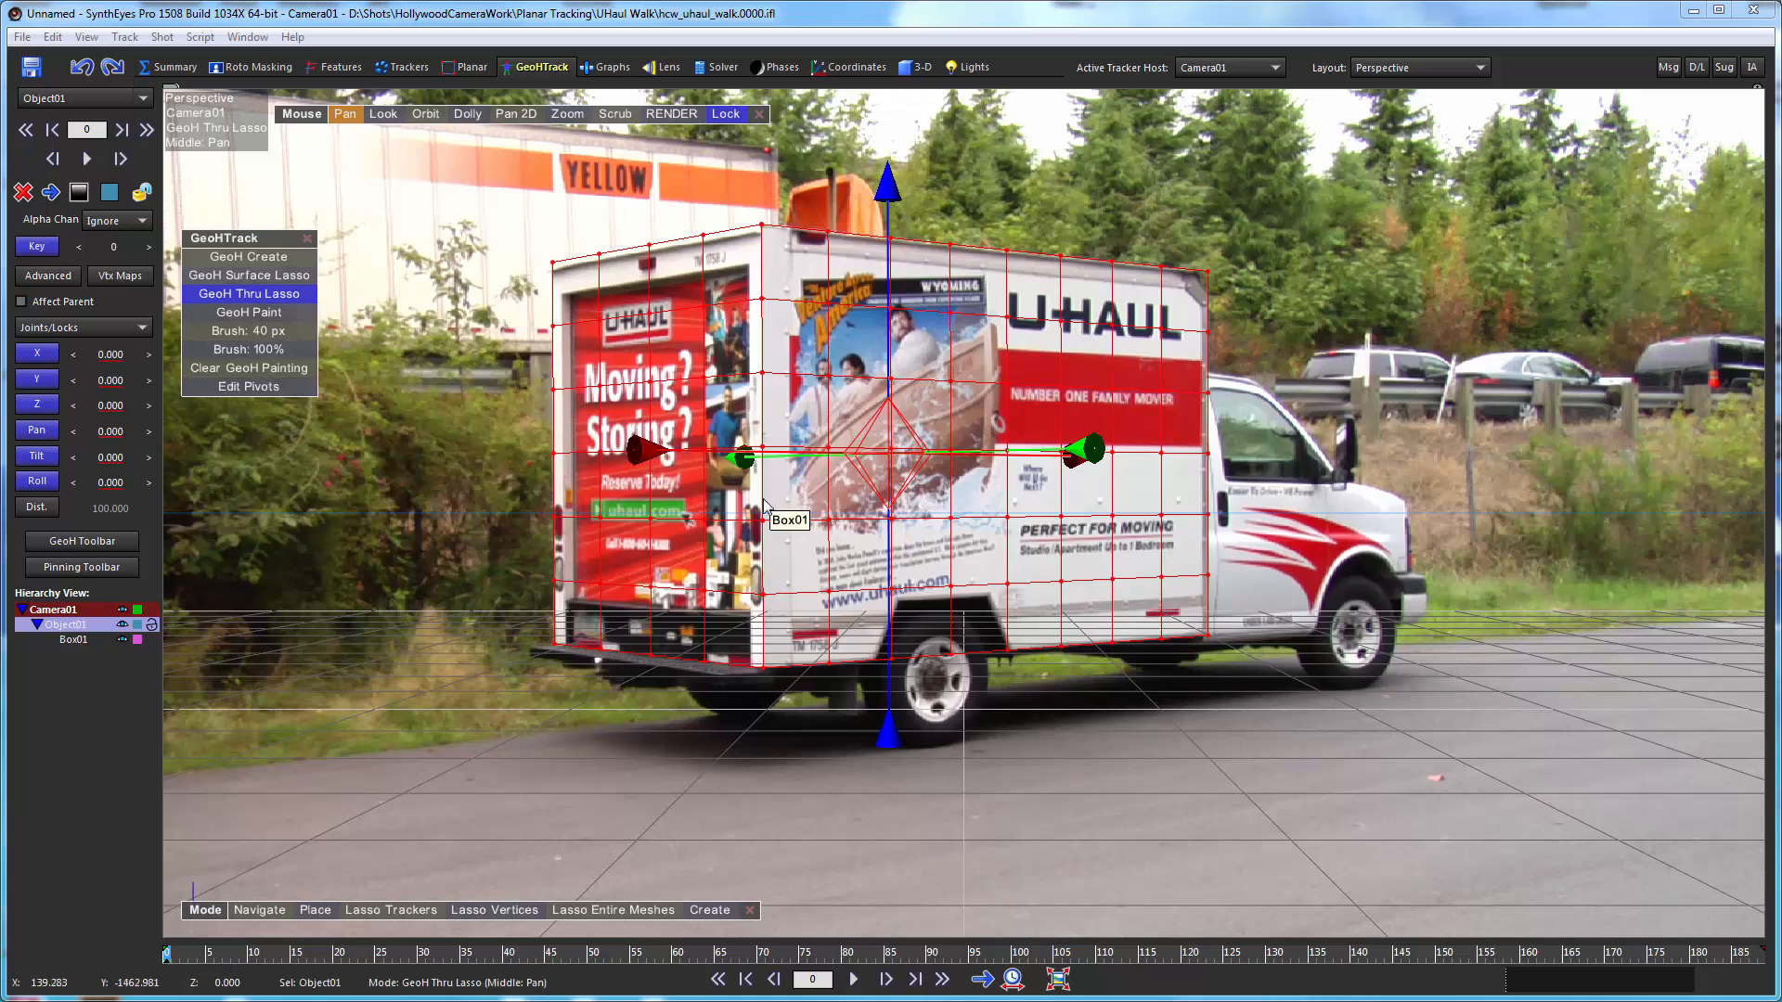
{"action": "mouse_move", "coordinate": [670, 505]}
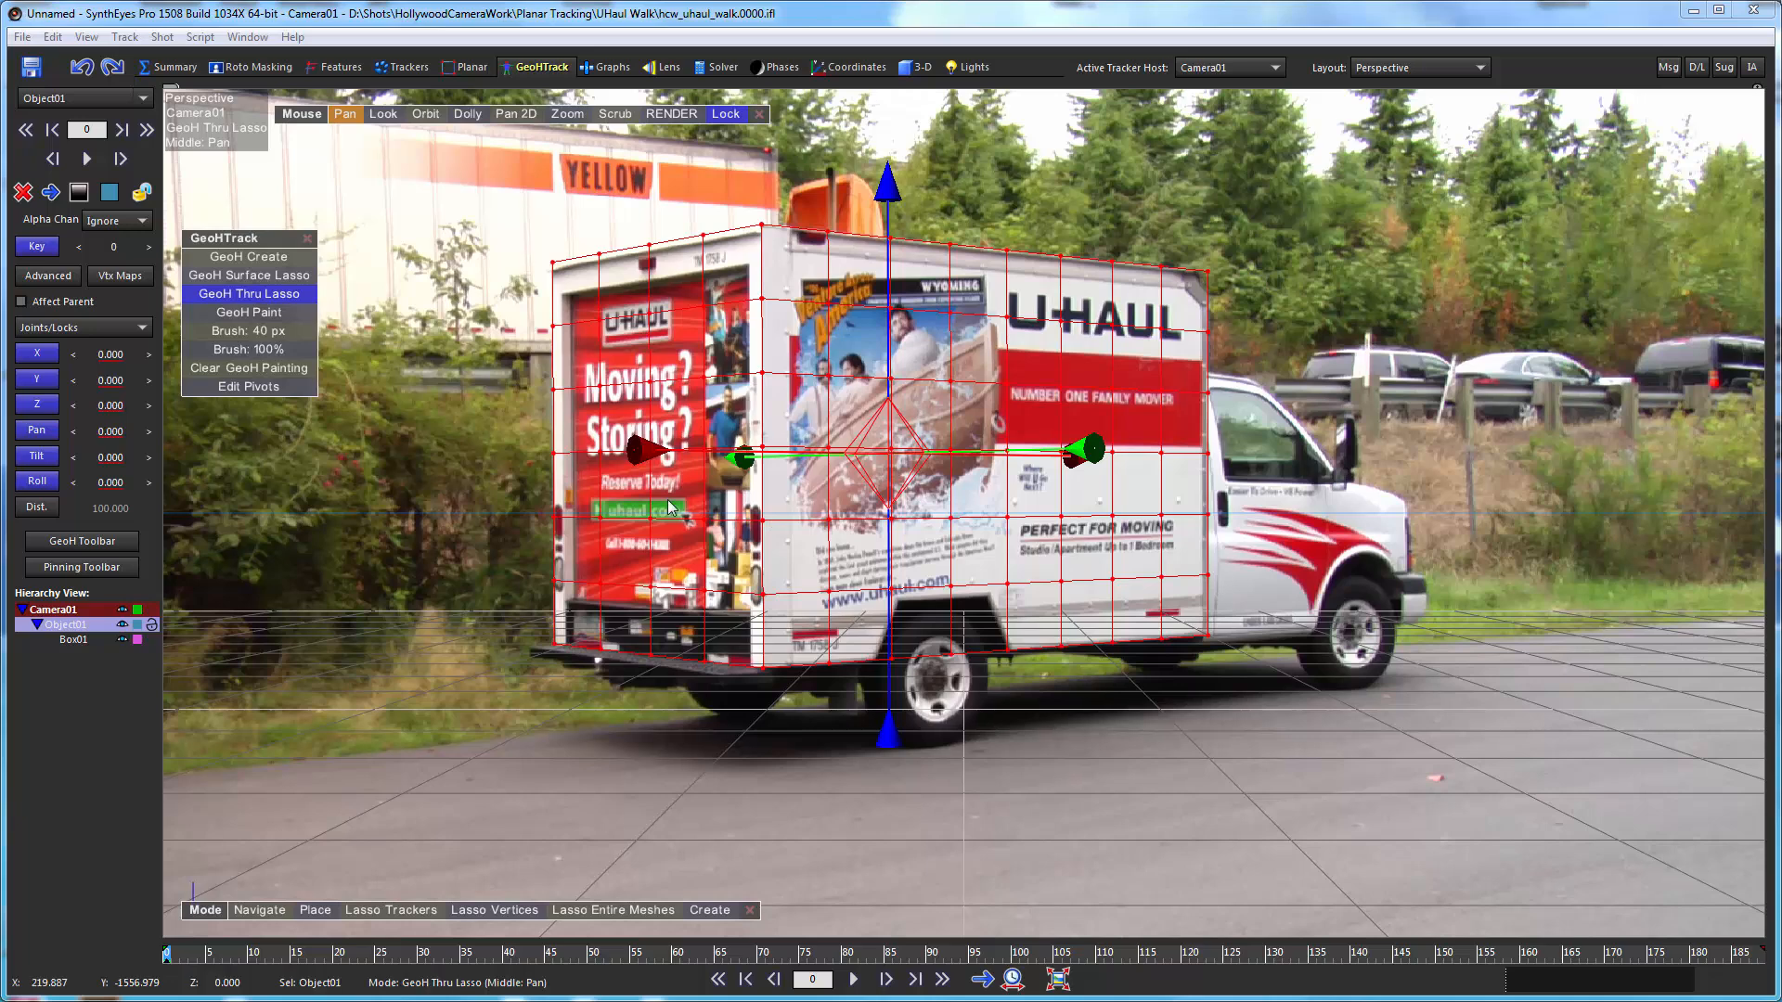
{"action": "mouse_move", "coordinate": [664, 503]}
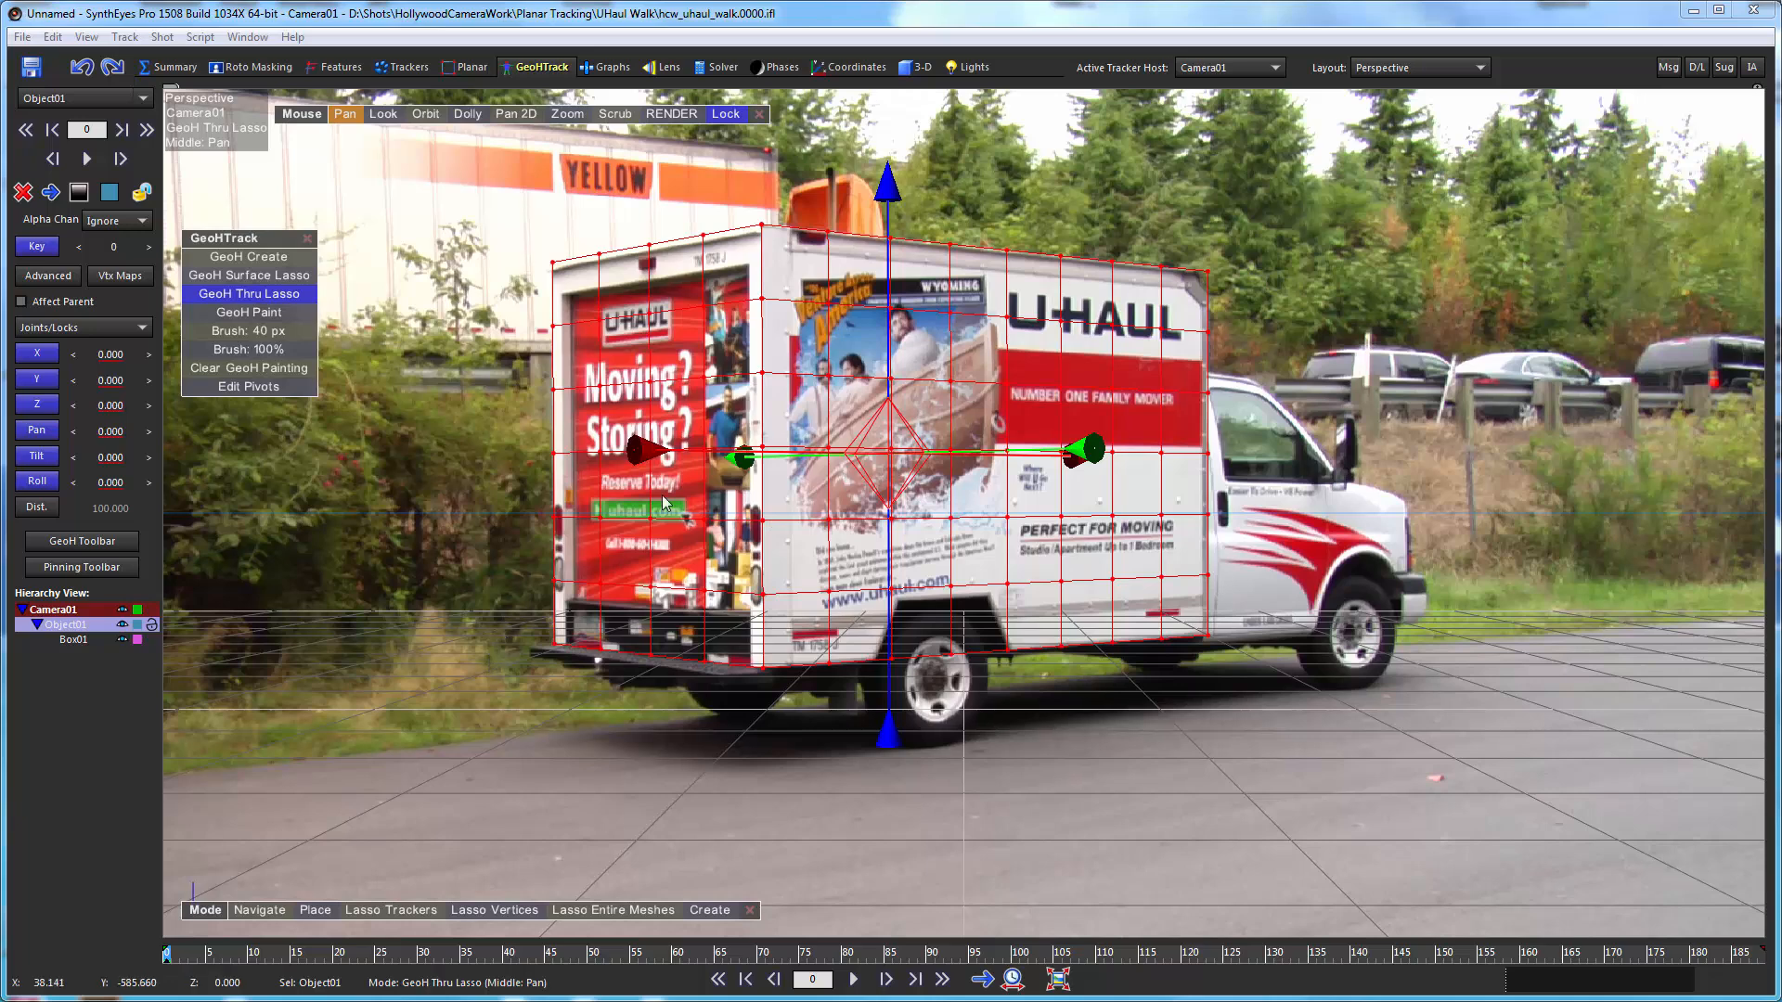
{"action": "mouse_move", "coordinate": [390, 352]}
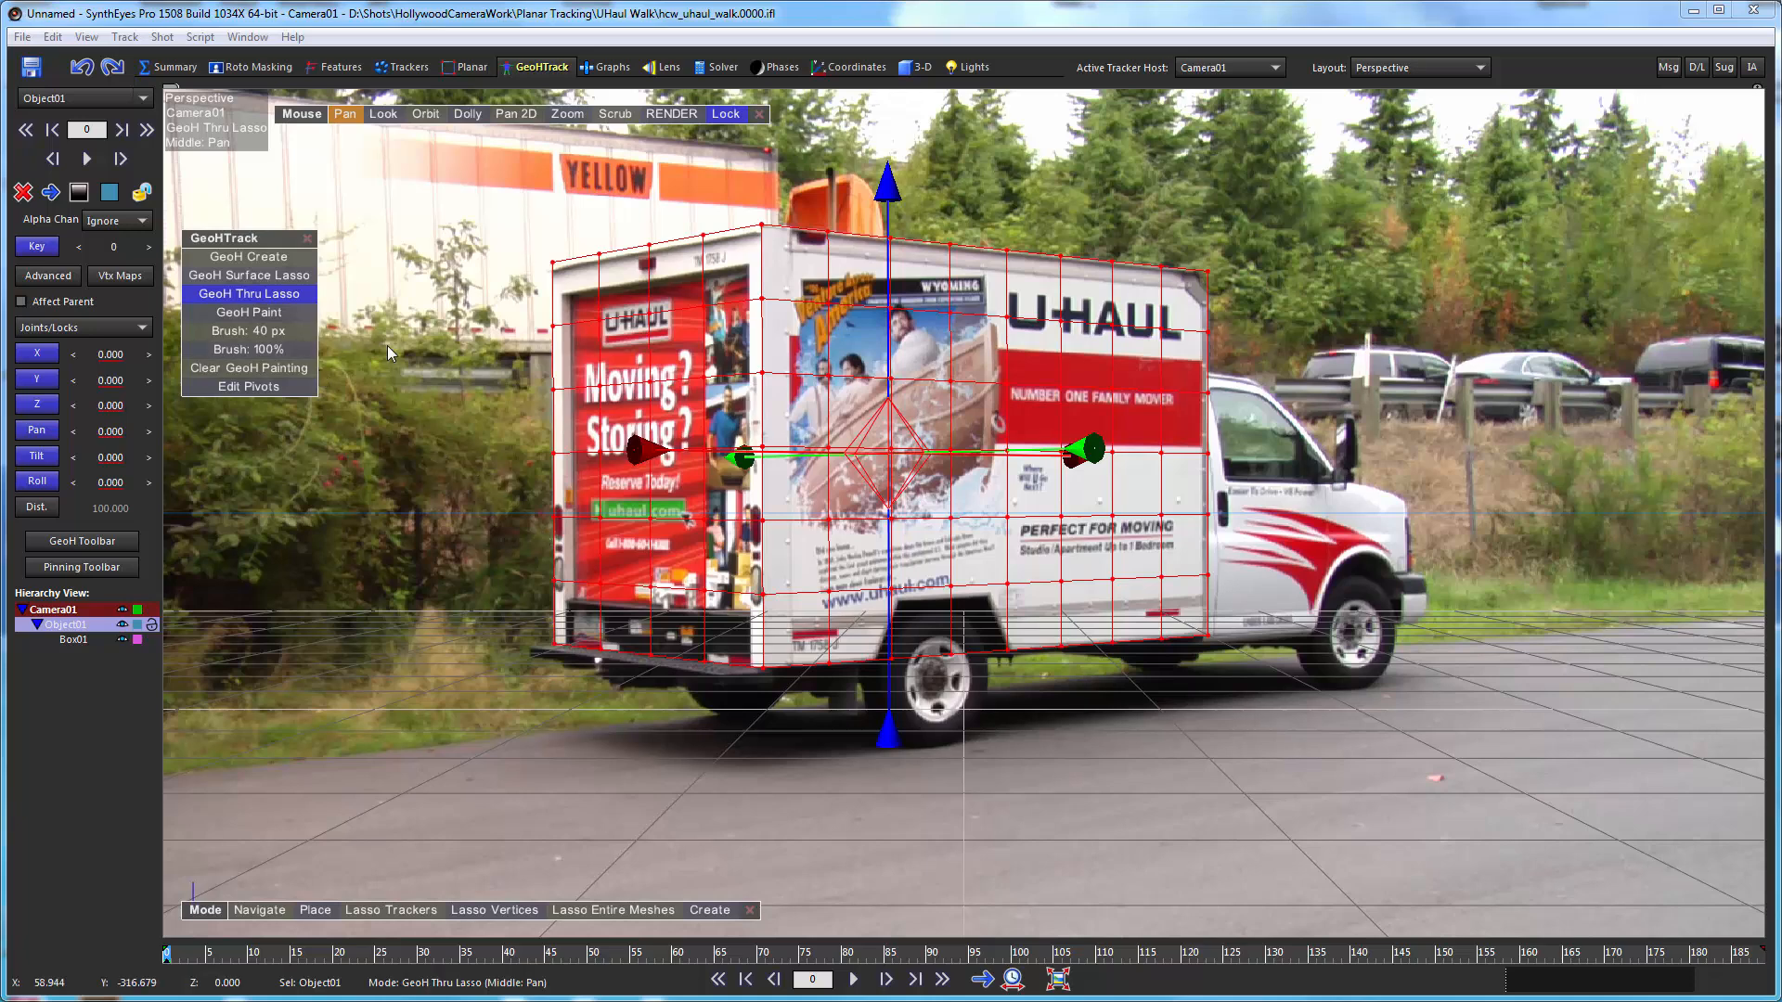
{"action": "left_click", "coordinate": [260, 910]}
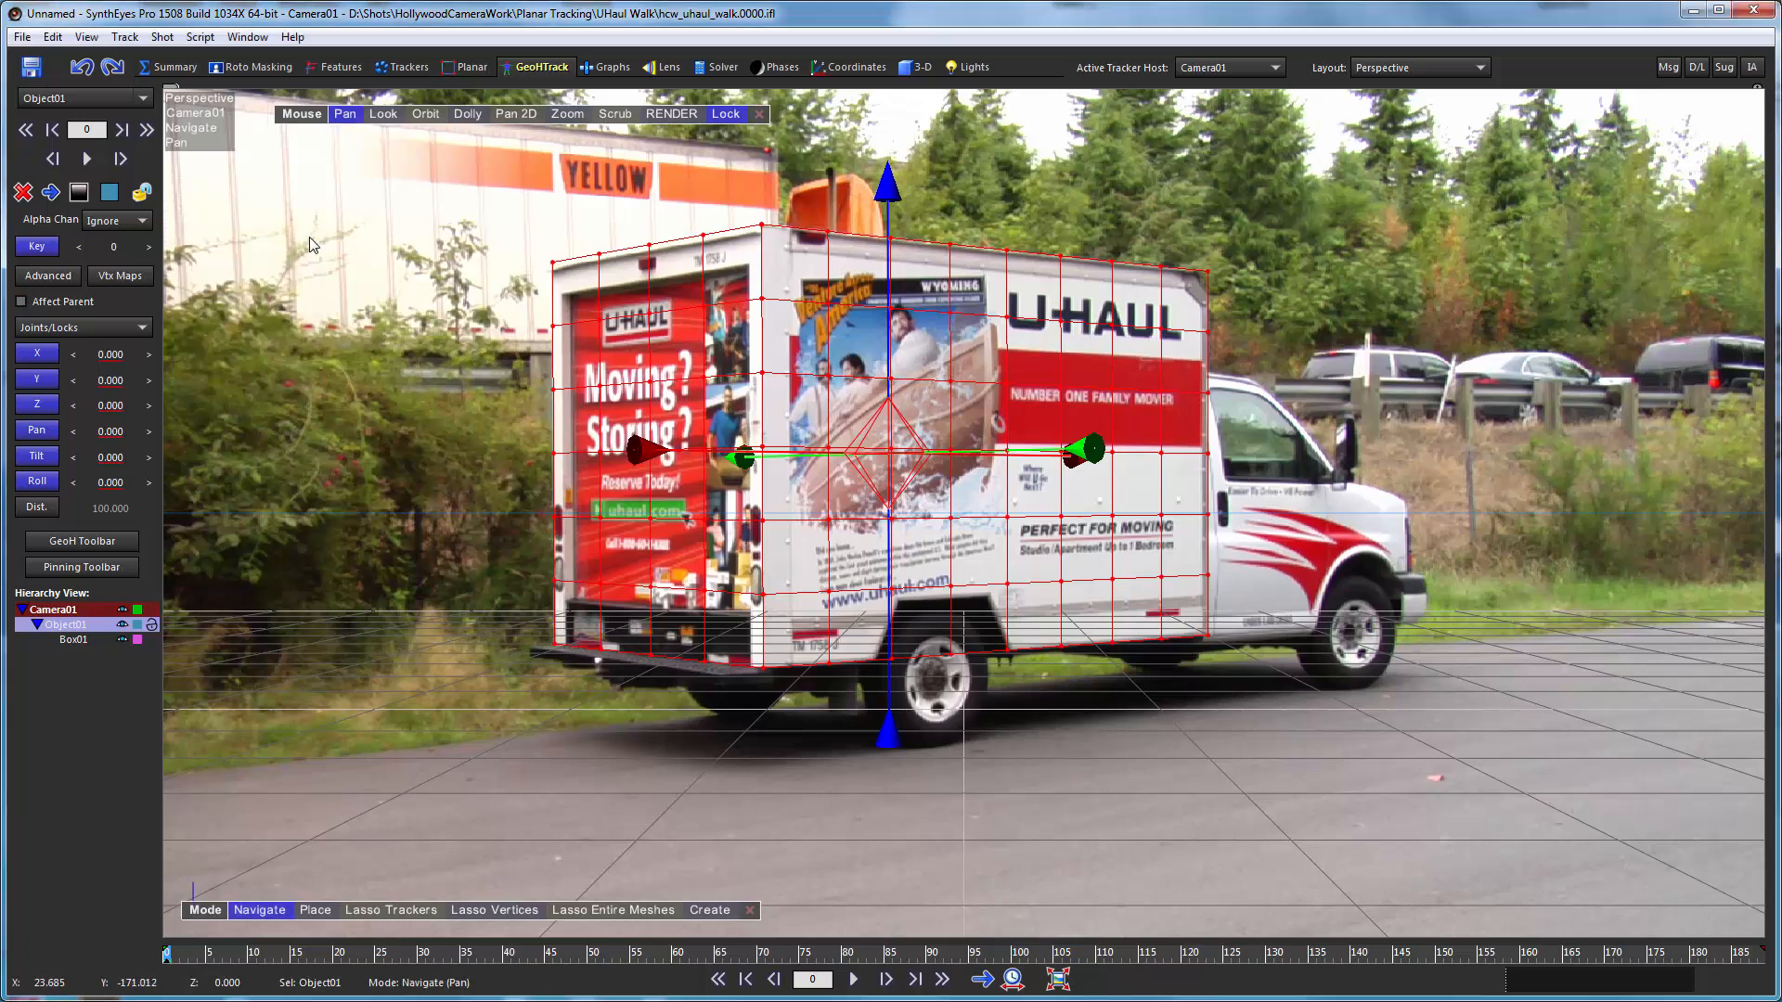
{"action": "mouse_move", "coordinate": [473, 414]}
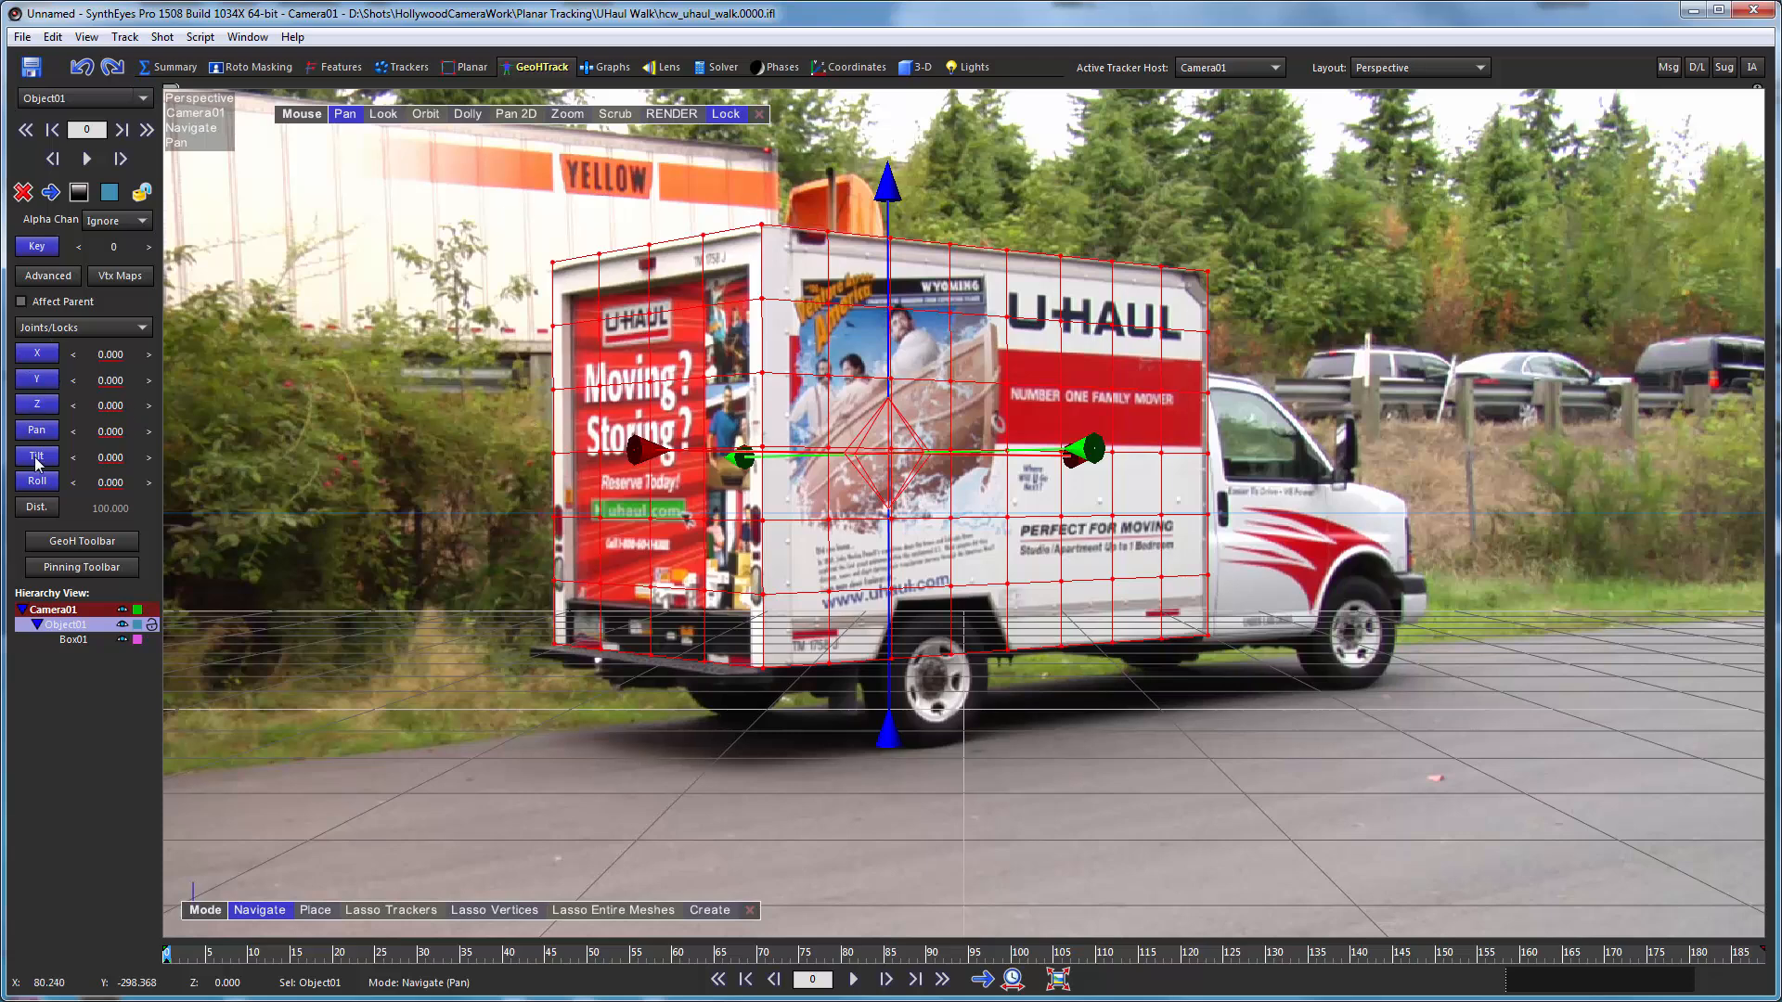
{"action": "mouse_move", "coordinate": [37, 353]}
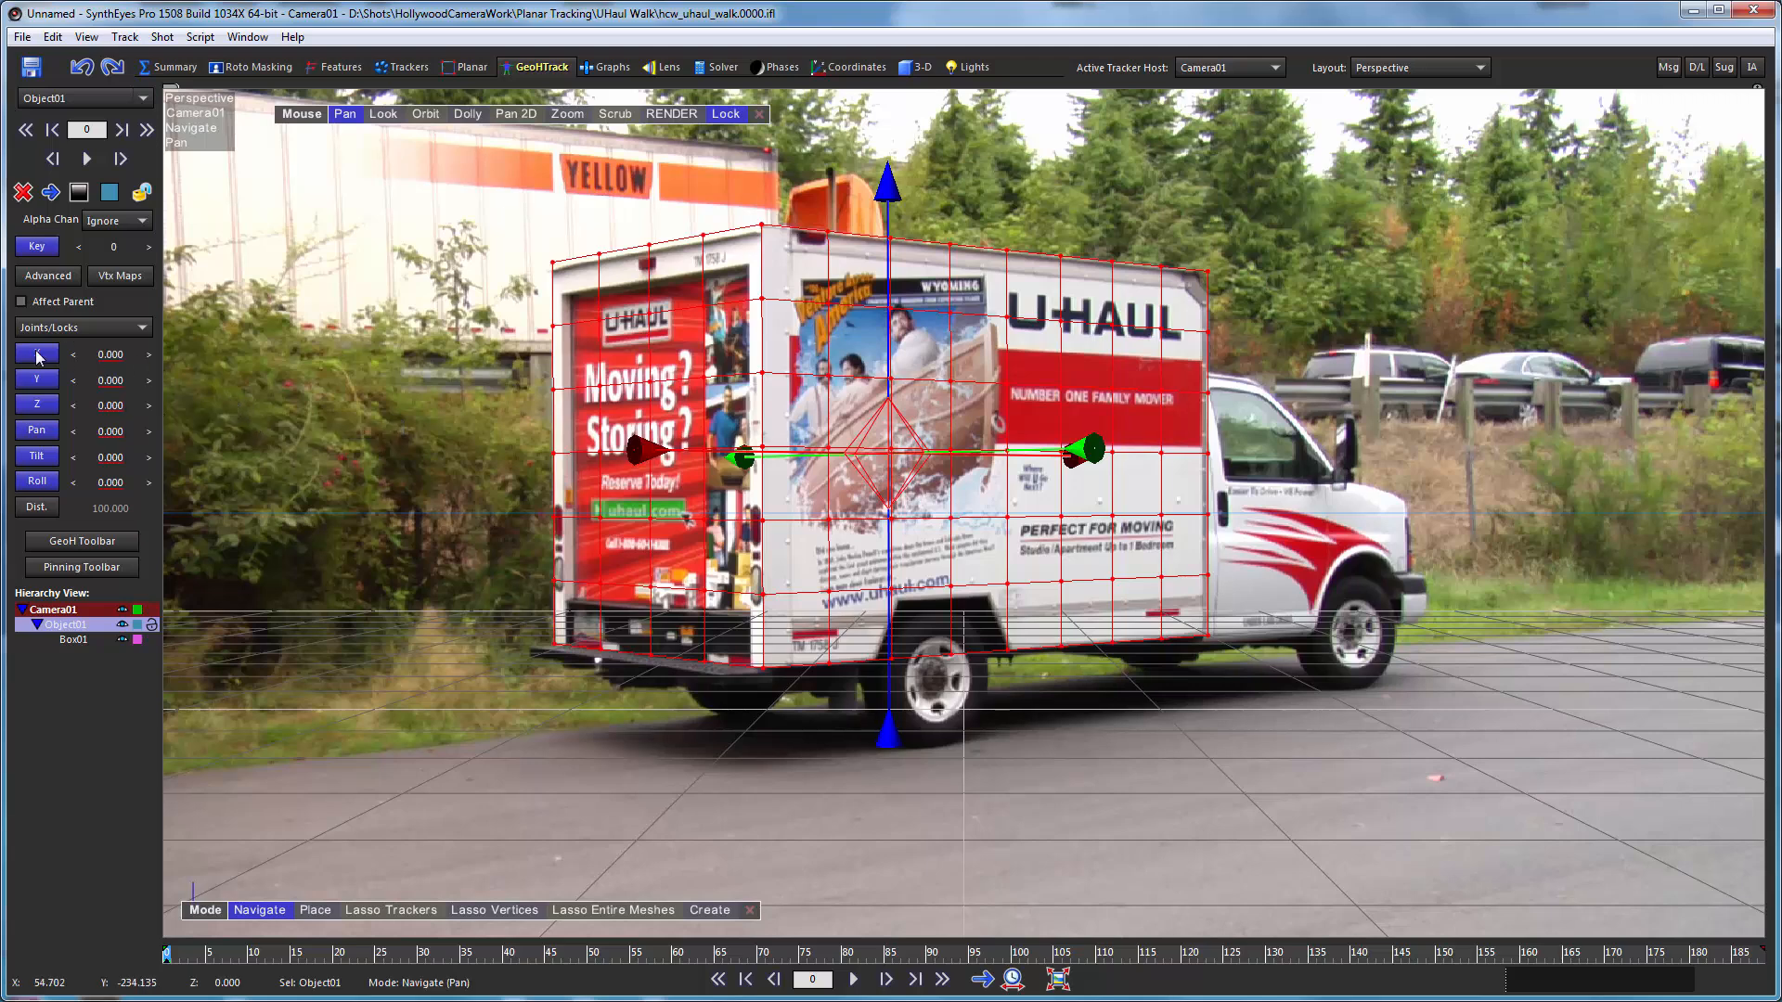
{"action": "mouse_move", "coordinate": [102, 353]}
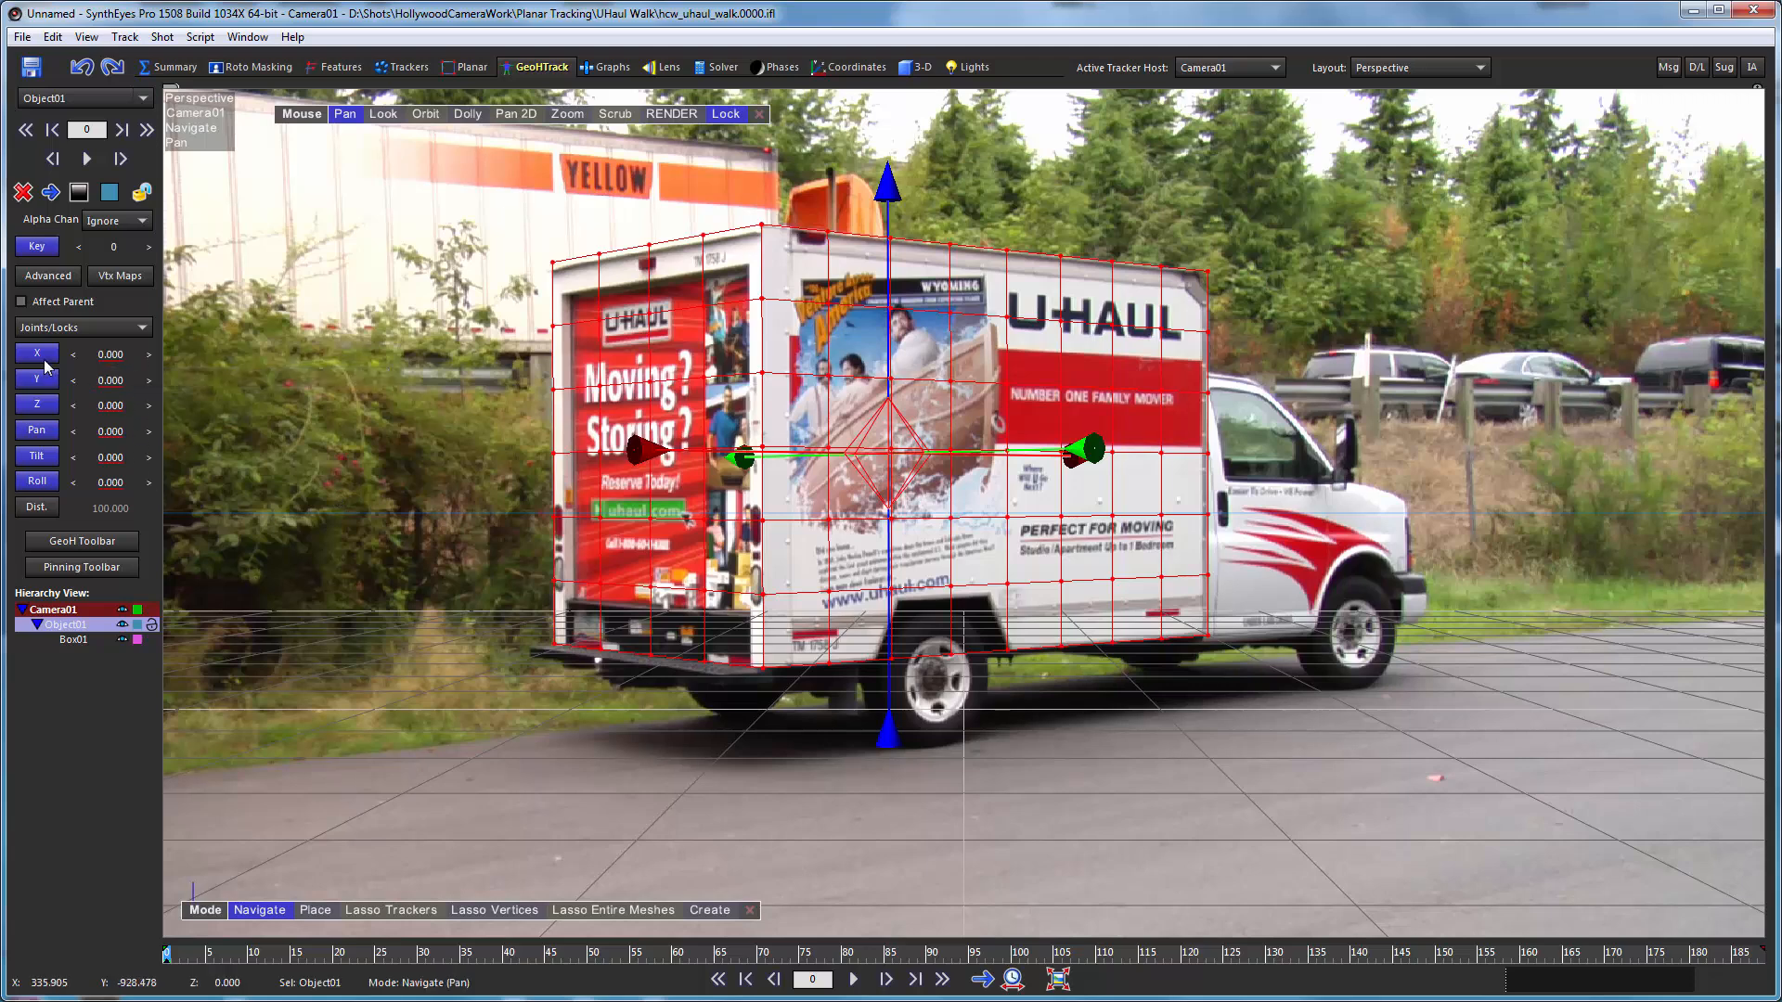
{"action": "mouse_move", "coordinate": [37, 404]}
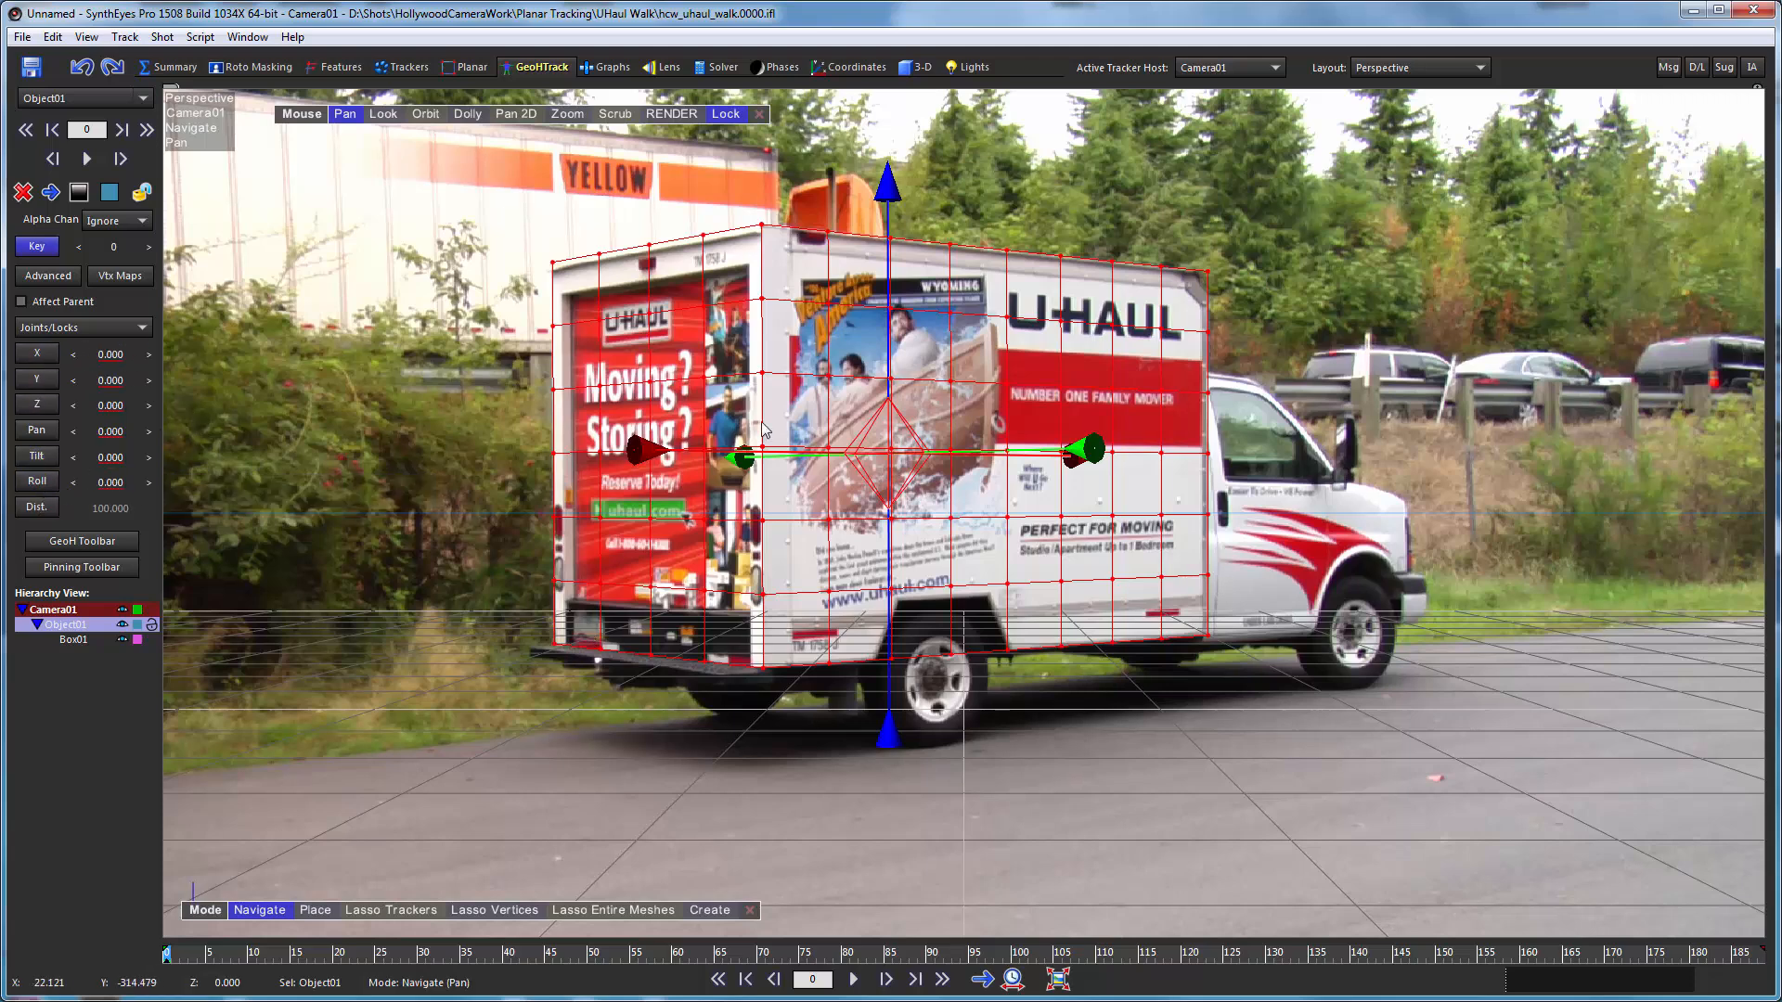
{"action": "mouse_move", "coordinate": [548, 250]}
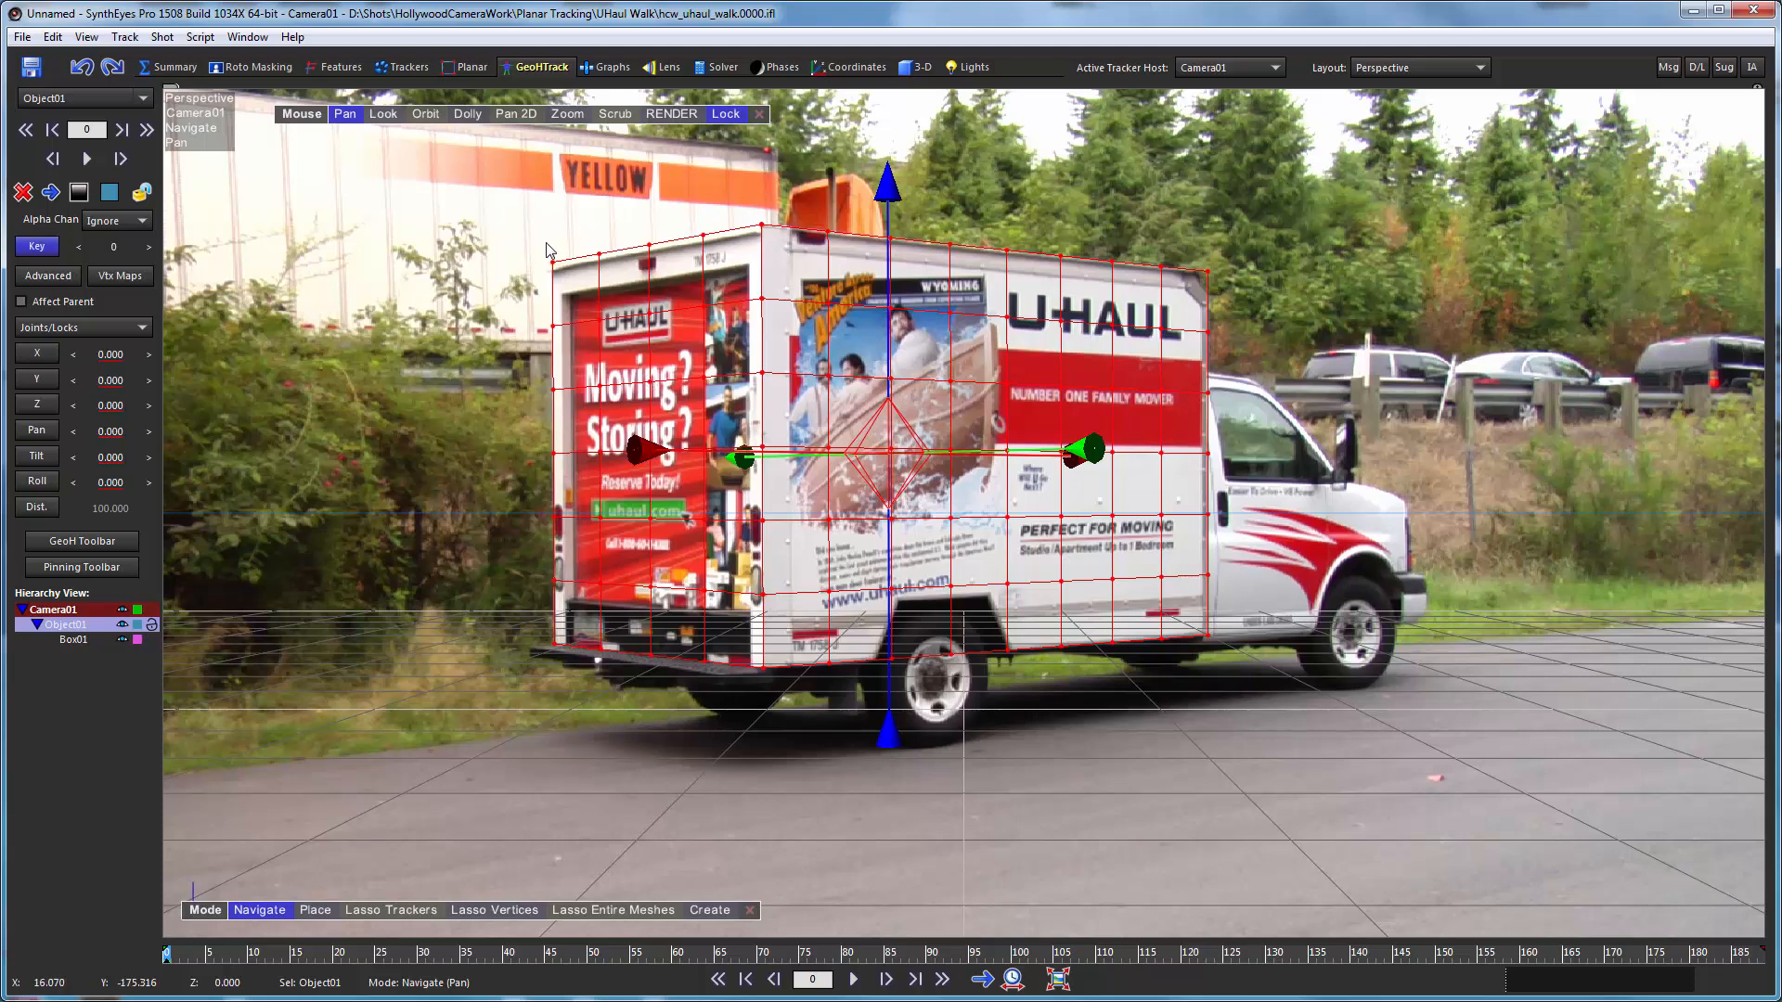
{"action": "mouse_move", "coordinate": [590, 304]}
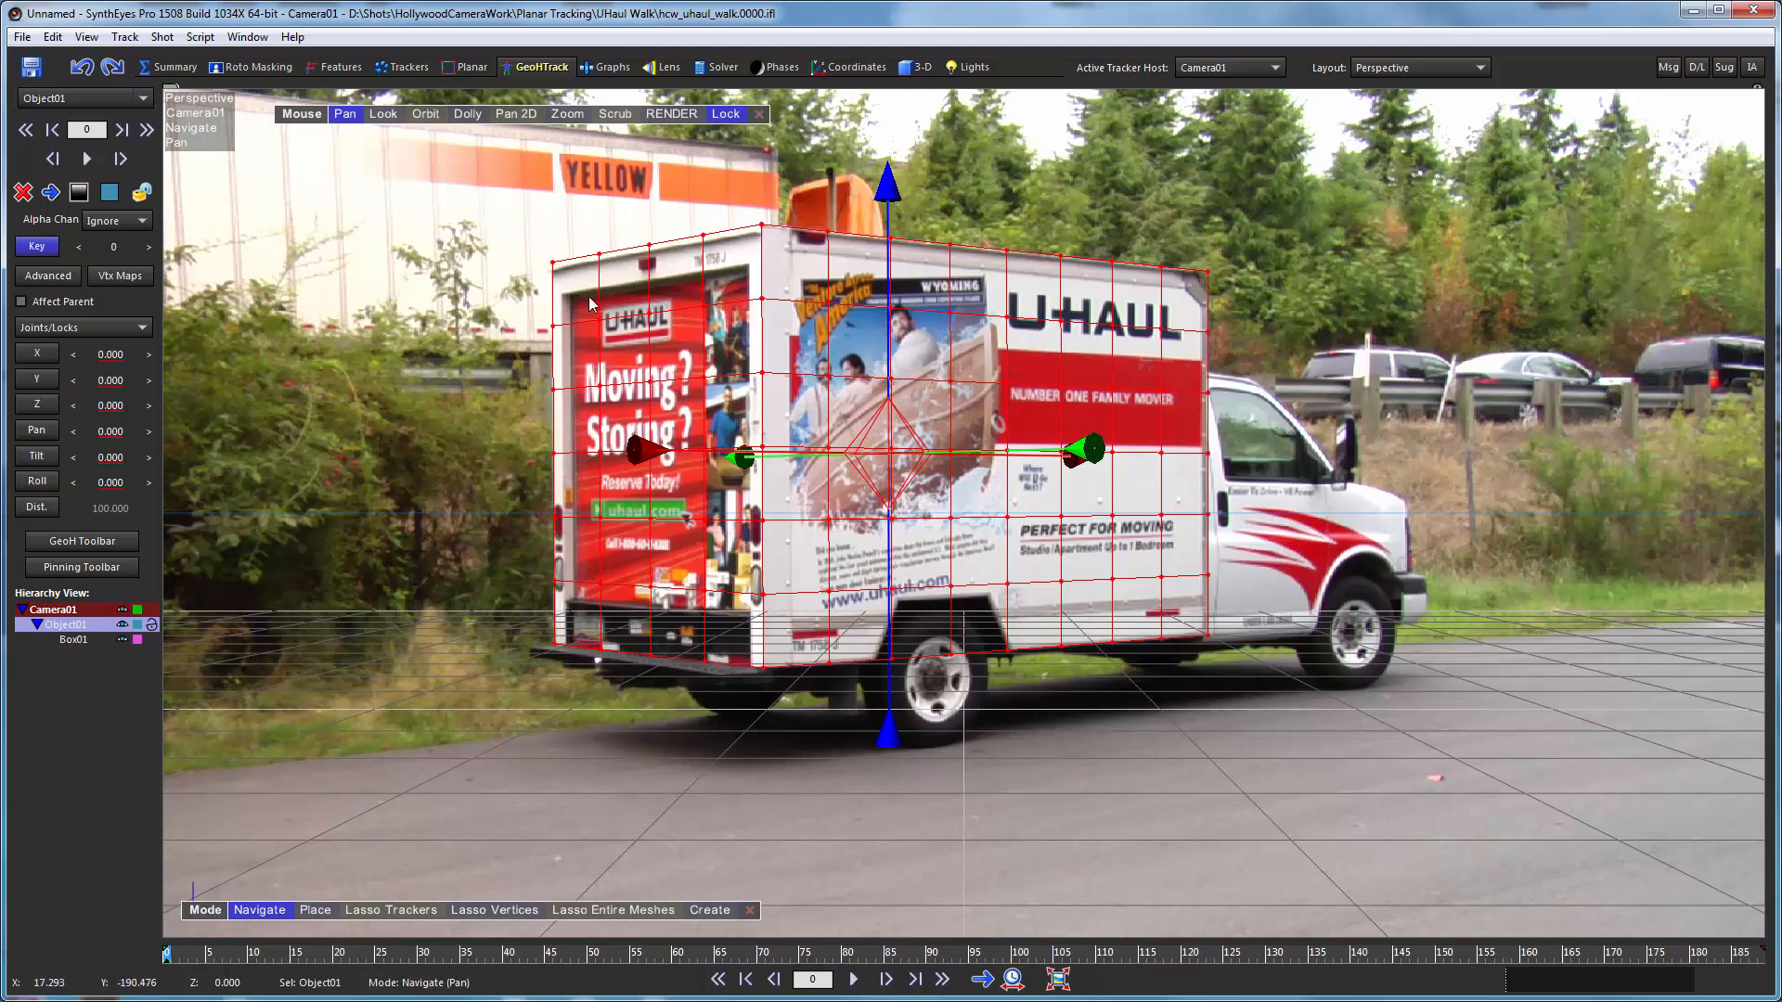
{"action": "mouse_move", "coordinate": [584, 332]}
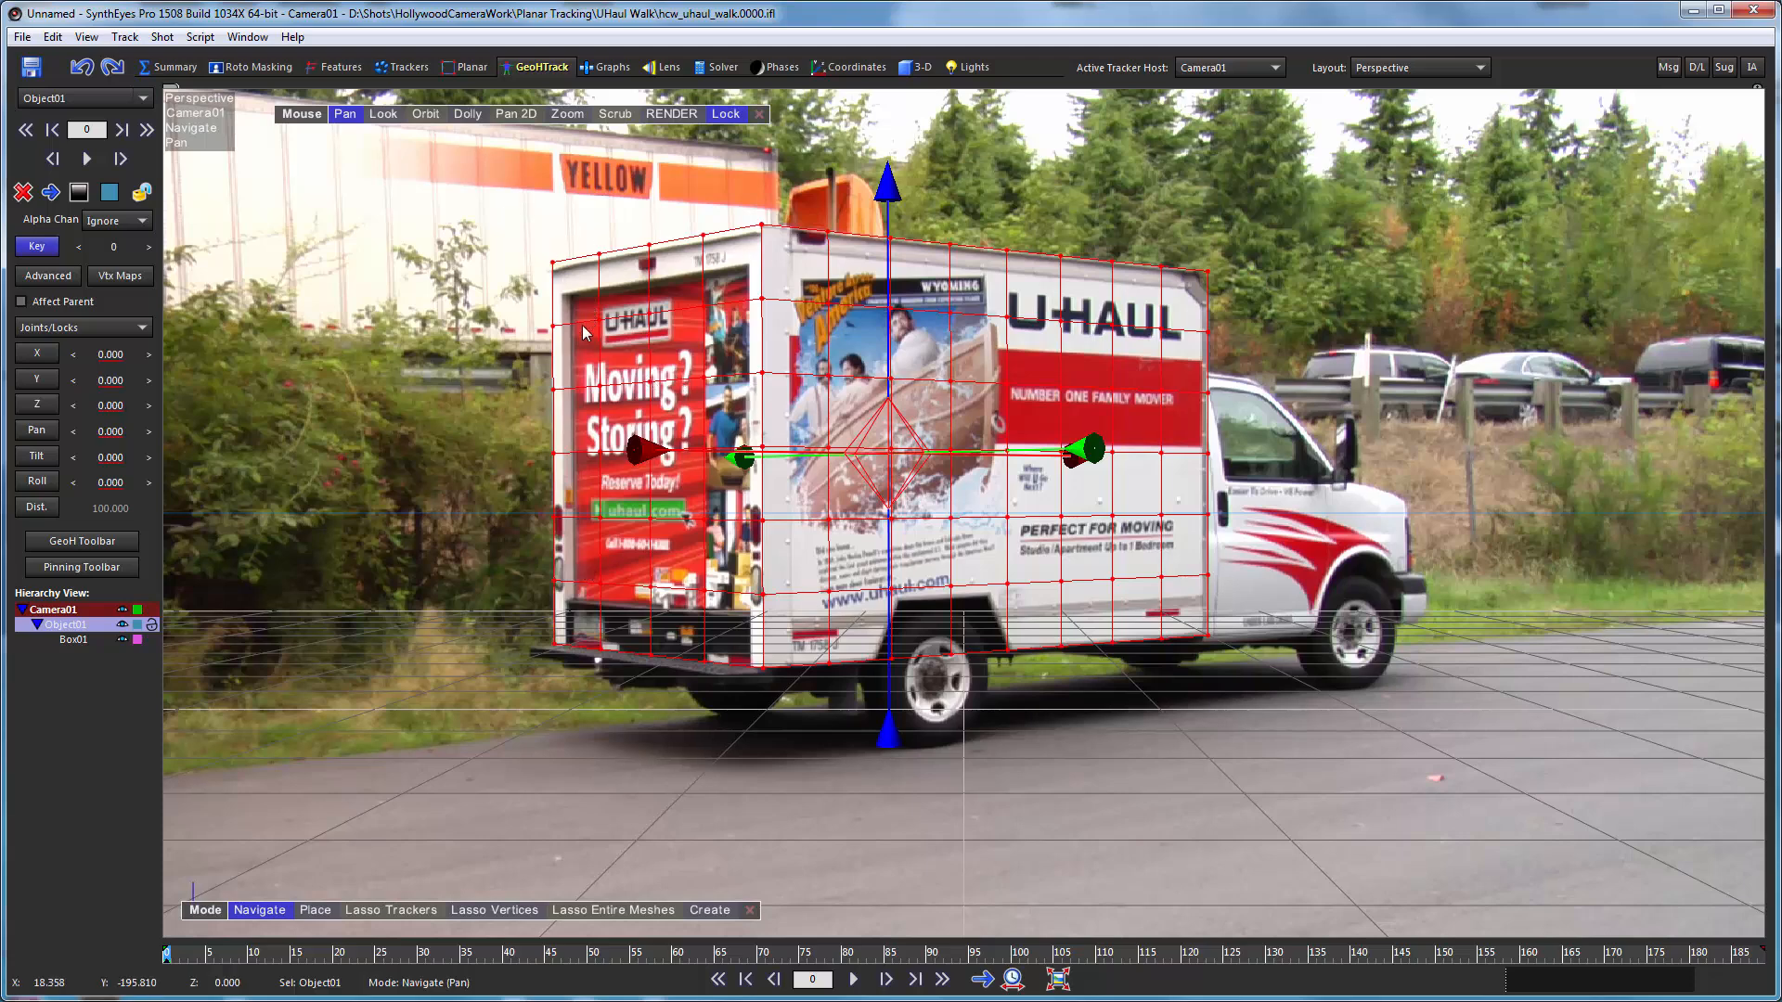
{"action": "mouse_move", "coordinate": [318, 702]}
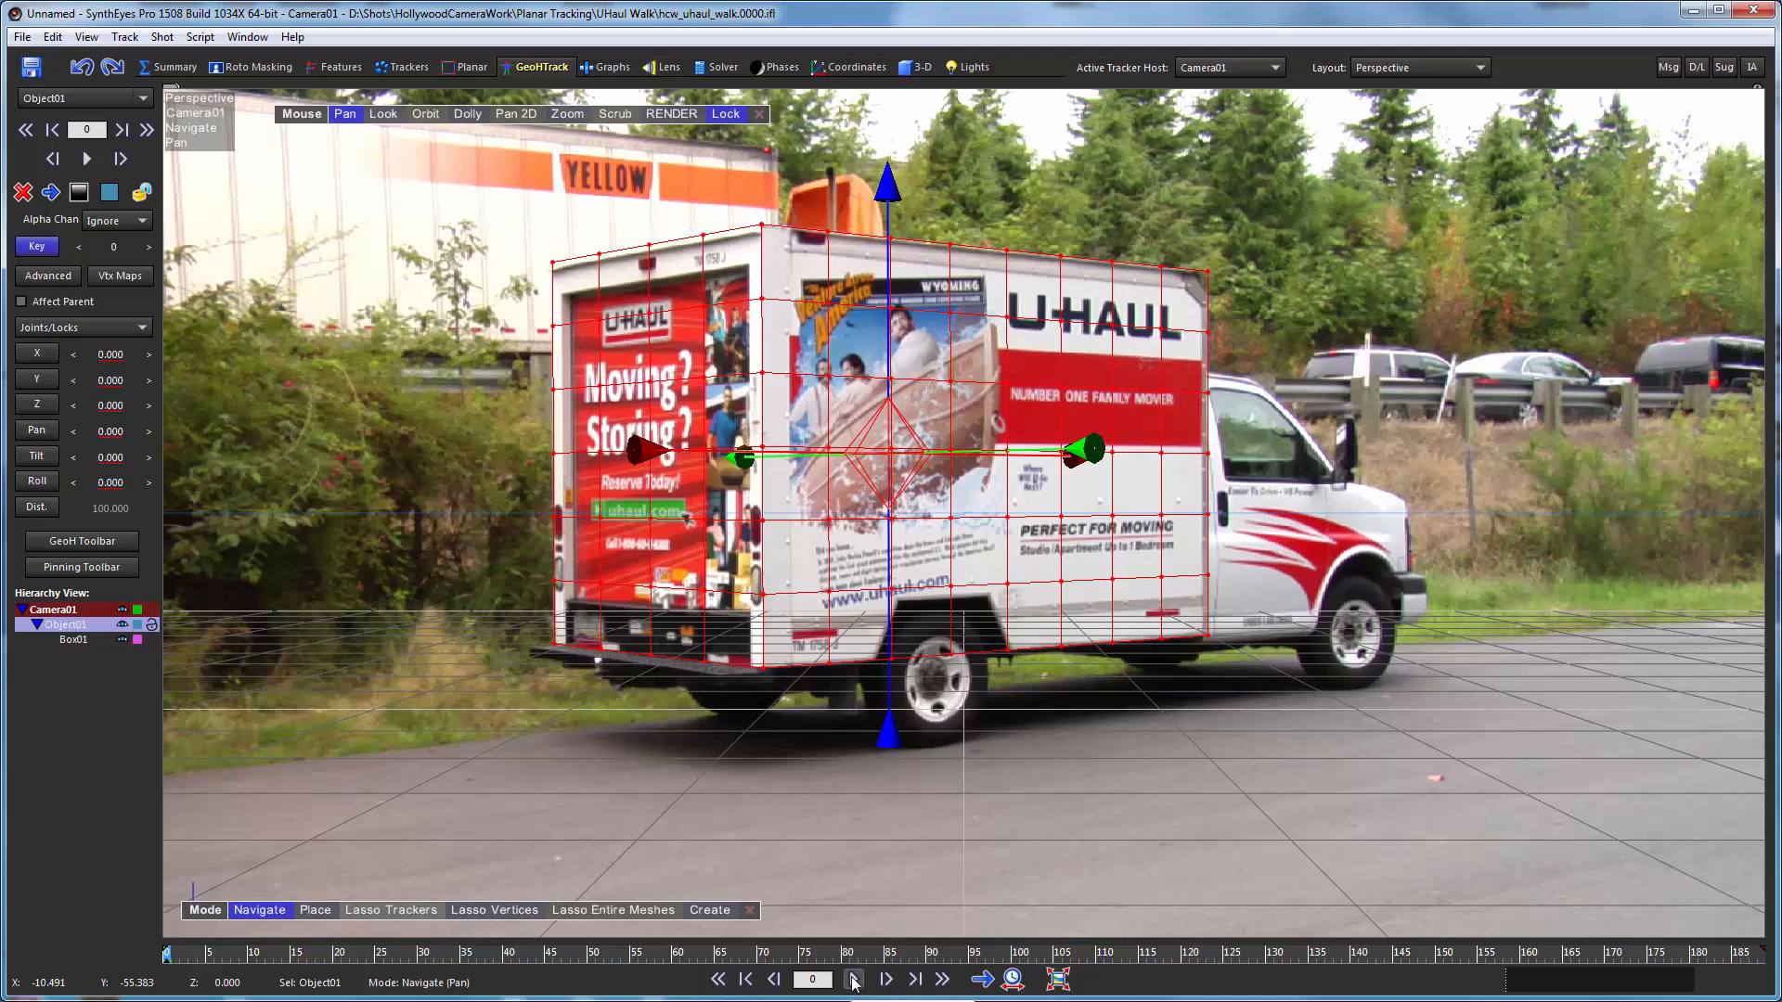
{"action": "mouse_move", "coordinate": [748, 848]}
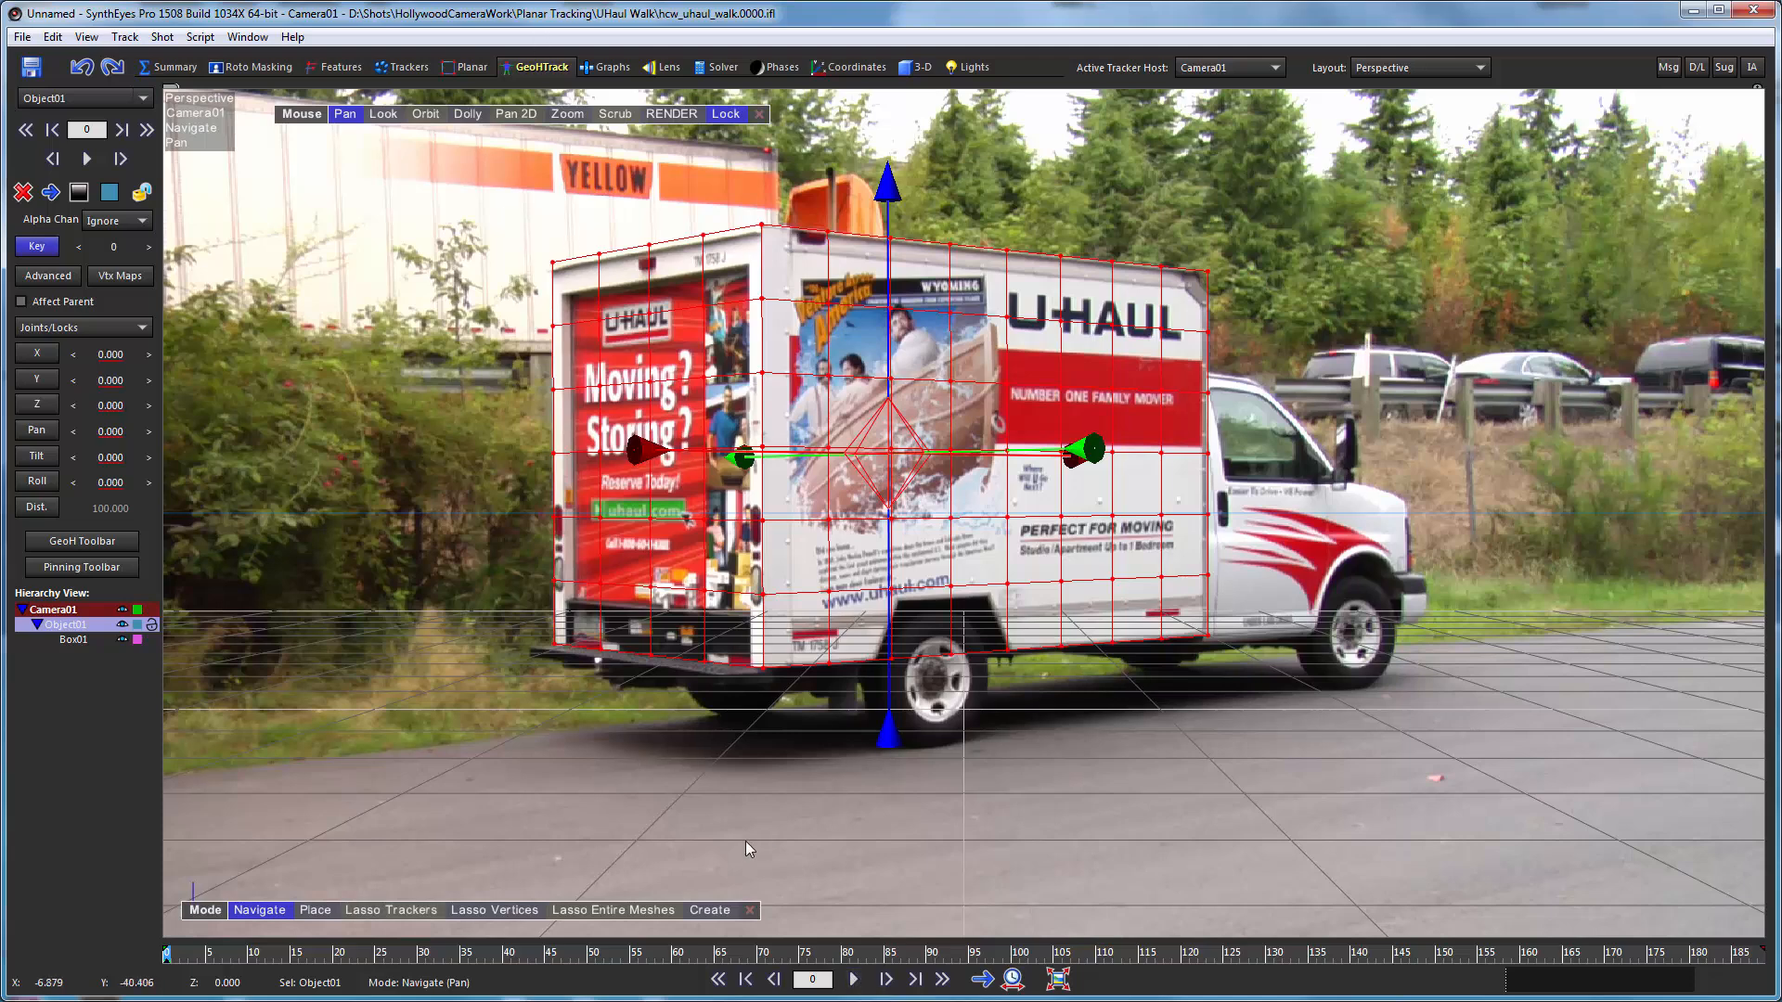
Play the shot forward to frame 188 to verify the box follows the truck
{"action": "left_click", "coordinate": [852, 980]}
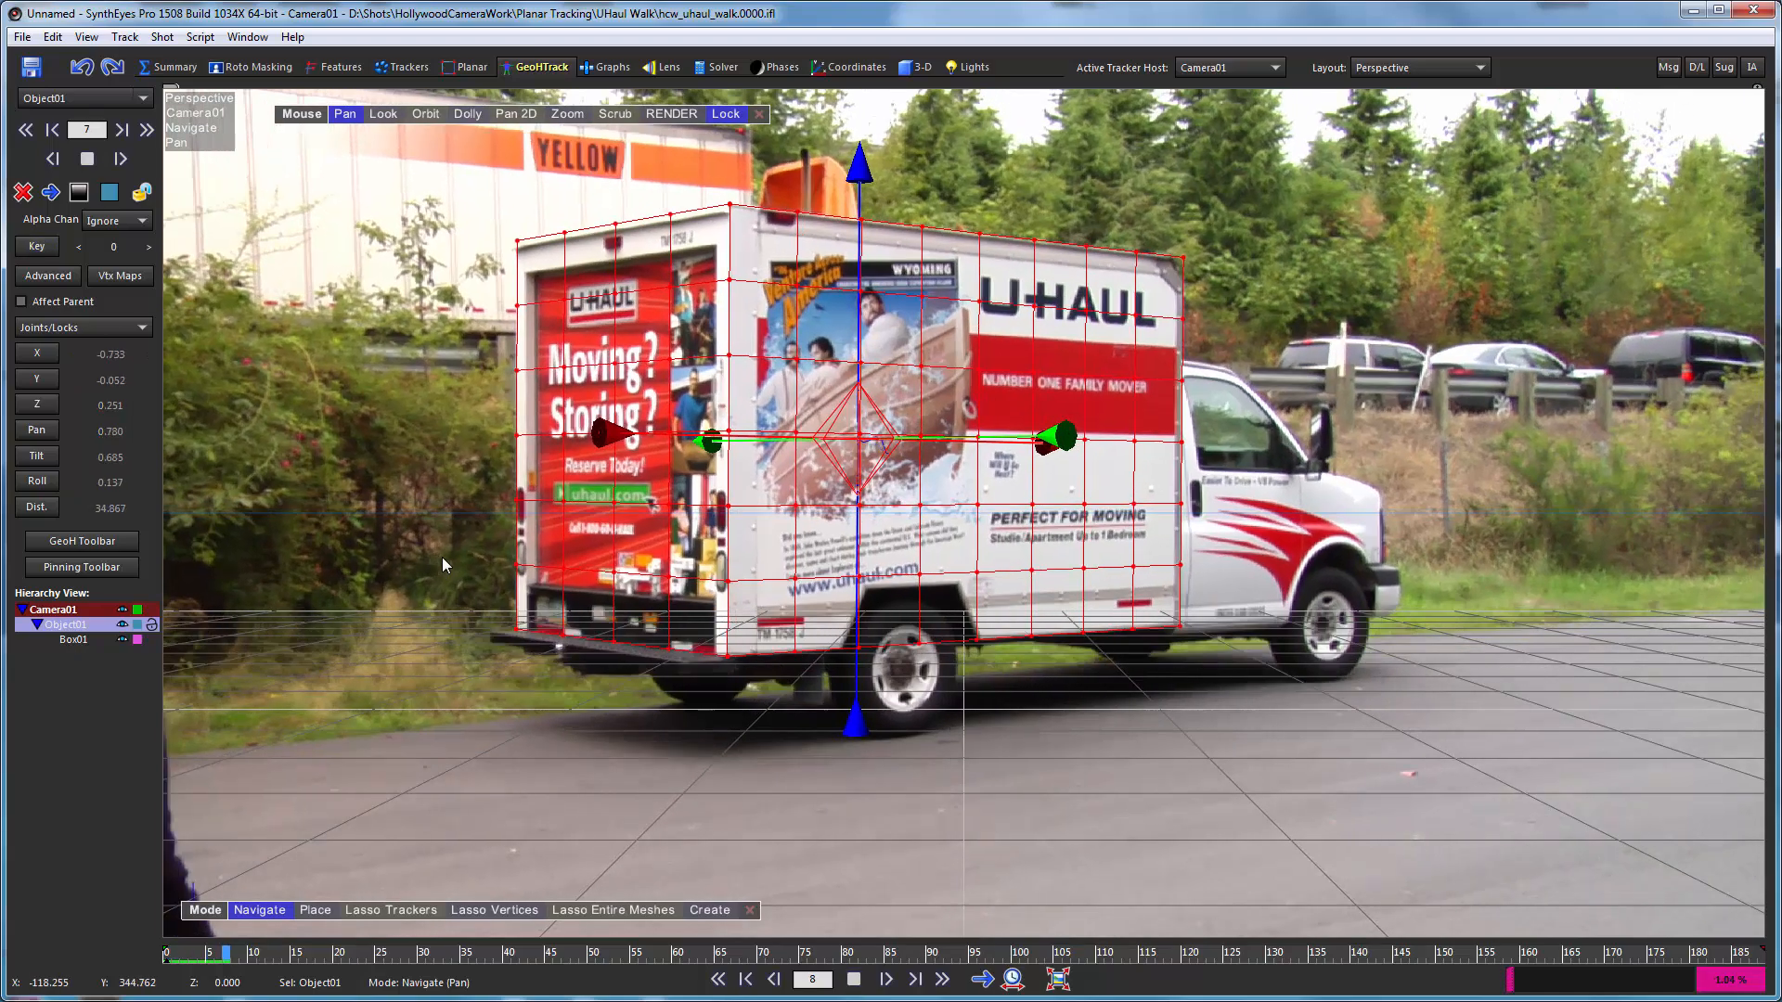
{"action": "left_click", "coordinate": [886, 980]}
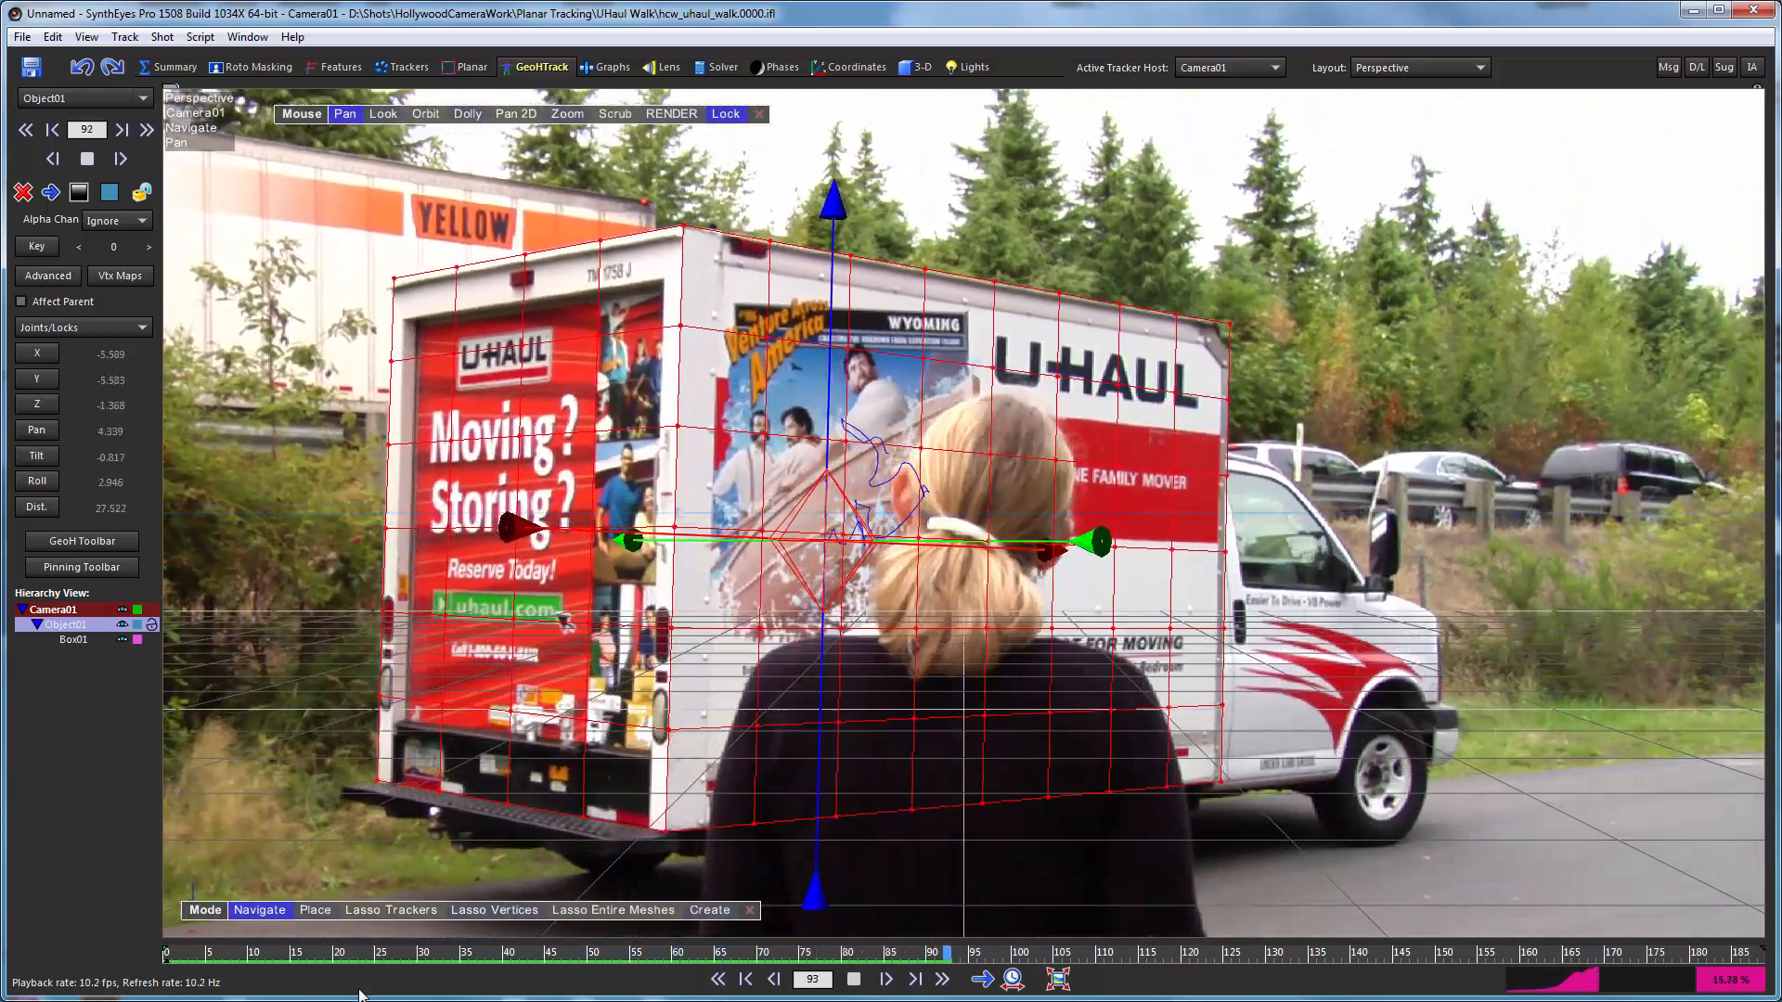
{"action": "left_click", "coordinate": [883, 980]}
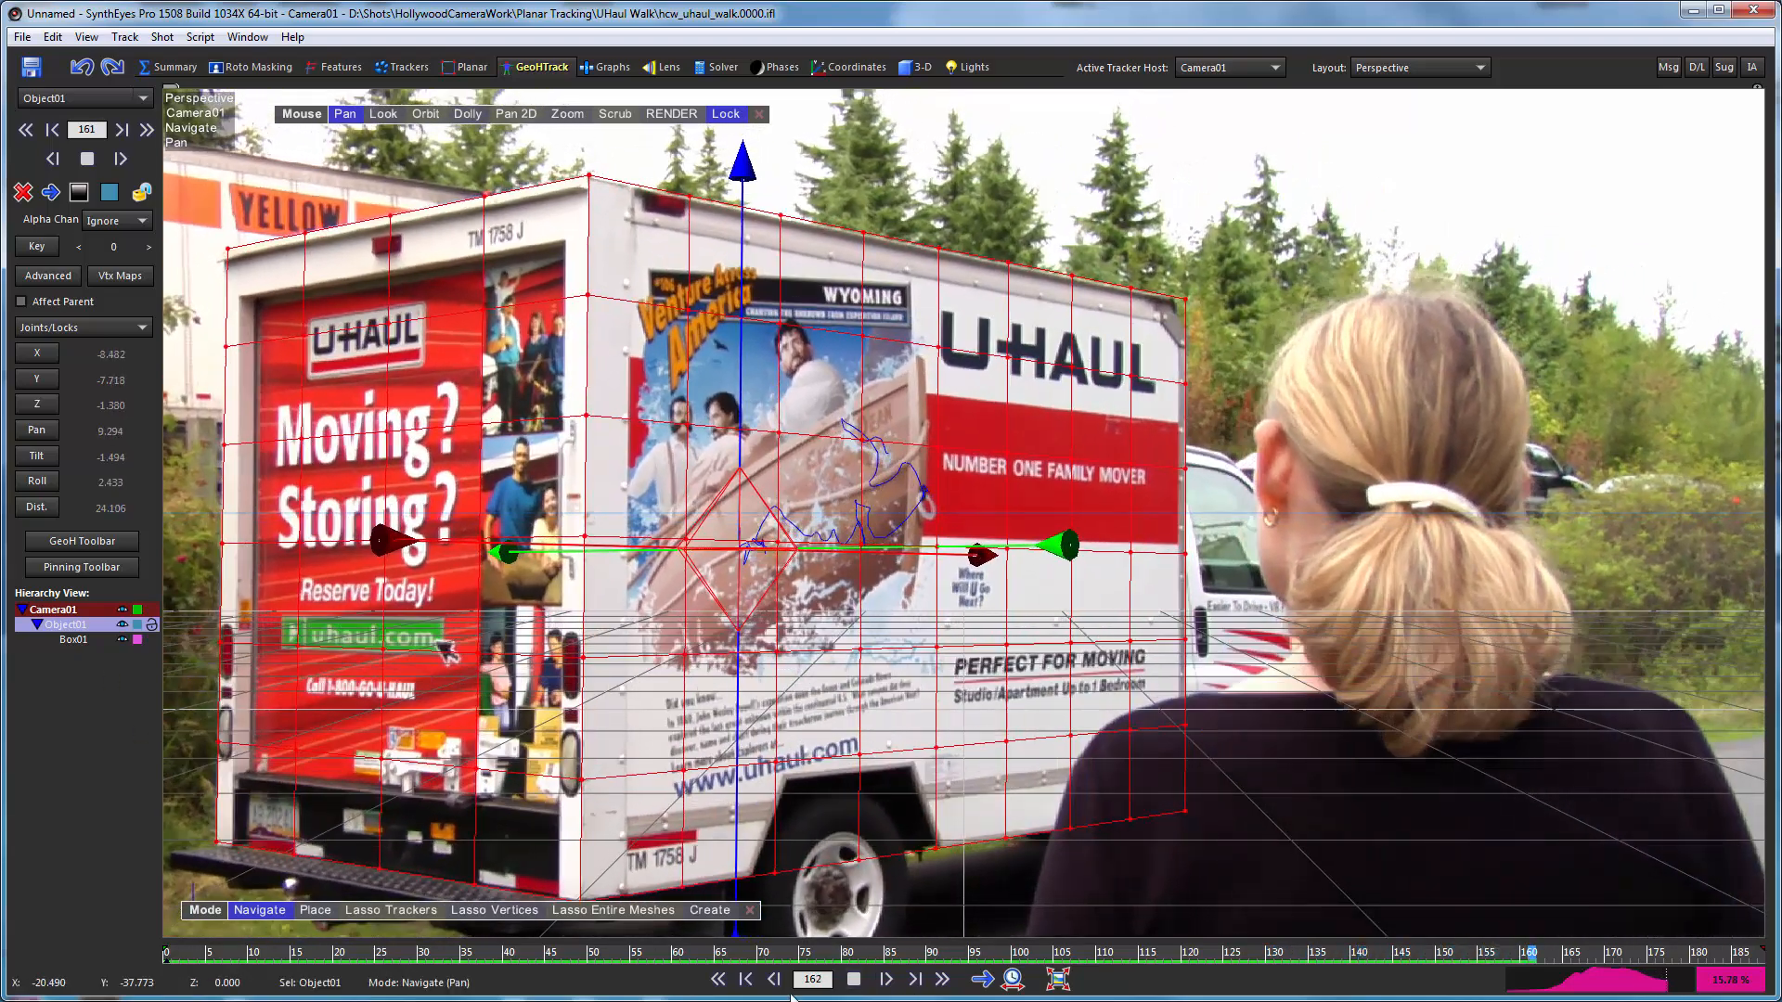
{"action": "left_click", "coordinate": [886, 978]}
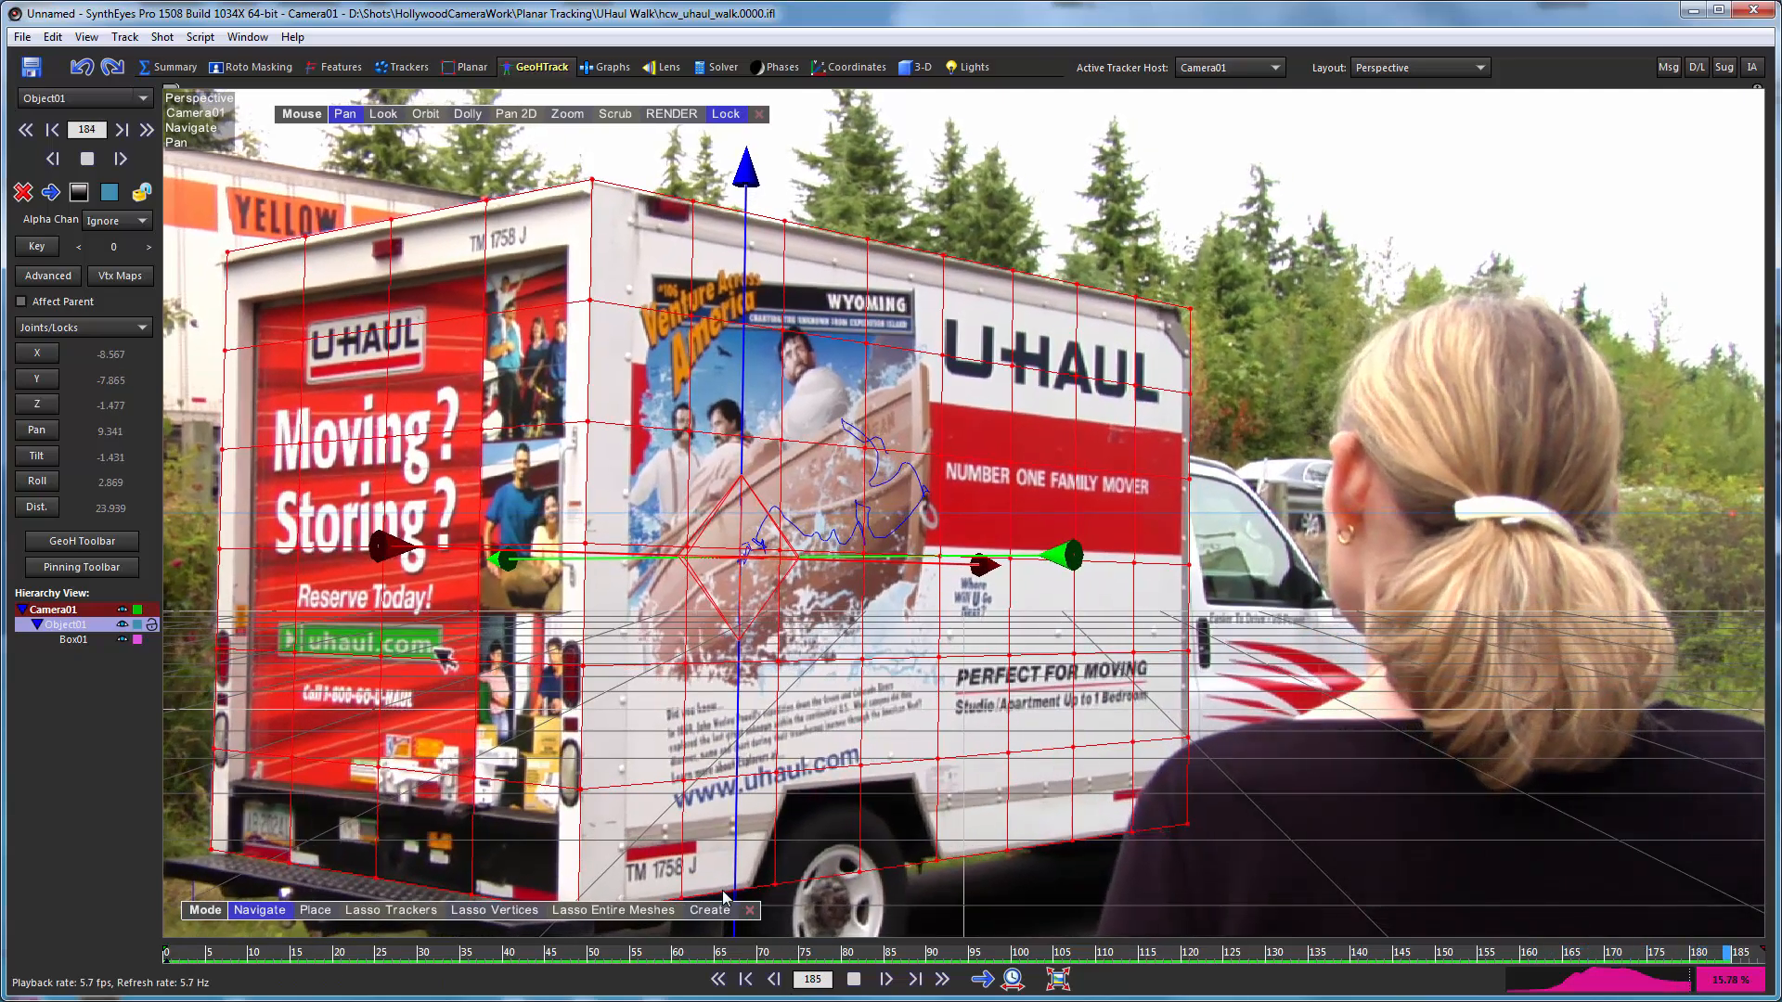
{"action": "left_click", "coordinate": [854, 978]}
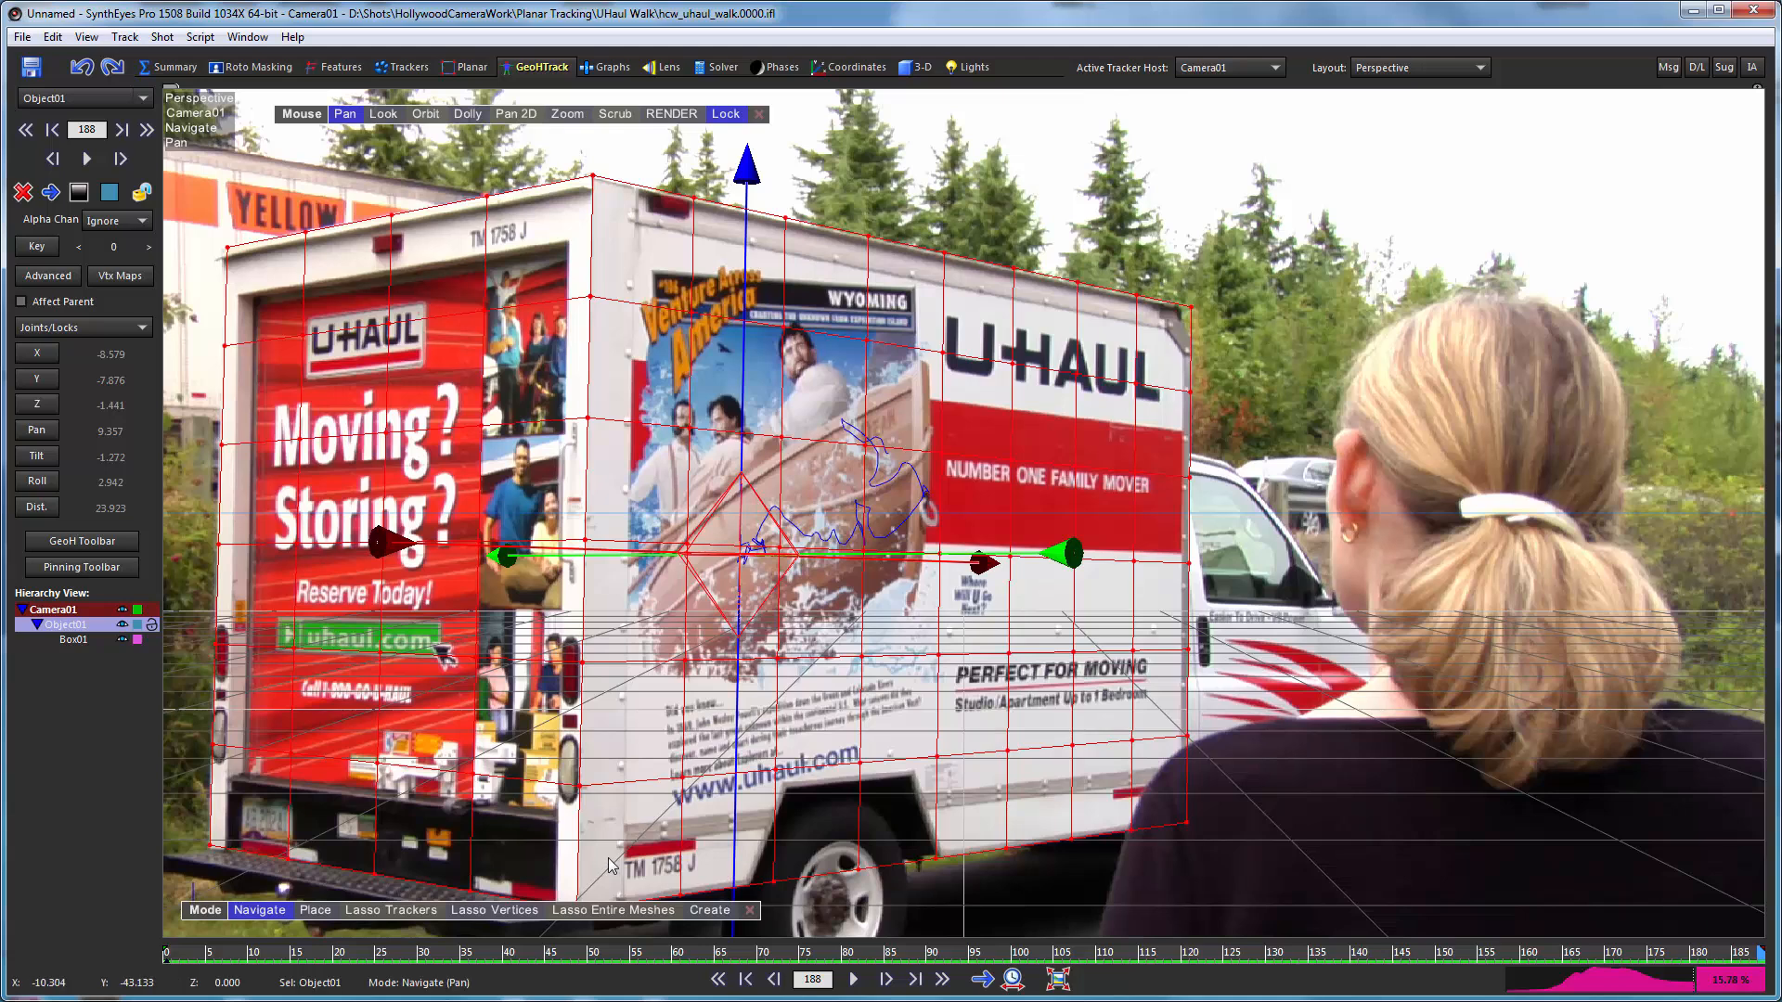
{"action": "mouse_move", "coordinate": [1643, 974]}
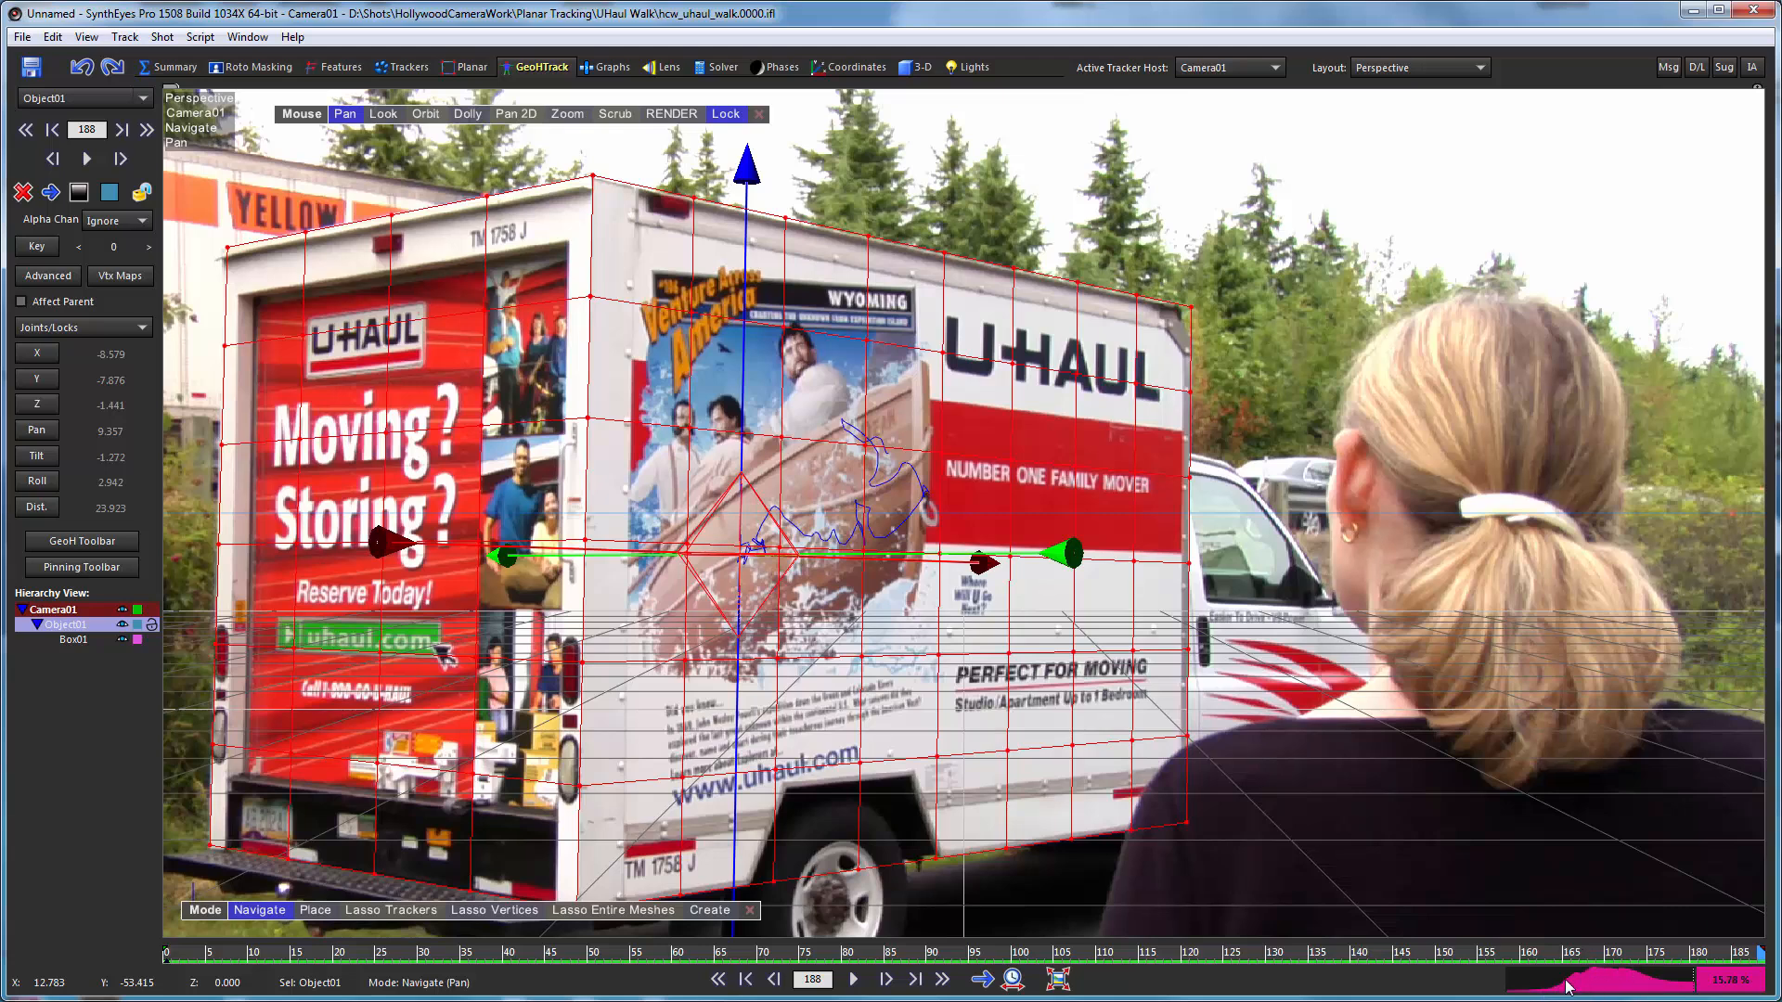
{"action": "mouse_move", "coordinate": [1682, 994]}
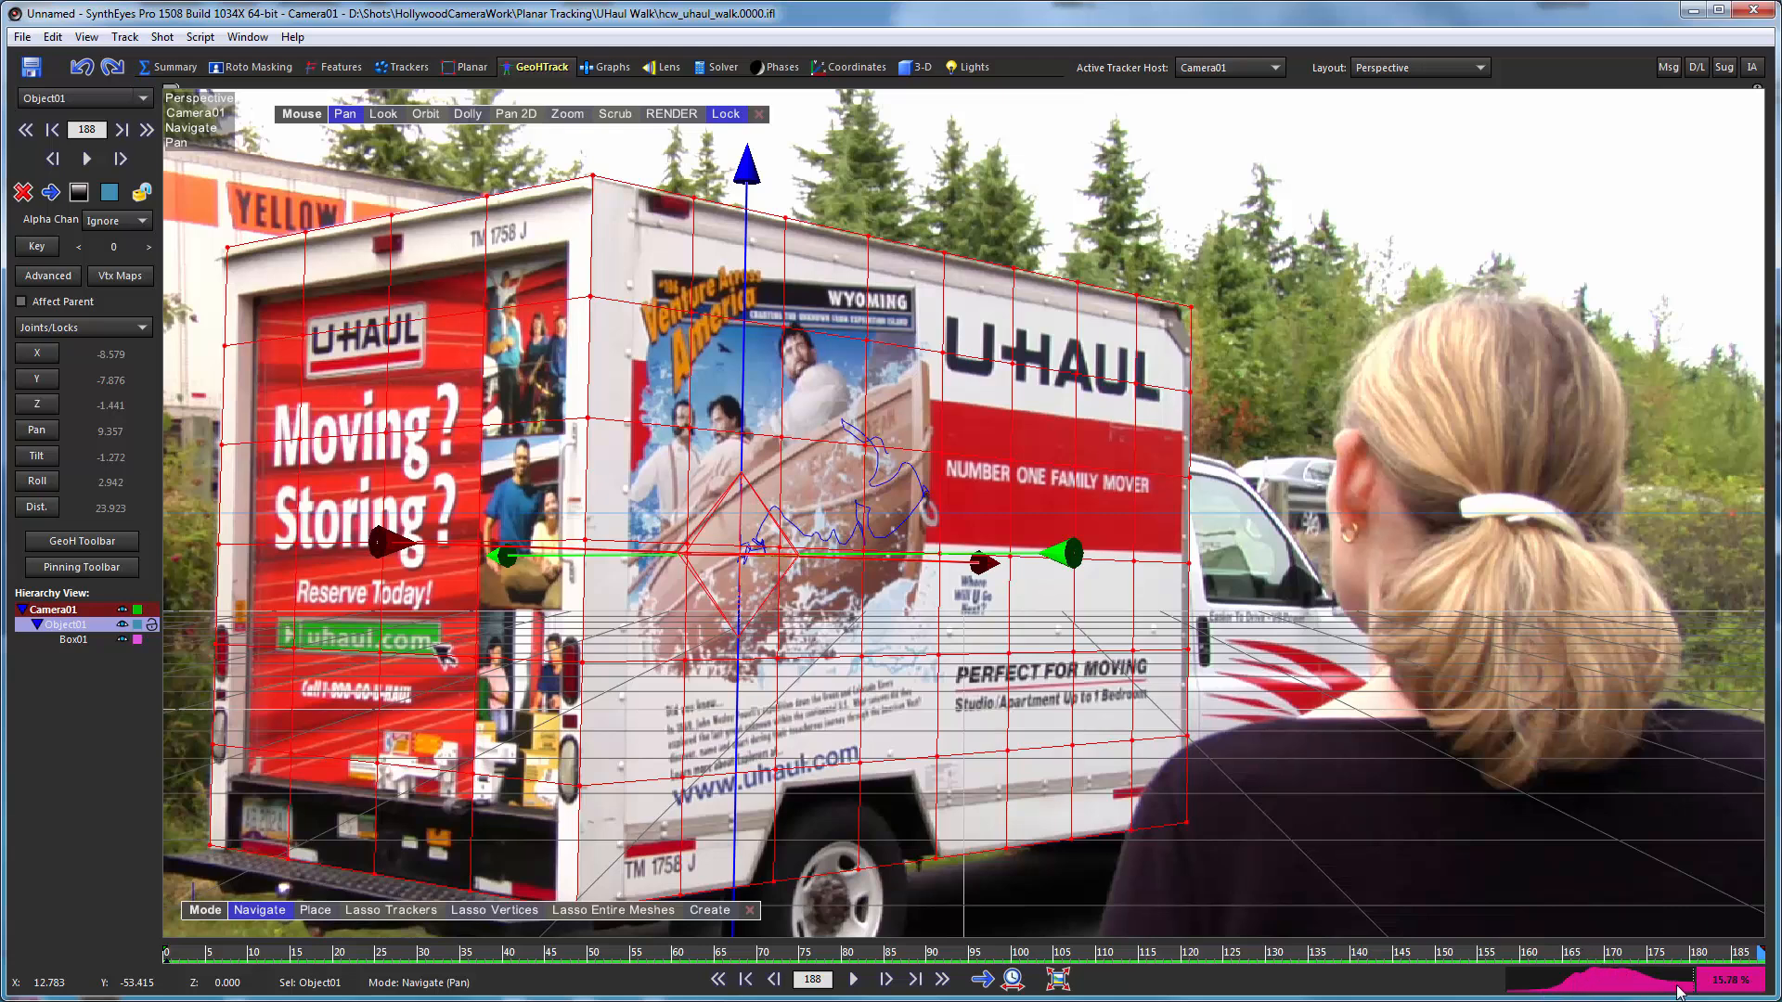
{"action": "mouse_move", "coordinate": [1470, 500]}
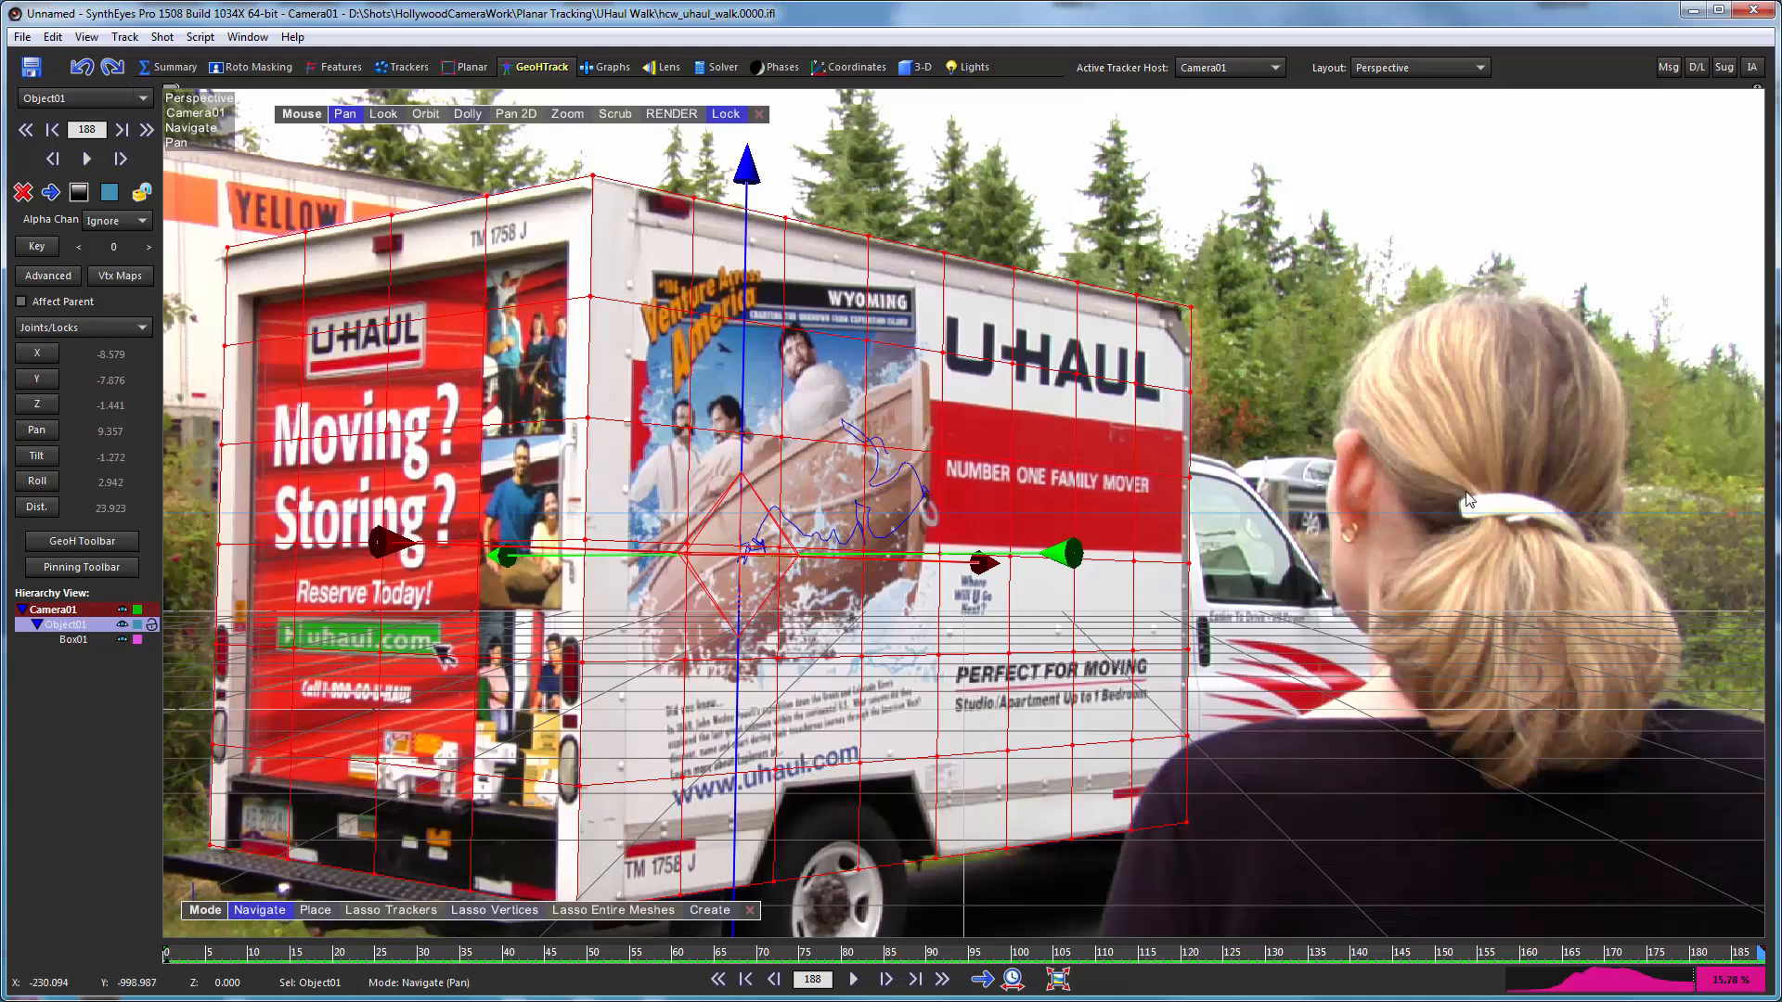
{"action": "mouse_move", "coordinate": [694, 543]}
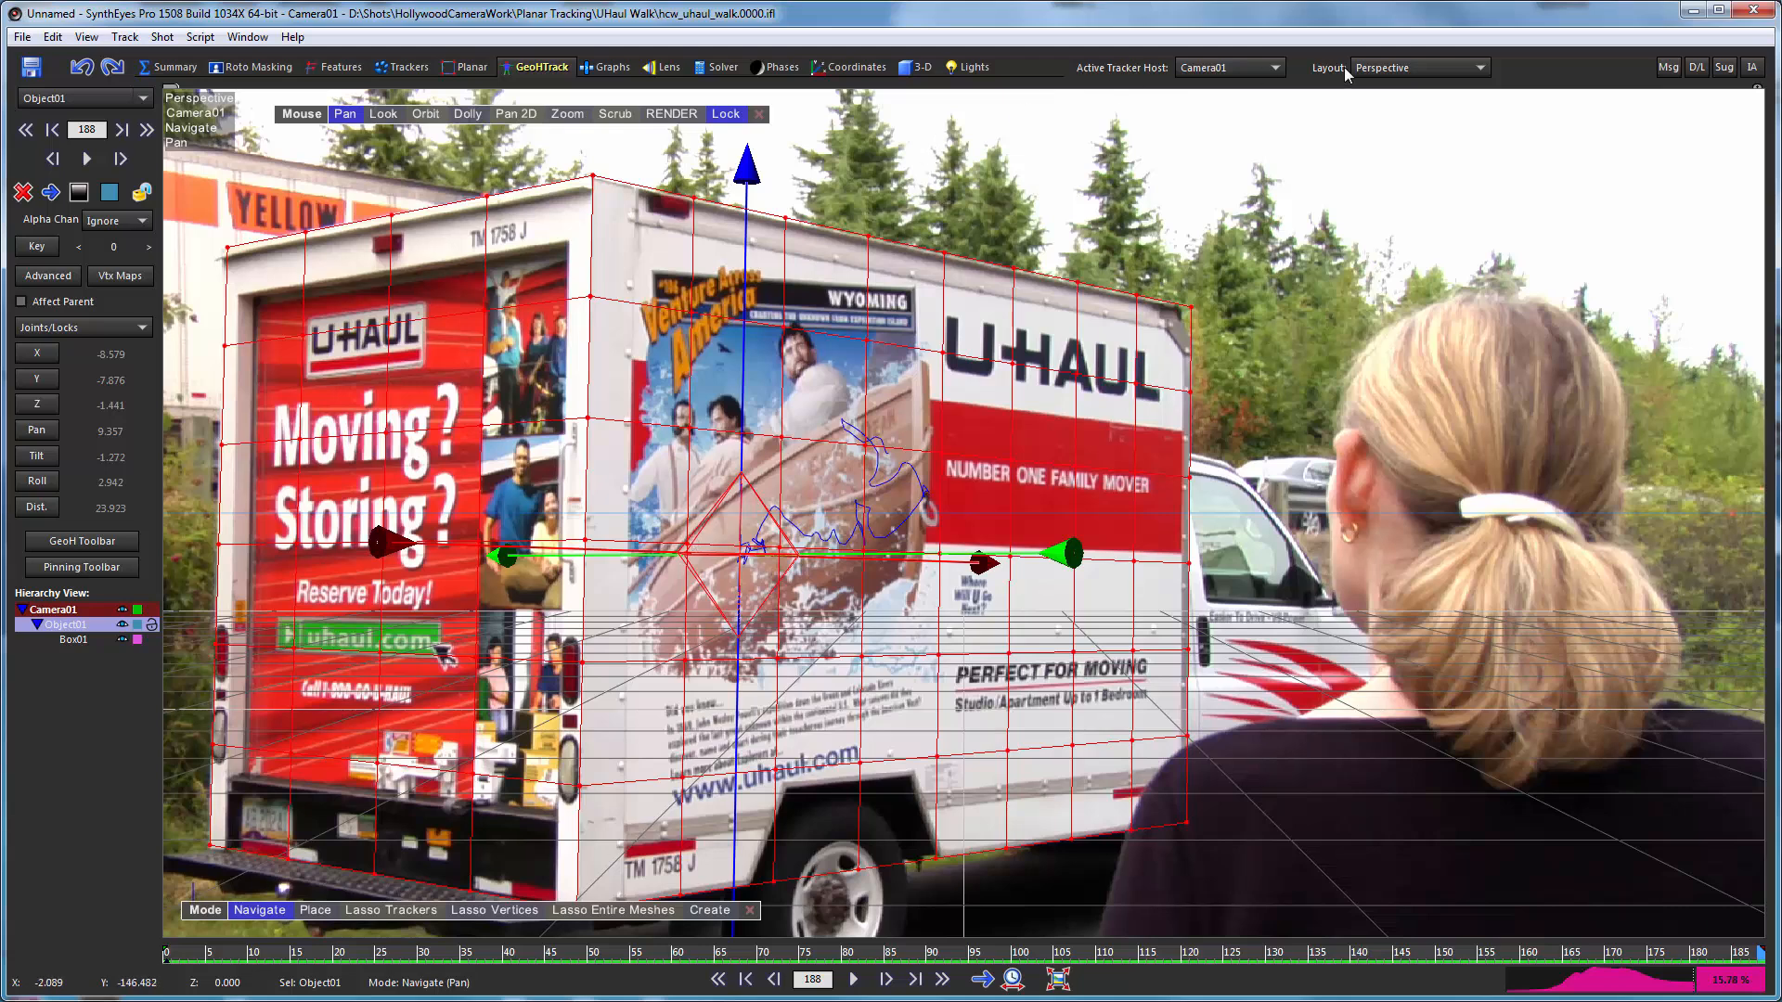
Switch the layout to Quad Perspective showing top, front, left and camera views
{"action": "left_click", "coordinate": [1416, 67]}
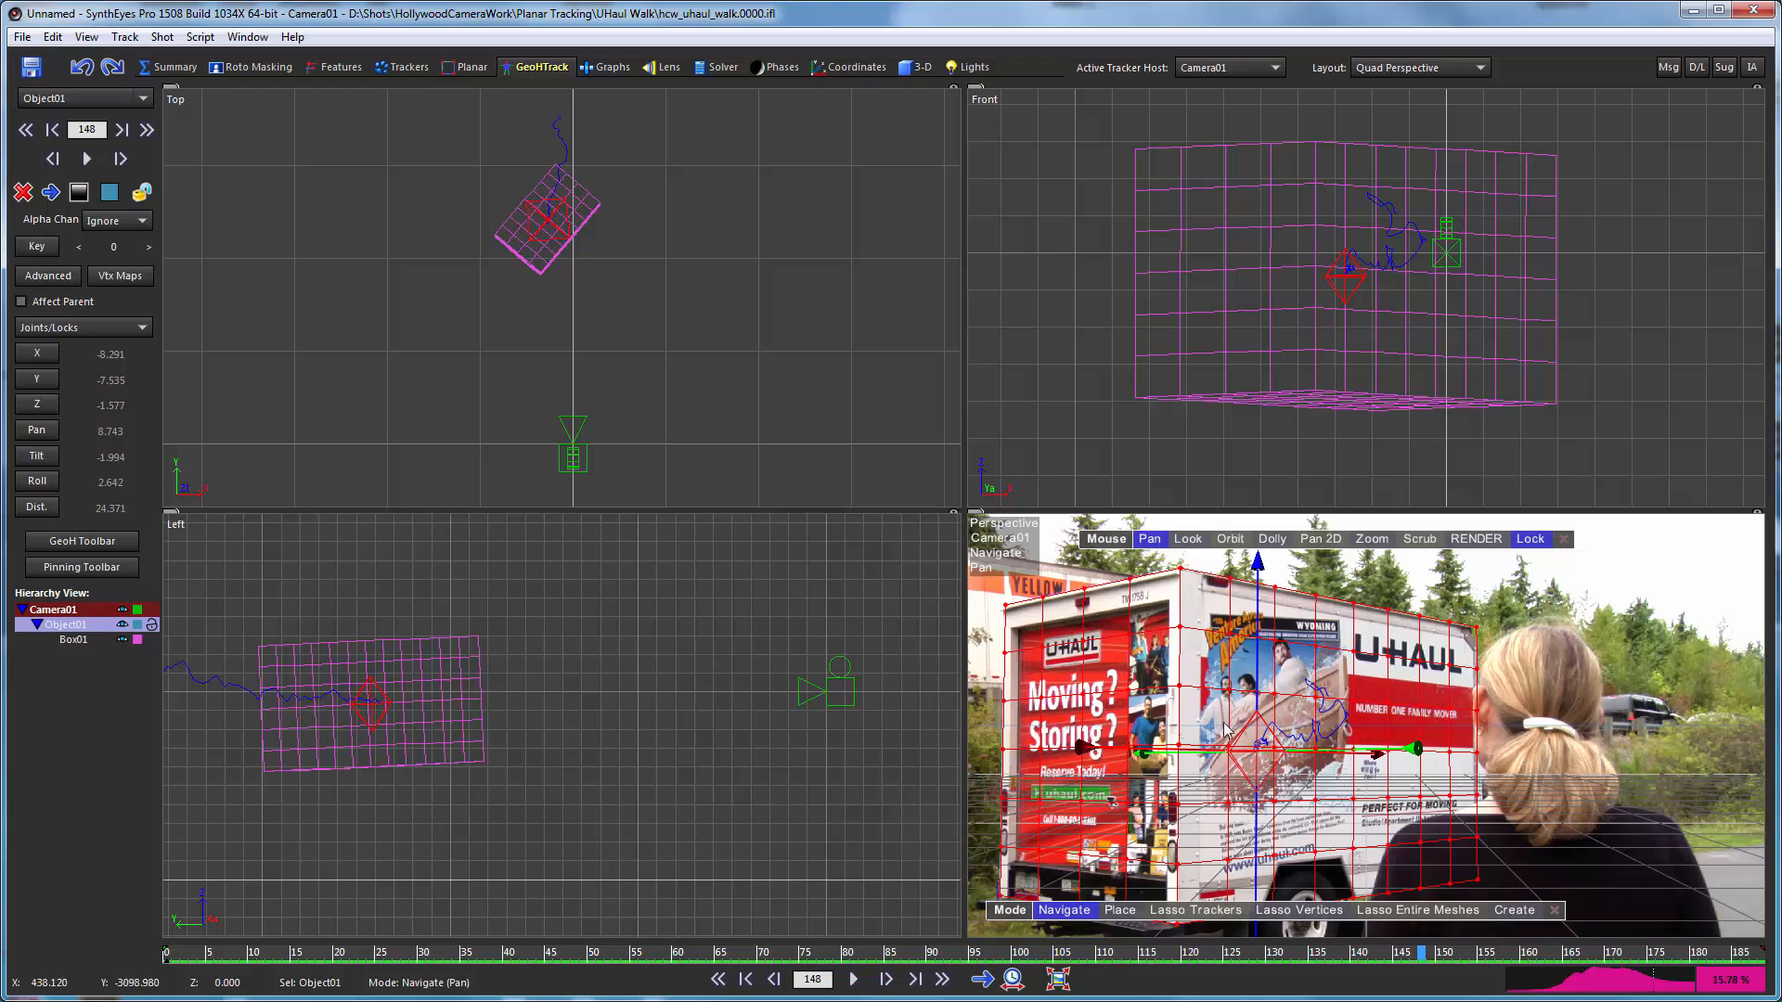
{"action": "mouse_move", "coordinate": [1461, 679]}
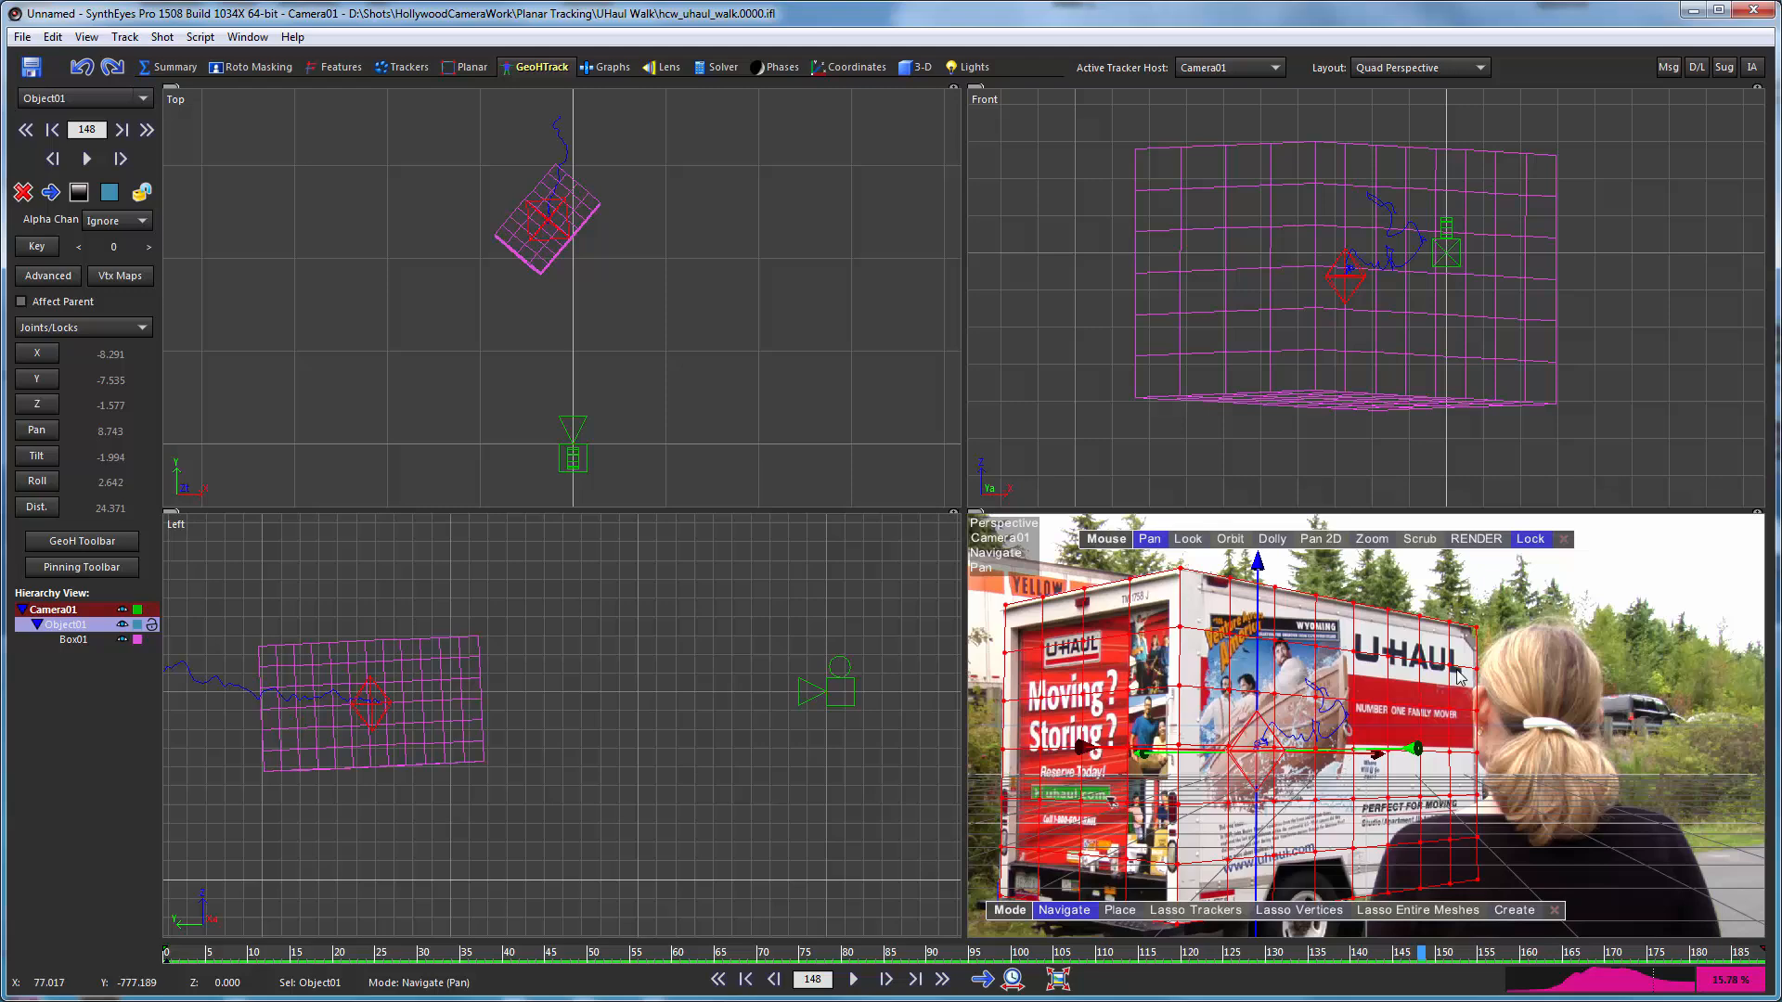
{"action": "mouse_move", "coordinate": [1340, 690]}
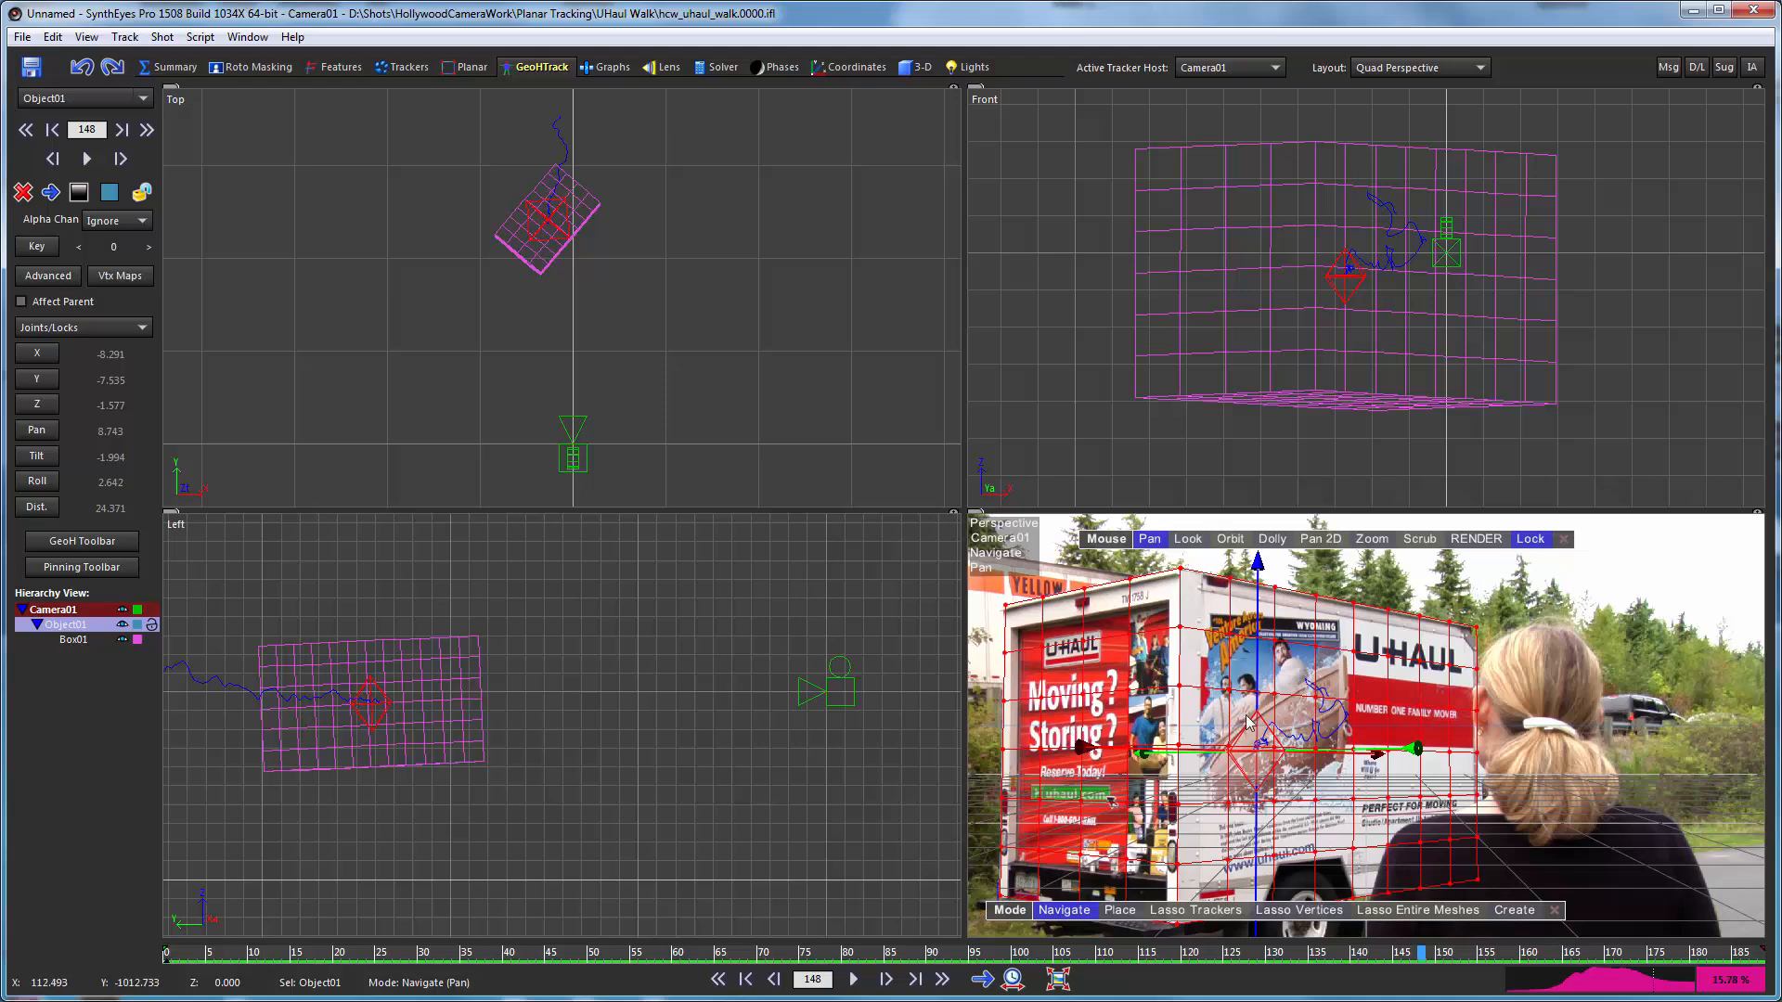
{"action": "mouse_move", "coordinate": [1232, 665]}
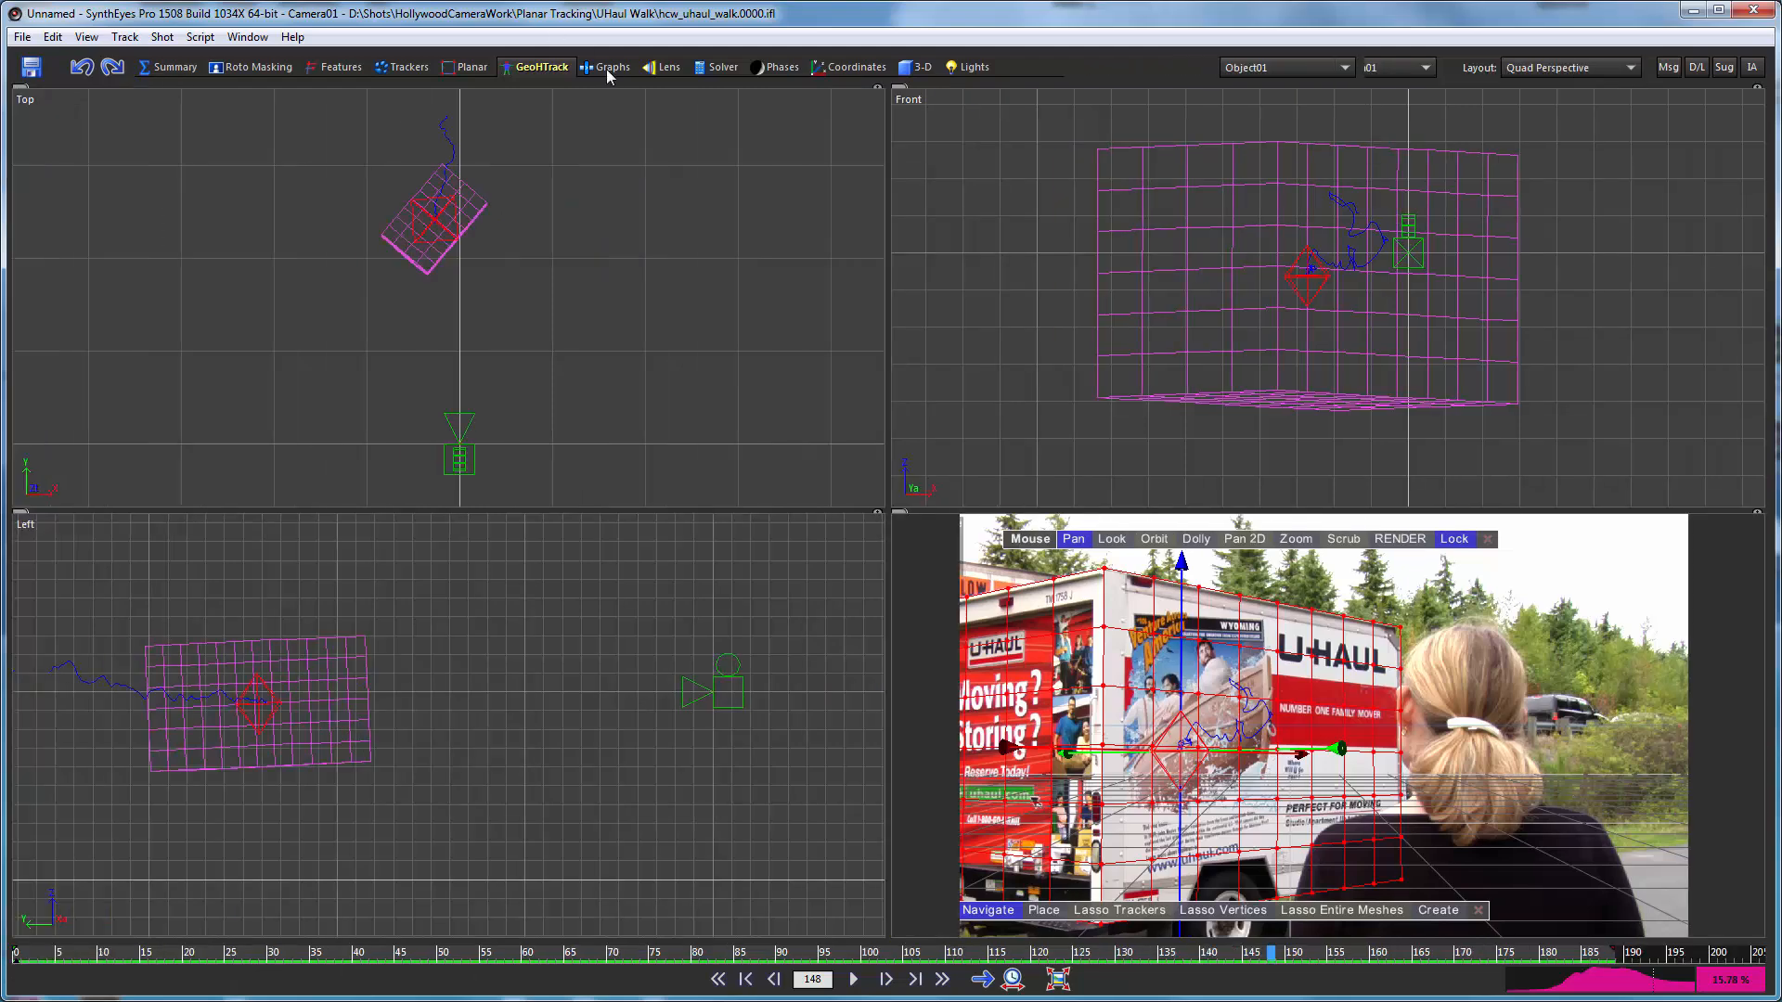
Show Object01's Joint Variables curves in the graph editor
{"action": "left_click", "coordinate": [610, 67]}
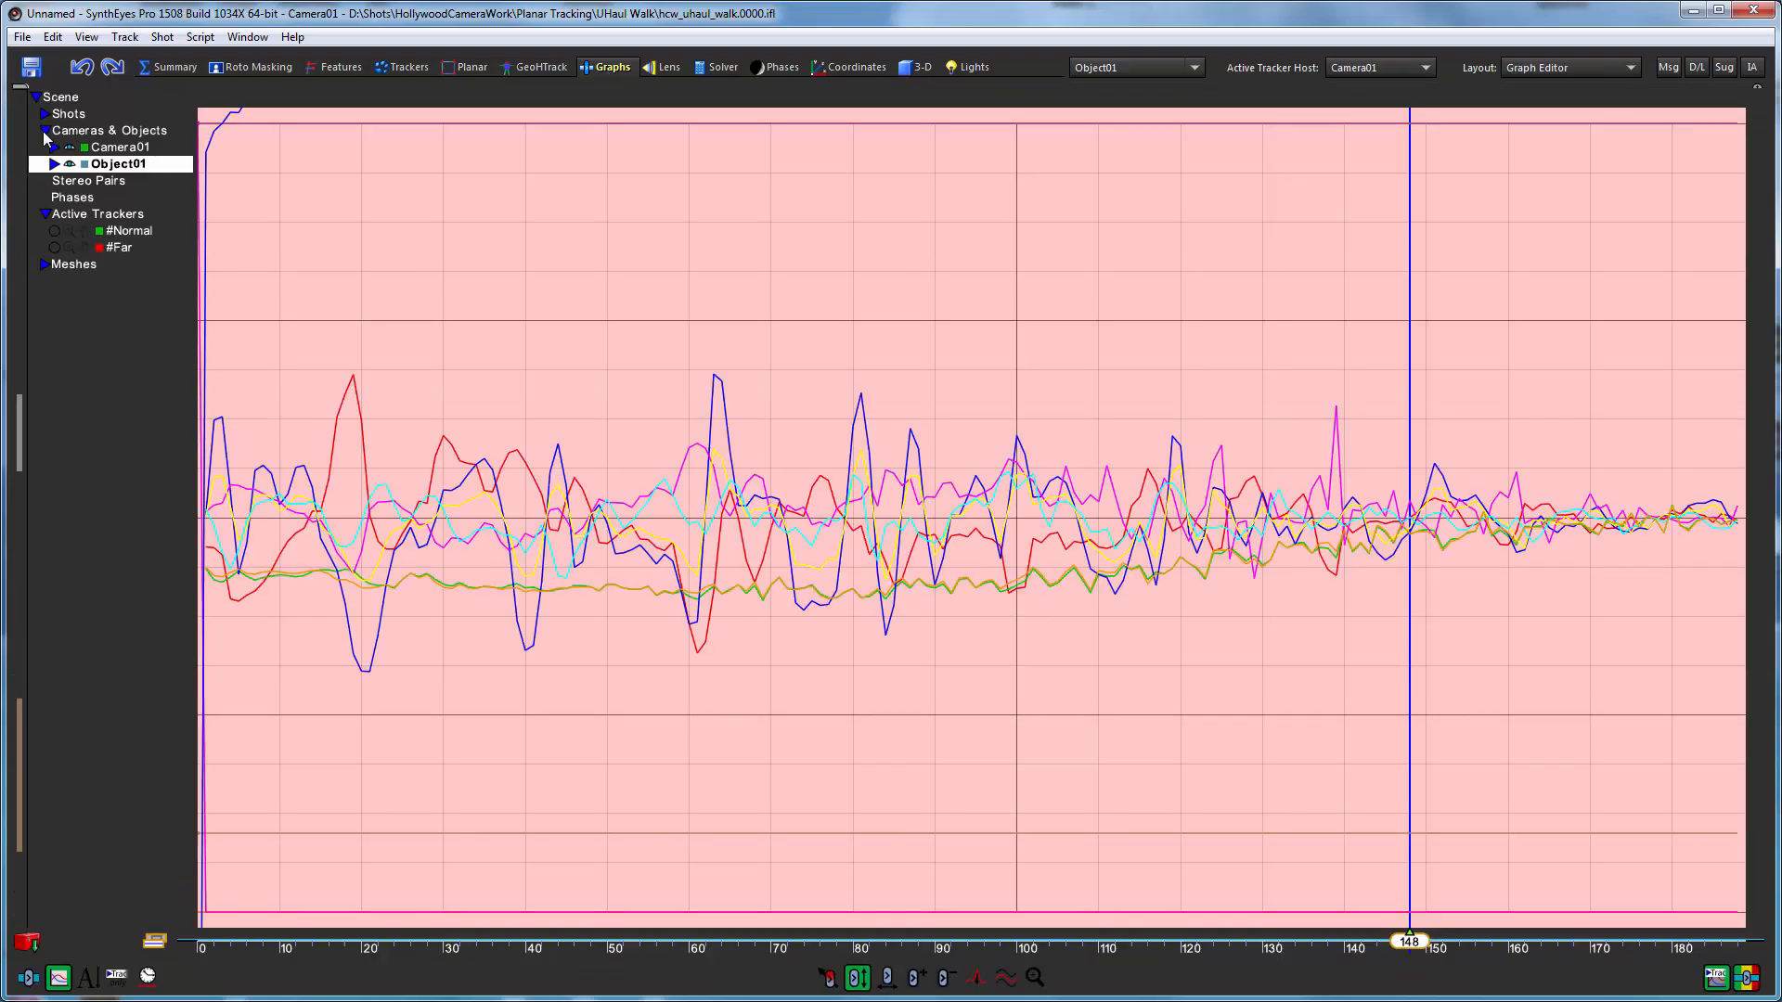
{"action": "left_click", "coordinate": [54, 164]}
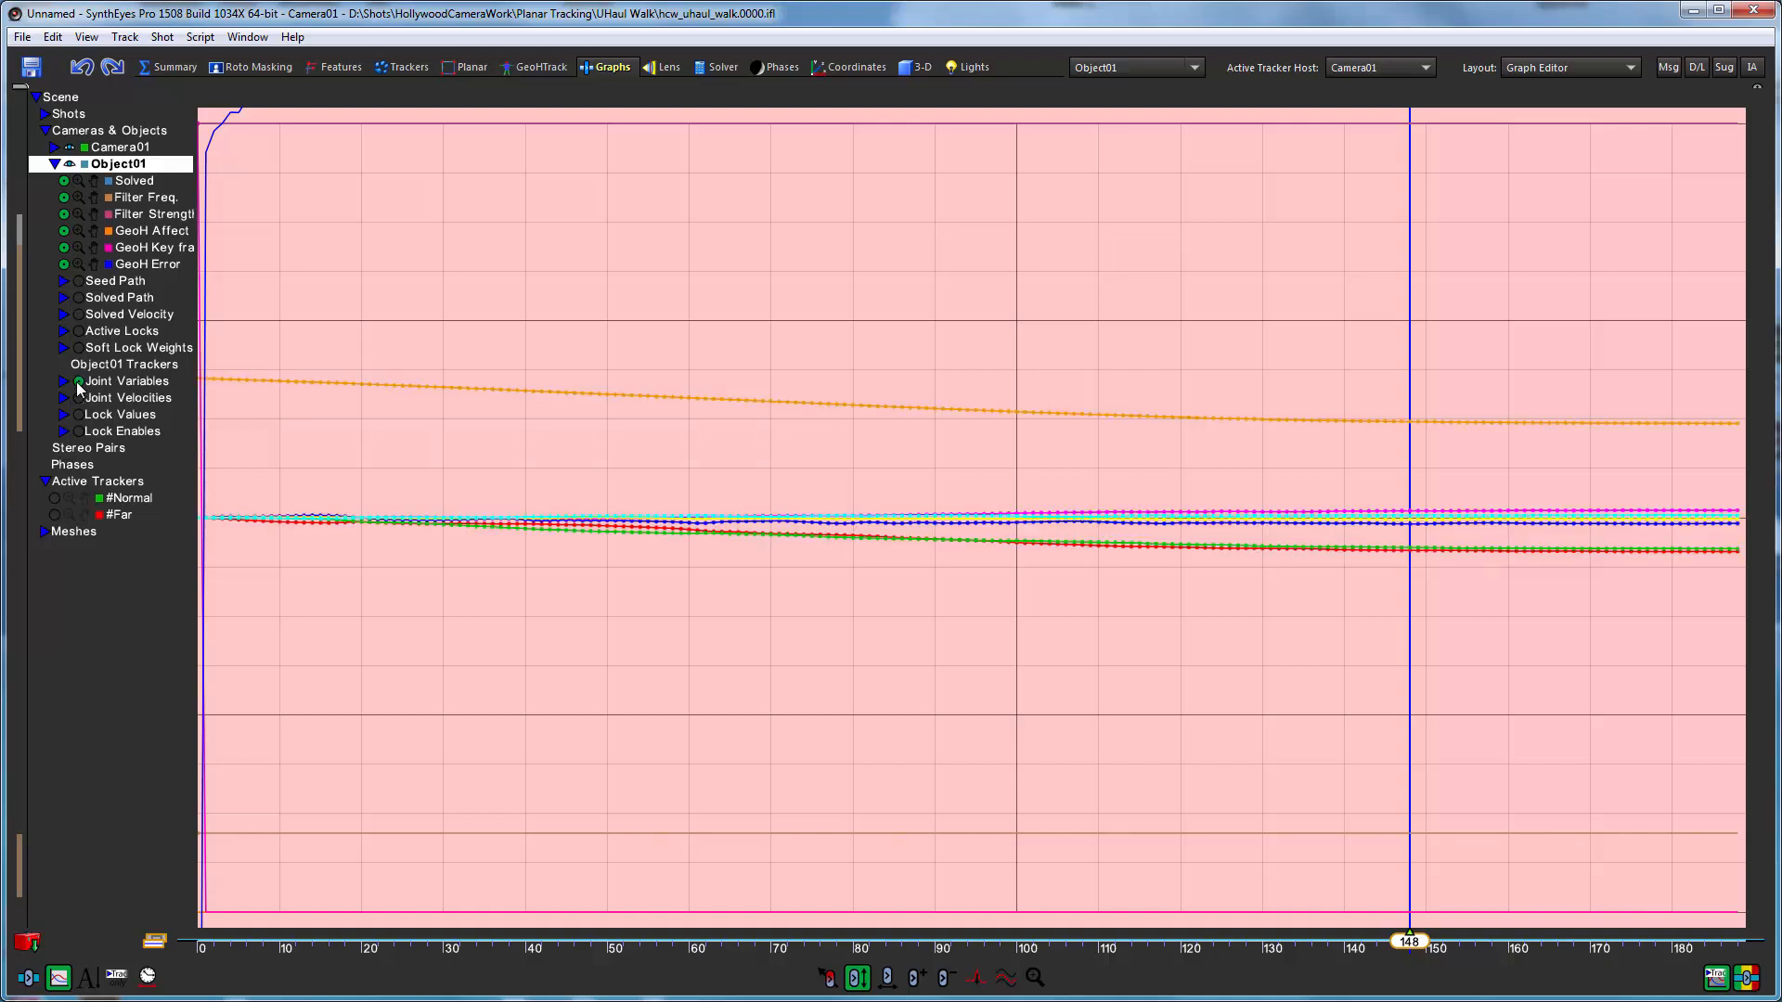
{"action": "left_click", "coordinate": [61, 380]}
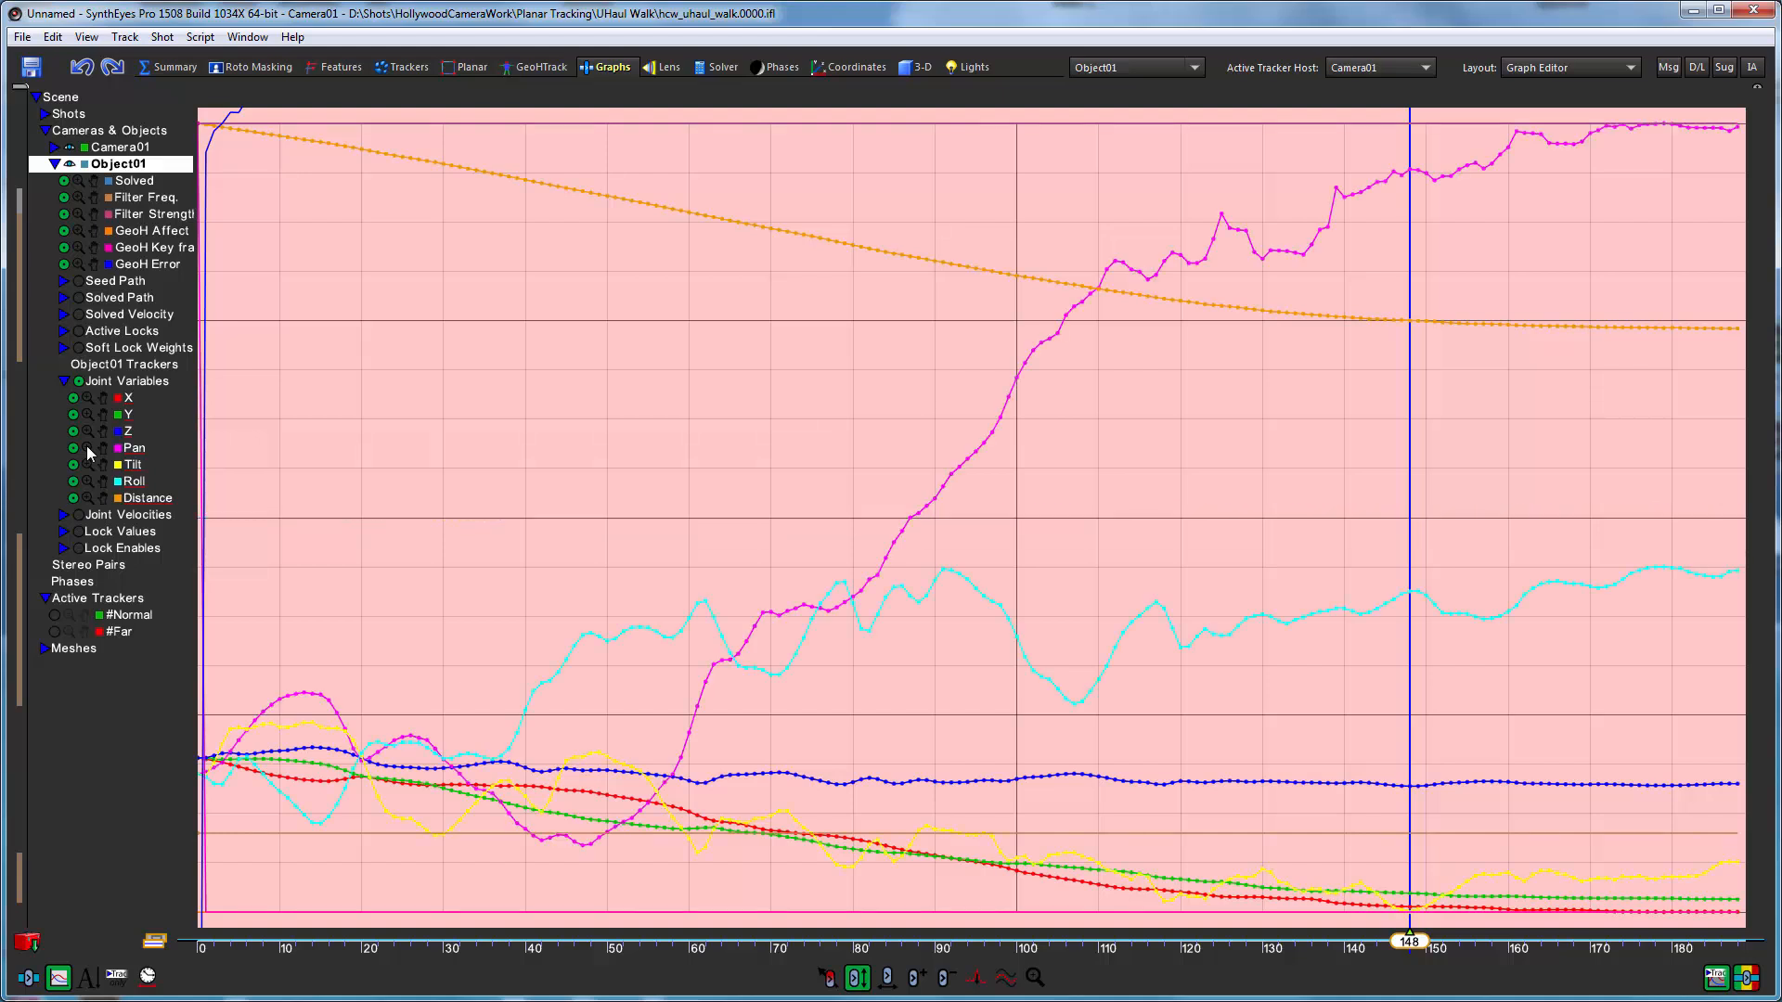
{"action": "mouse_move", "coordinate": [191, 469]}
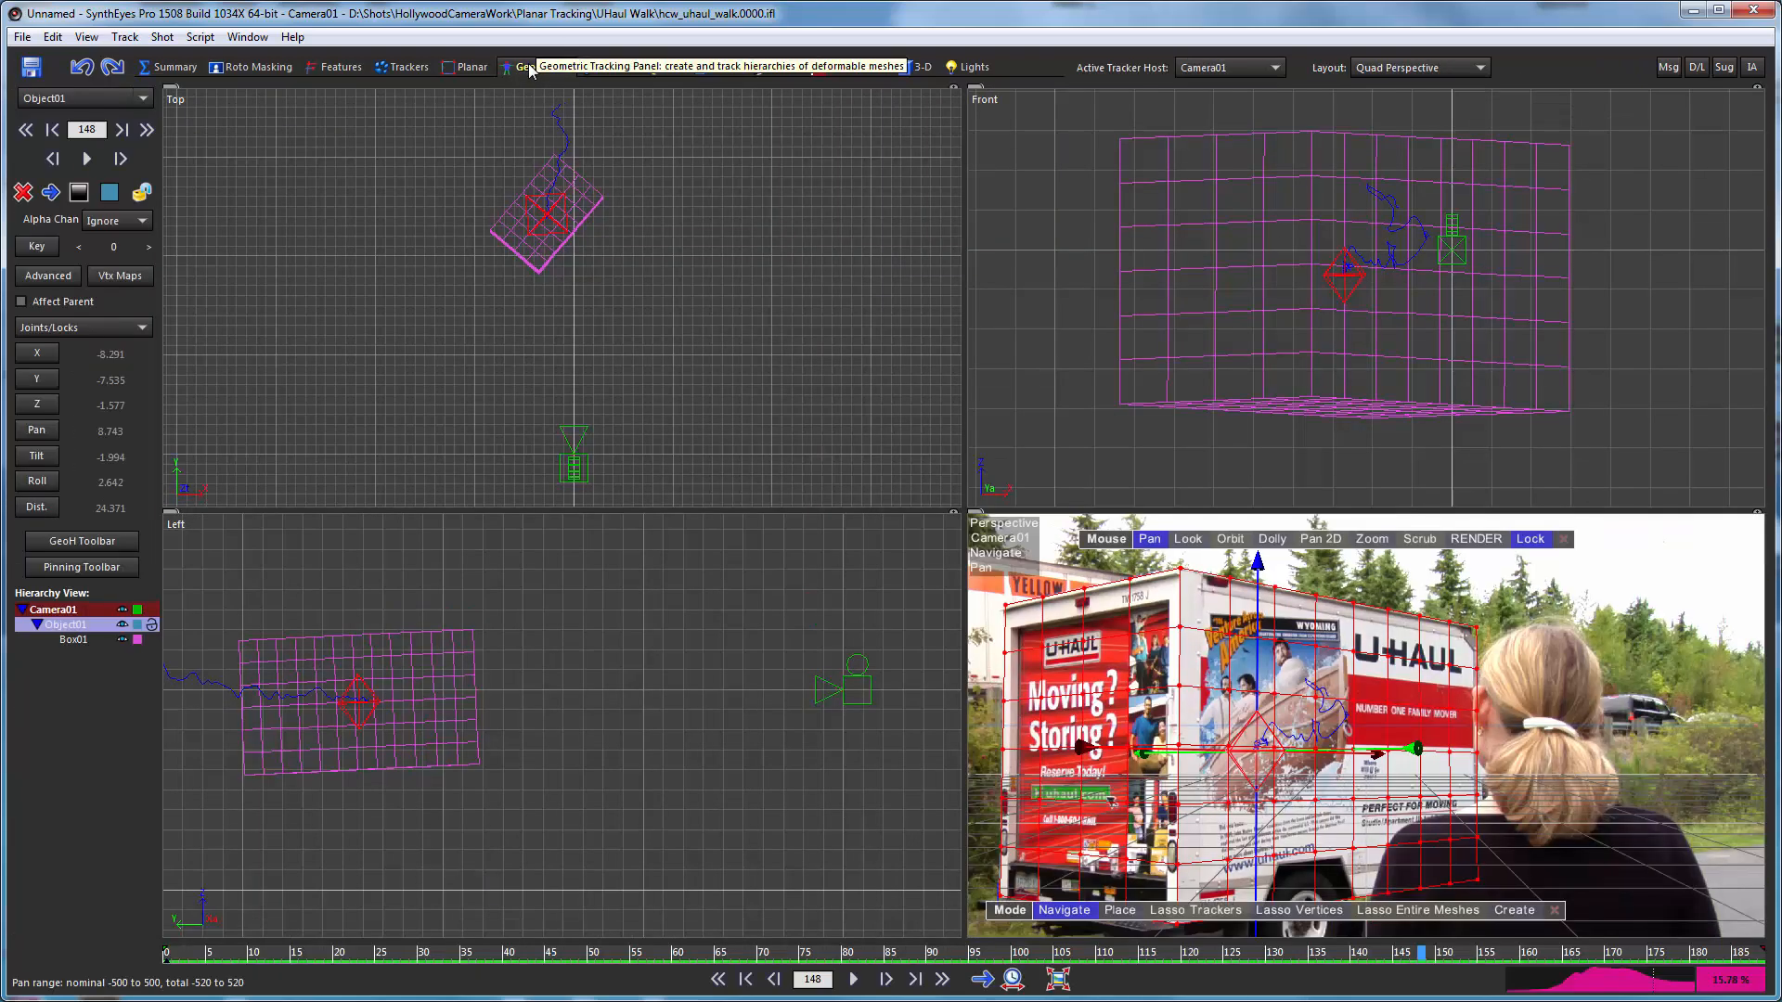
Return to the GeoHTrack room's quad layout
{"action": "left_click", "coordinate": [523, 67]}
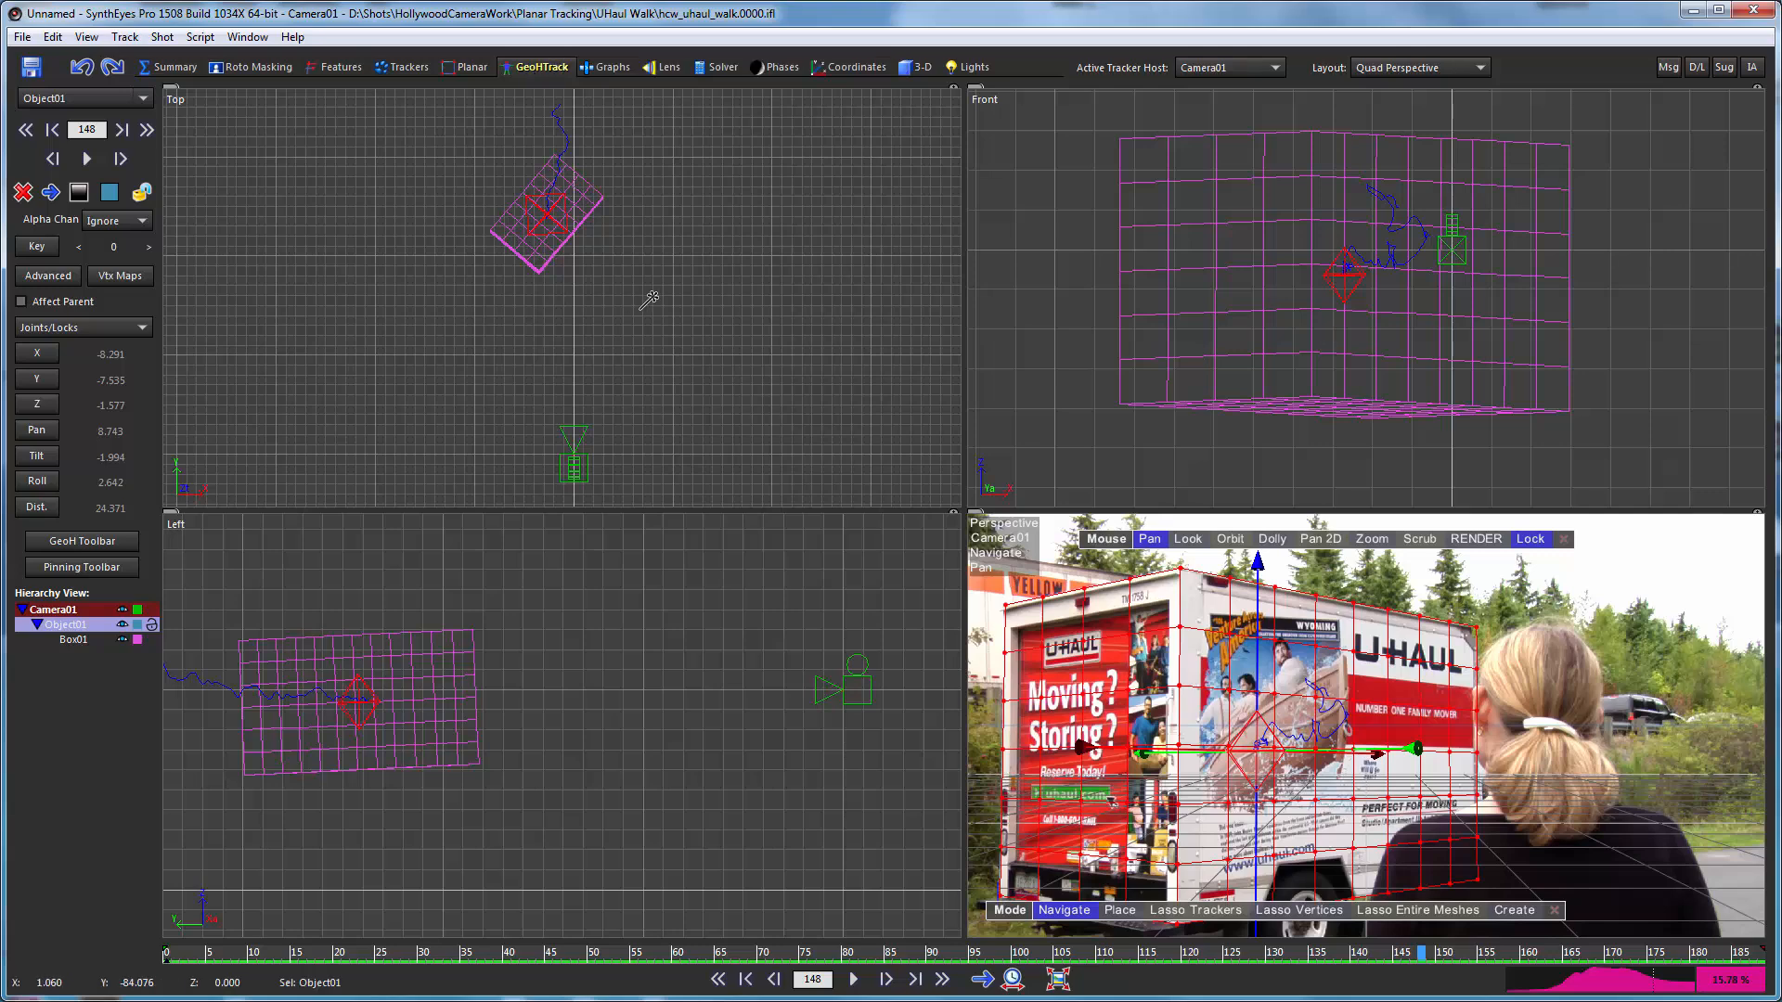
{"action": "mouse_move", "coordinate": [685, 295]}
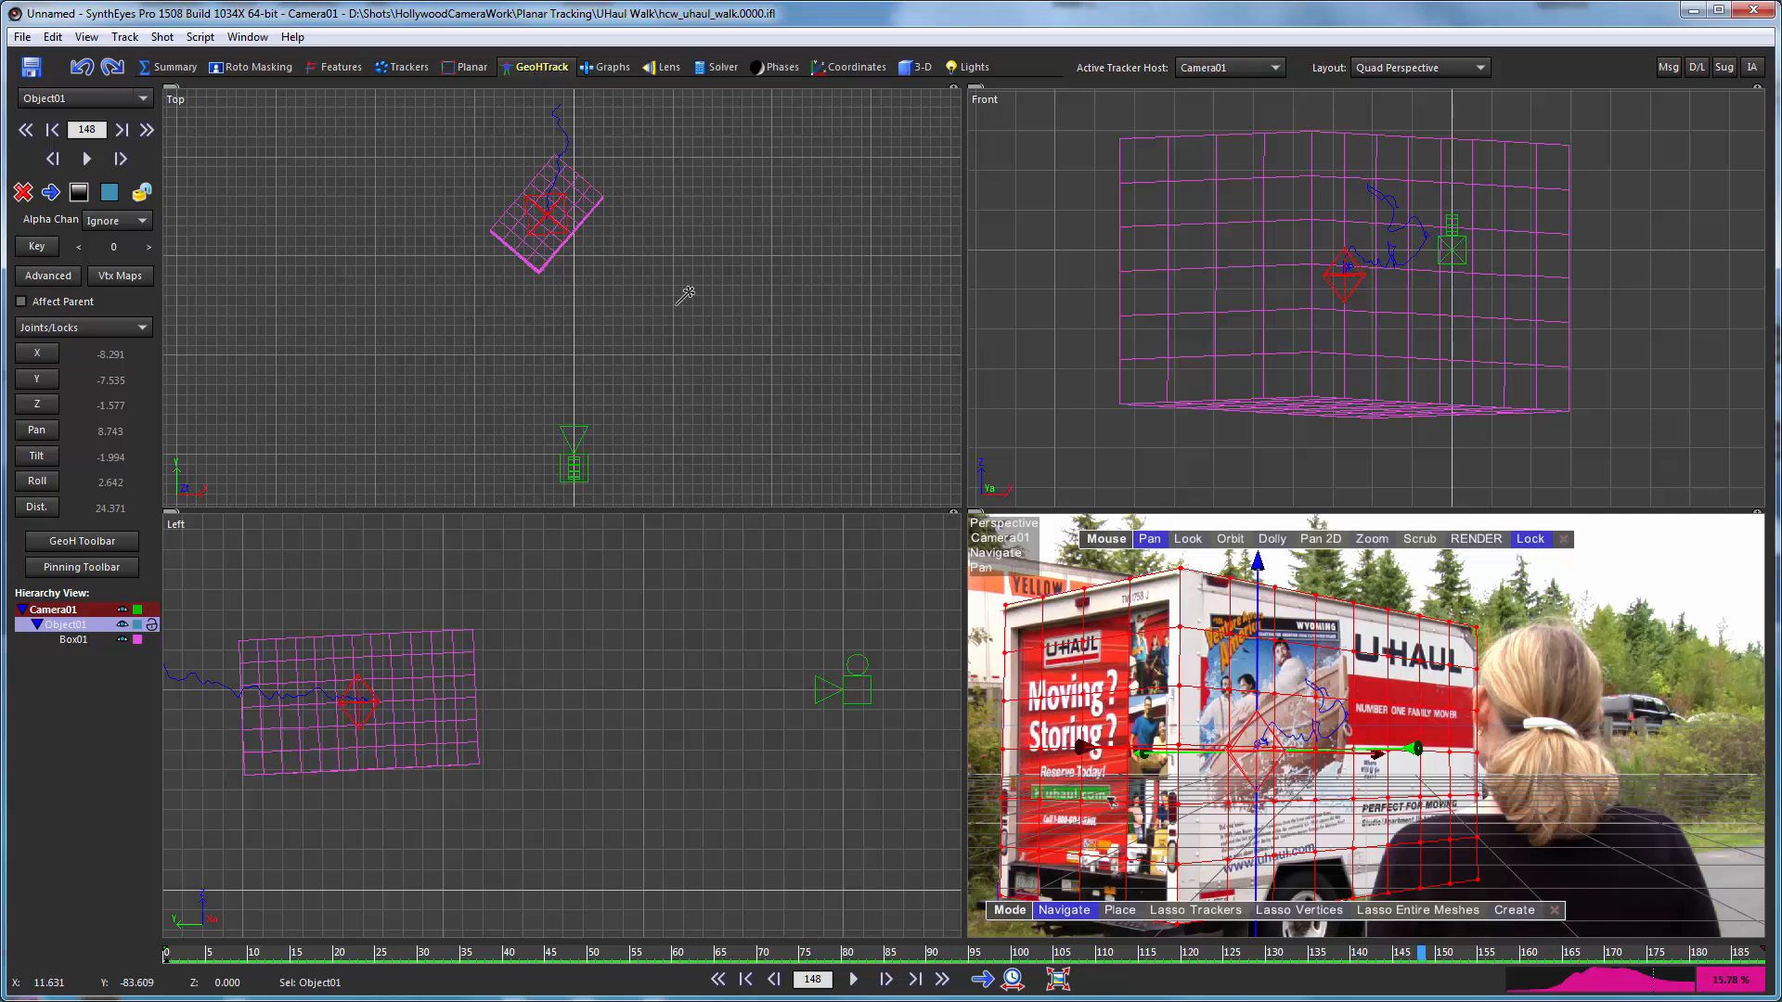